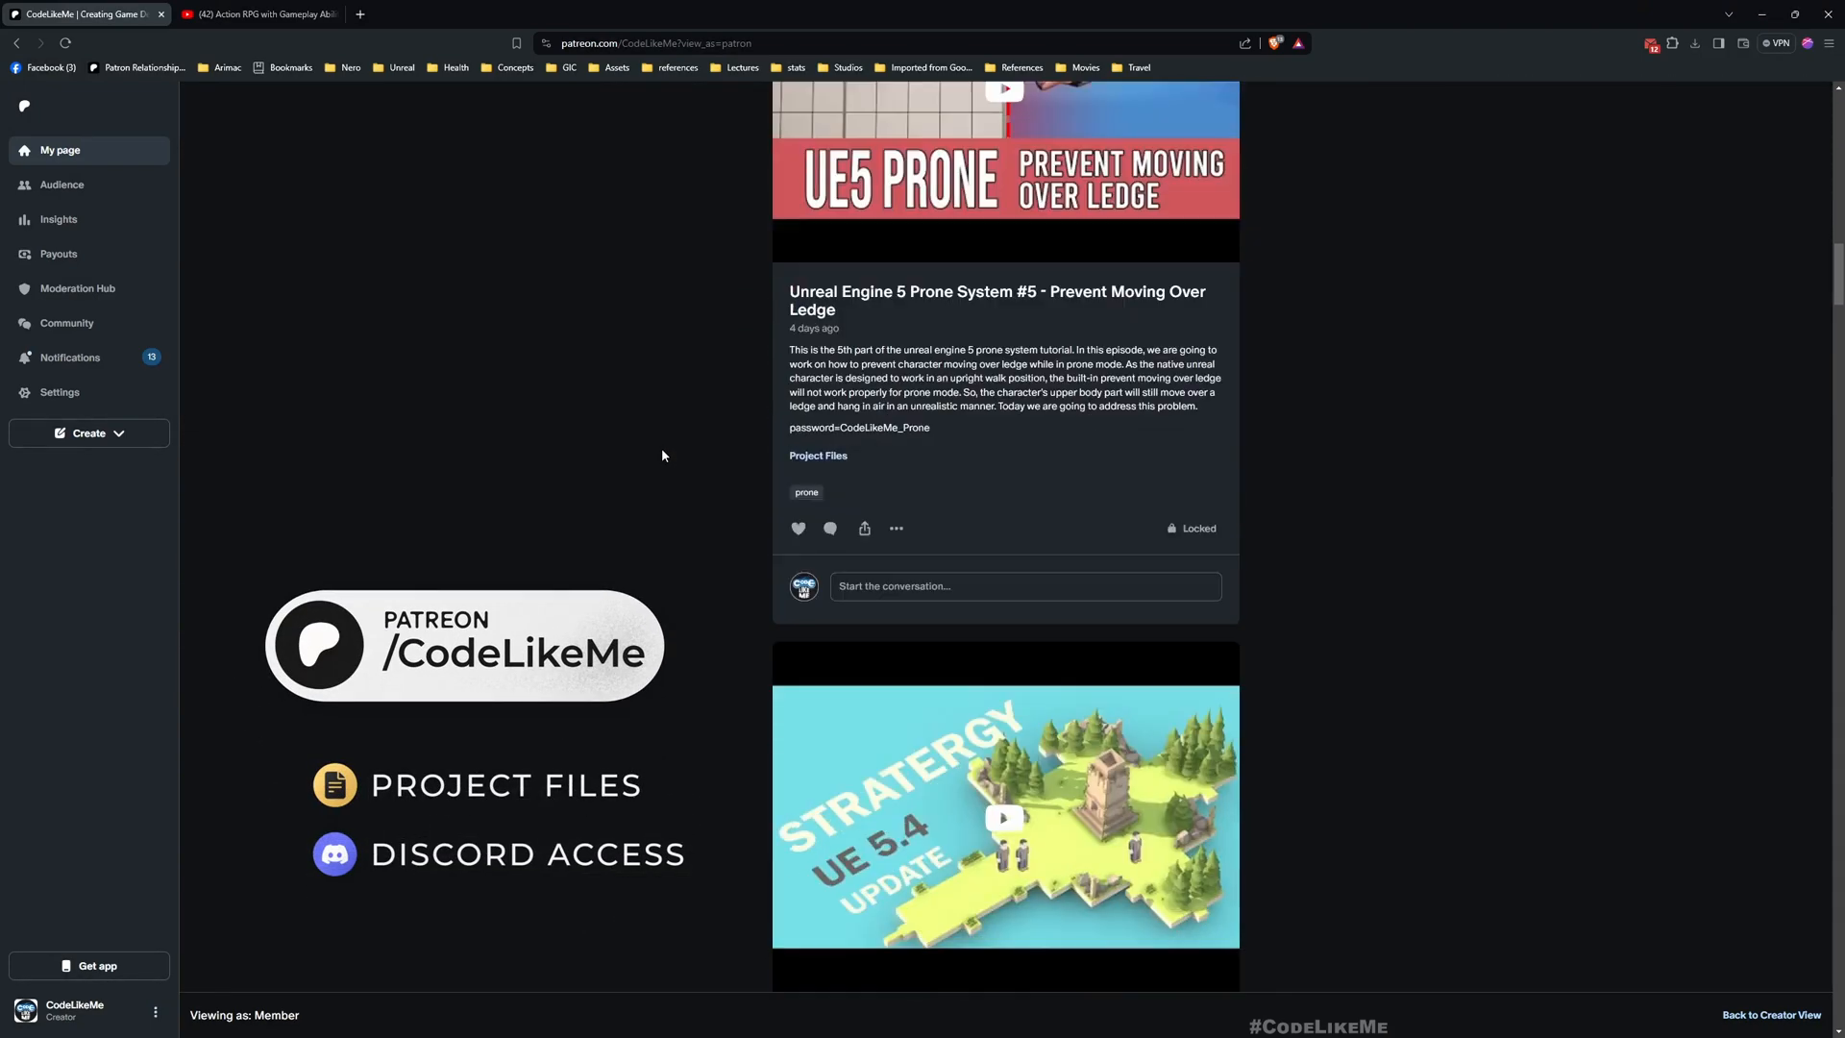
- Browse the CodeLikeMe Patreon post feed, then switch to the Action RPG playlist tab
scroll(down, 3)
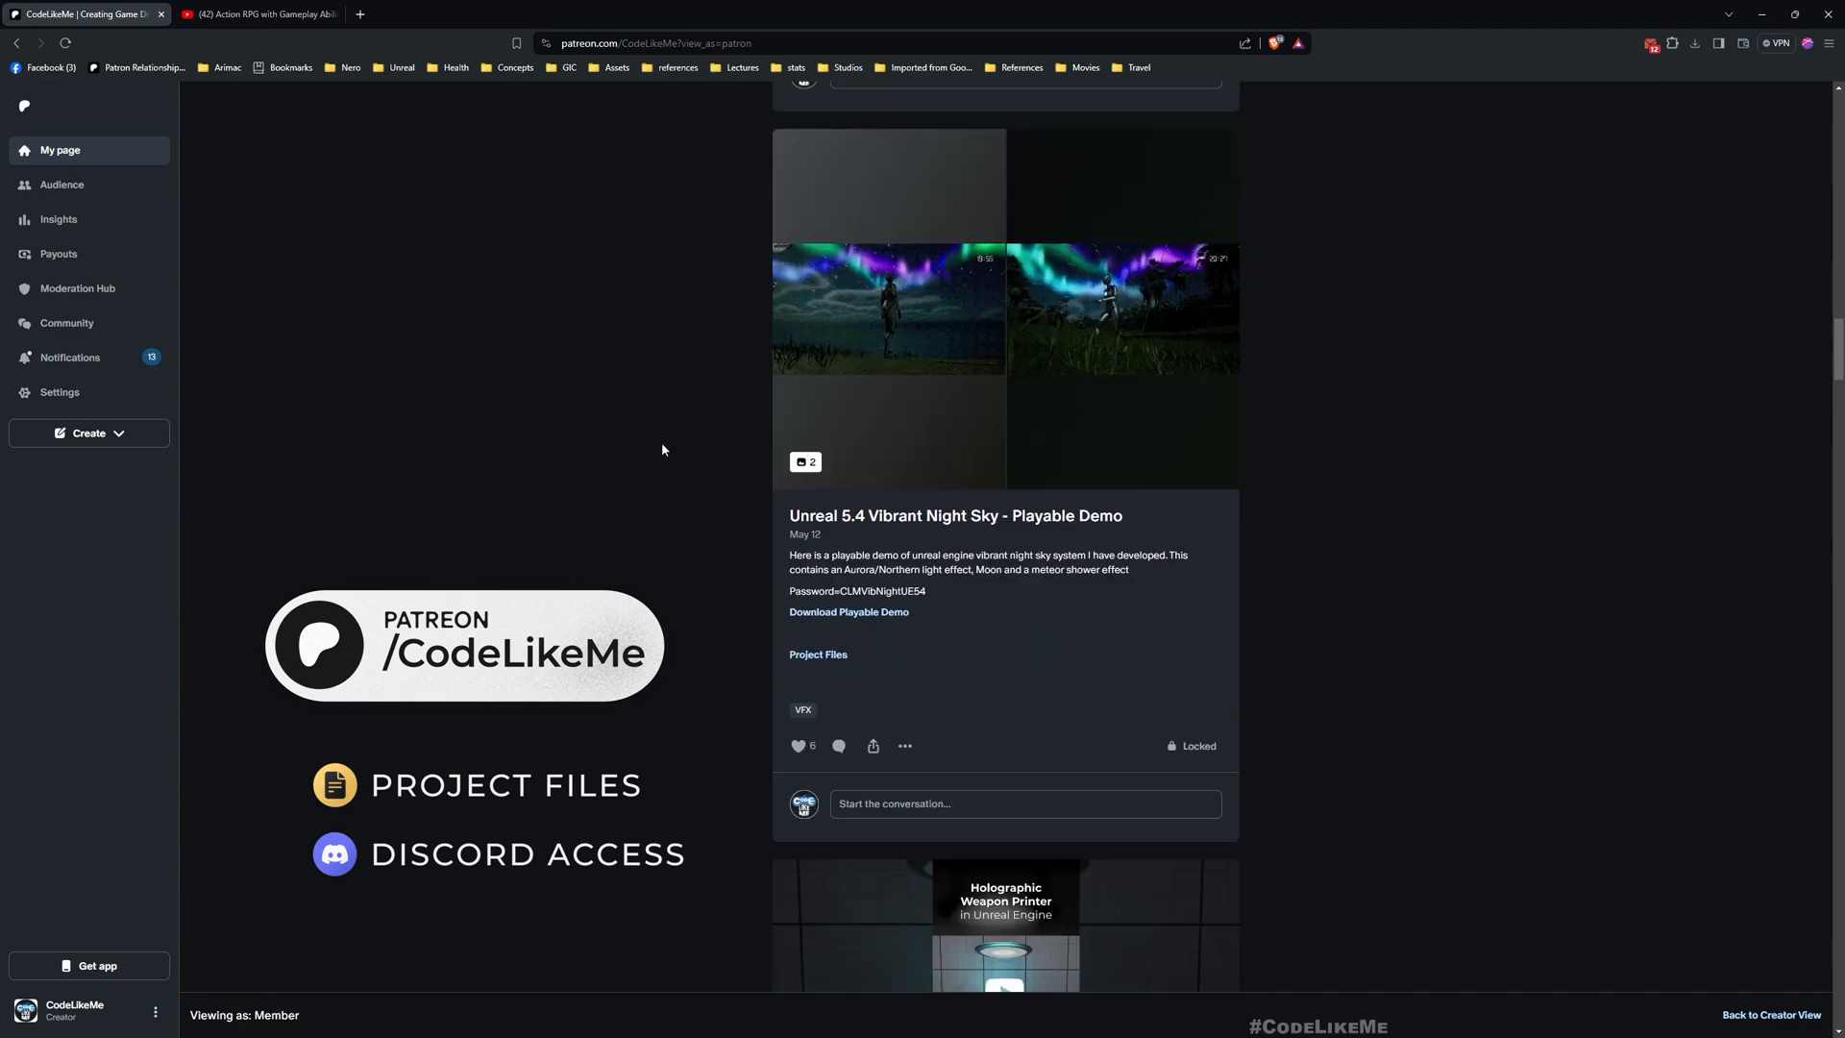
scroll(down, 3)
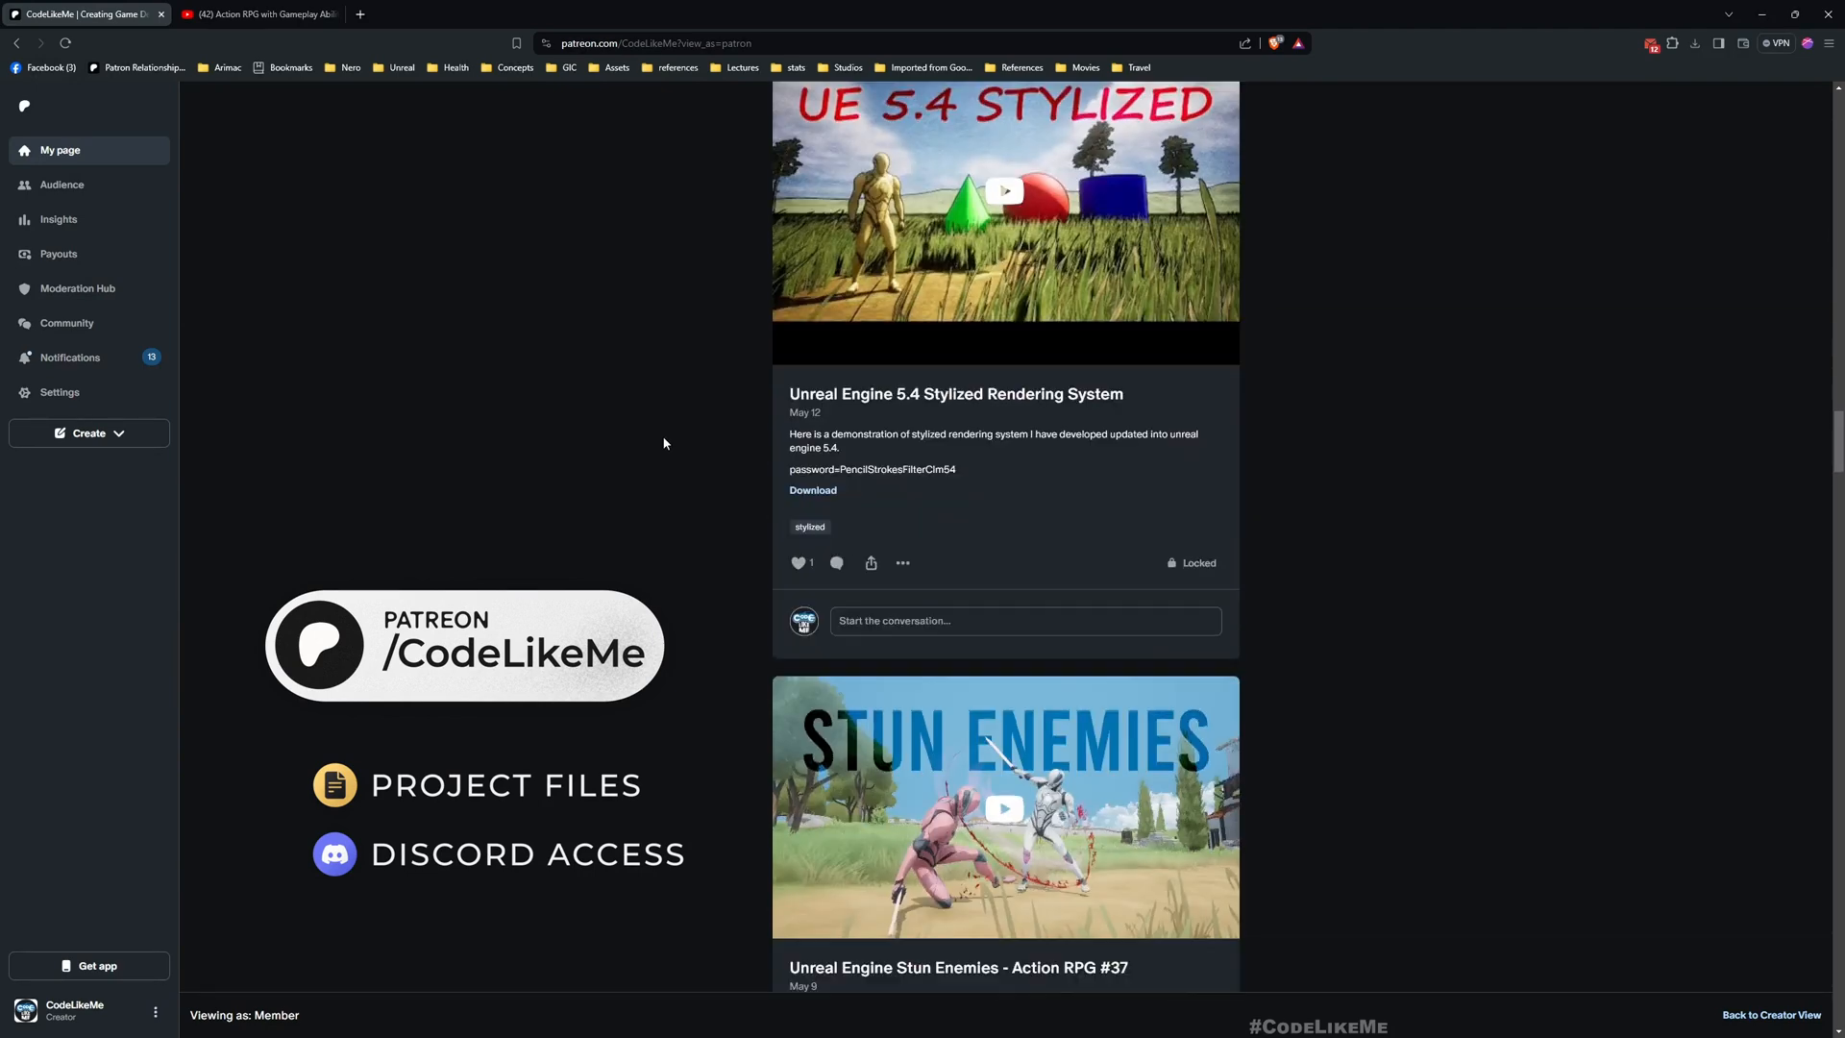
scroll(down, 3)
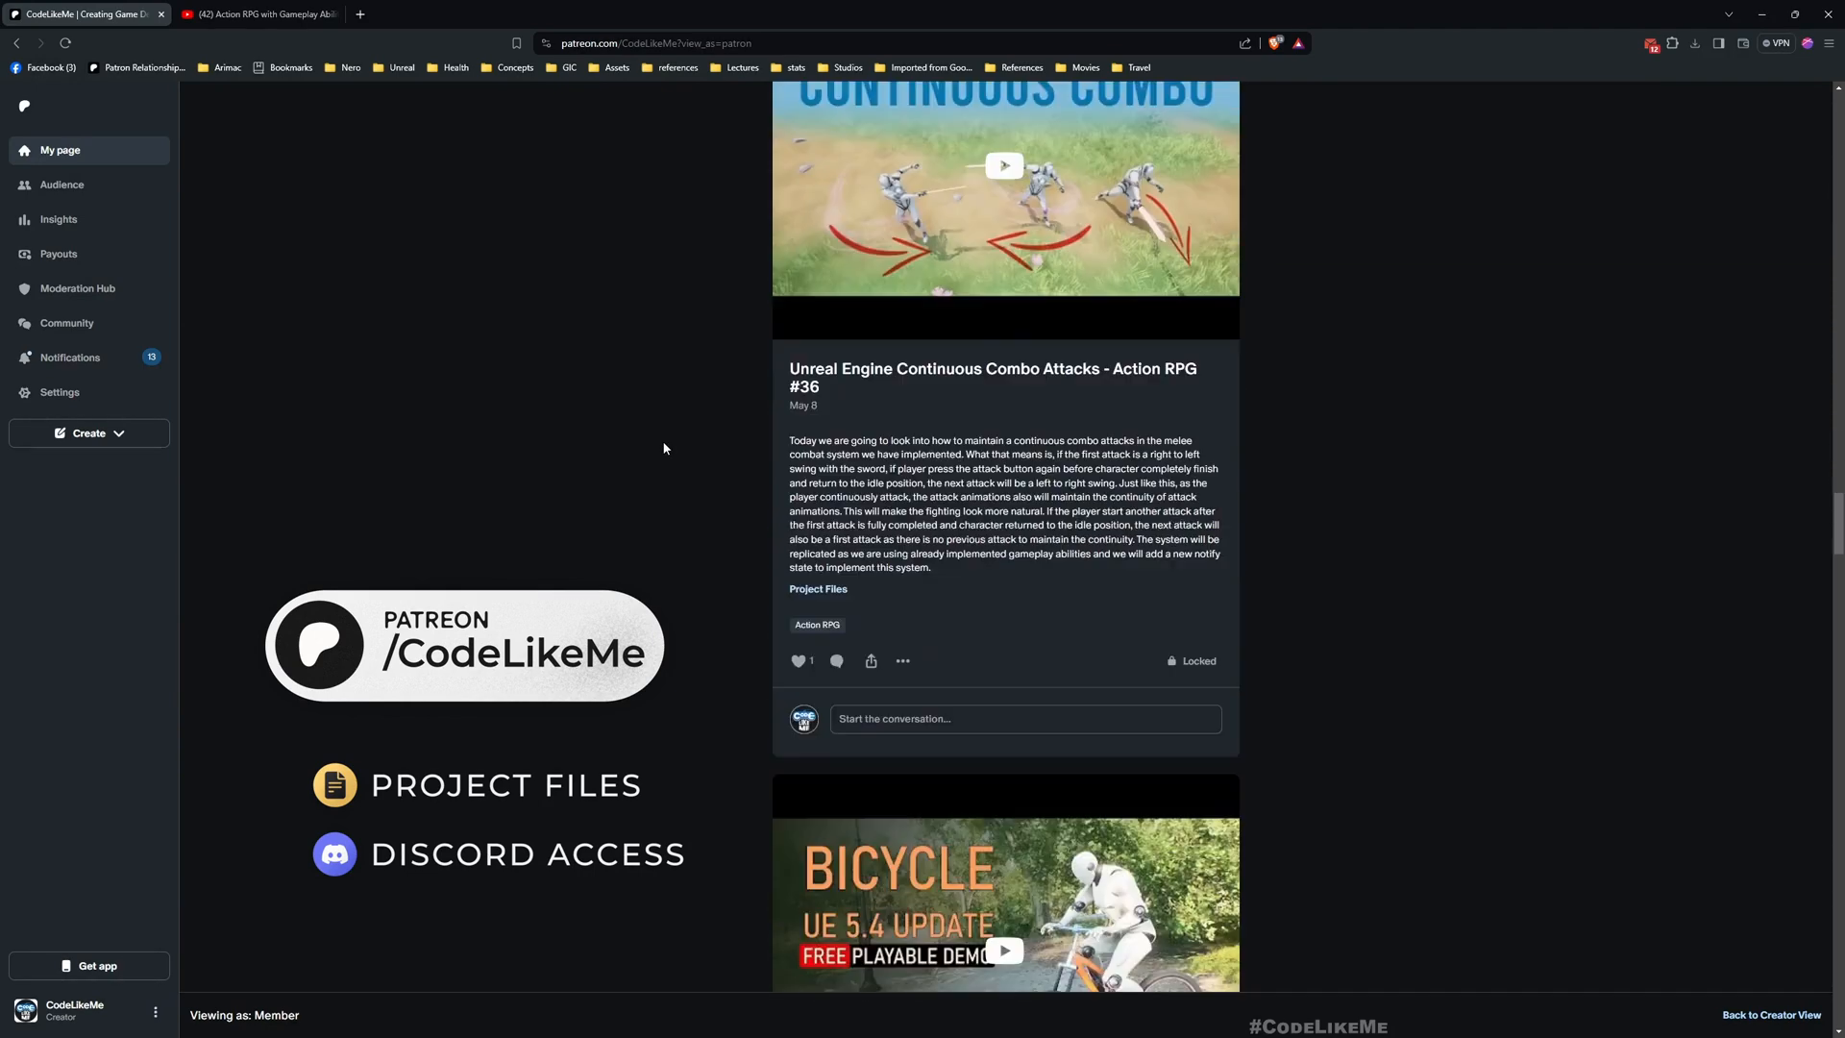
scroll(down, 3)
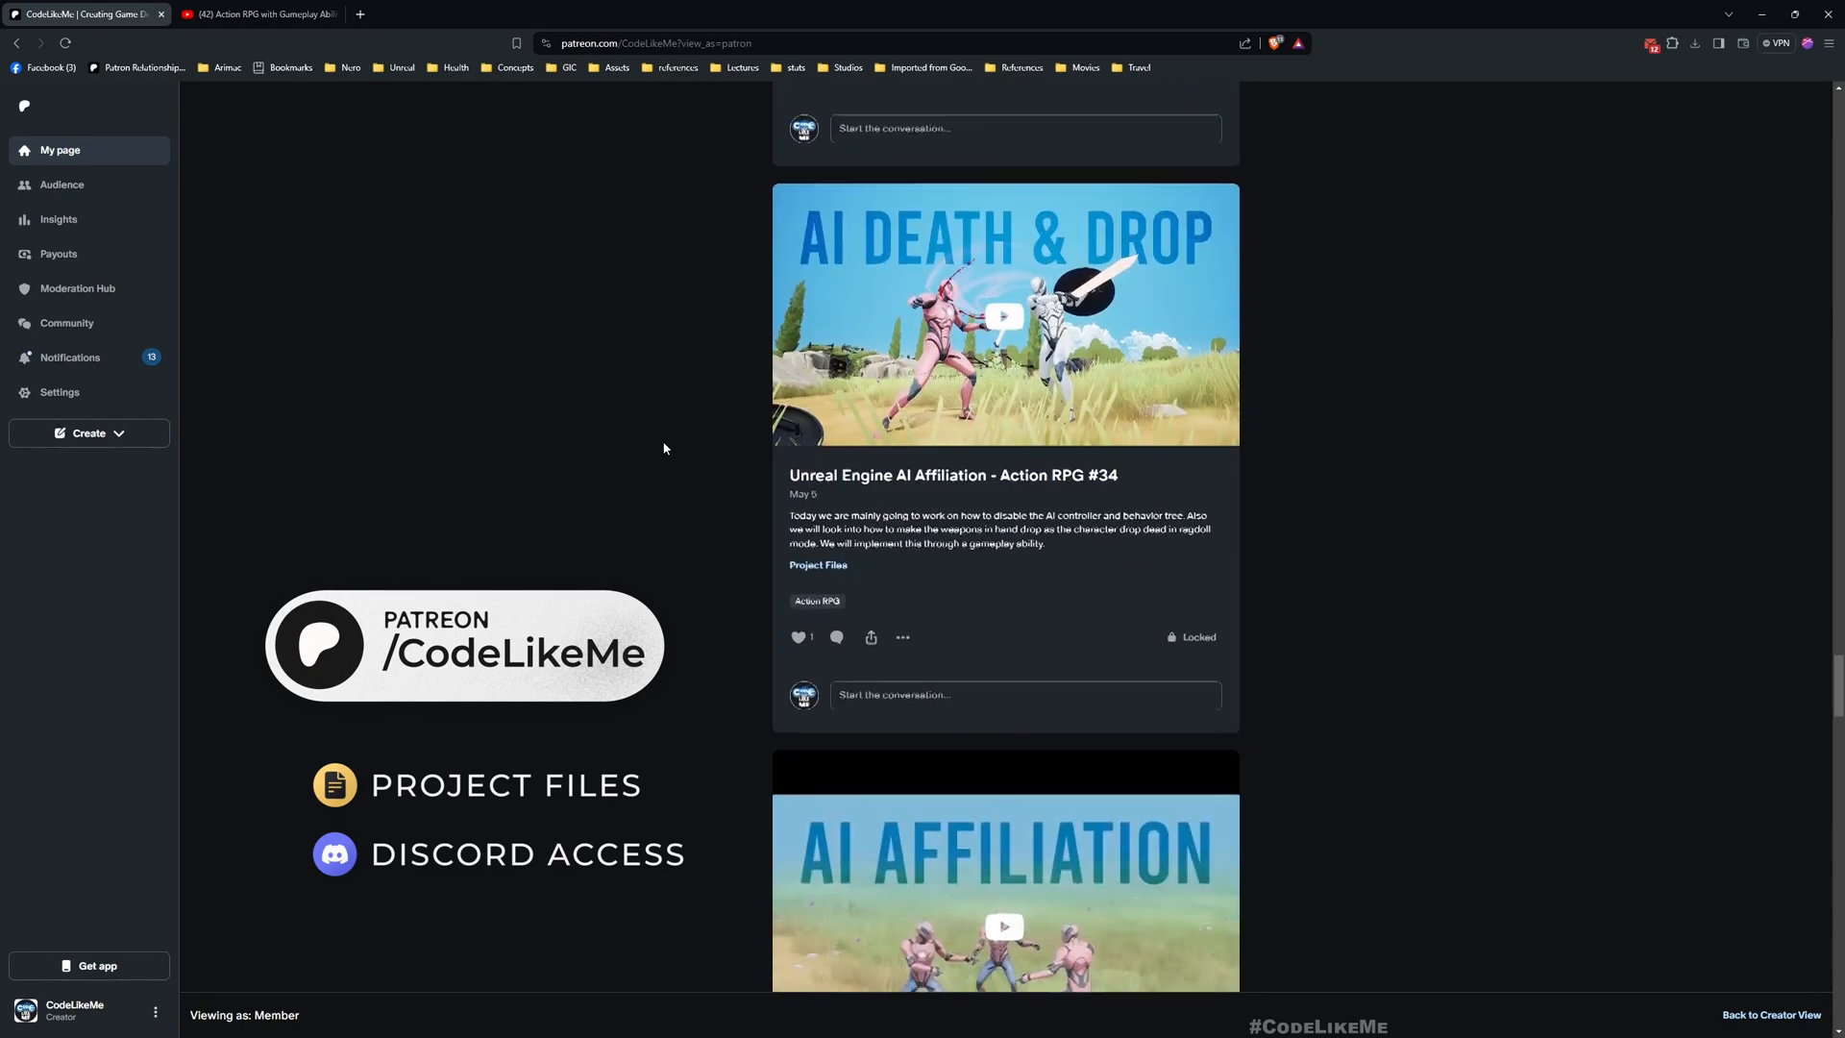
click(257, 14)
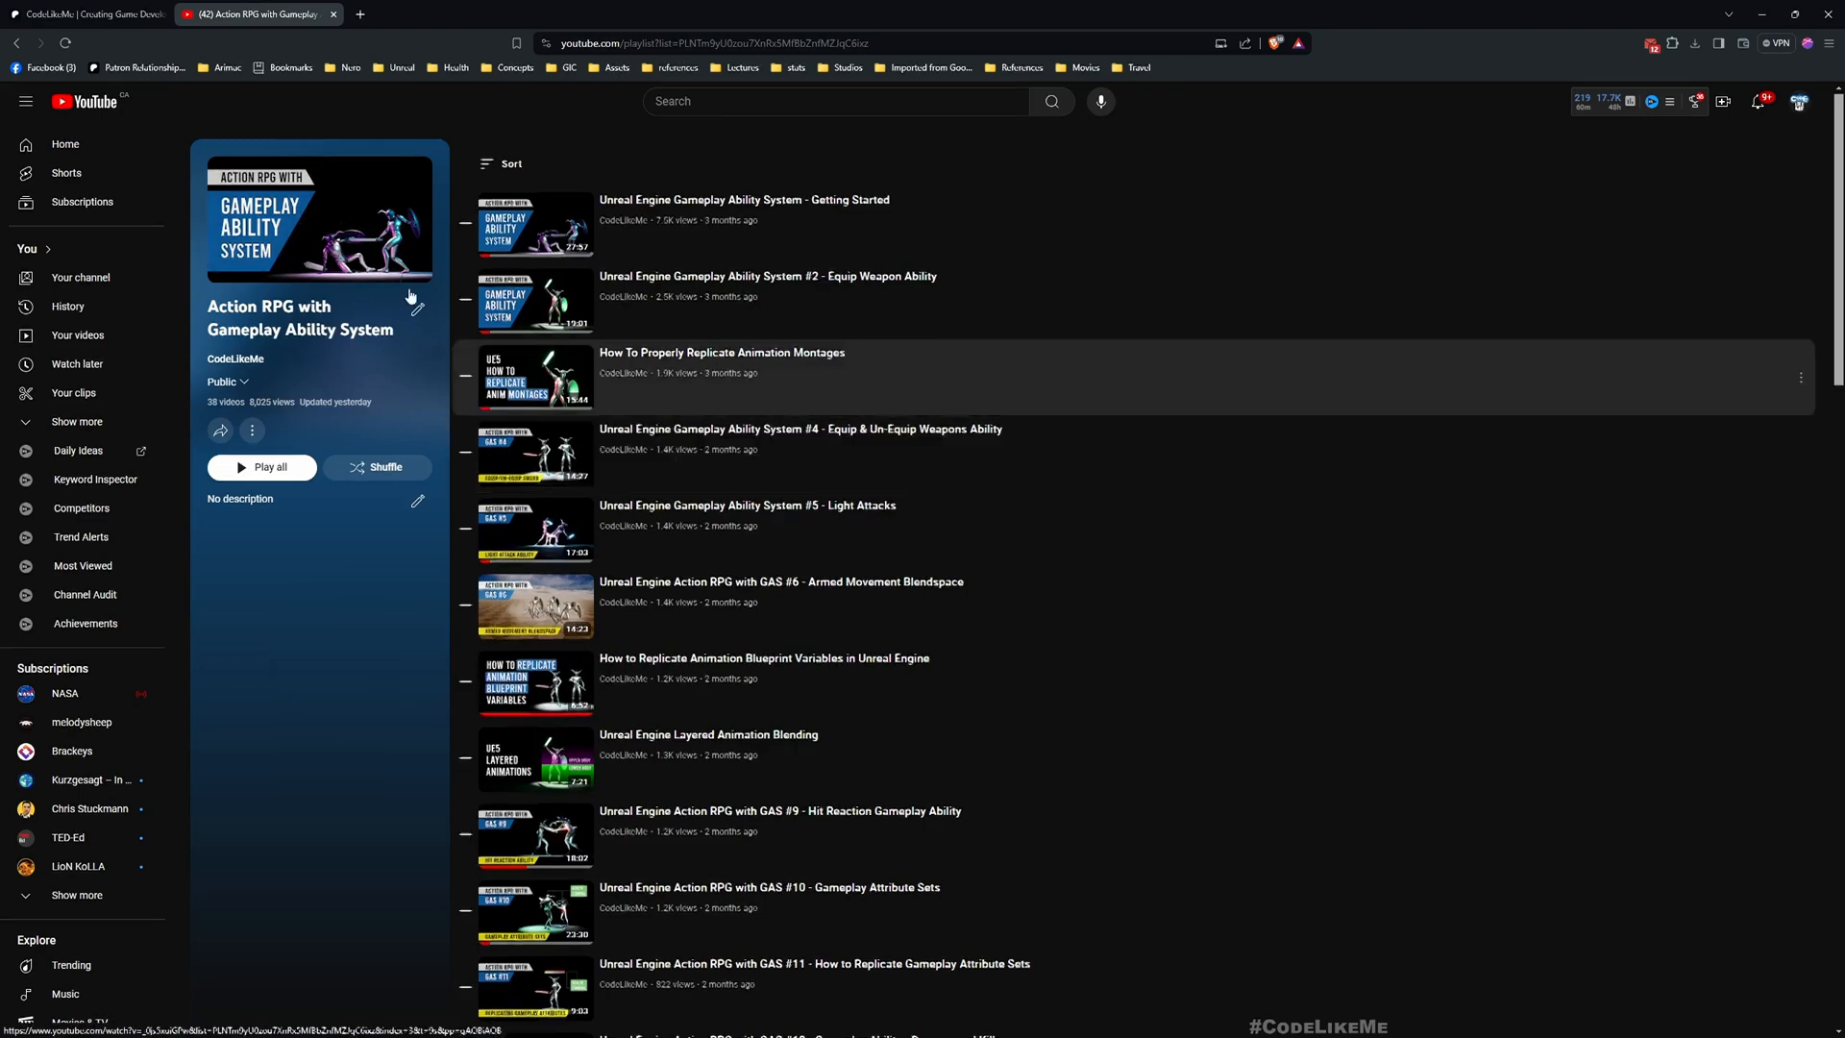
- Scroll through the Action RPG with Gameplay Ability System playlist videos
scroll(down, 3)
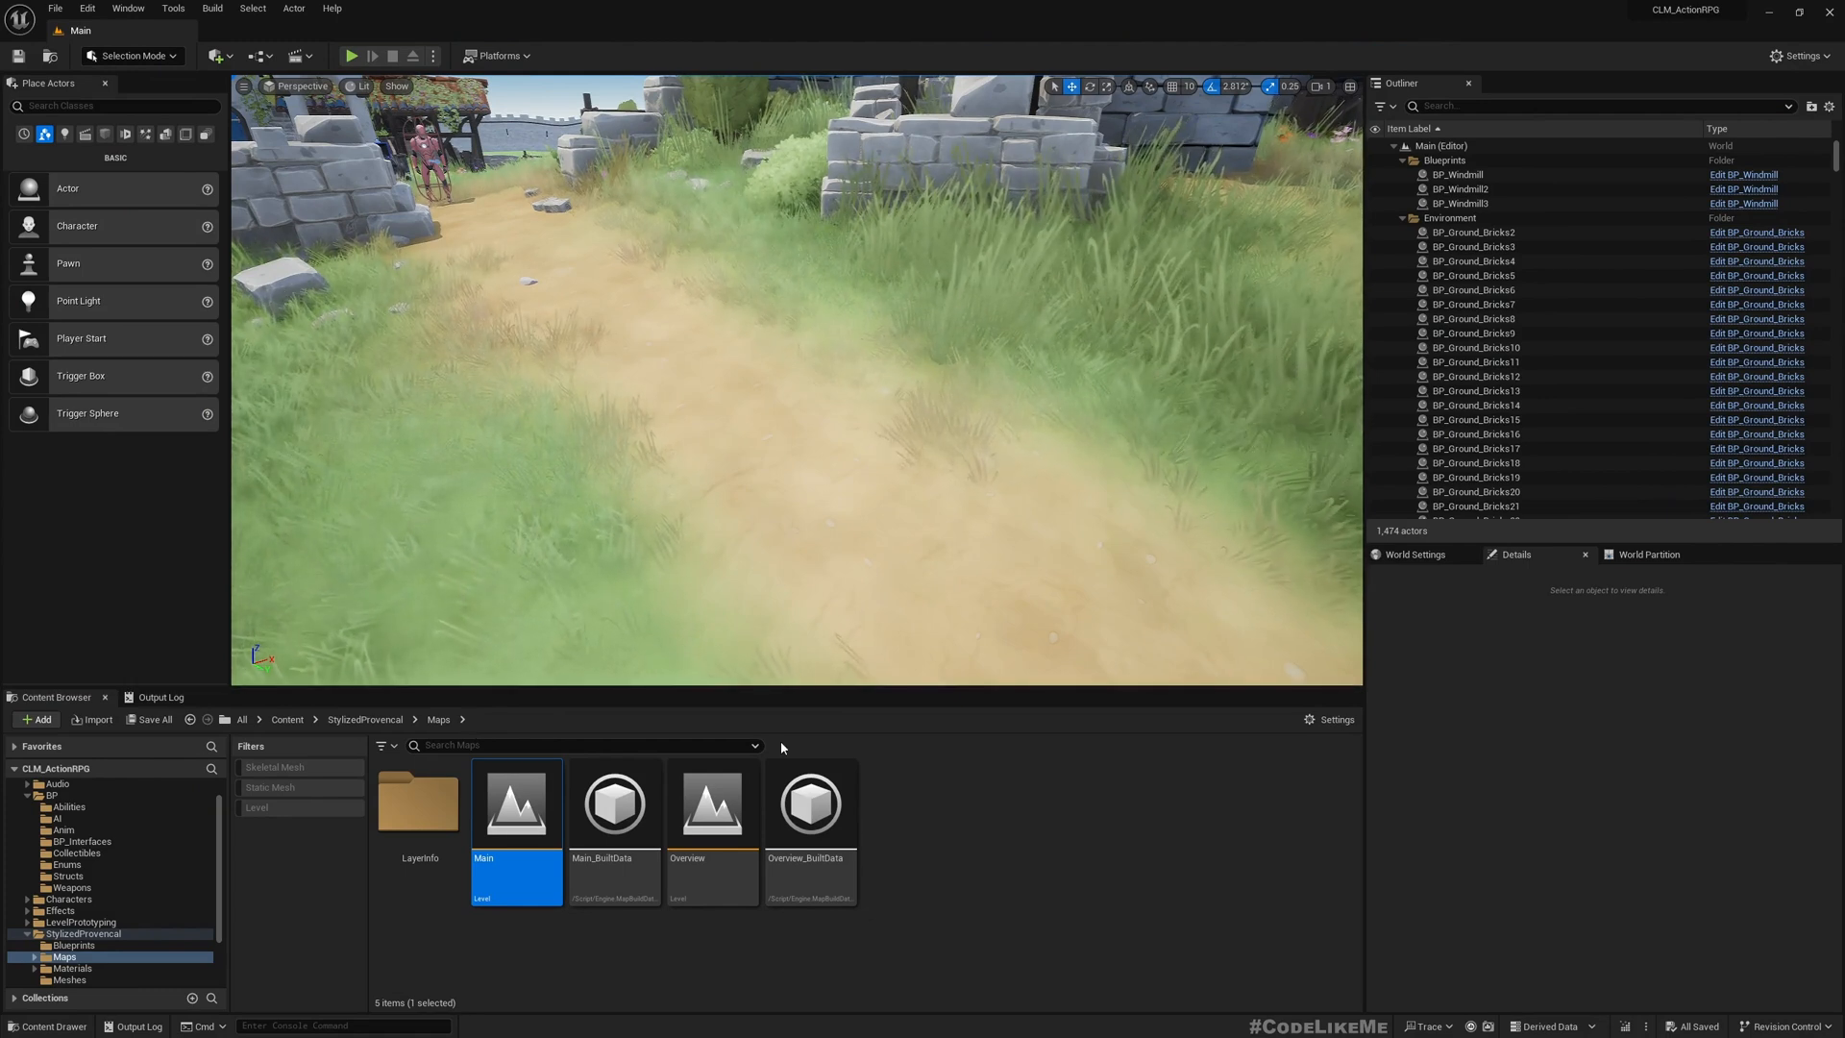
- Open GA_Attack_Sword from BP > Abilities to review its Send Gameplay Event node
click(72, 807)
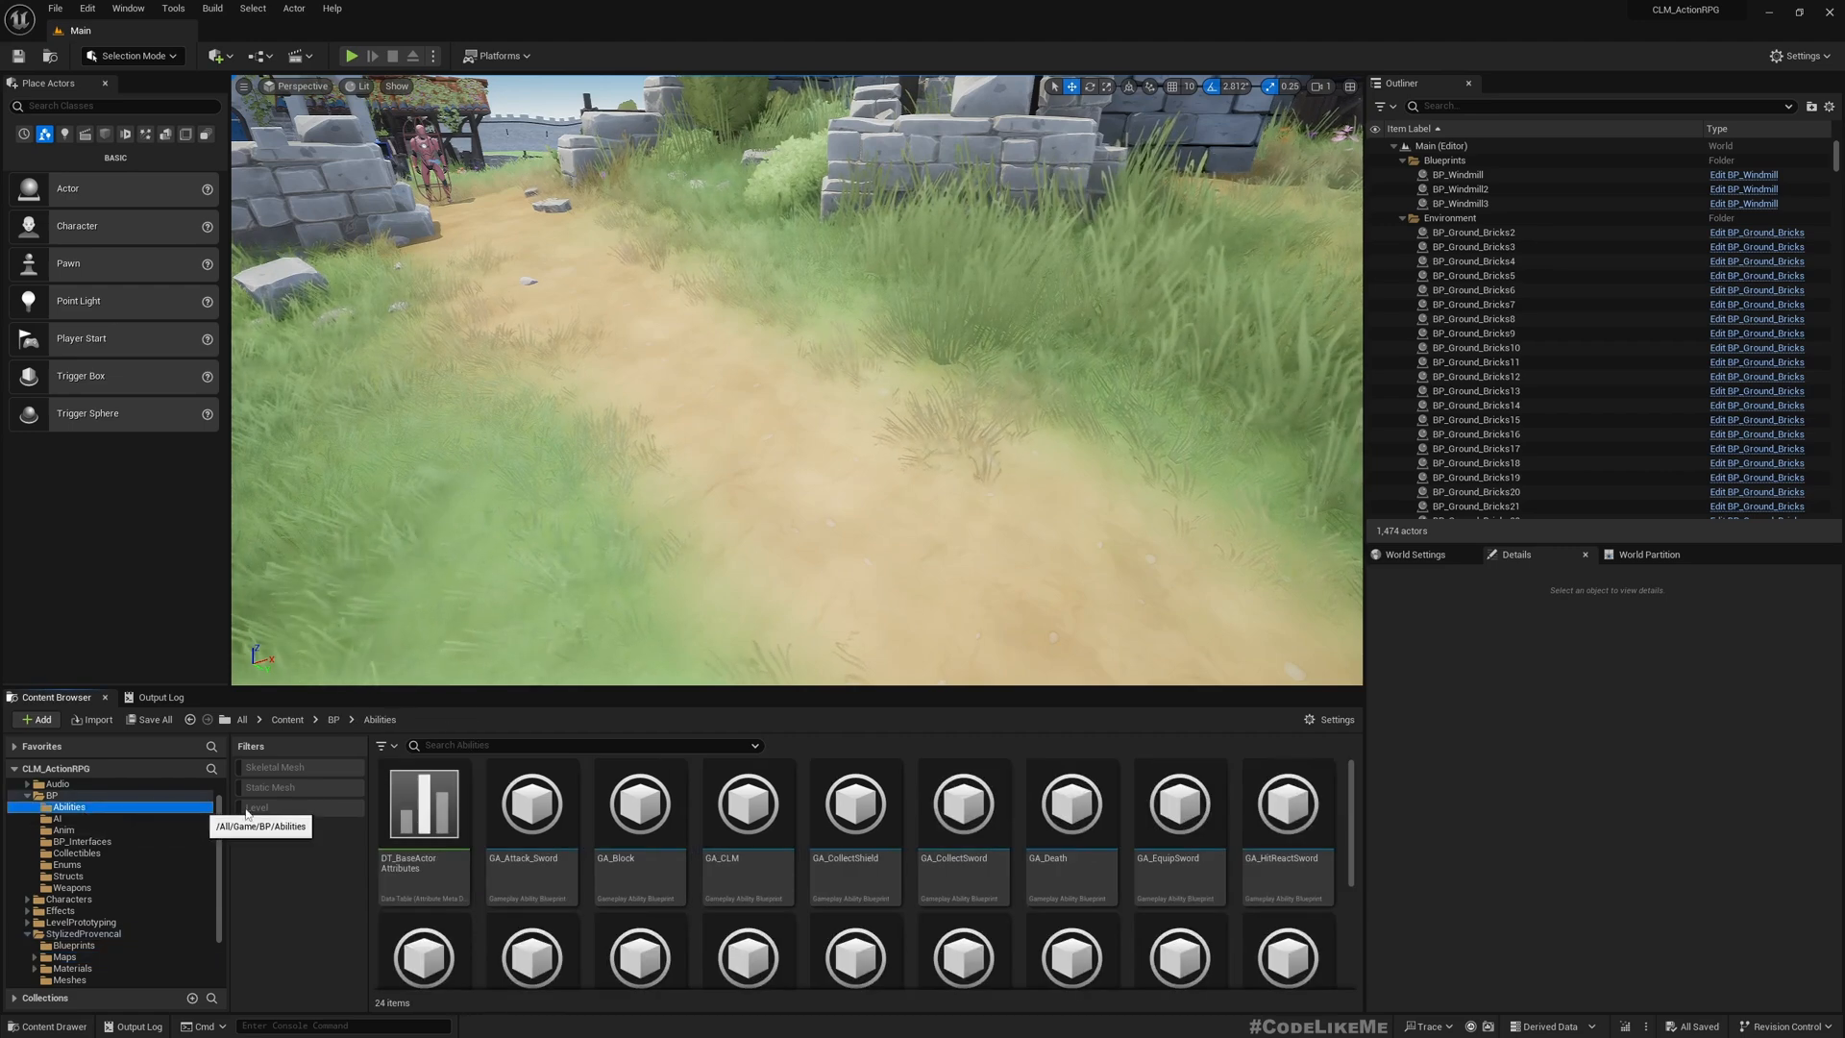
click(530, 805)
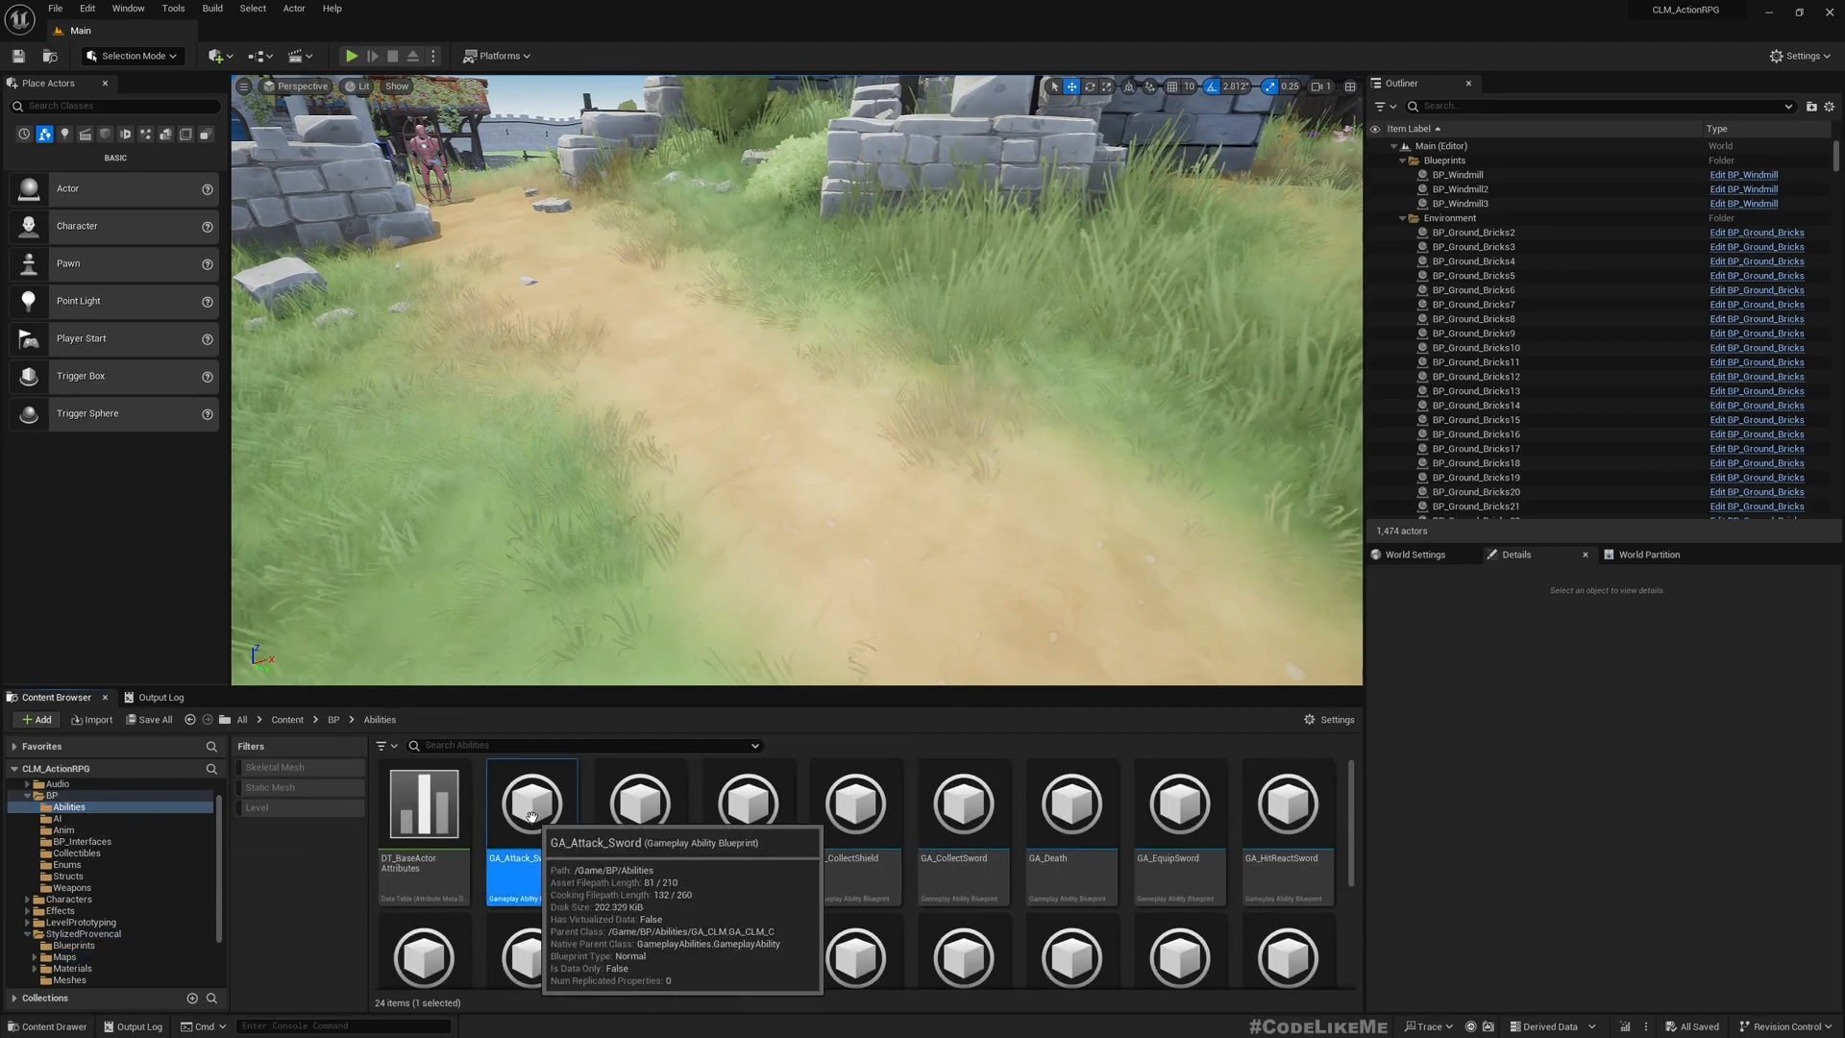
double_click(530, 803)
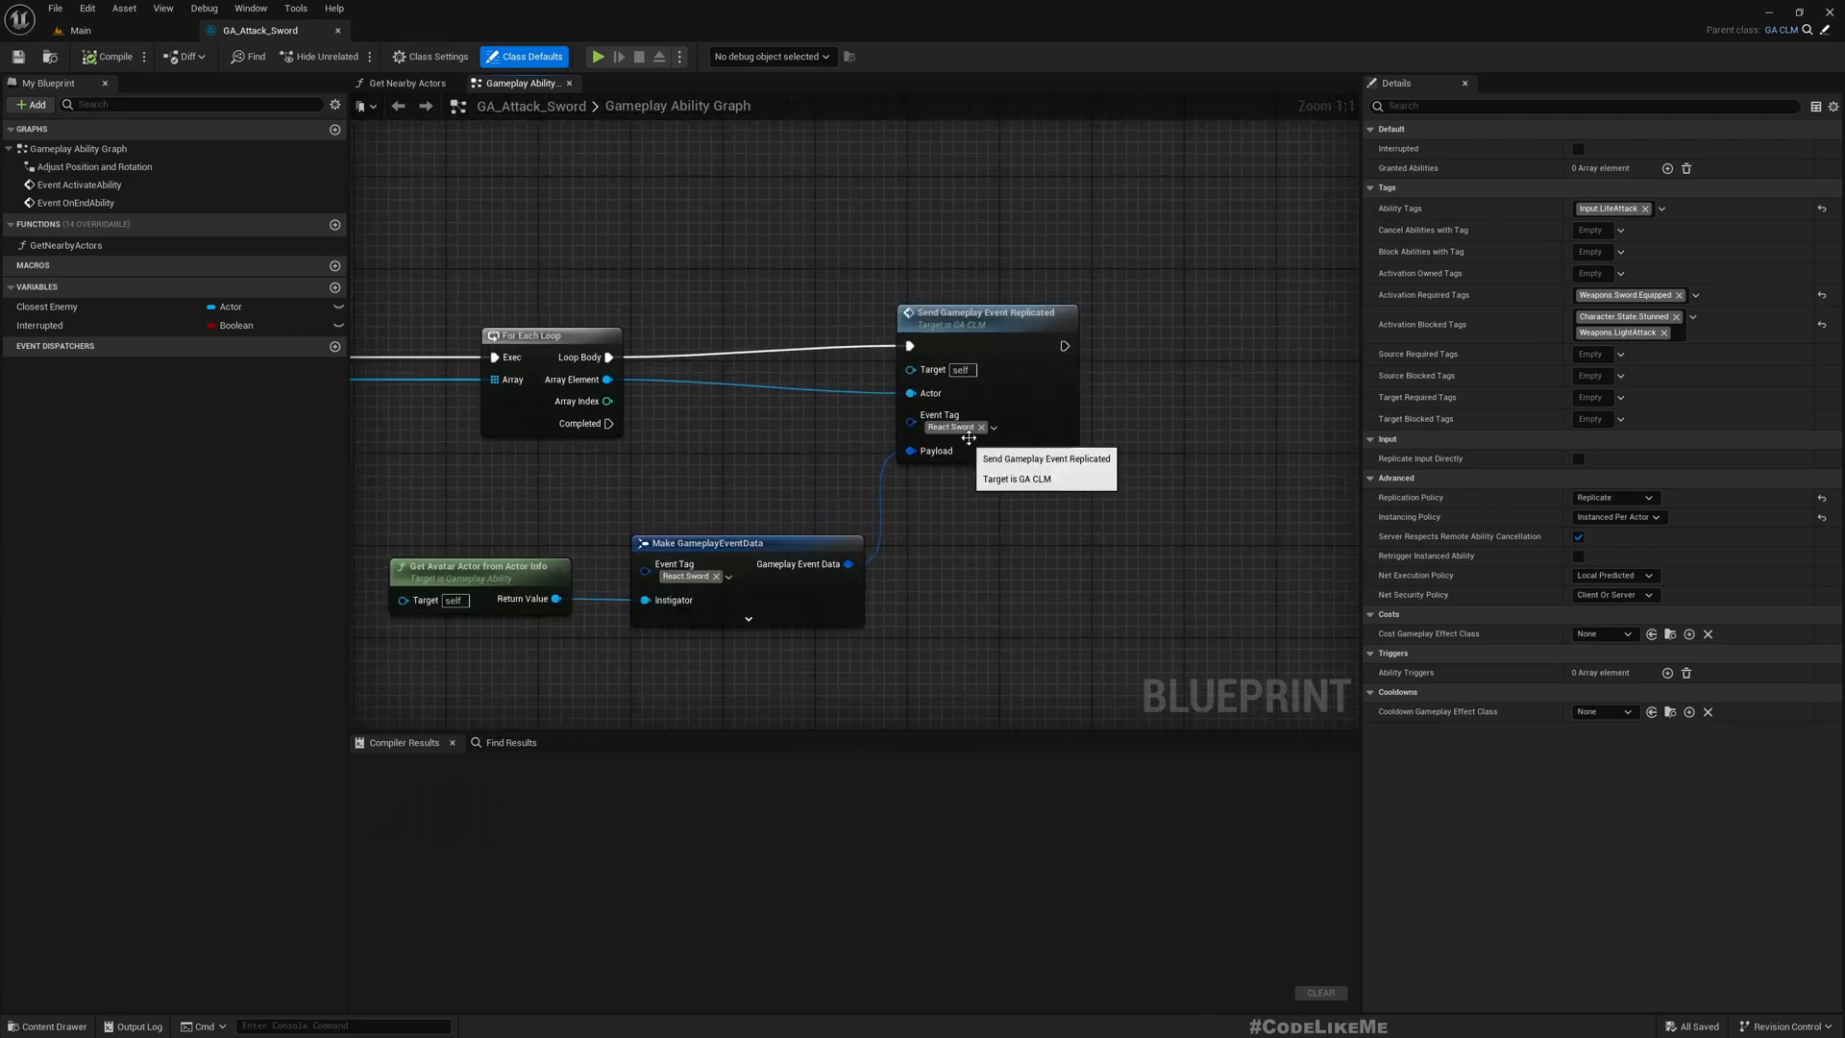
mouse_move(1119, 373)
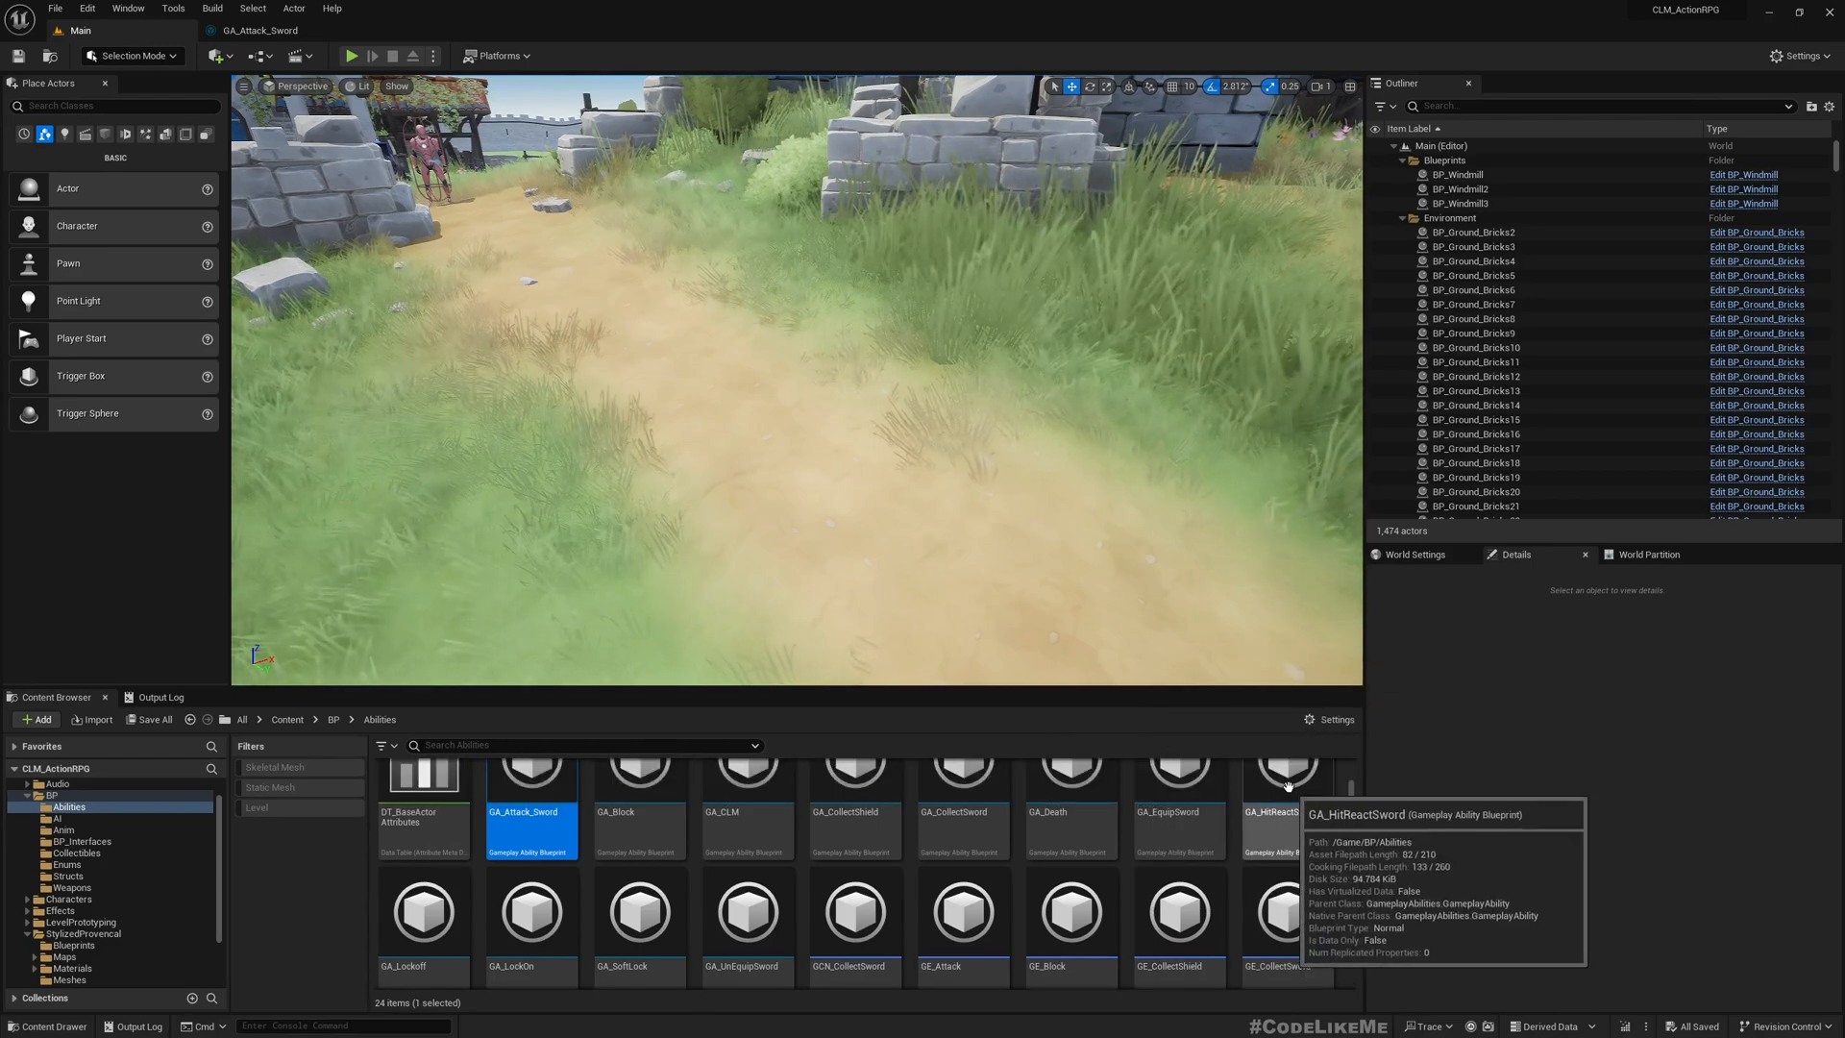
- Open GA_HitReactSword and check BP_ThirdPersonCharacter's DefaultAbilities (GA_HitReactSword, GA_Death)
double_click(1284, 771)
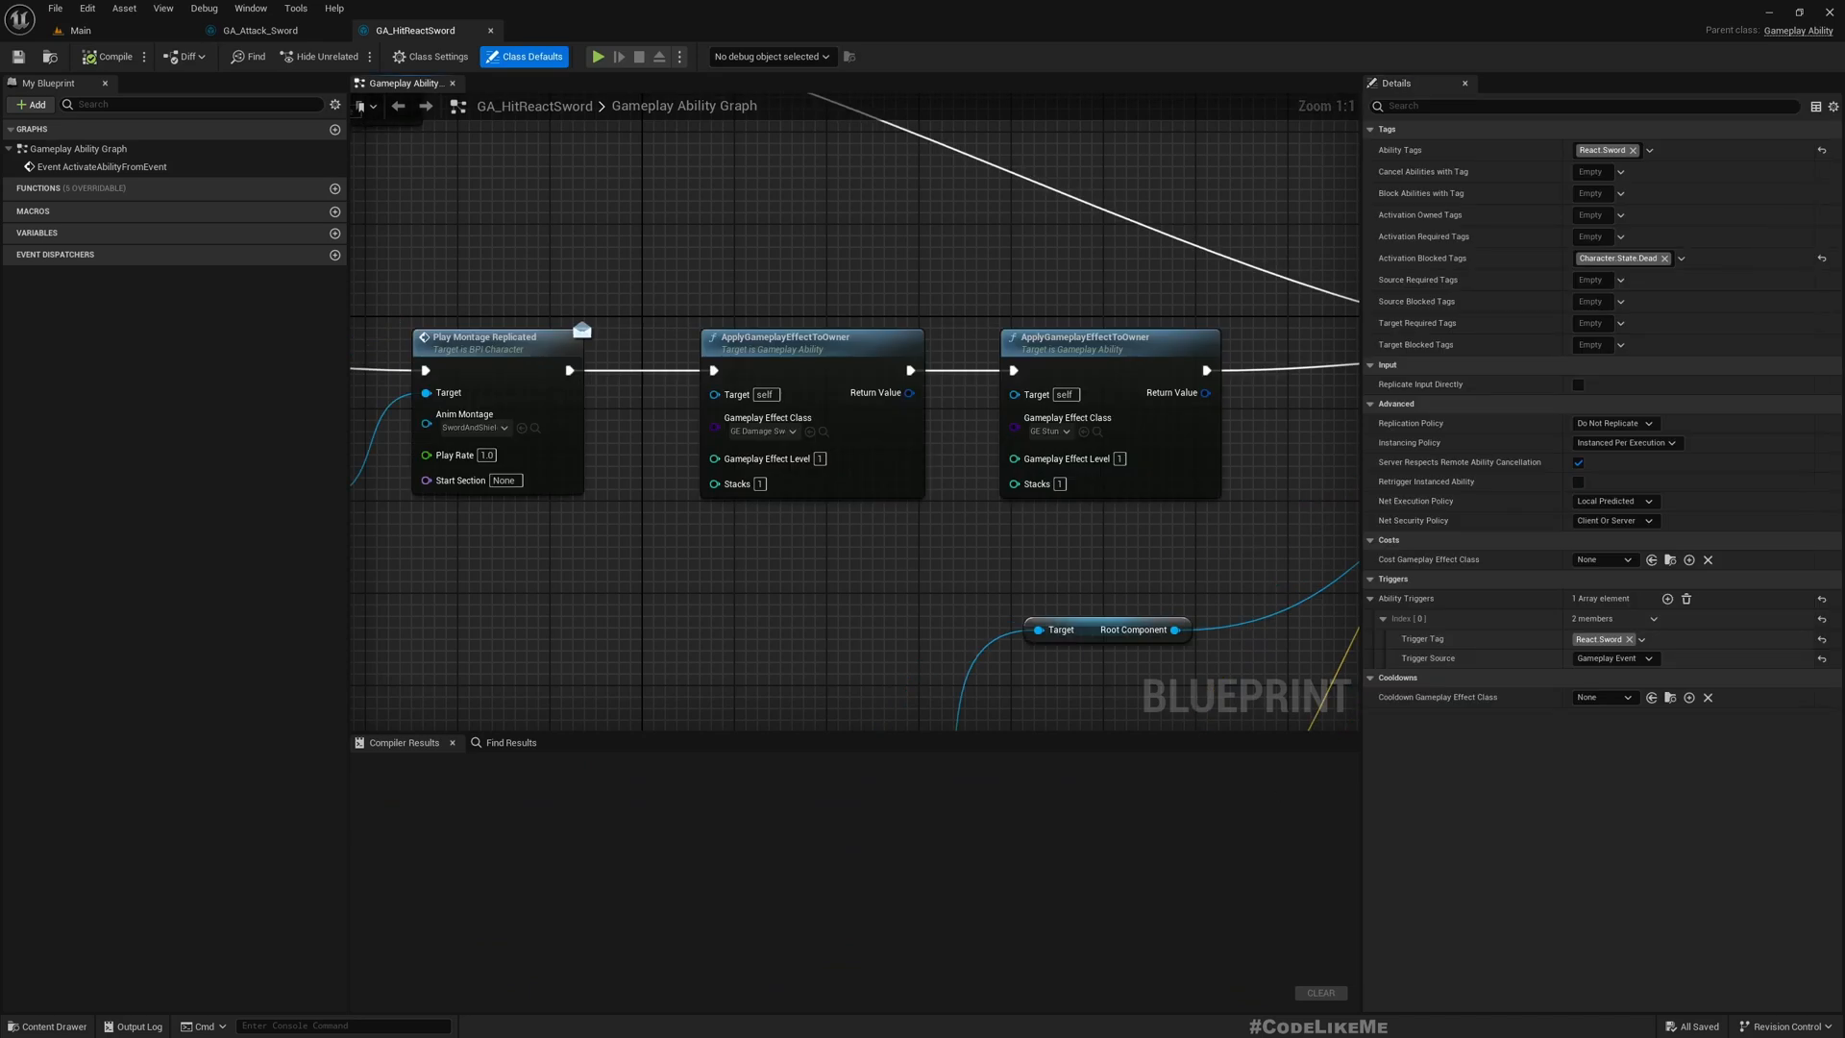
scroll(down, 3)
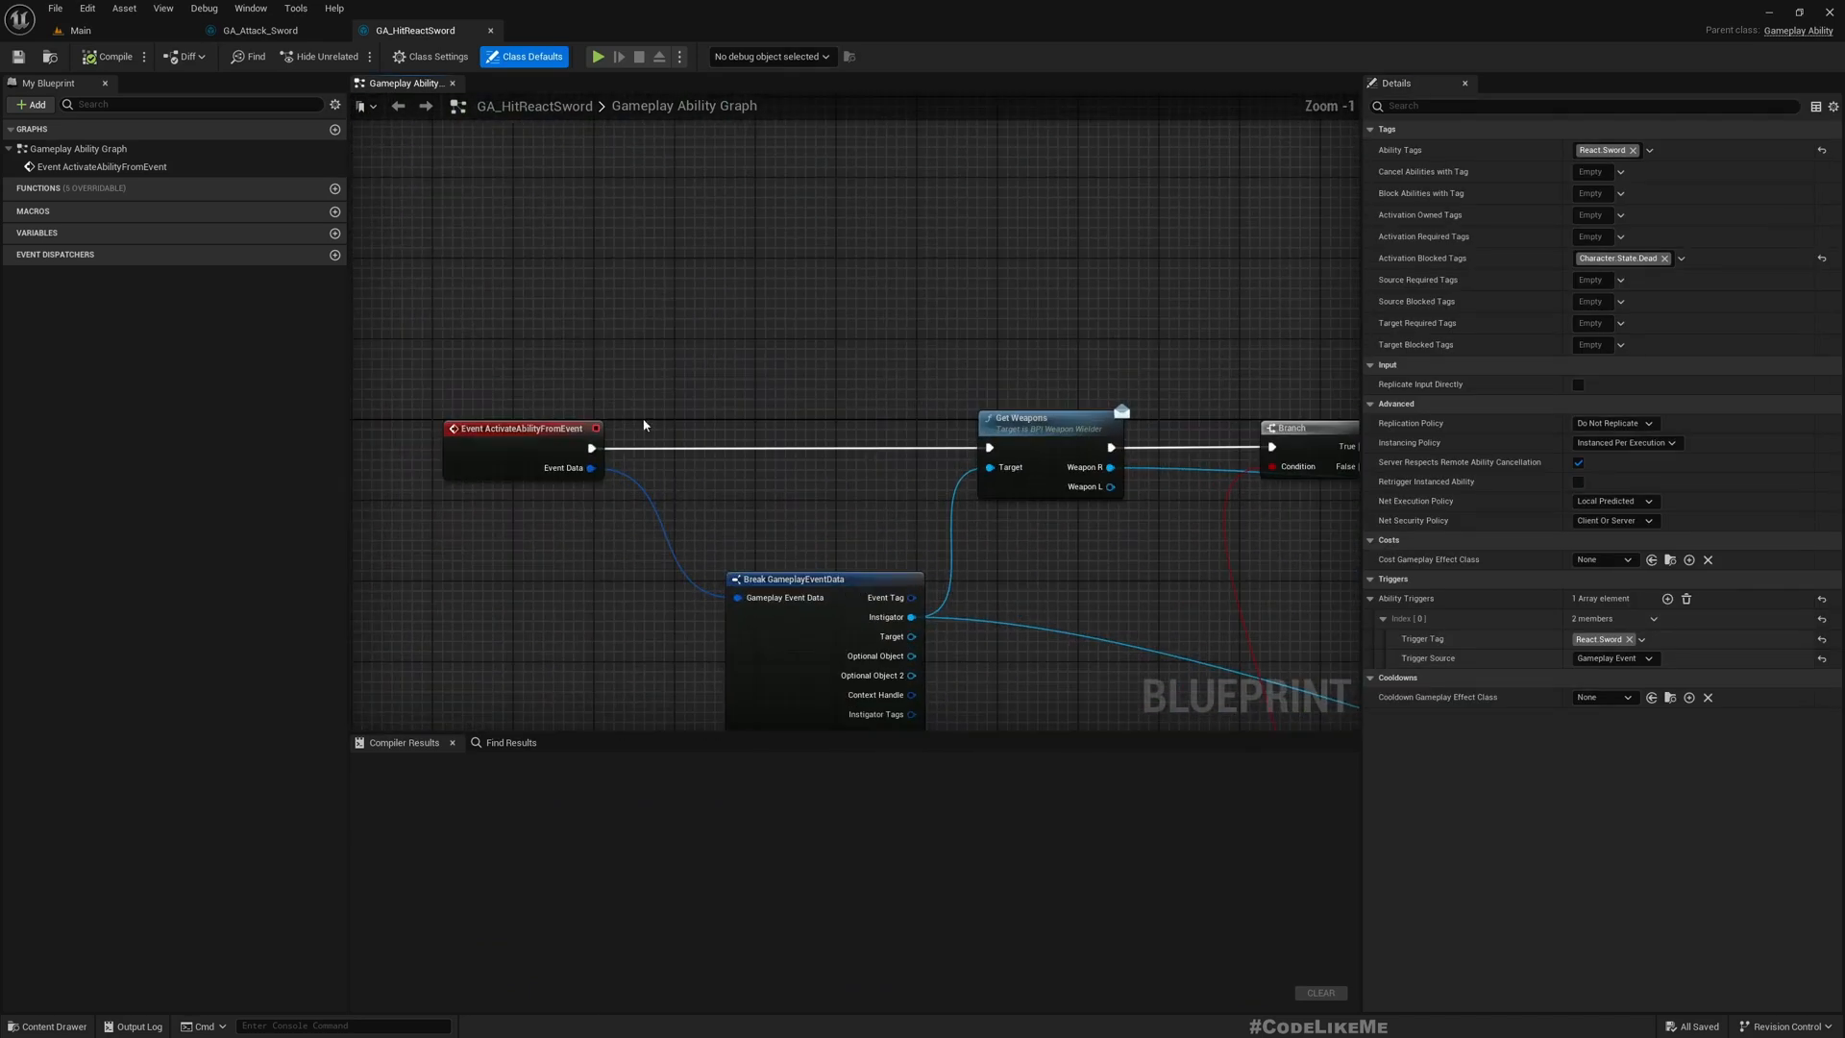
click(262, 29)
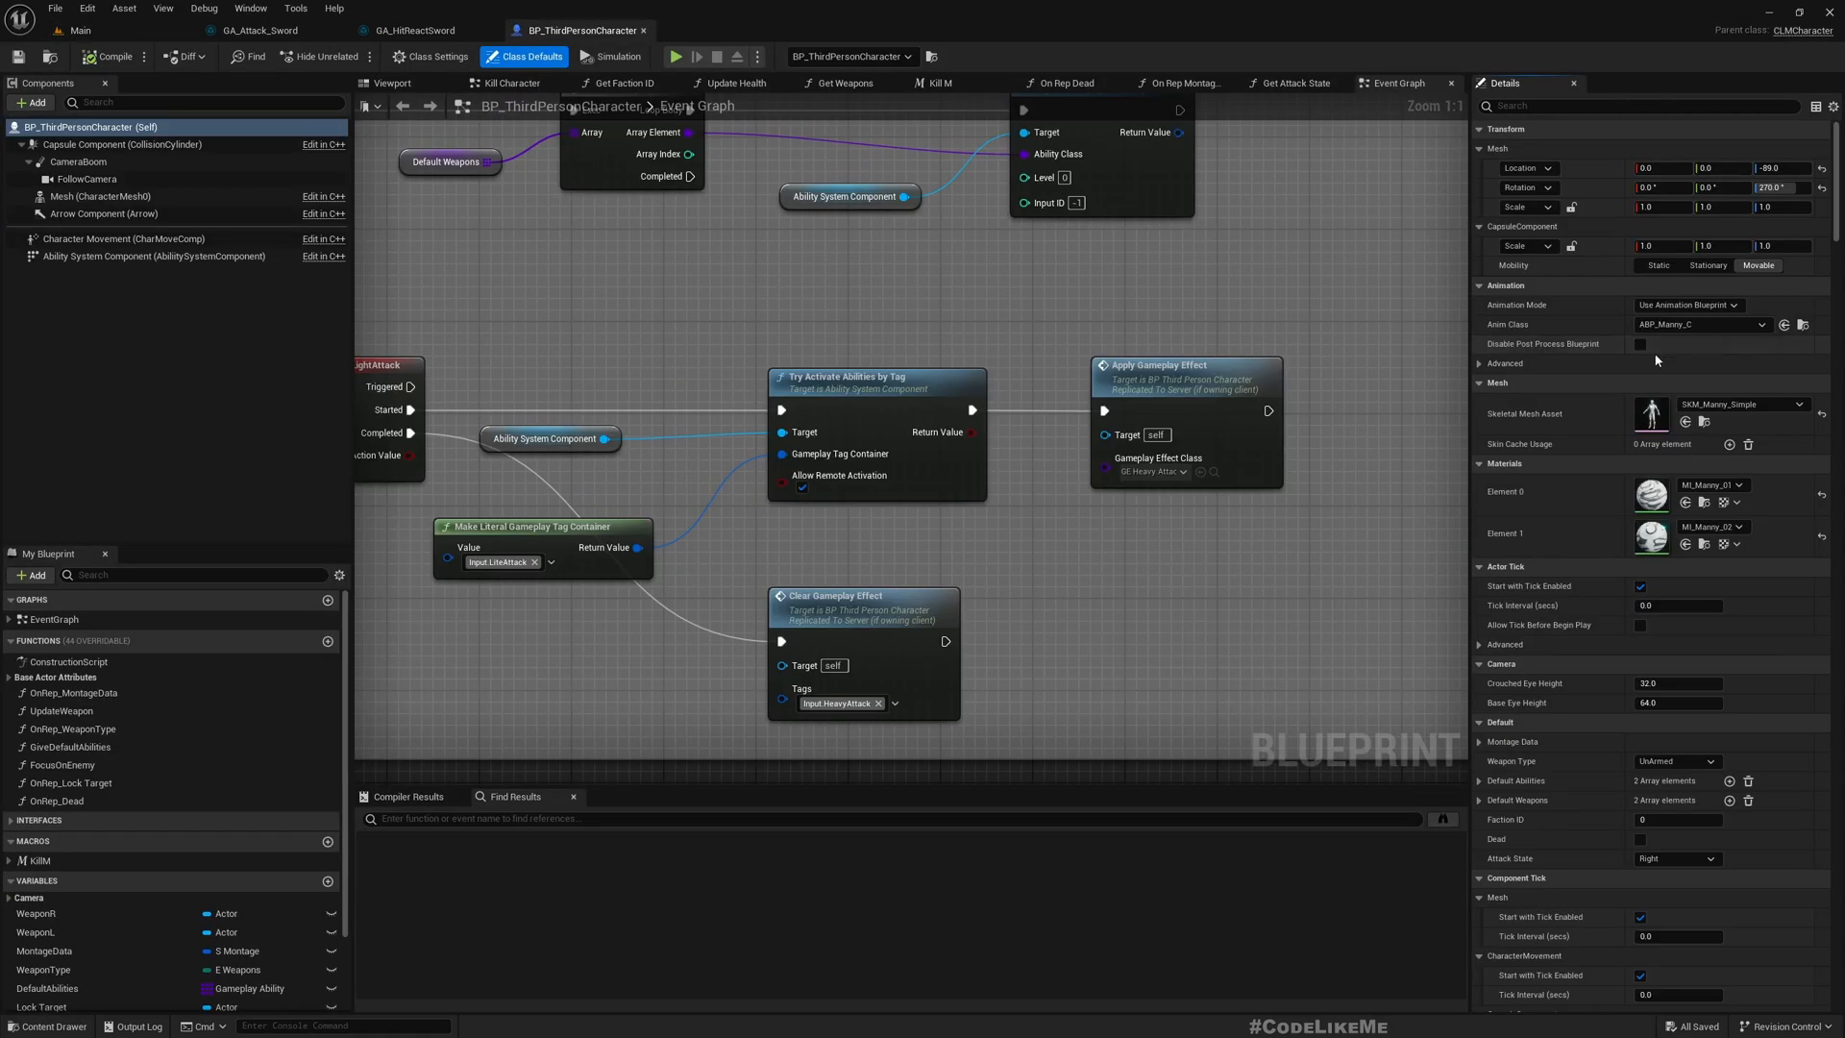
click(48, 987)
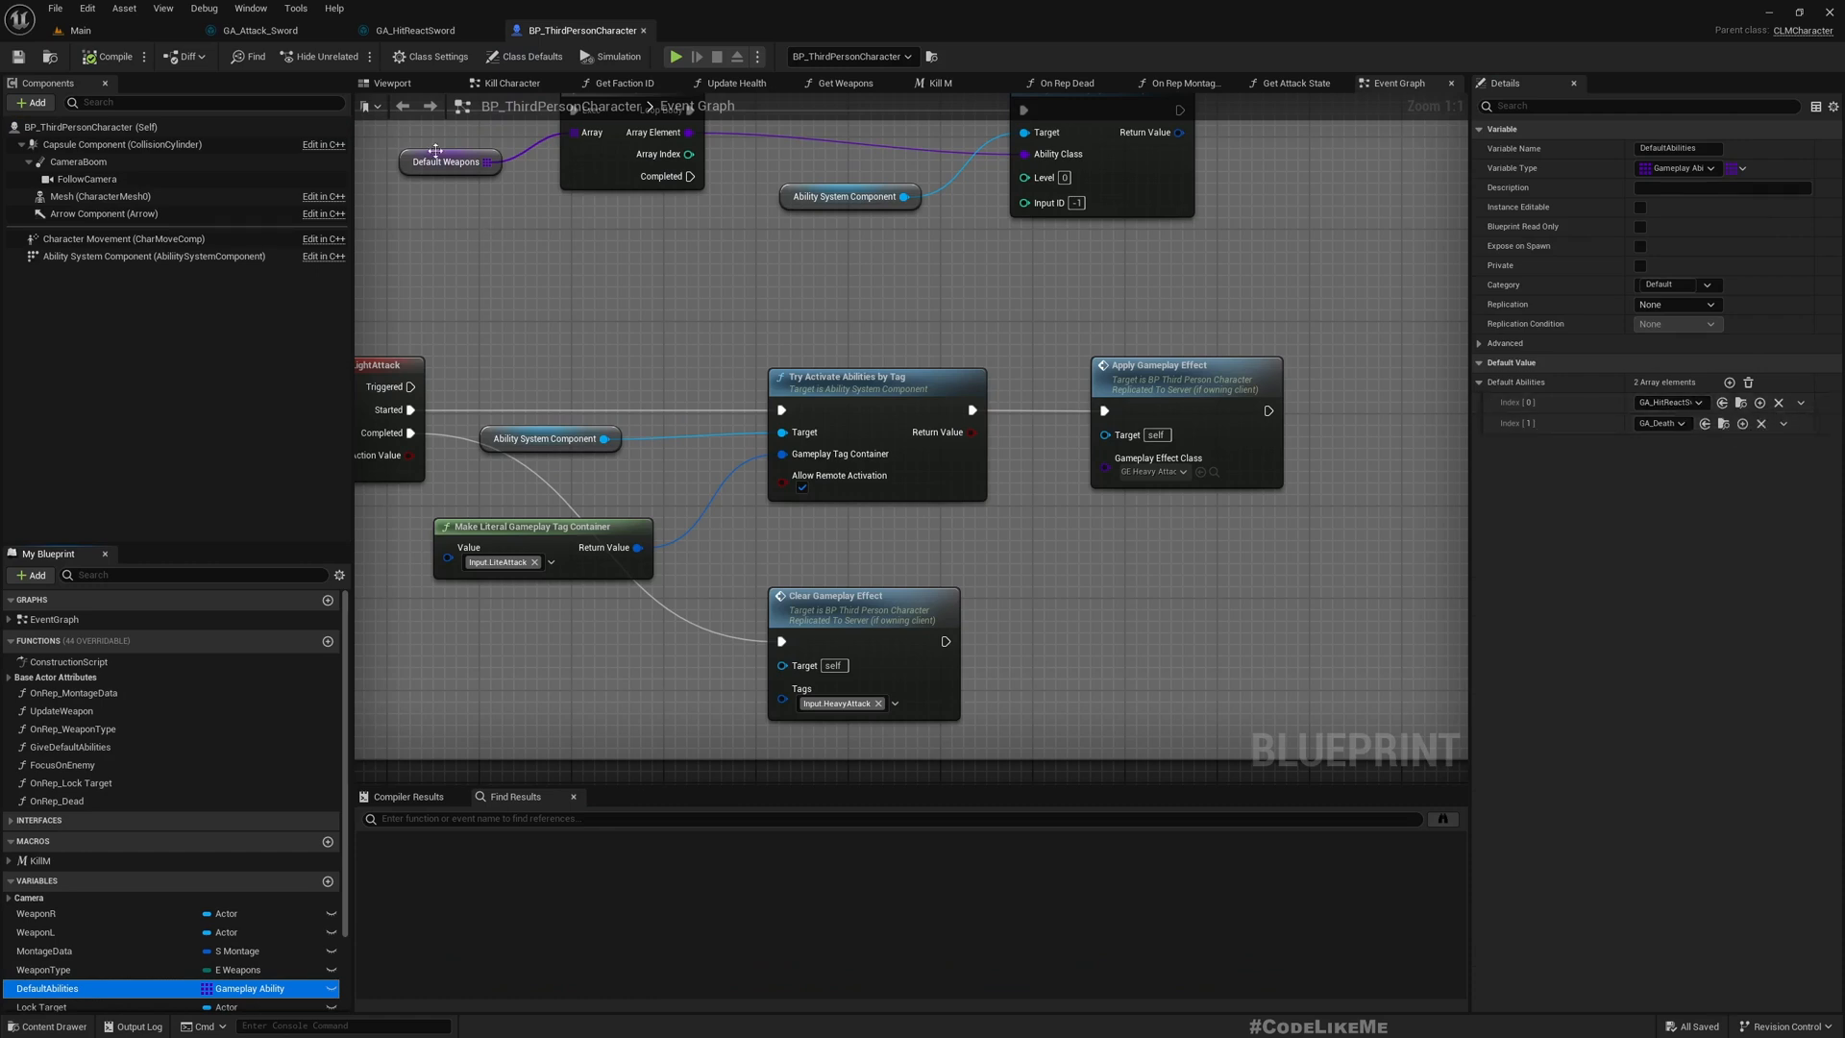
mouse_move(254, 30)
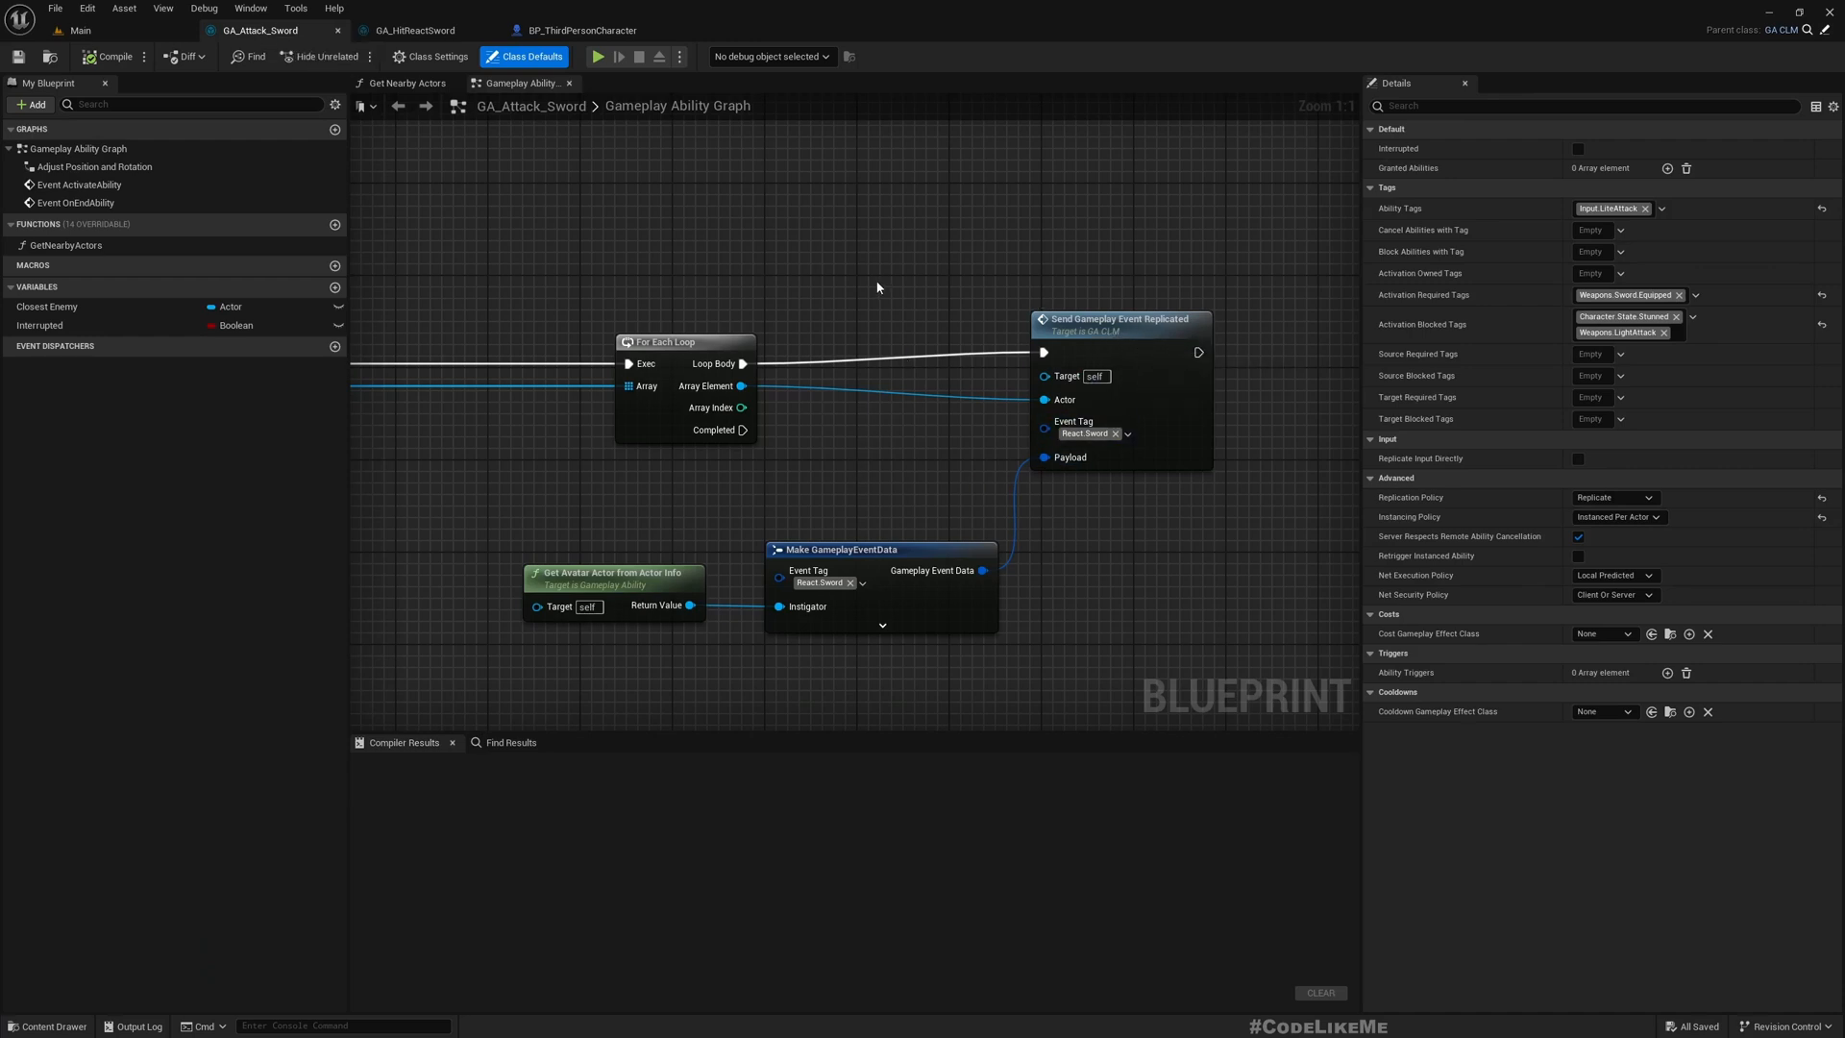
- Select GA_Attack_Sword's For Each Loop and Send Gameplay Event nodes, then bring up GA_HitReactSword
click(414, 30)
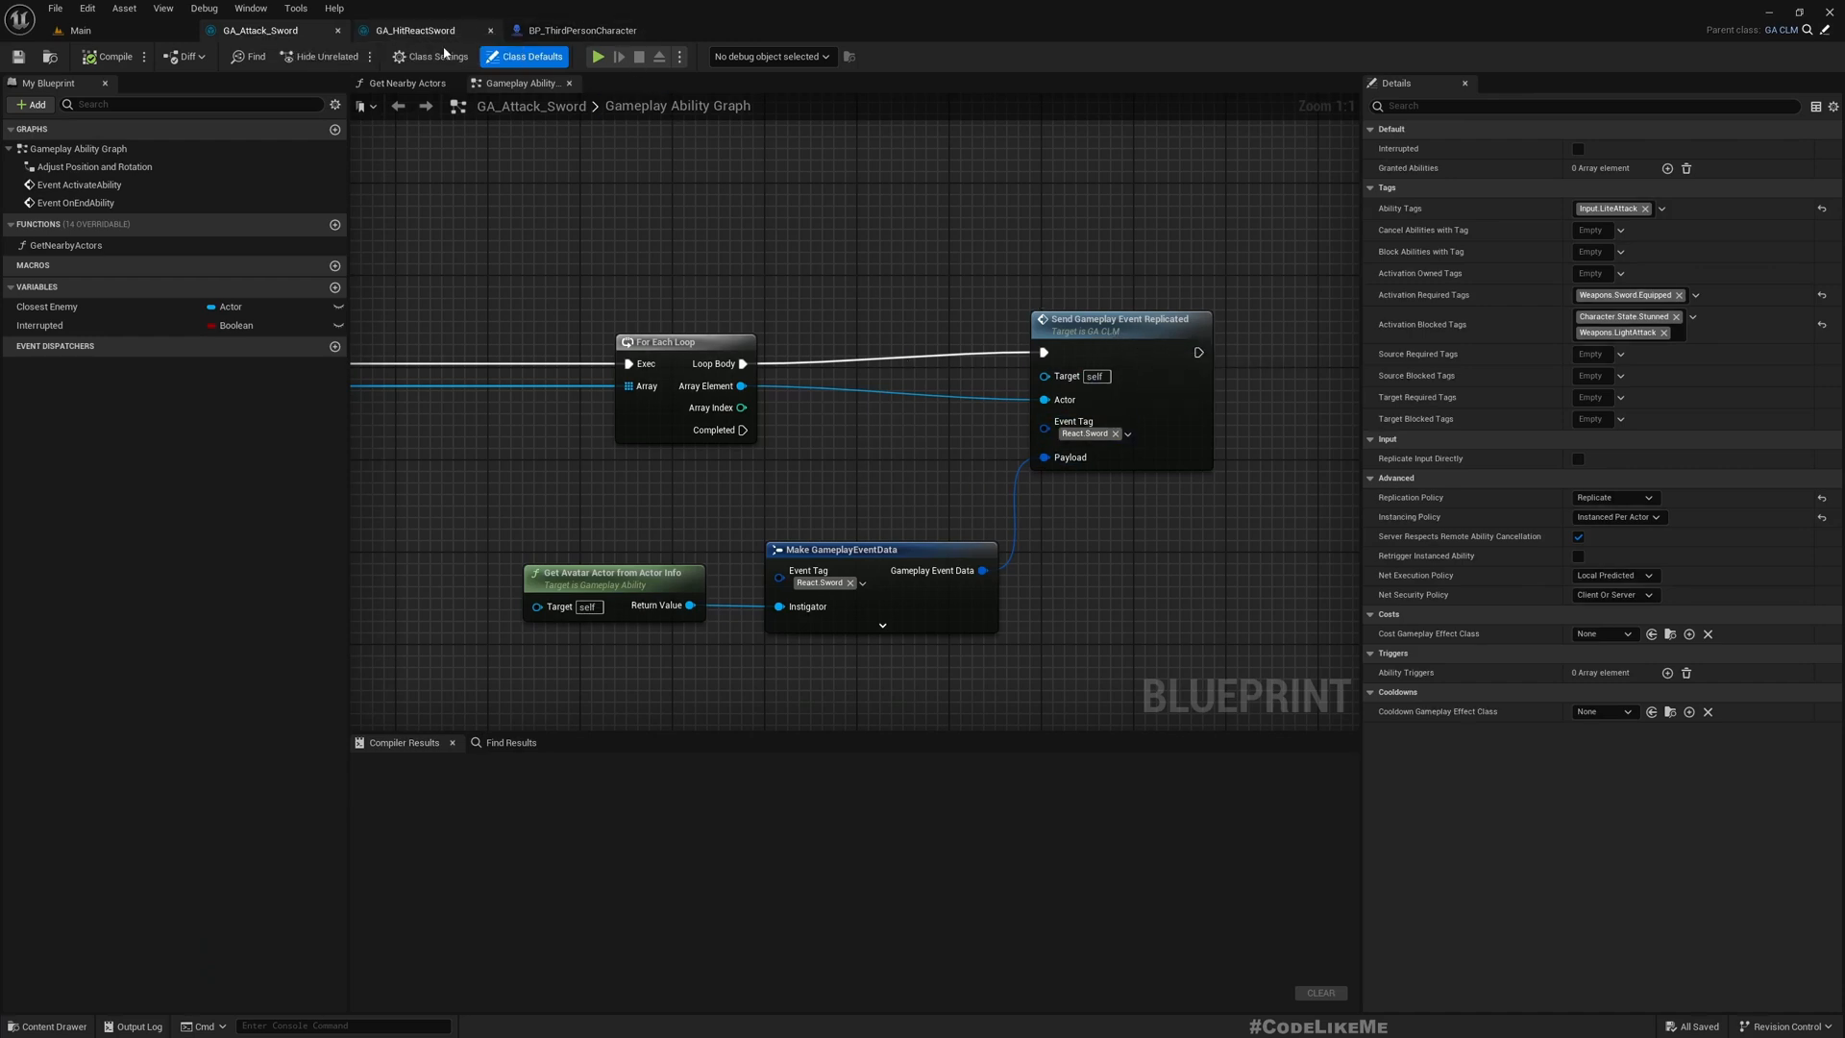
scroll(down, 3)
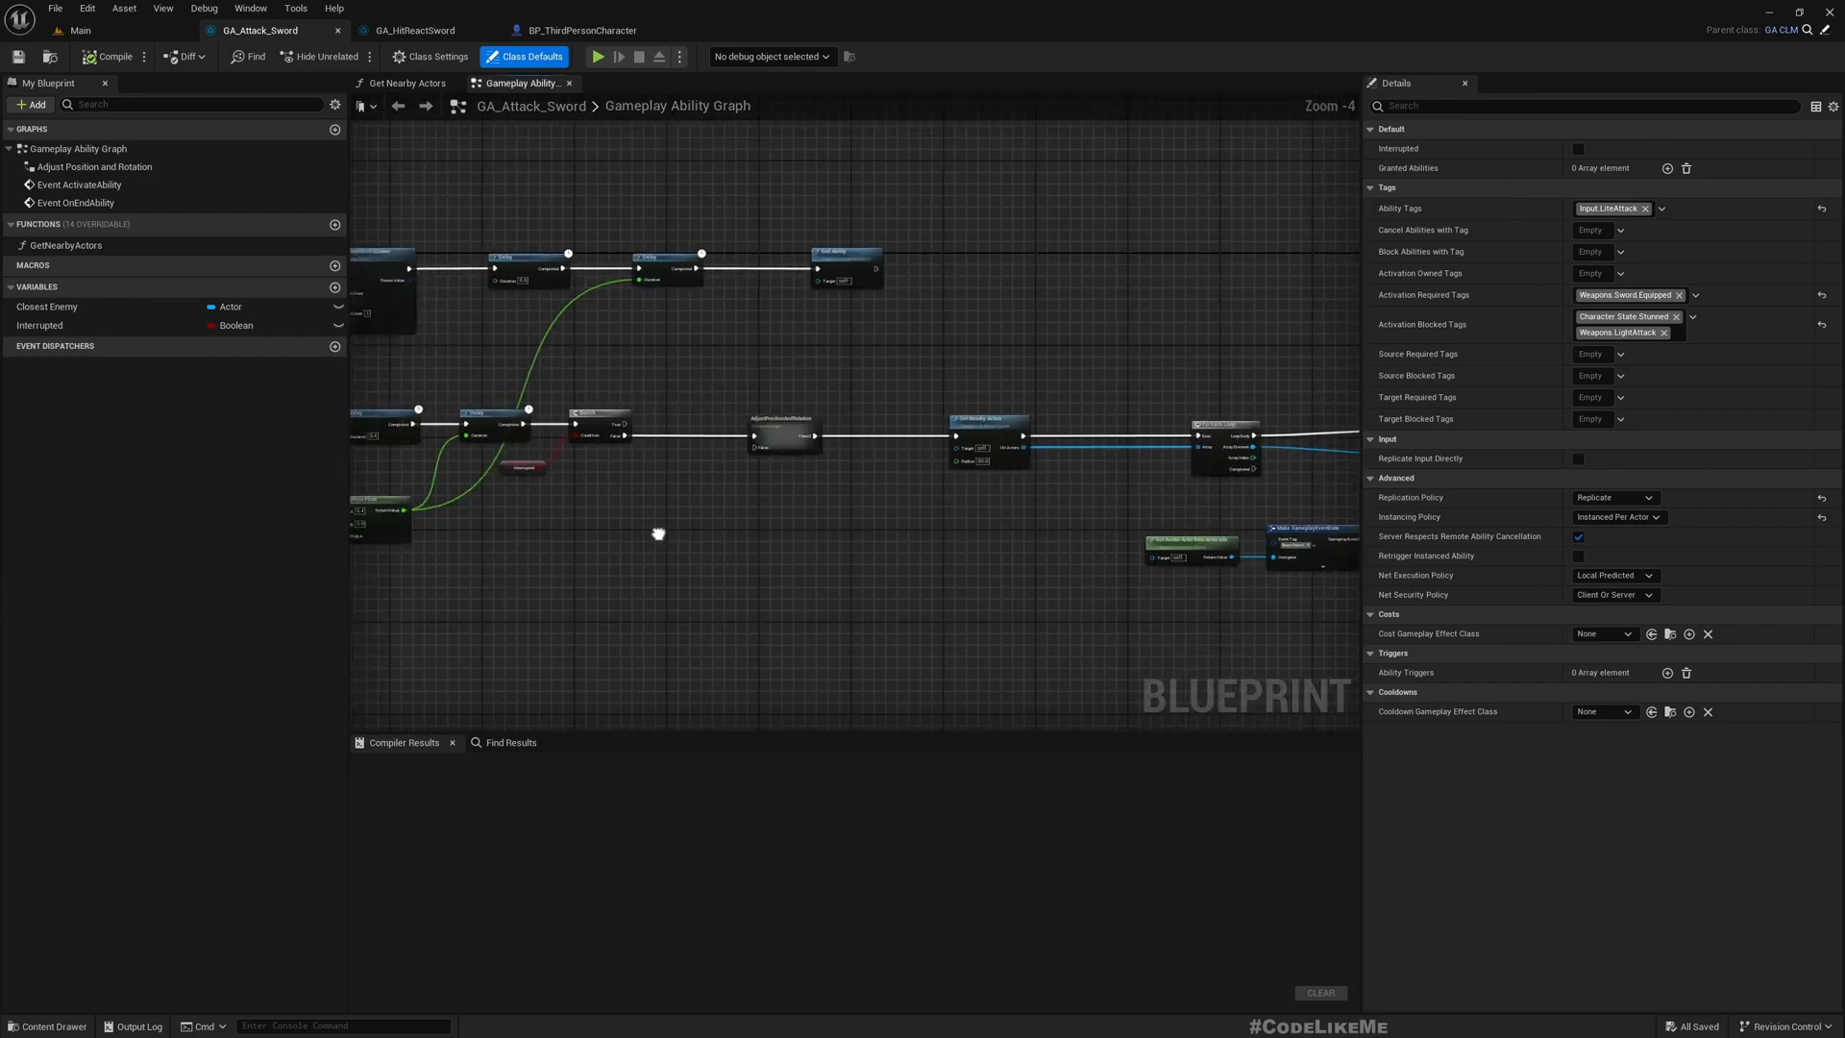
drag(657, 533, 420, 512)
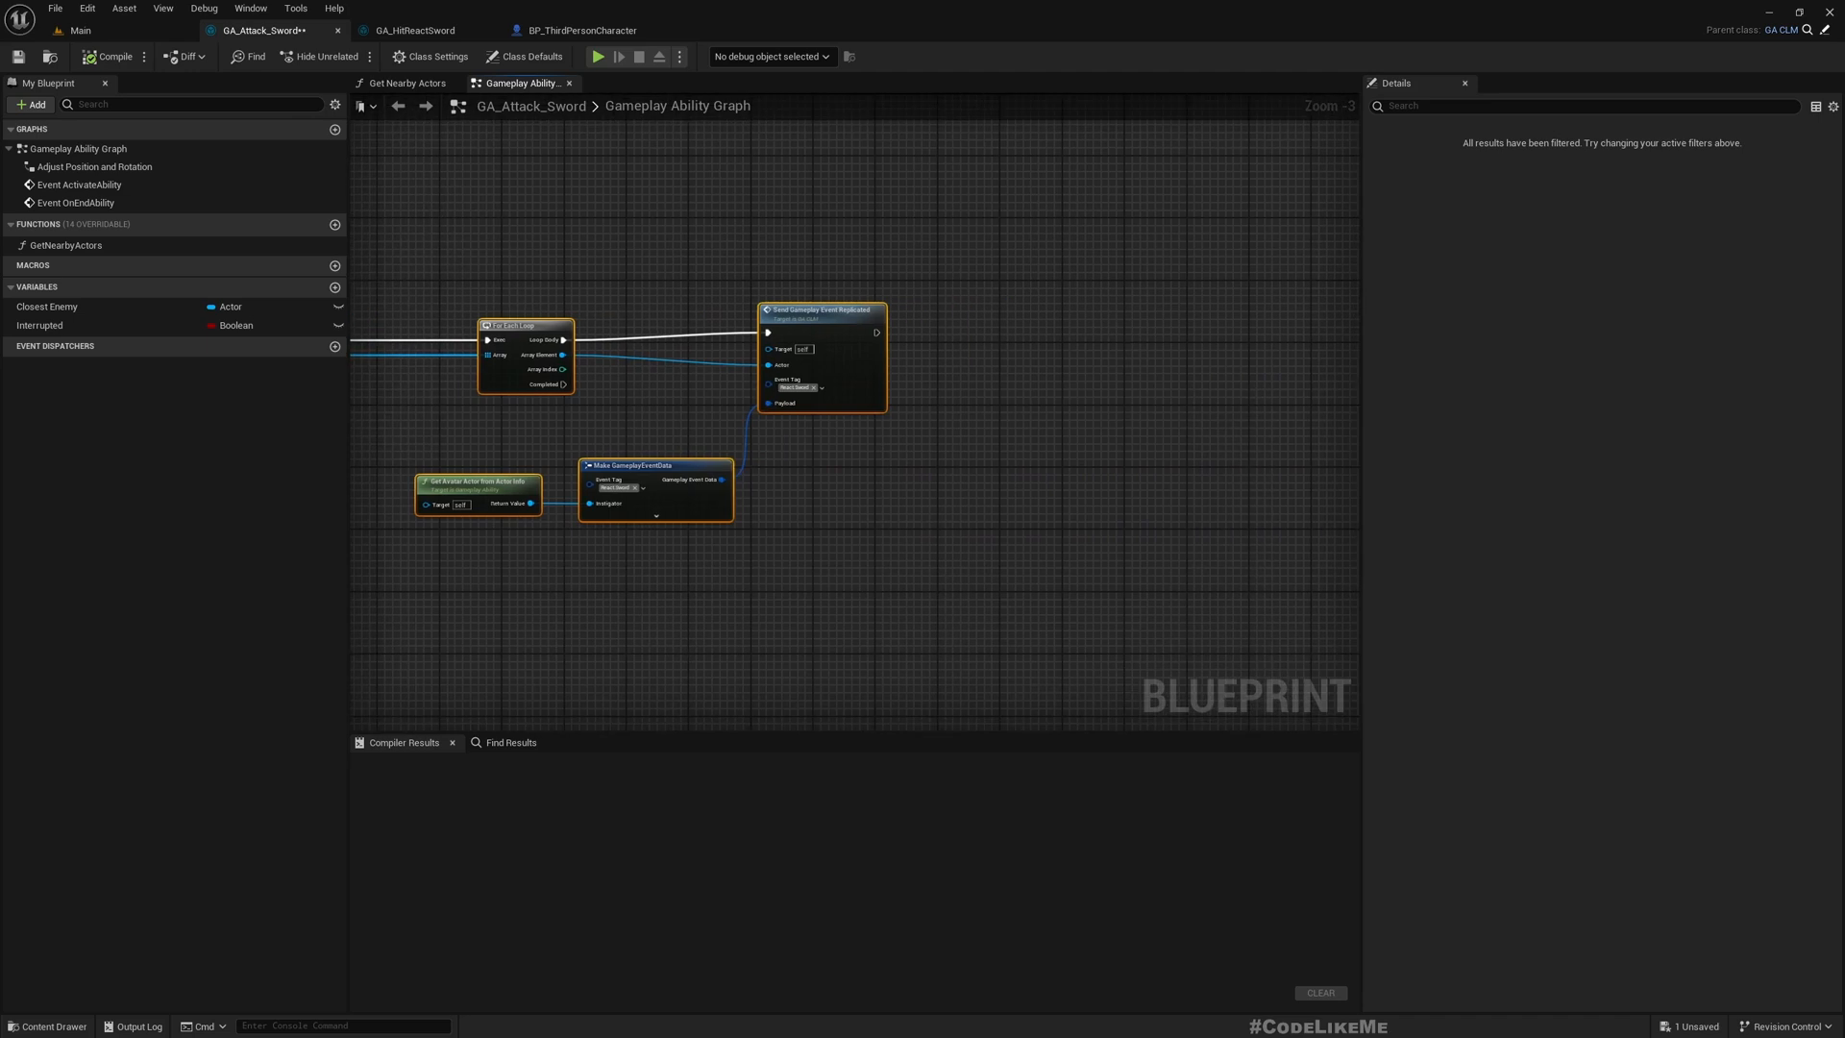
click(413, 30)
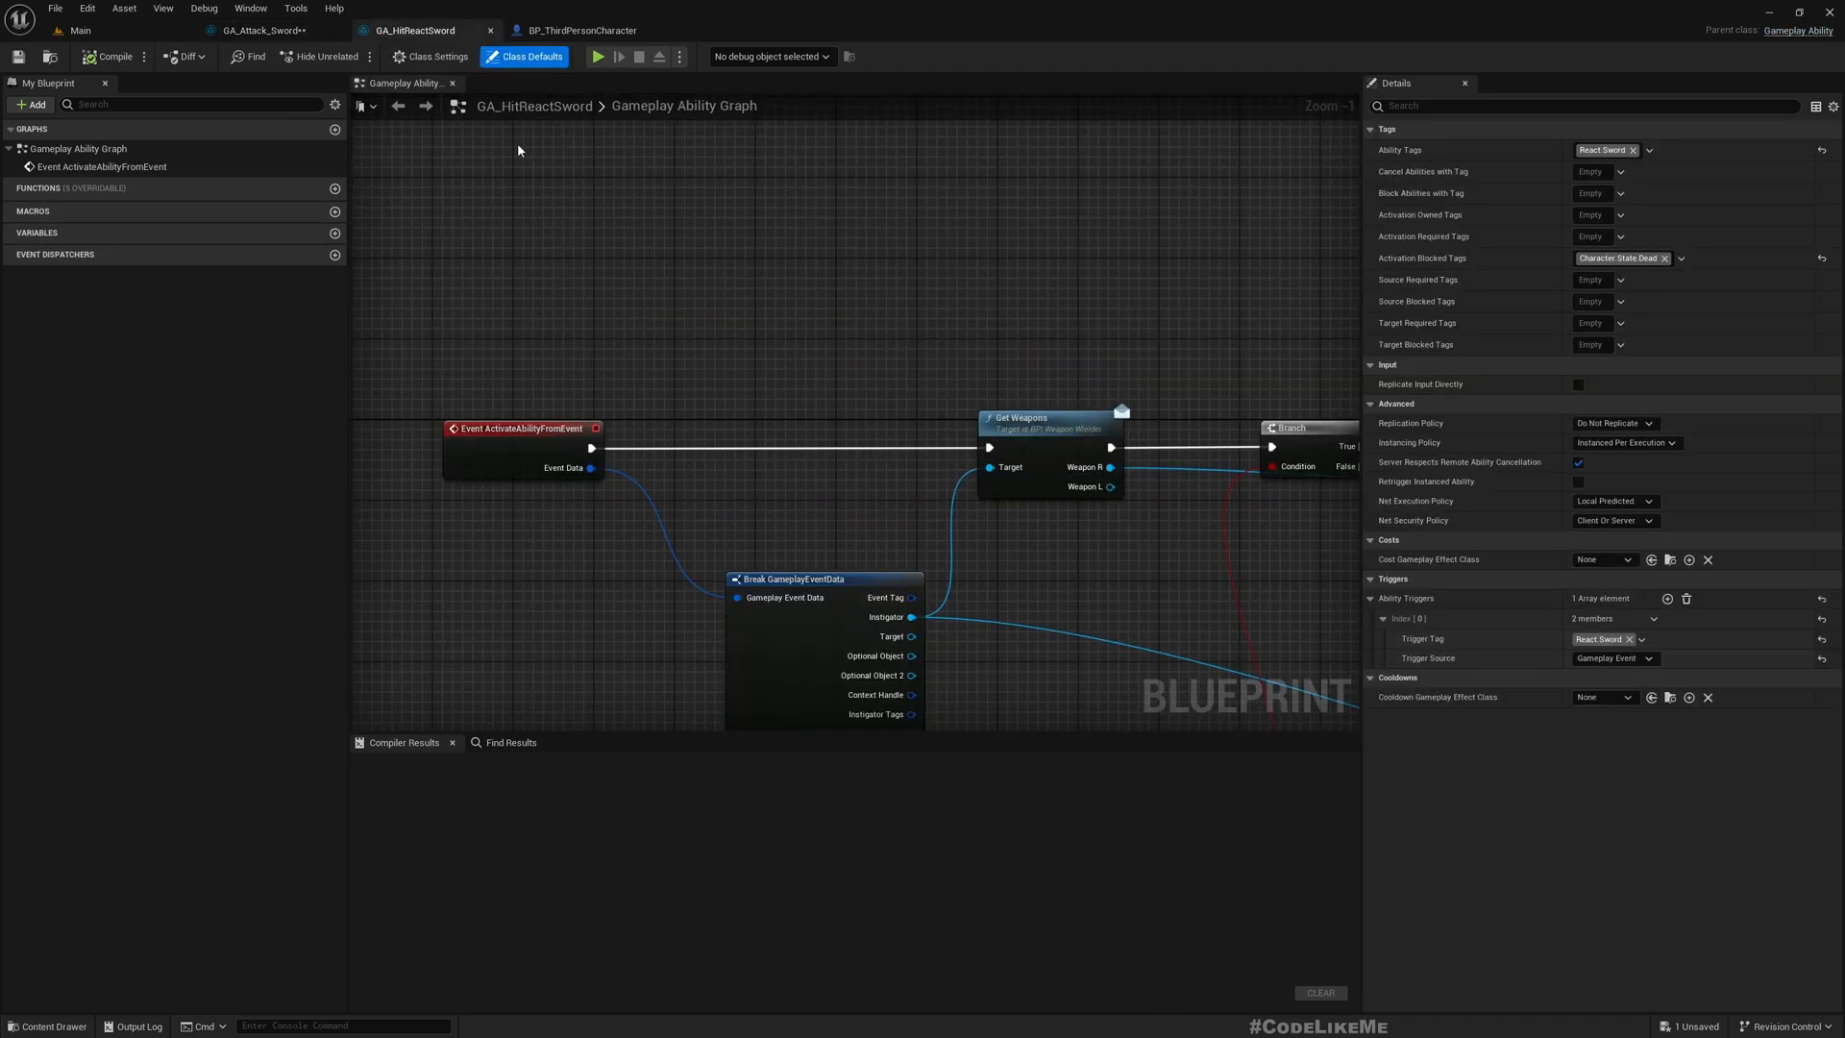
mouse_move(49, 57)
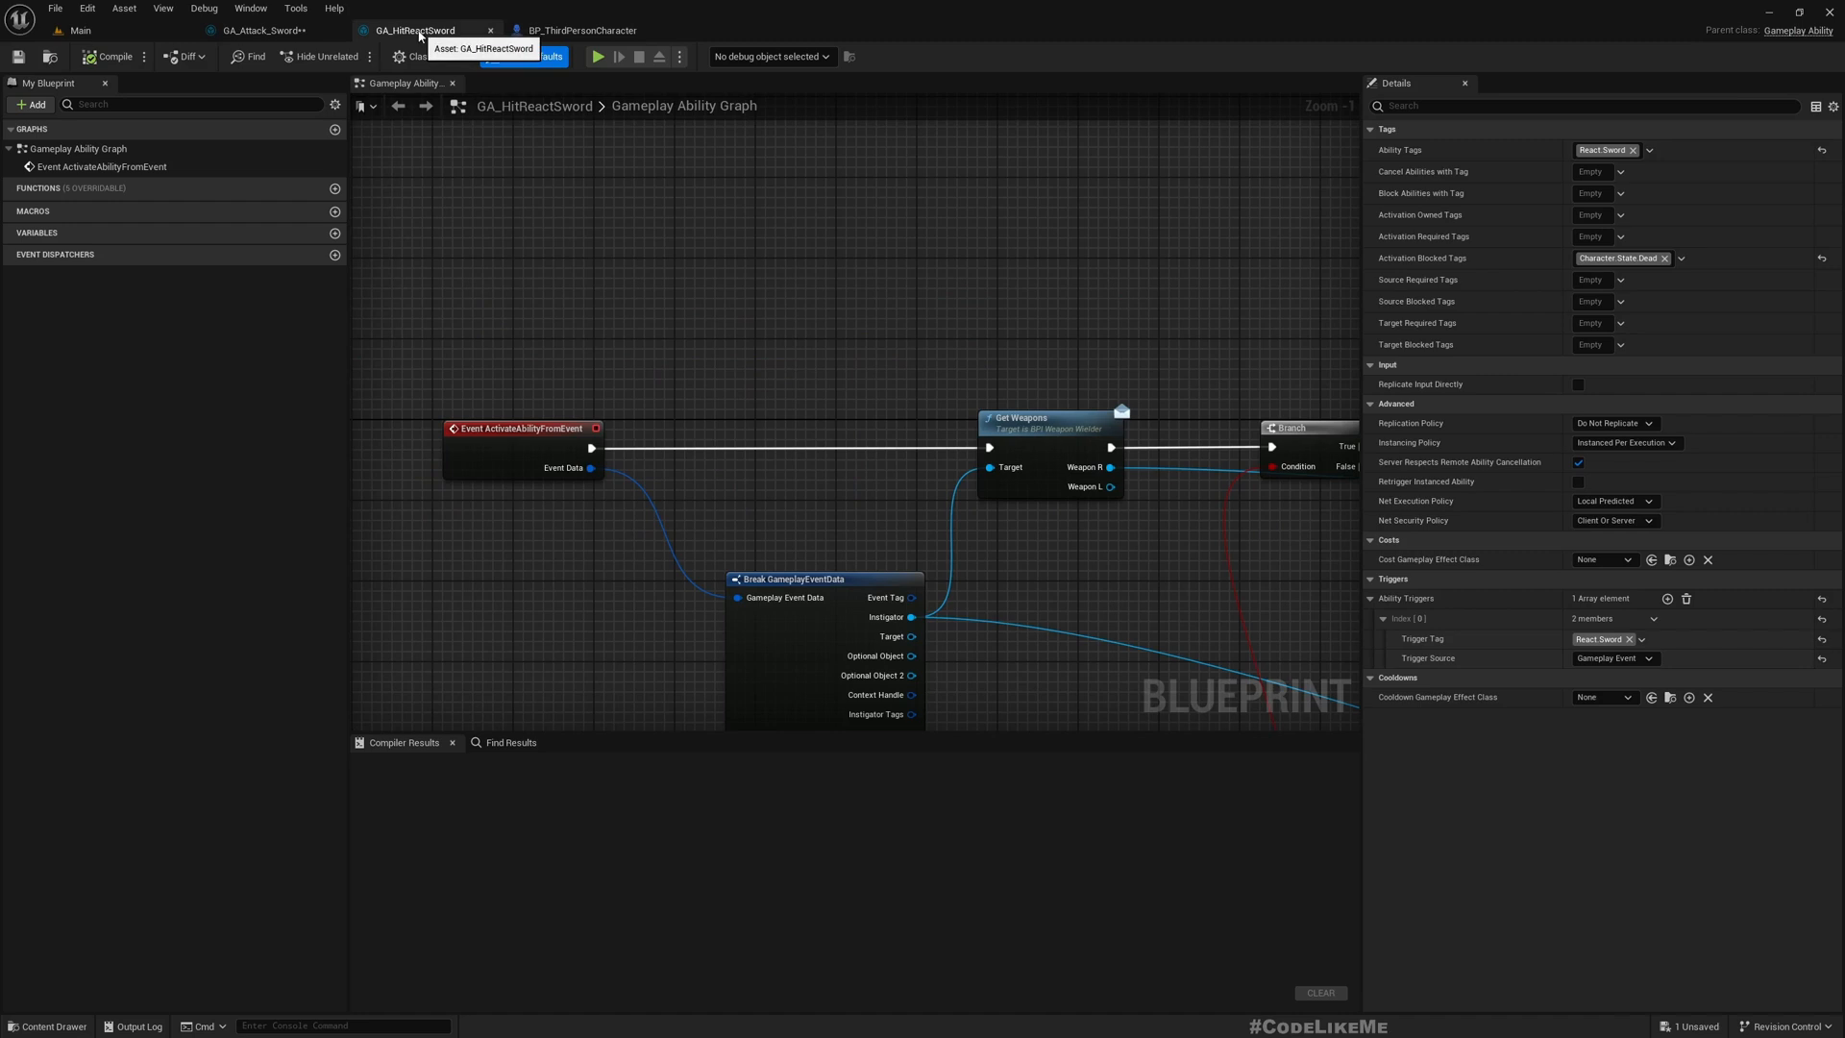
click(531, 57)
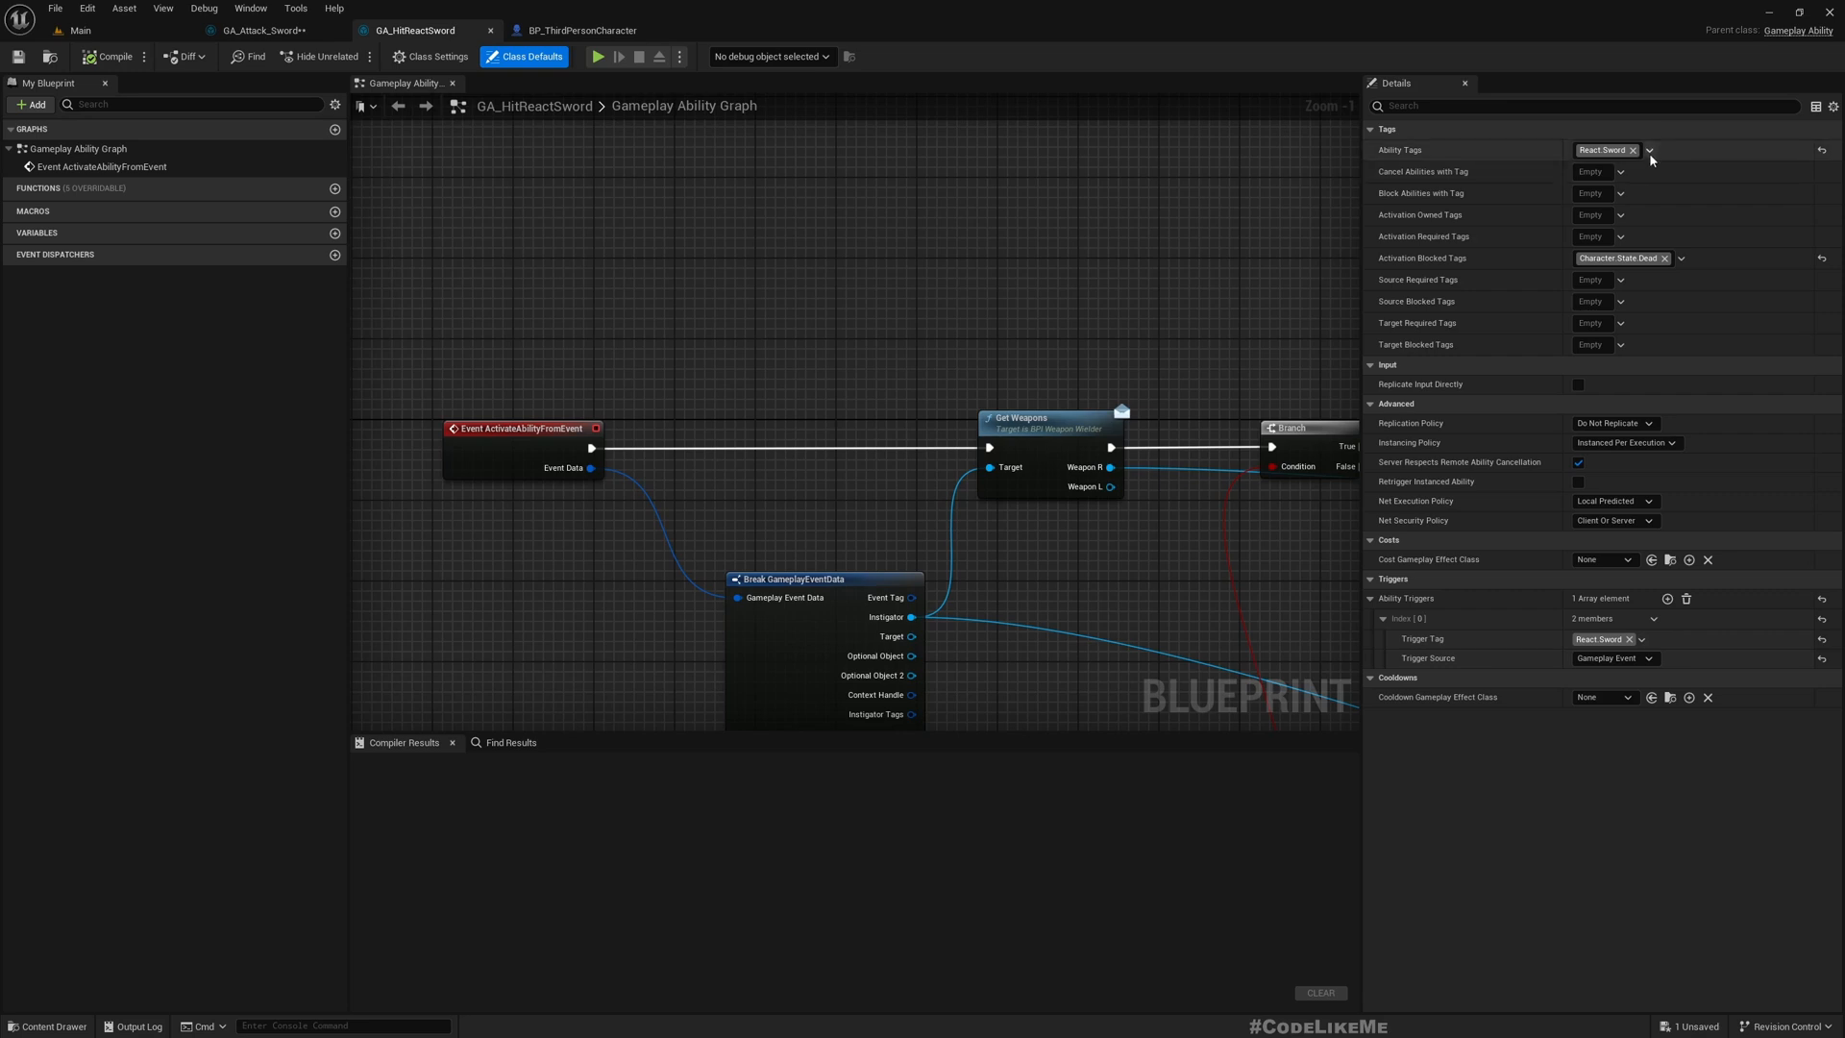
- Try the React tag on GA_HitReactSword's ability tags, then restore React Sword
click(1649, 151)
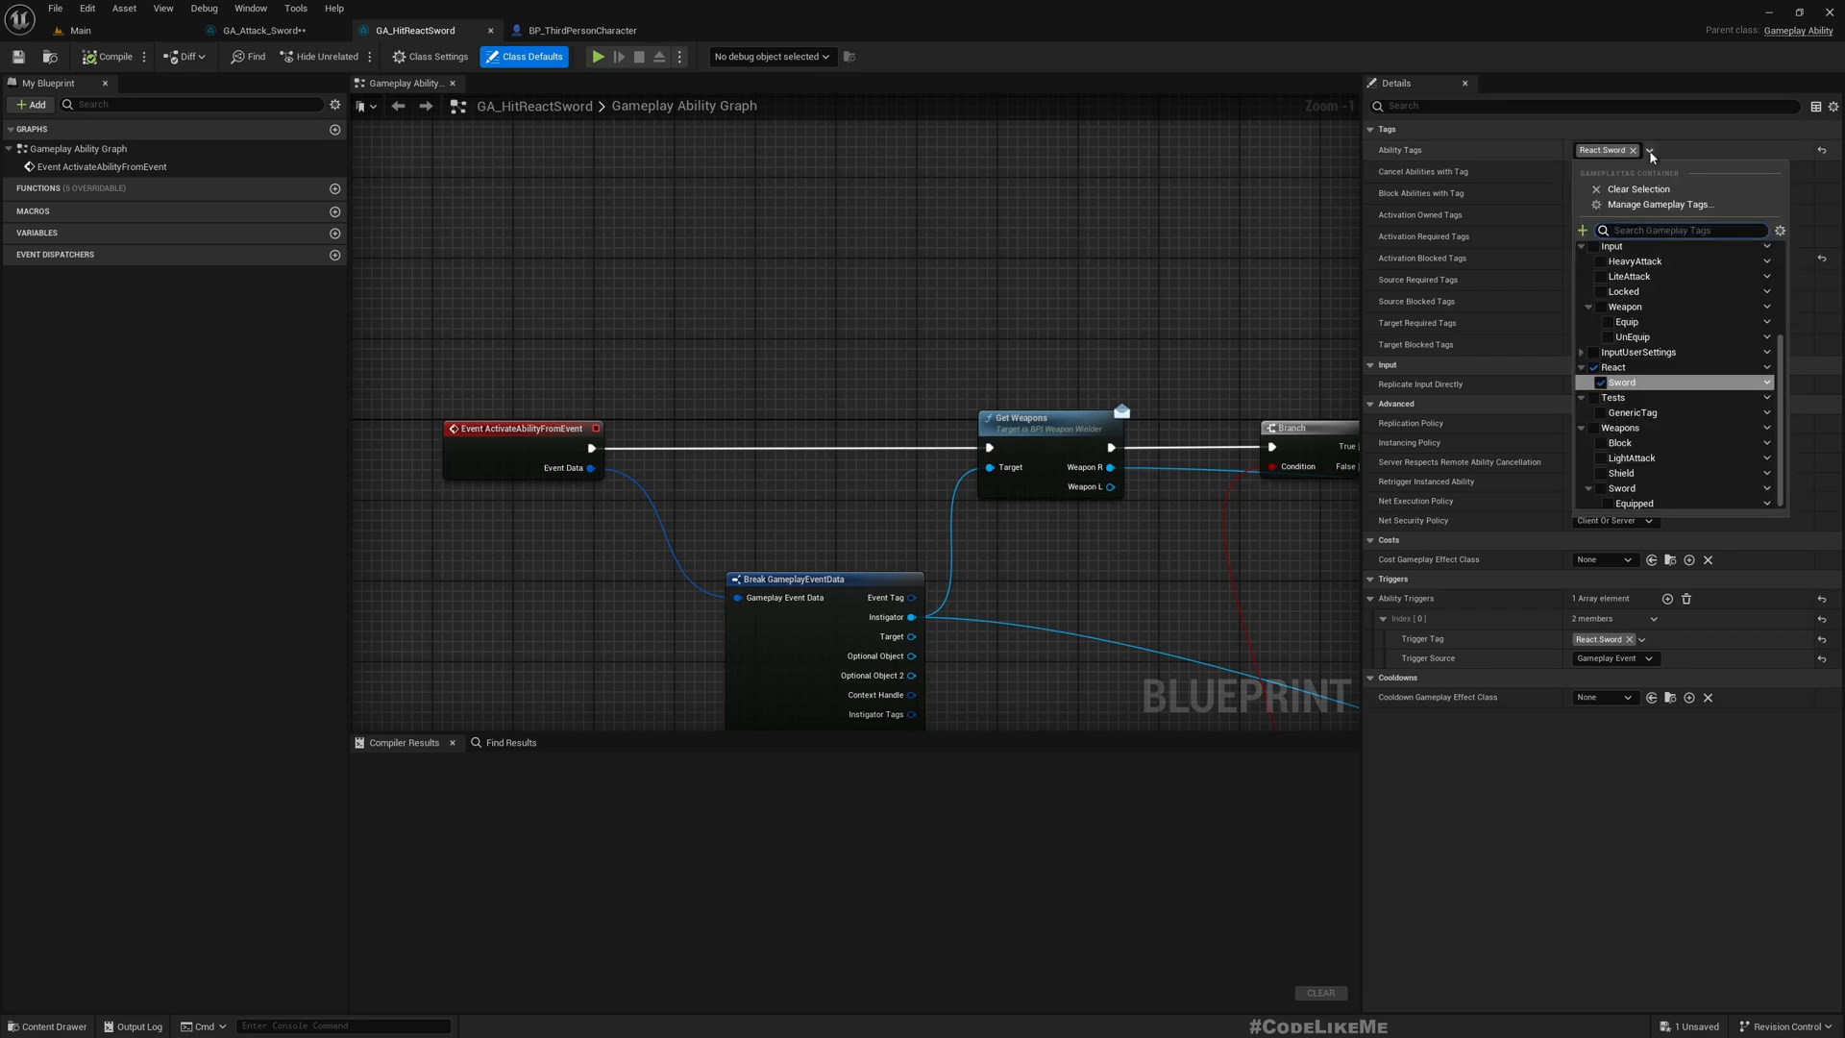
click(1597, 367)
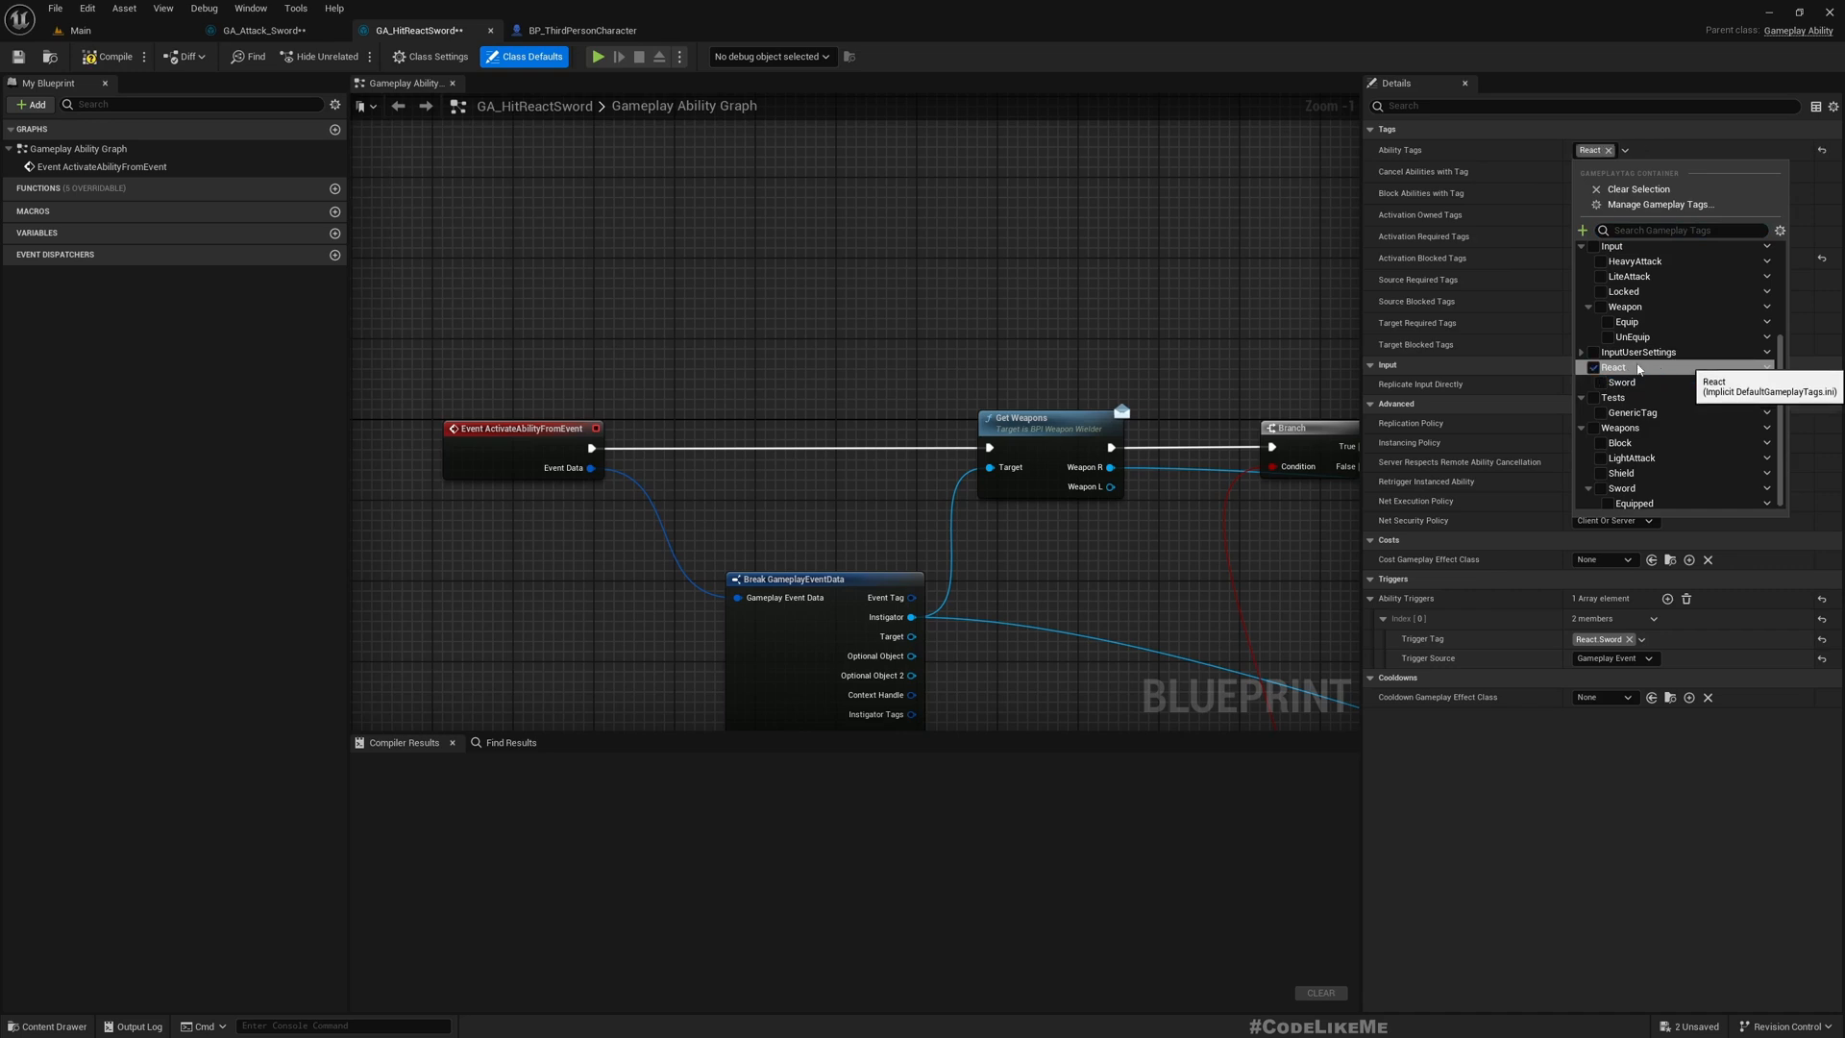
click(1596, 382)
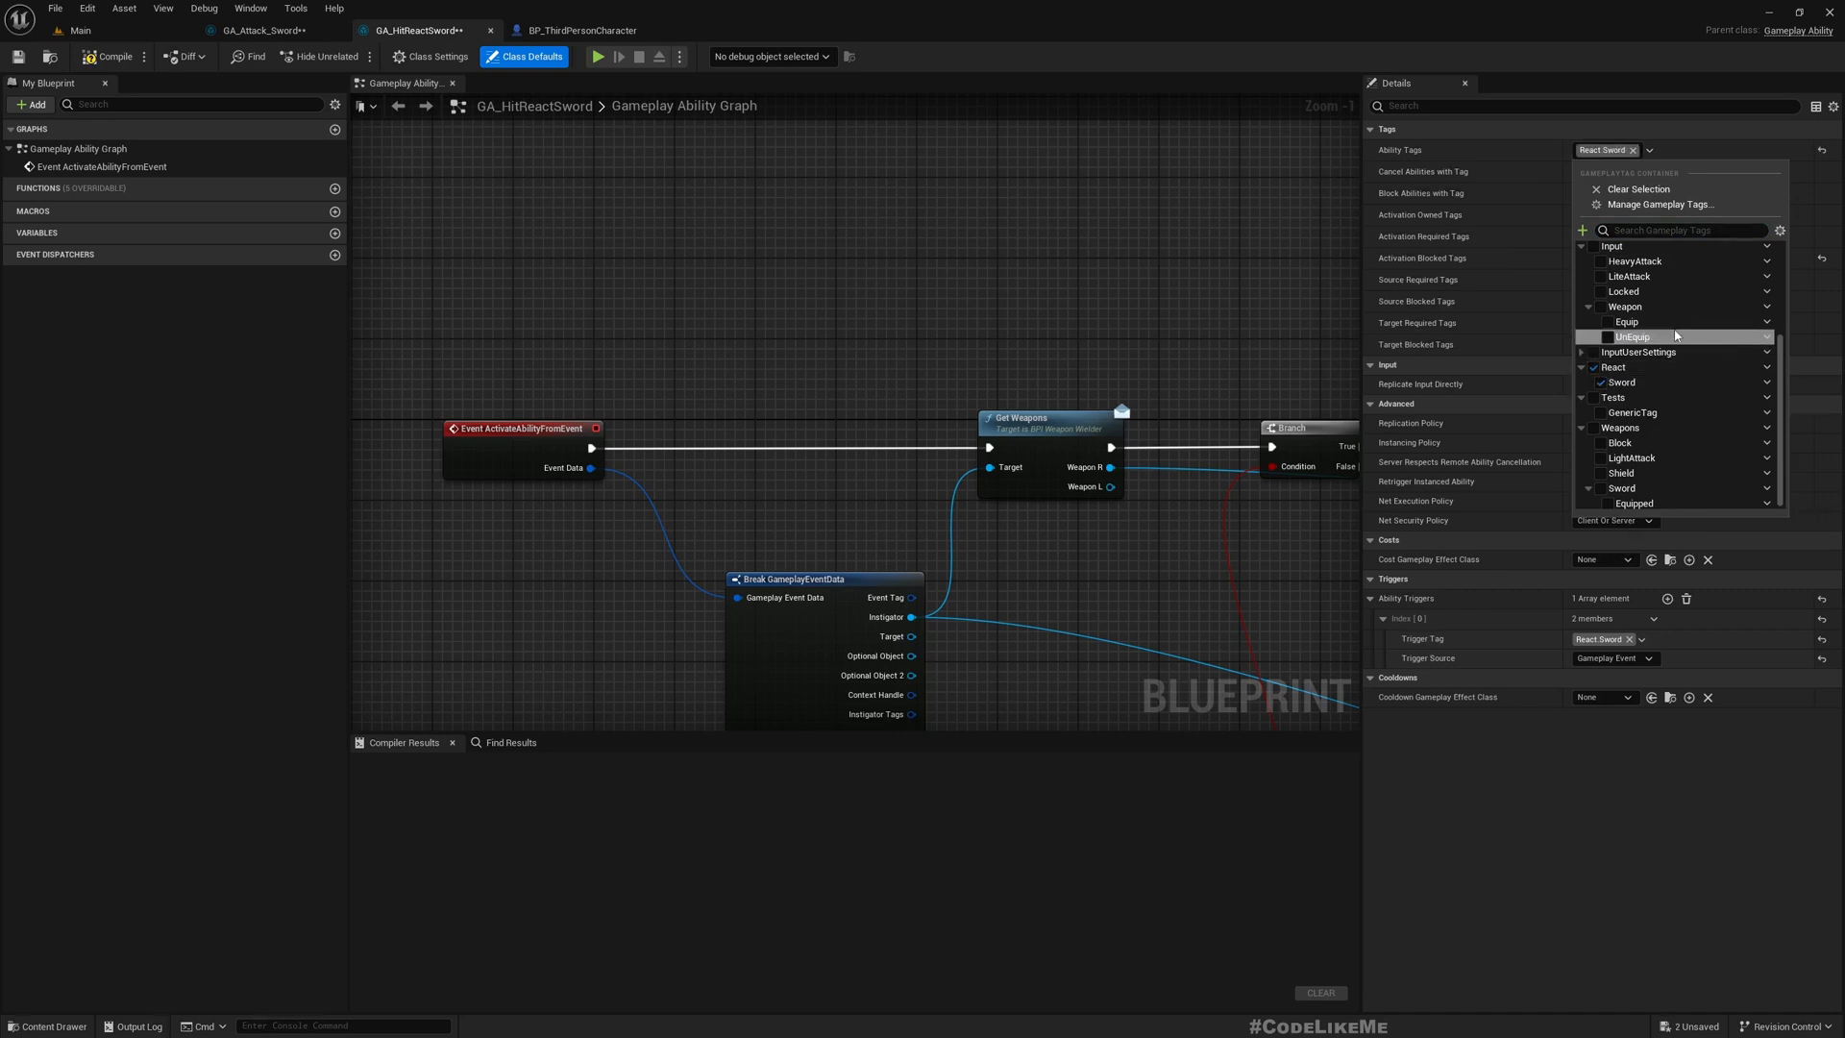
- Rename React.Sword to Ability.Sword.ReactLite in the Gameplay Tag Manager and dismiss the restart prompt
click(1660, 204)
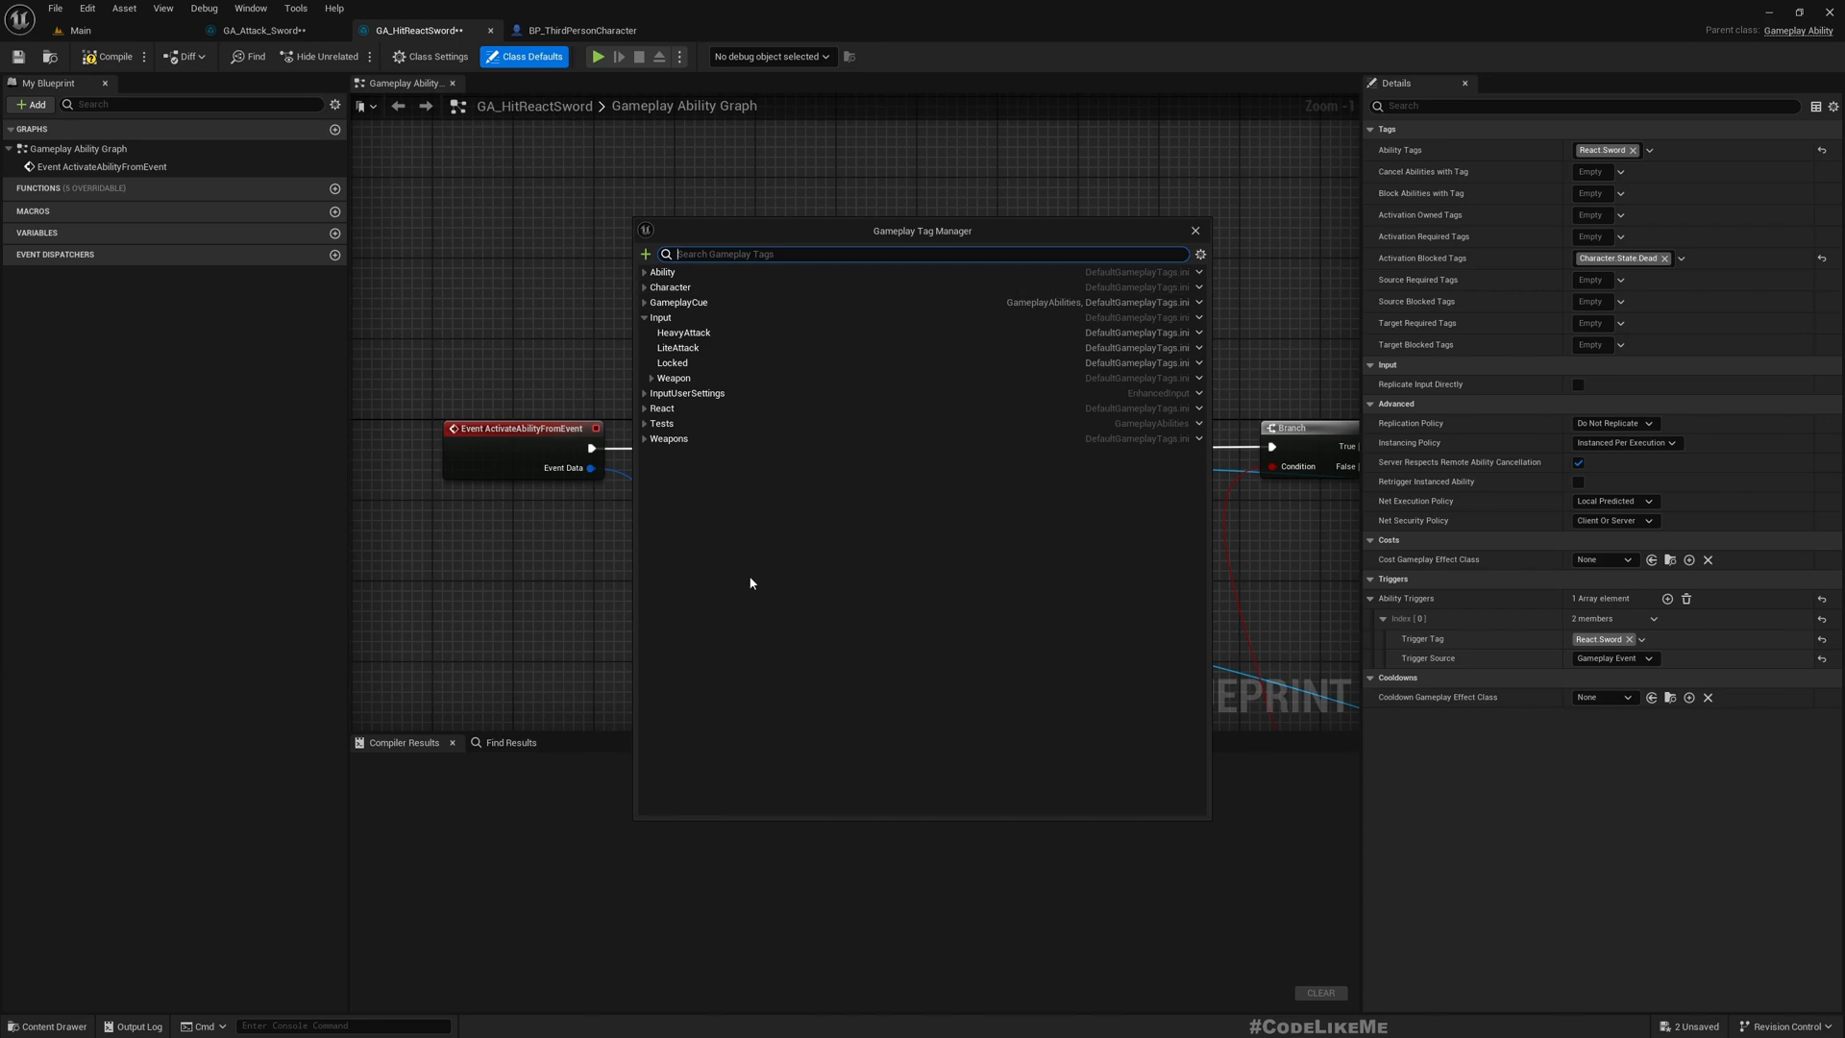
click(683, 331)
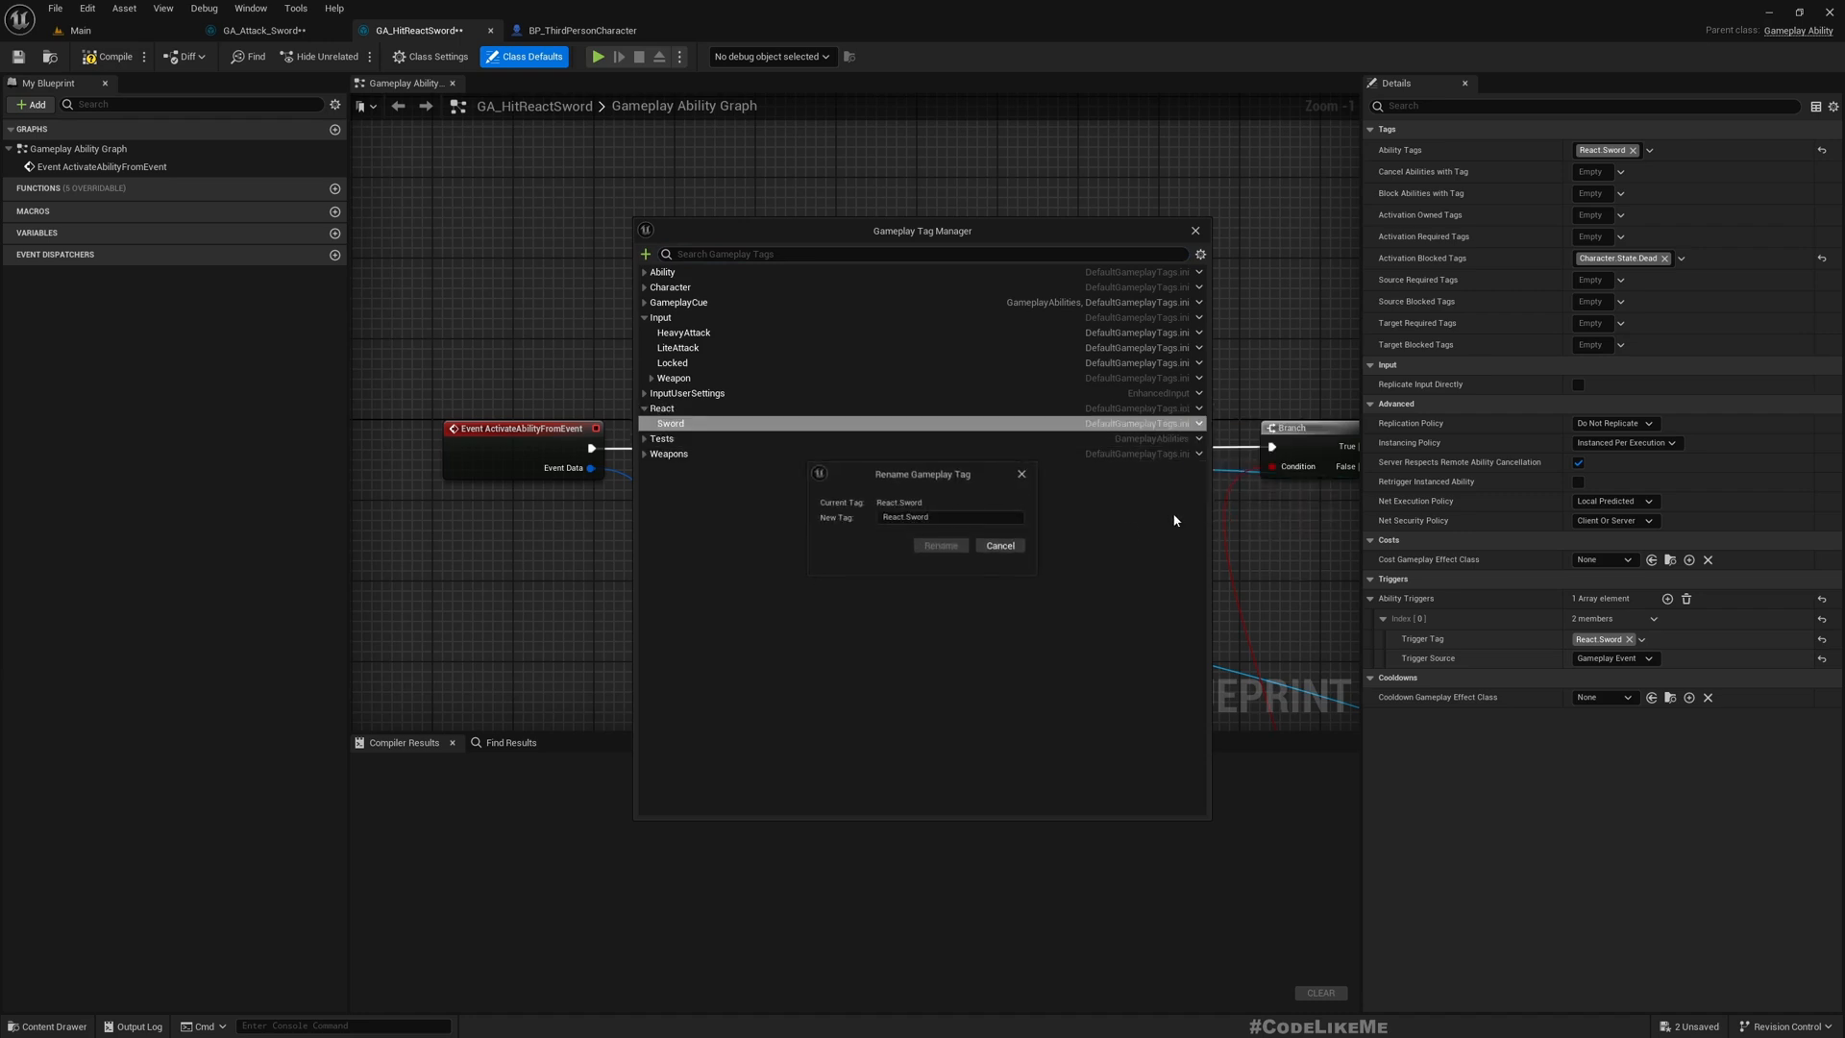
click(947, 517)
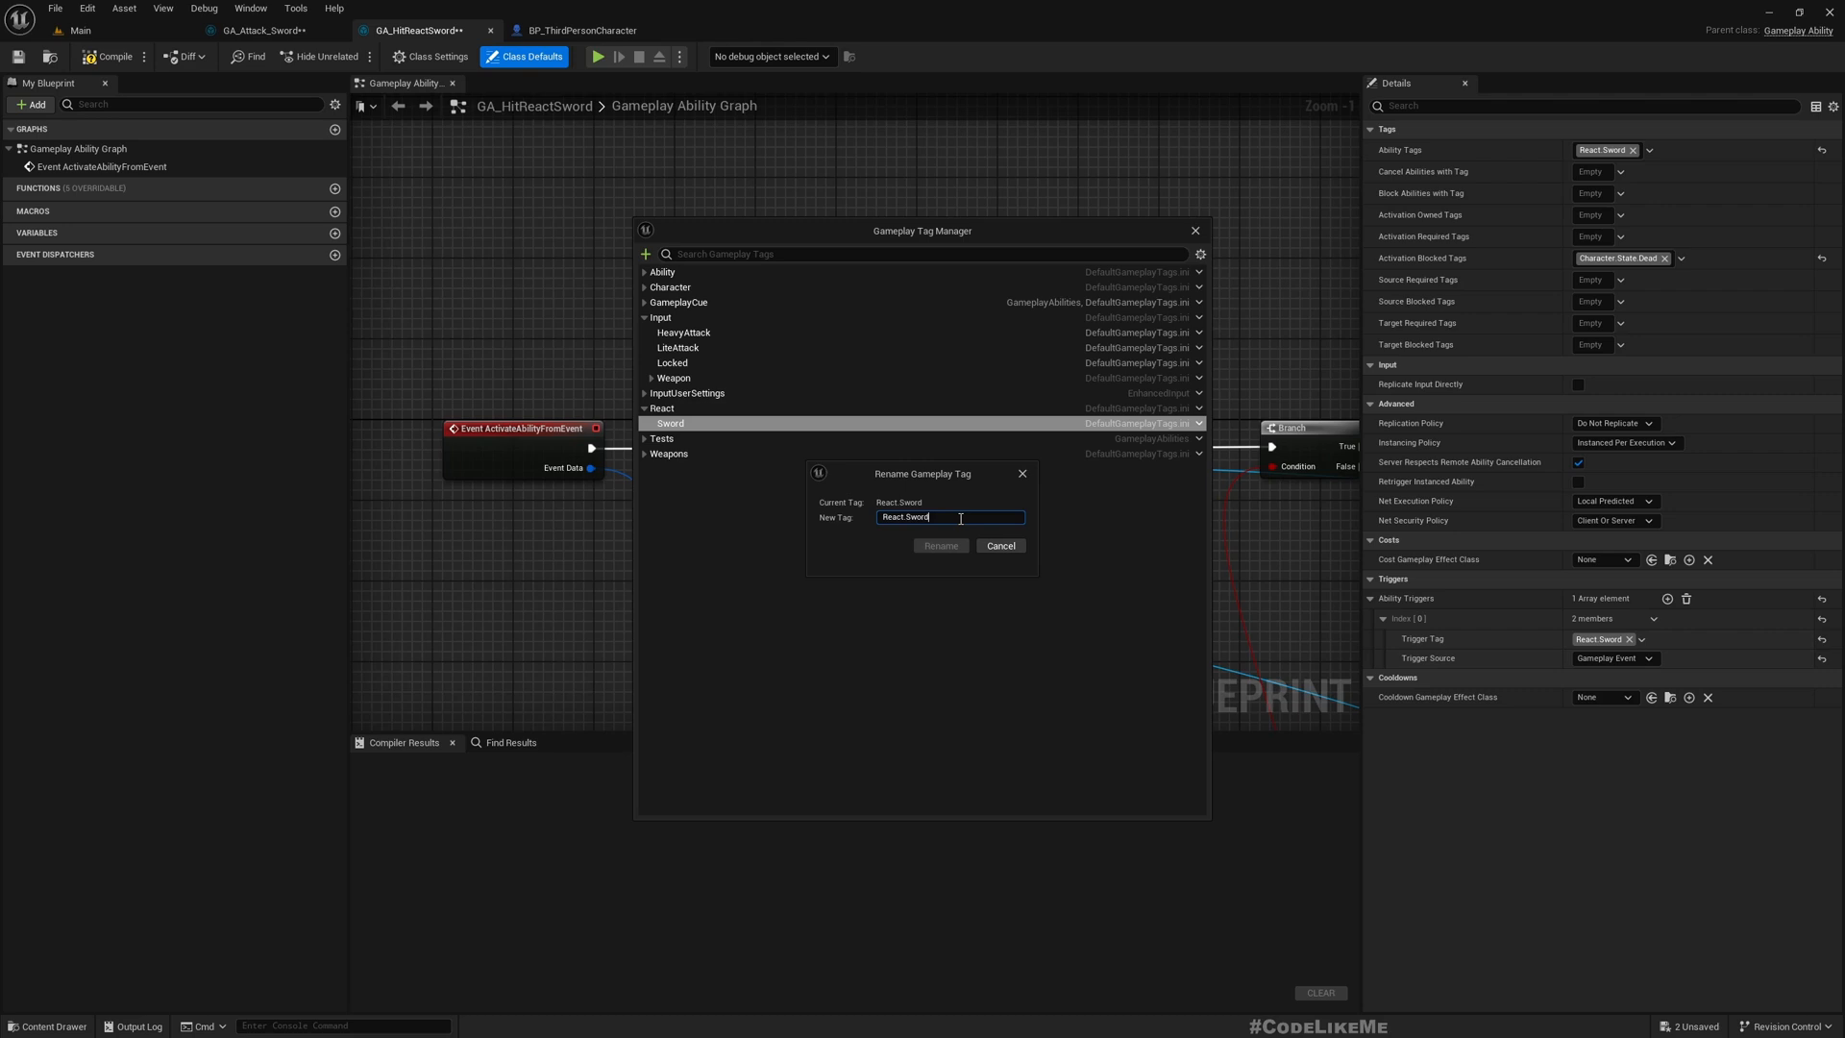
text(Ability)
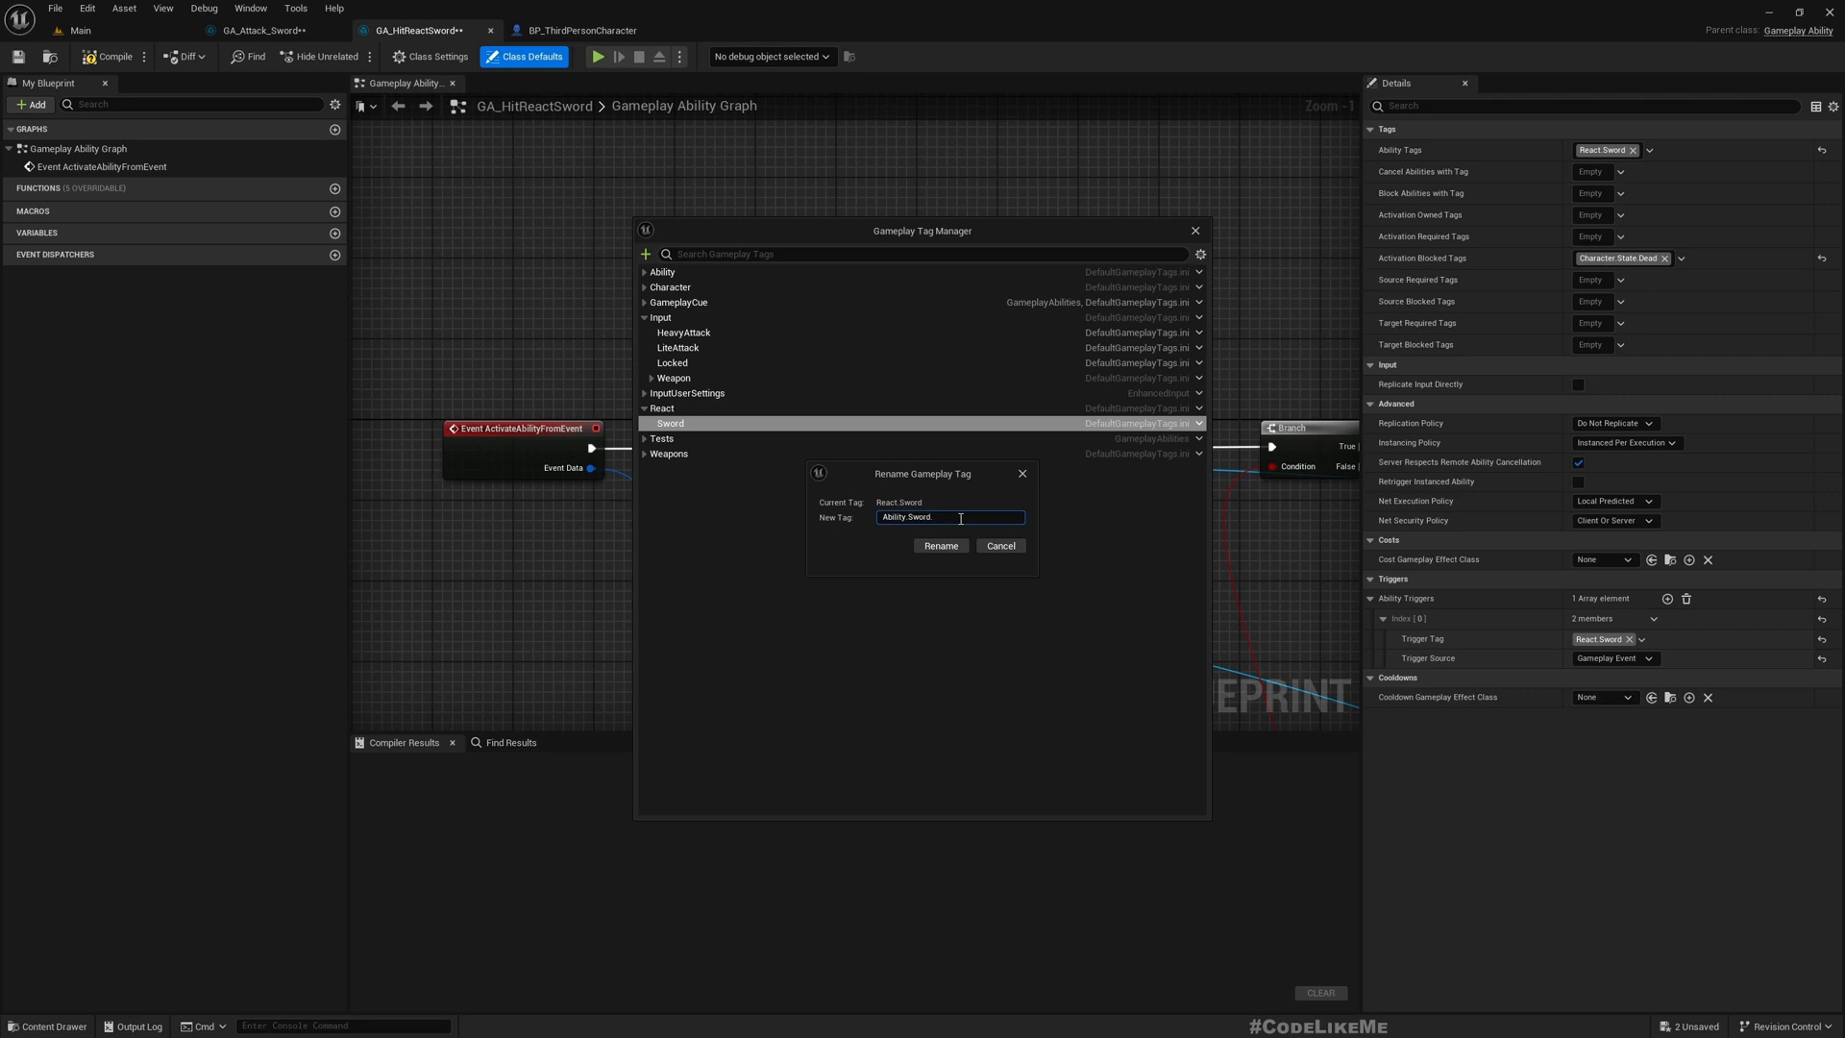
text(ReactLite)
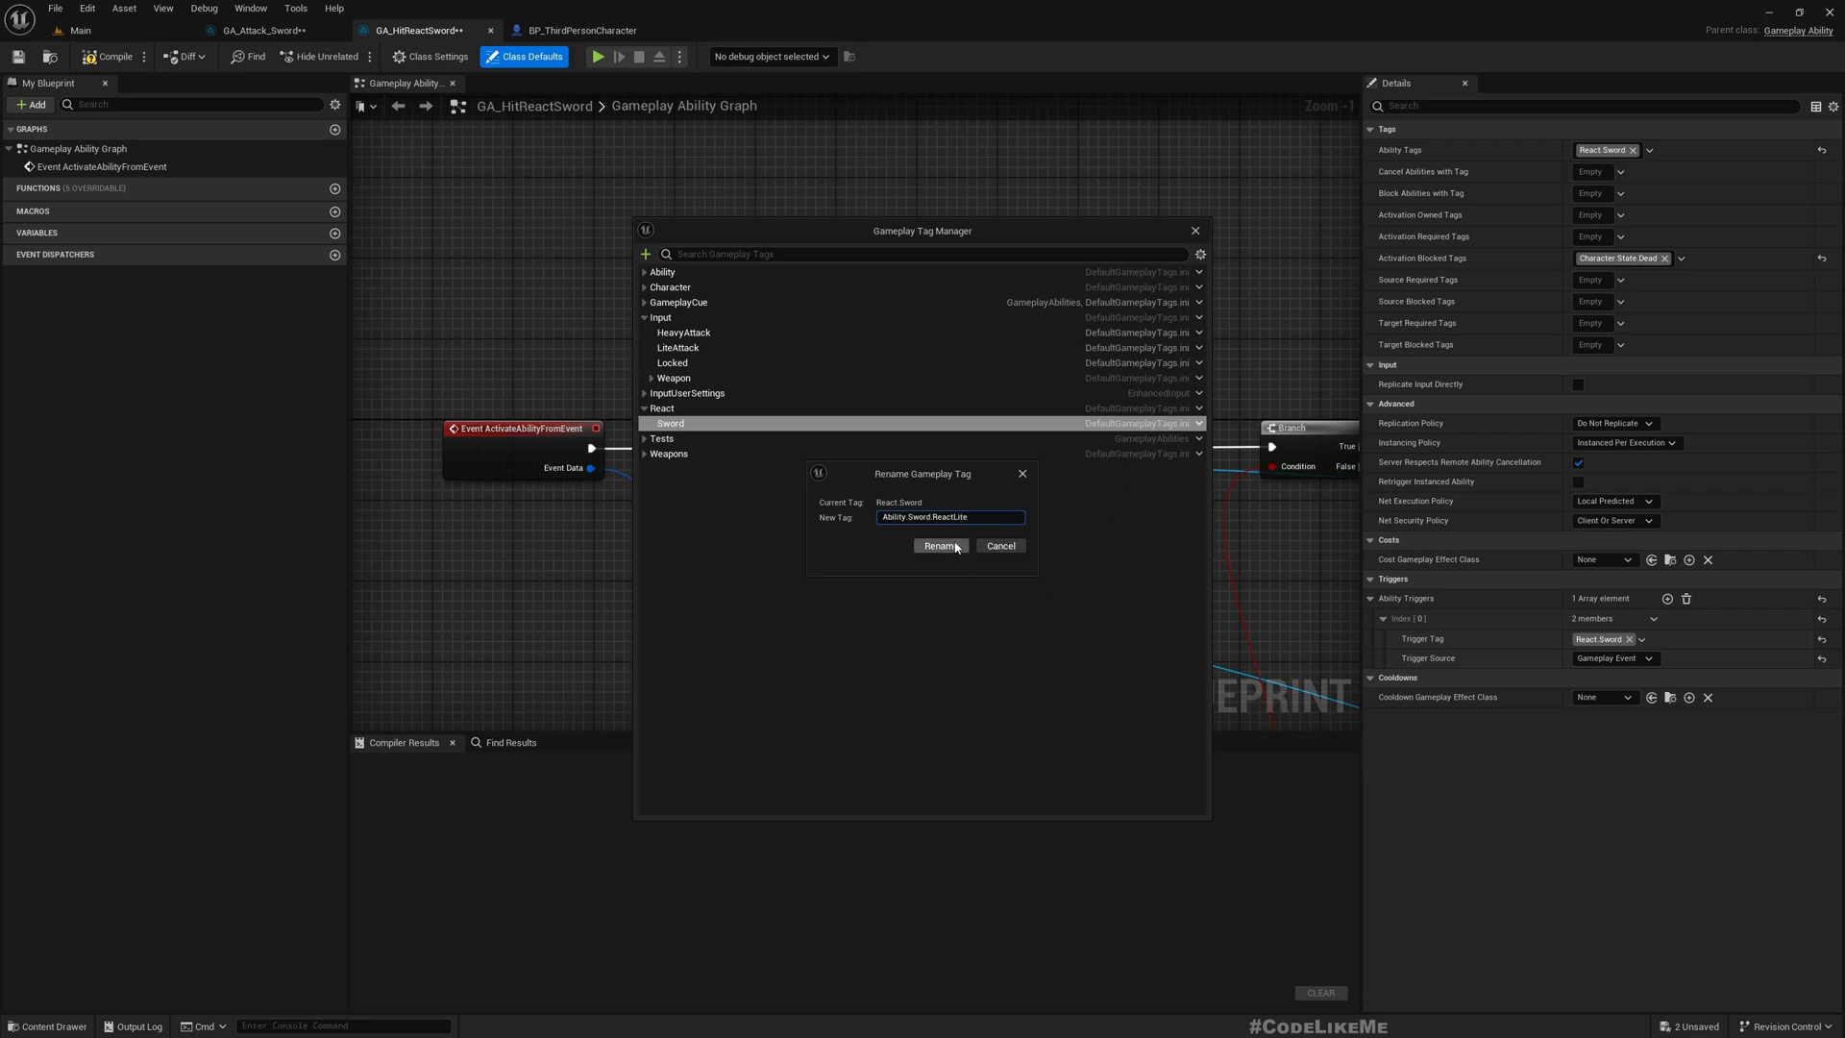
click(940, 544)
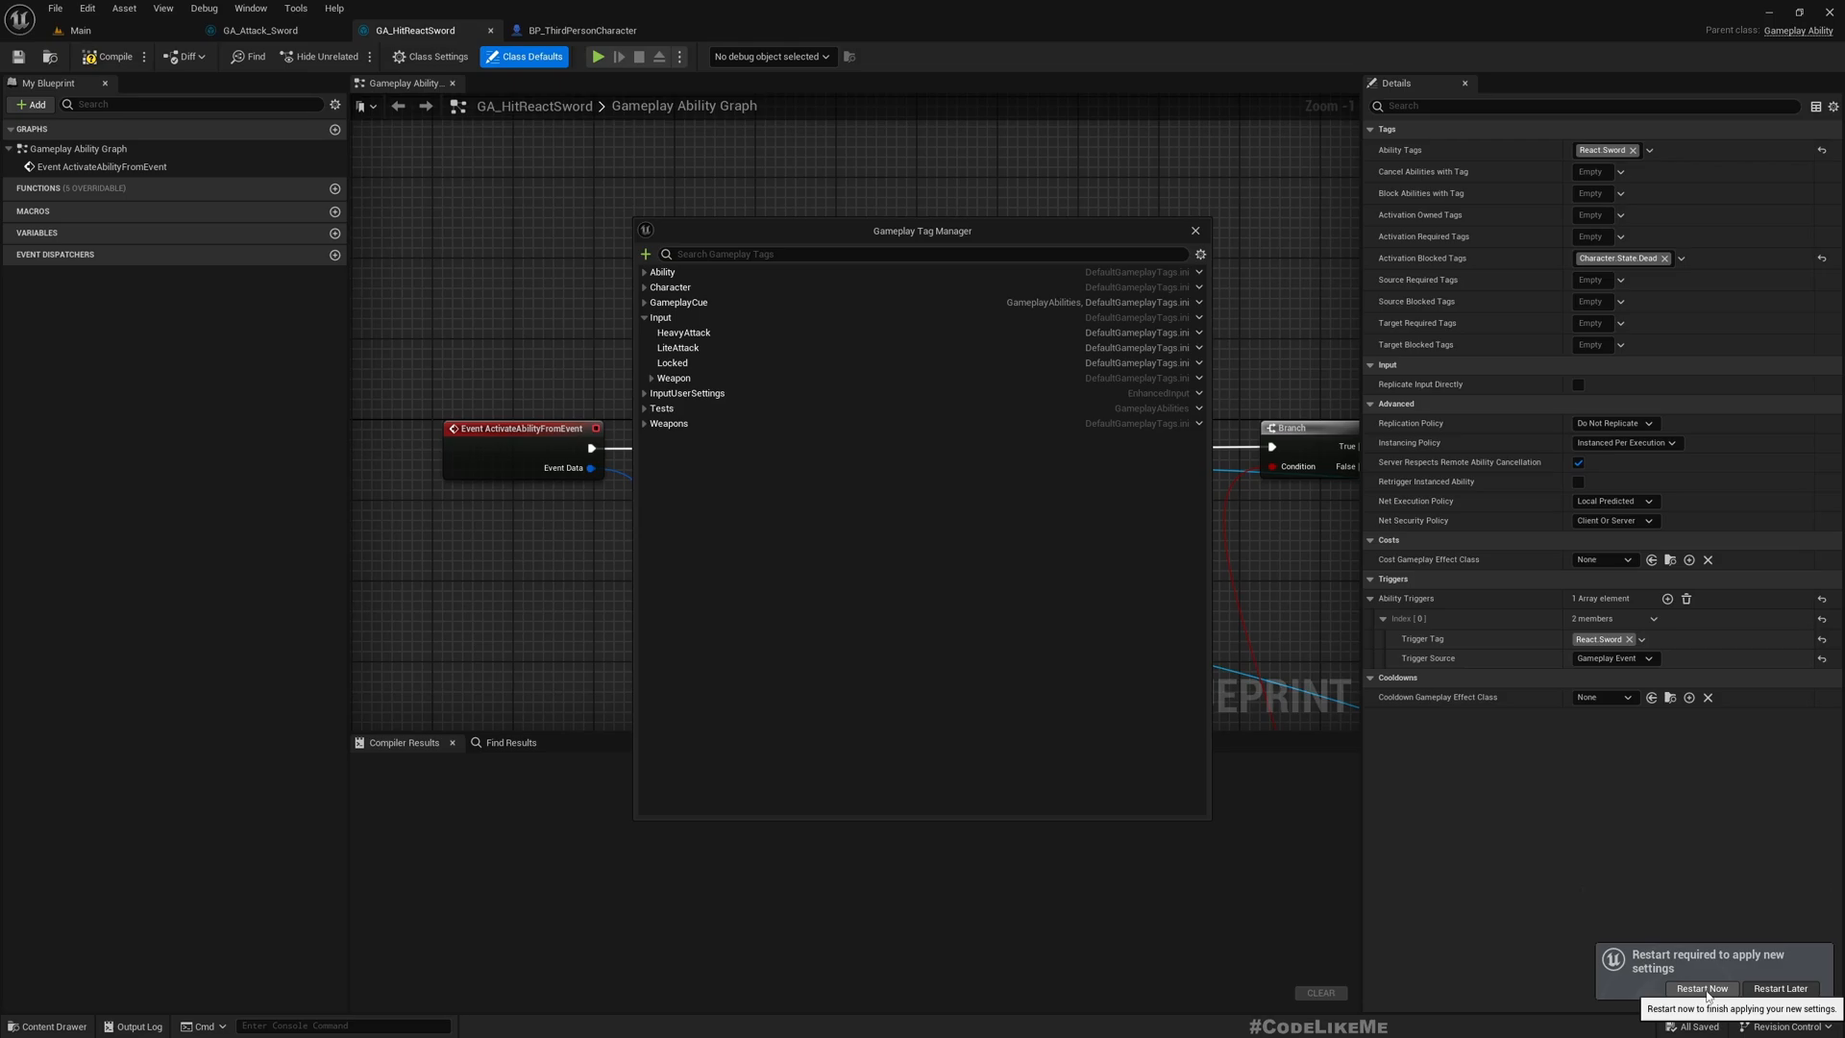
click(577, 29)
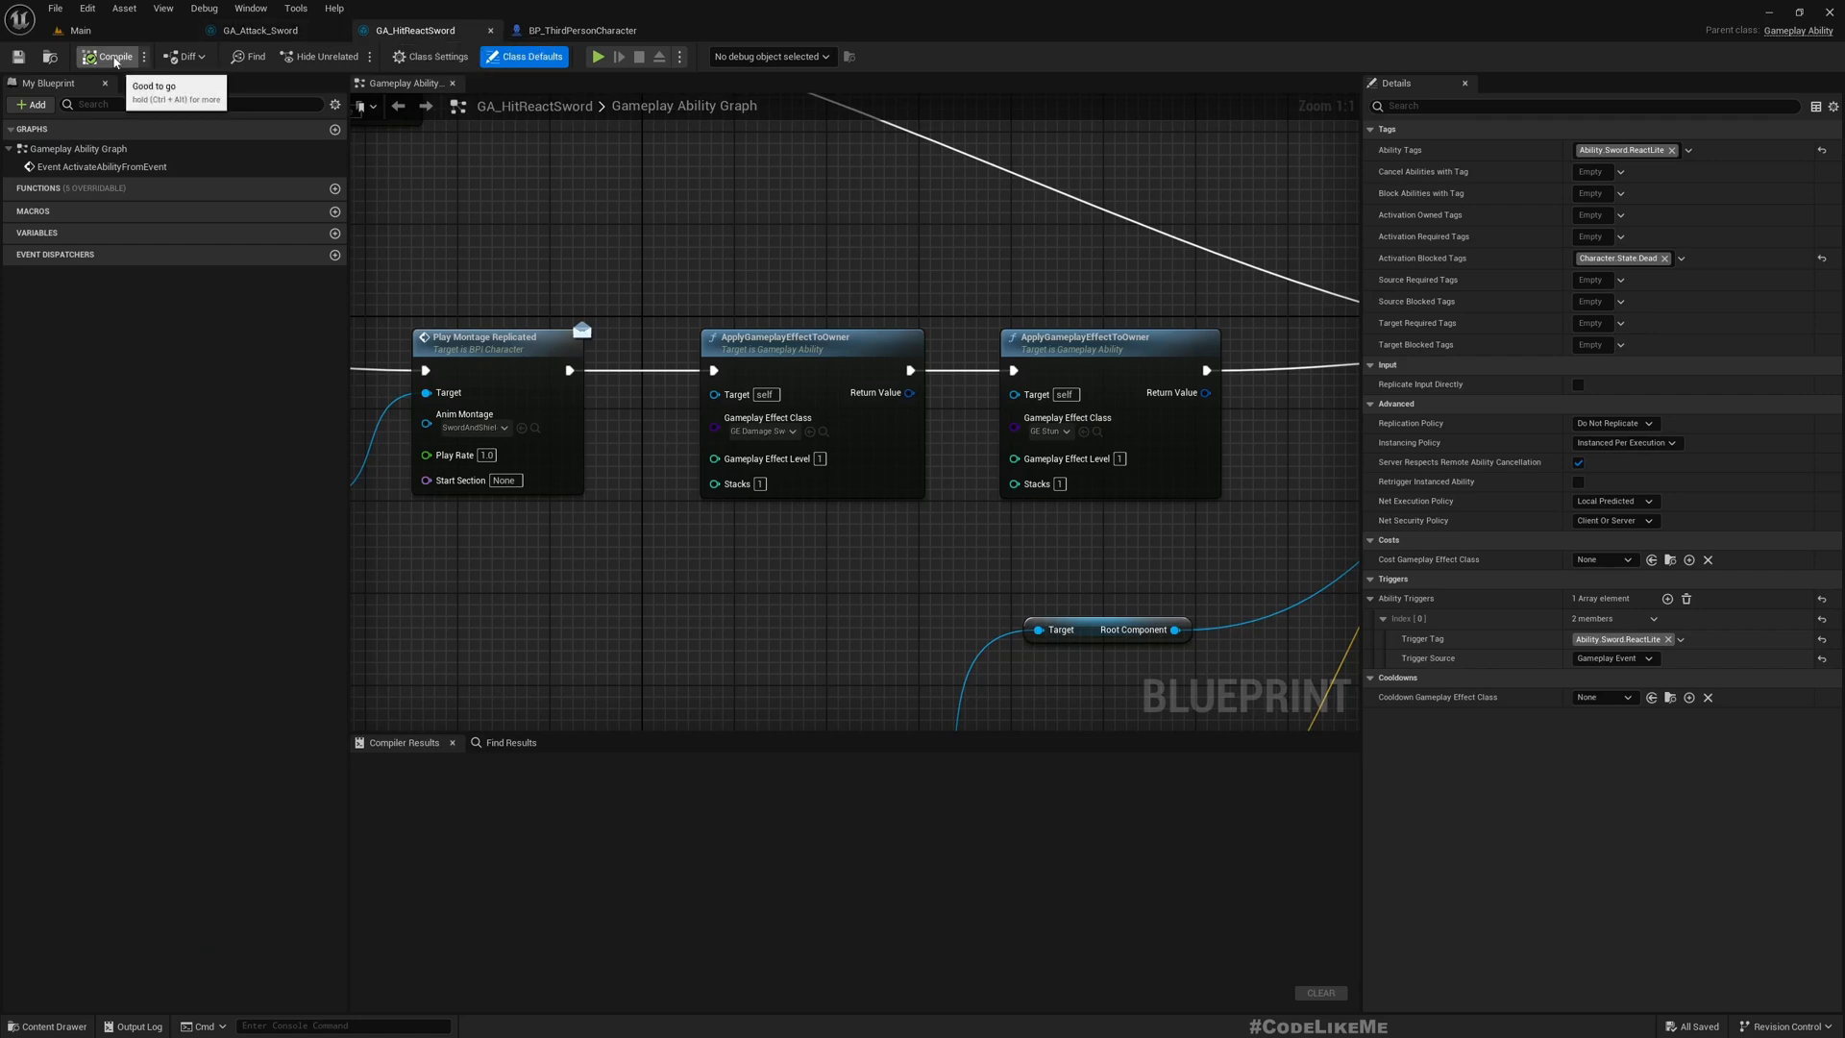
- Compile, rename the ability GA_HitReactSwordLite, and open its duplicate GA_HitReactSwordHeavy
click(77, 30)
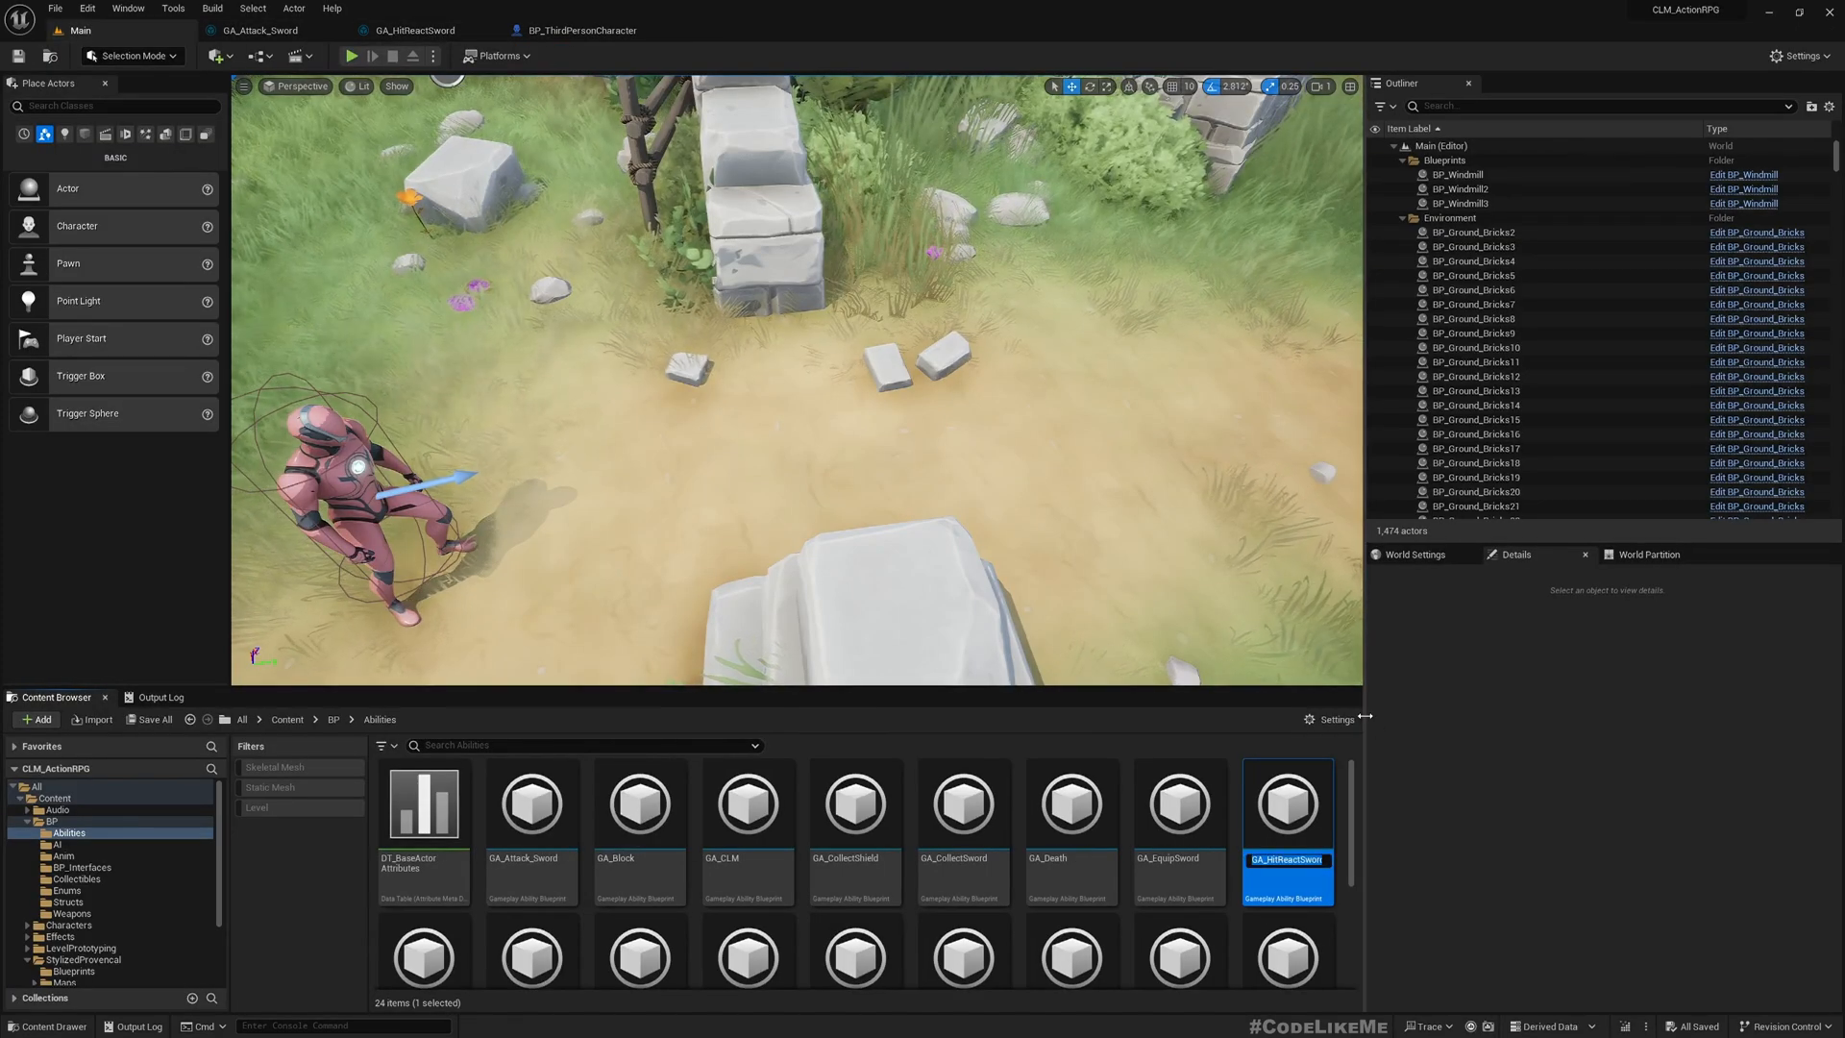
double_click(1287, 859)
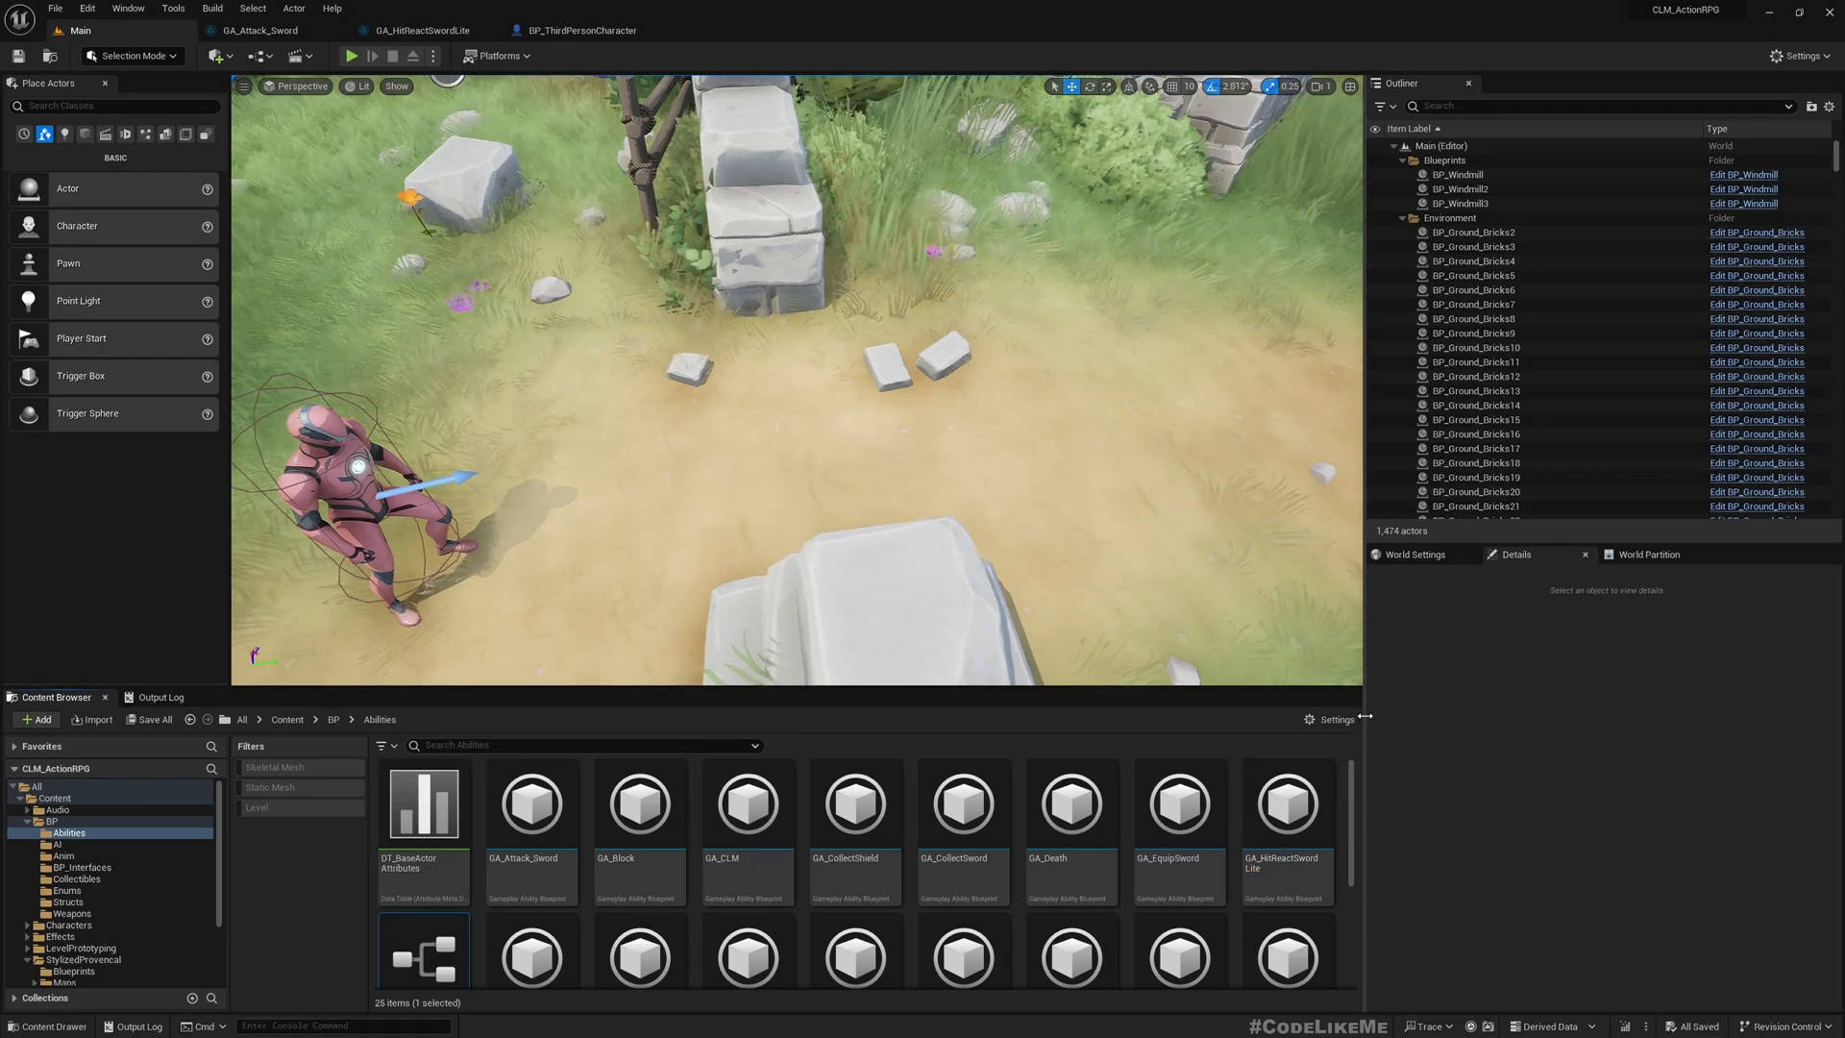
scroll(down, 3)
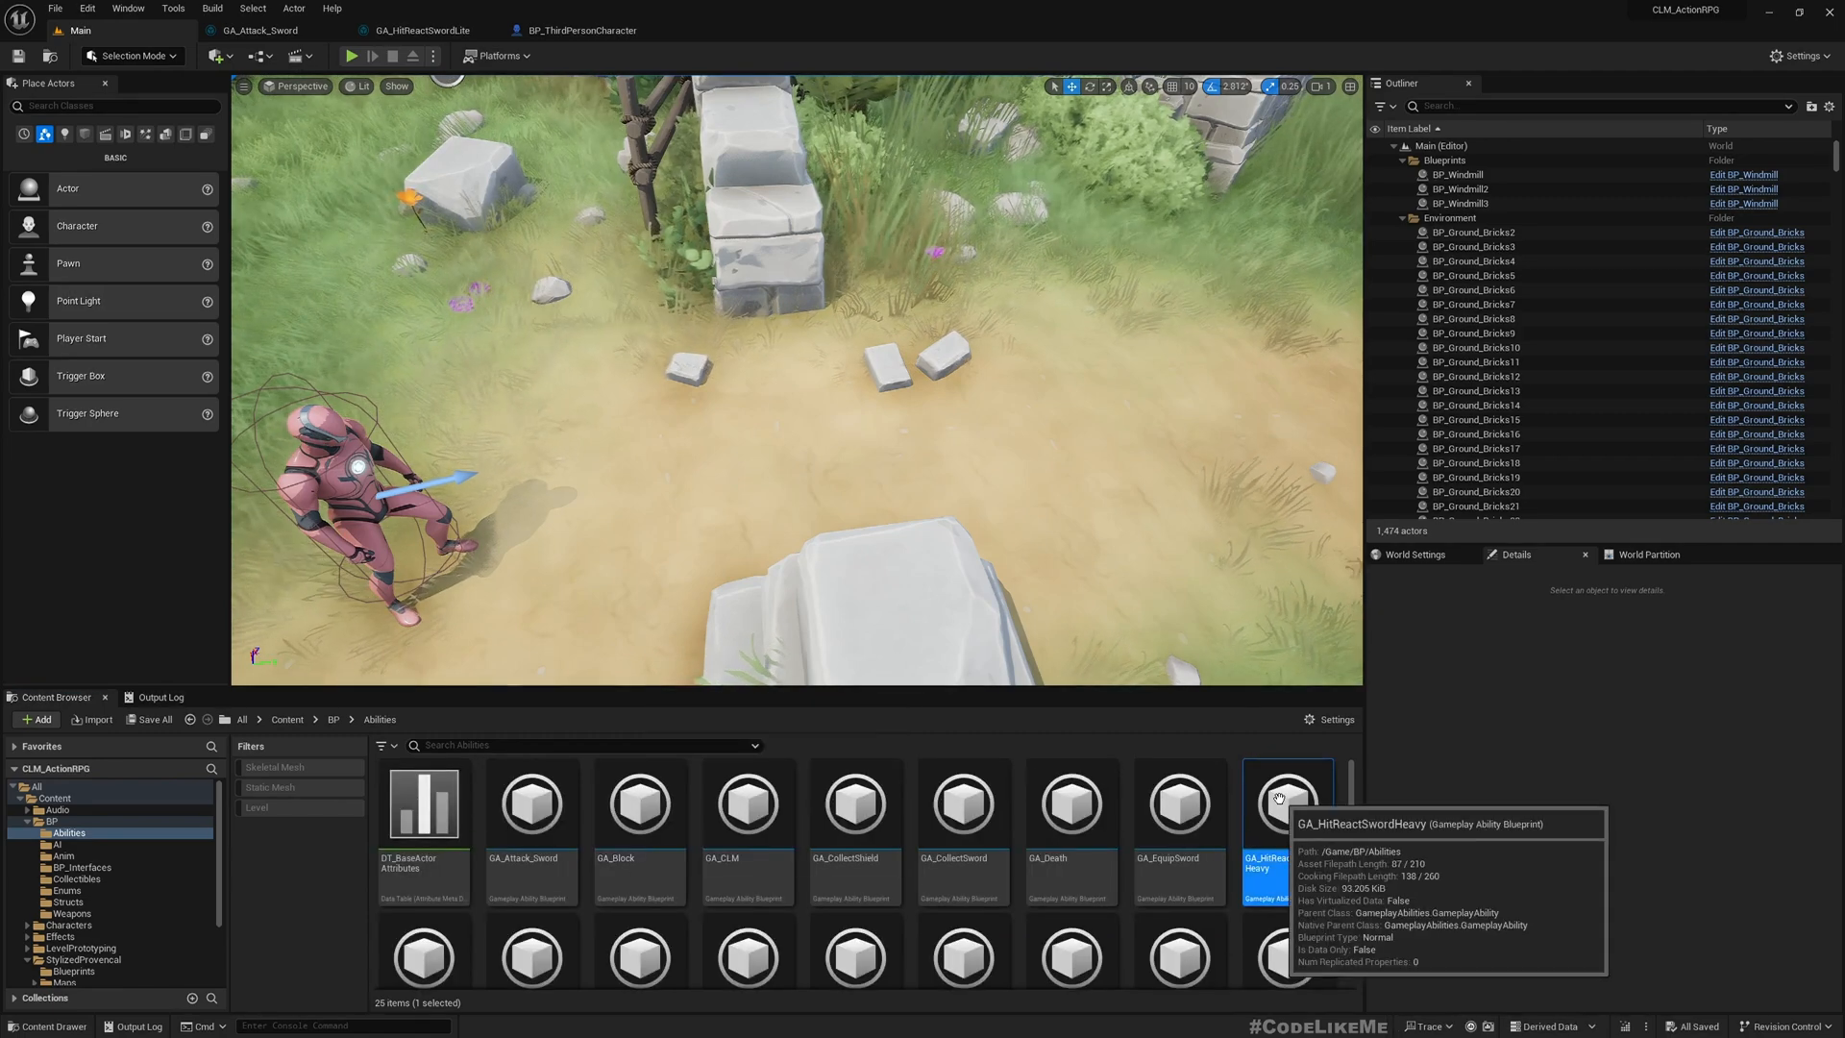
double_click(1285, 803)
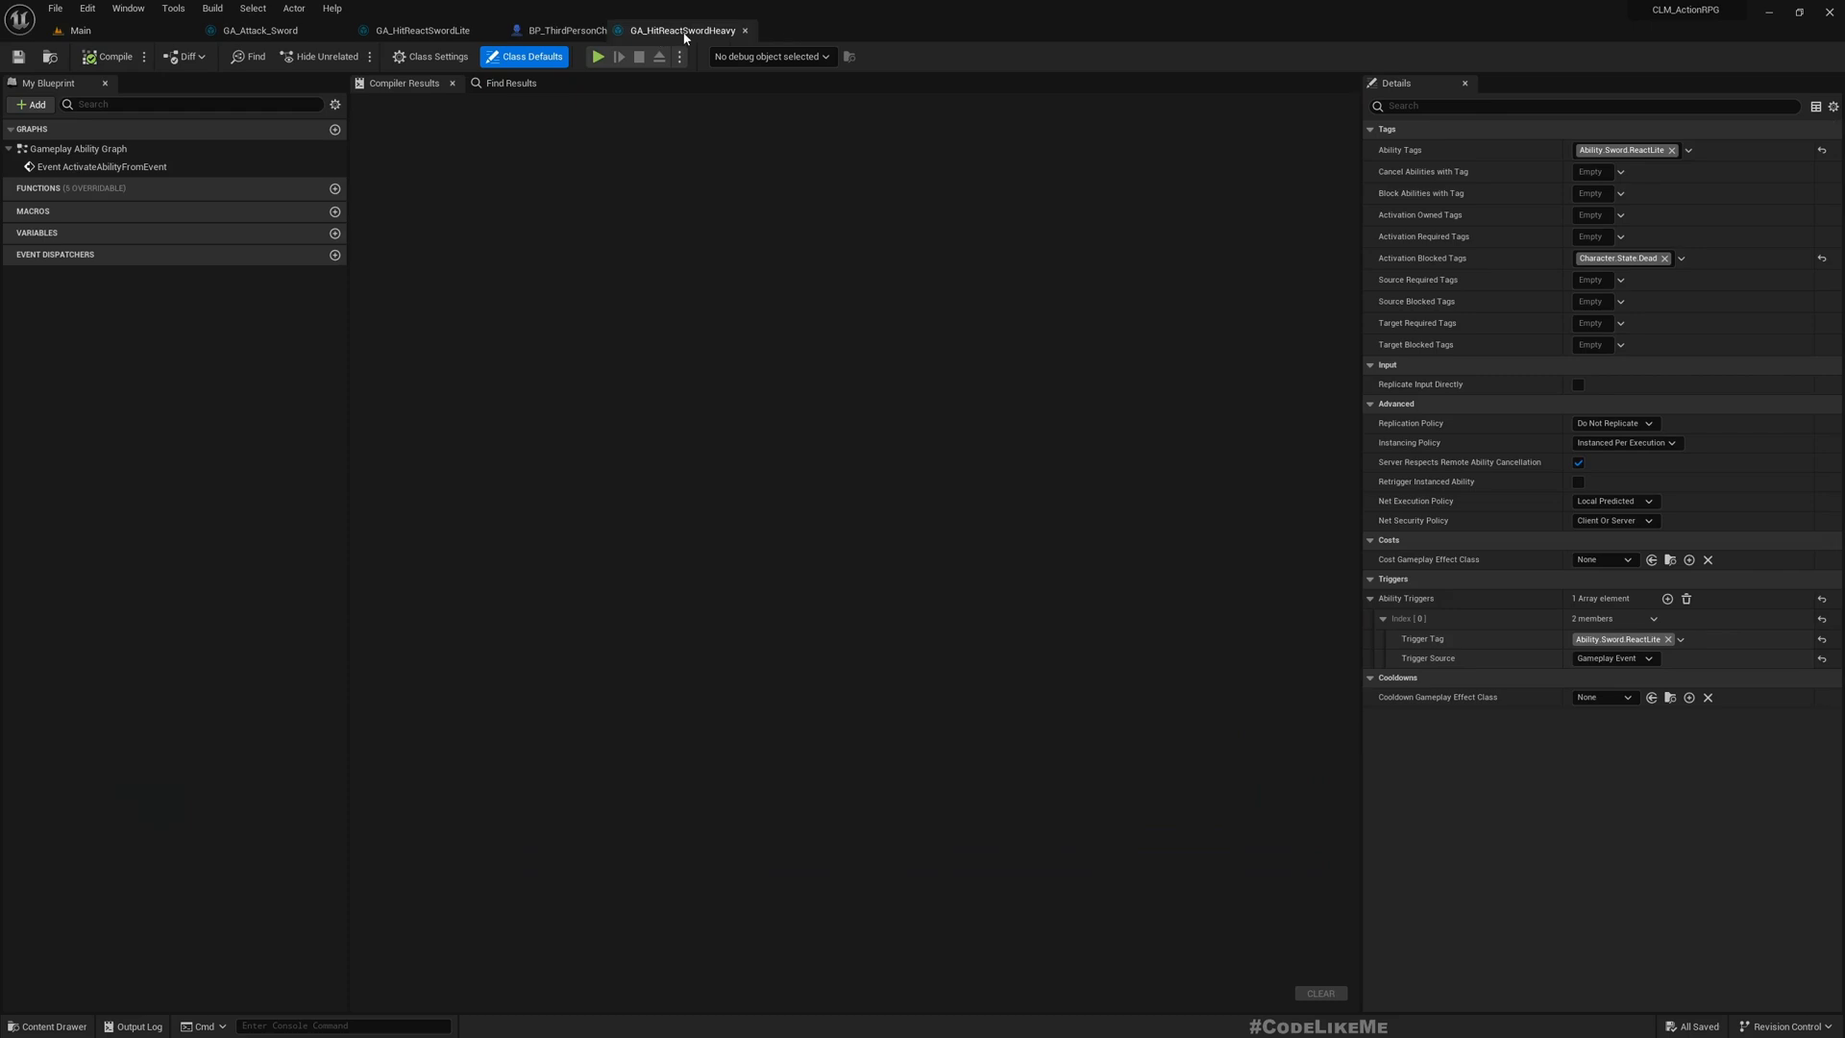
- Create the Ability.Sword.ReactHeavy tag as the Heavy ability's tag, replacing ReactLite
click(676, 30)
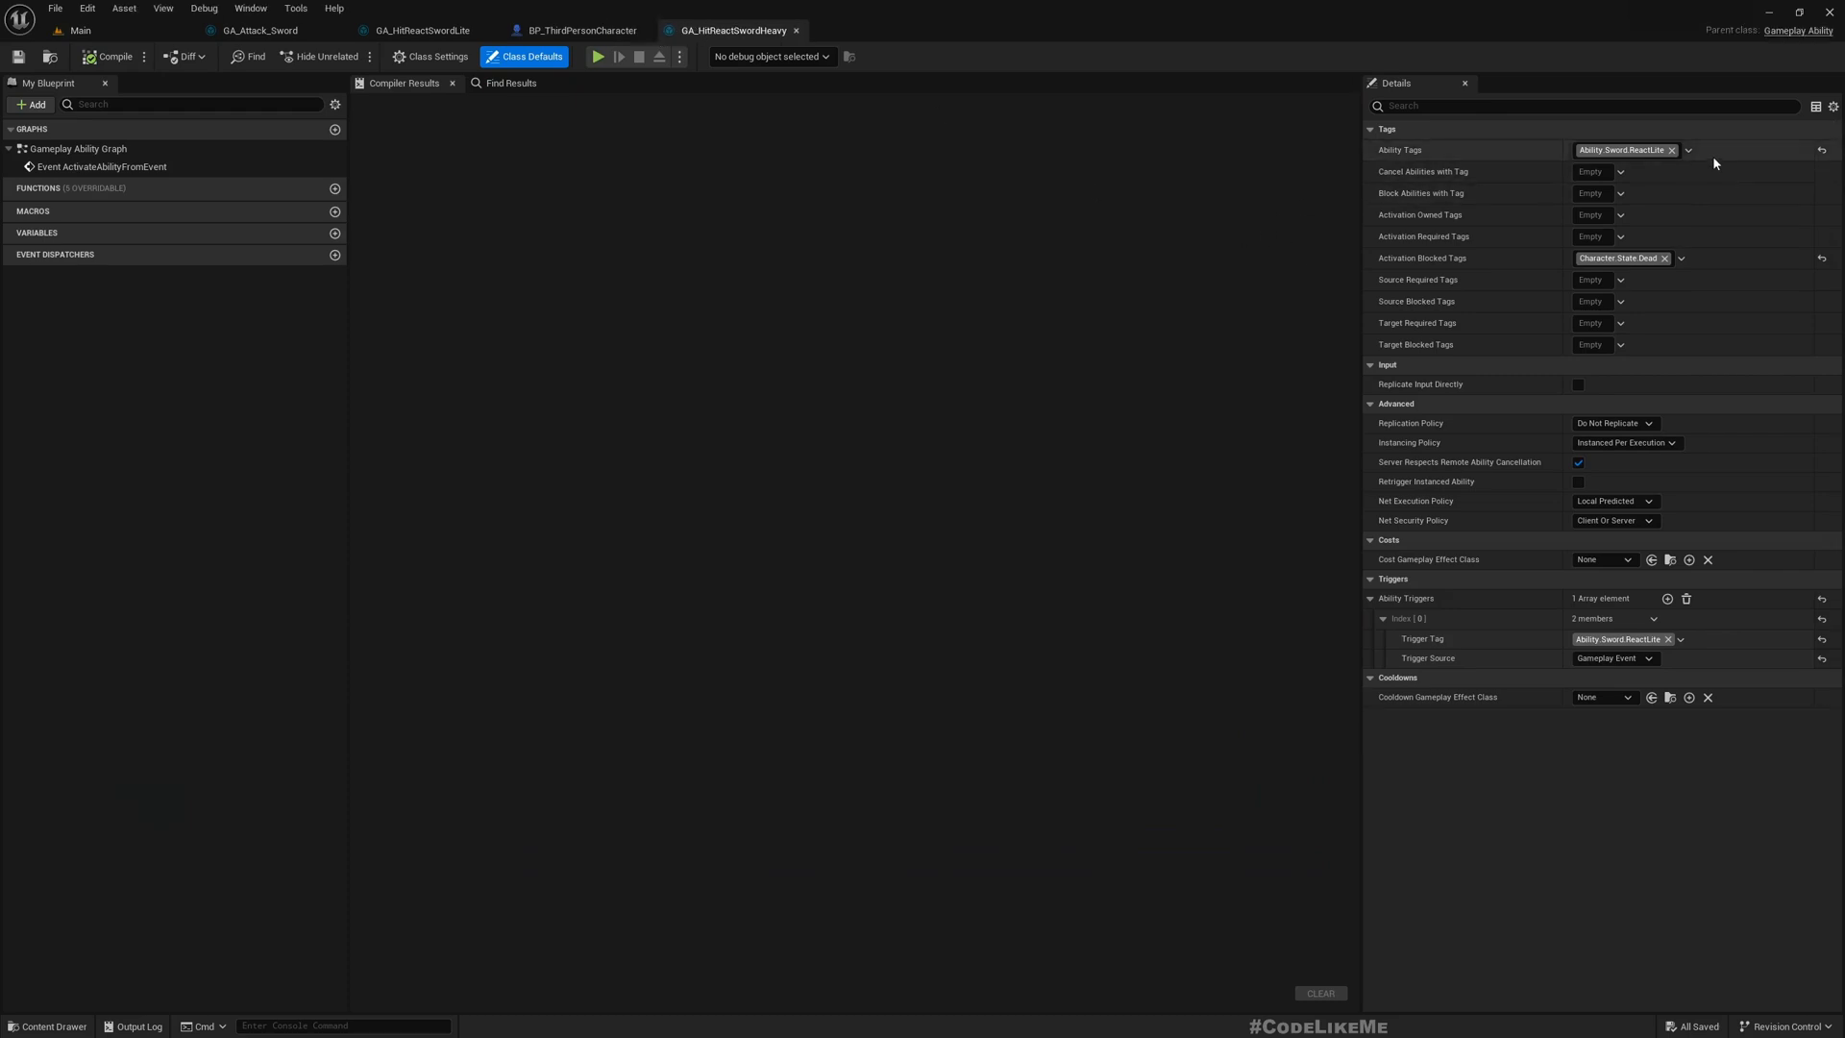
click(1687, 151)
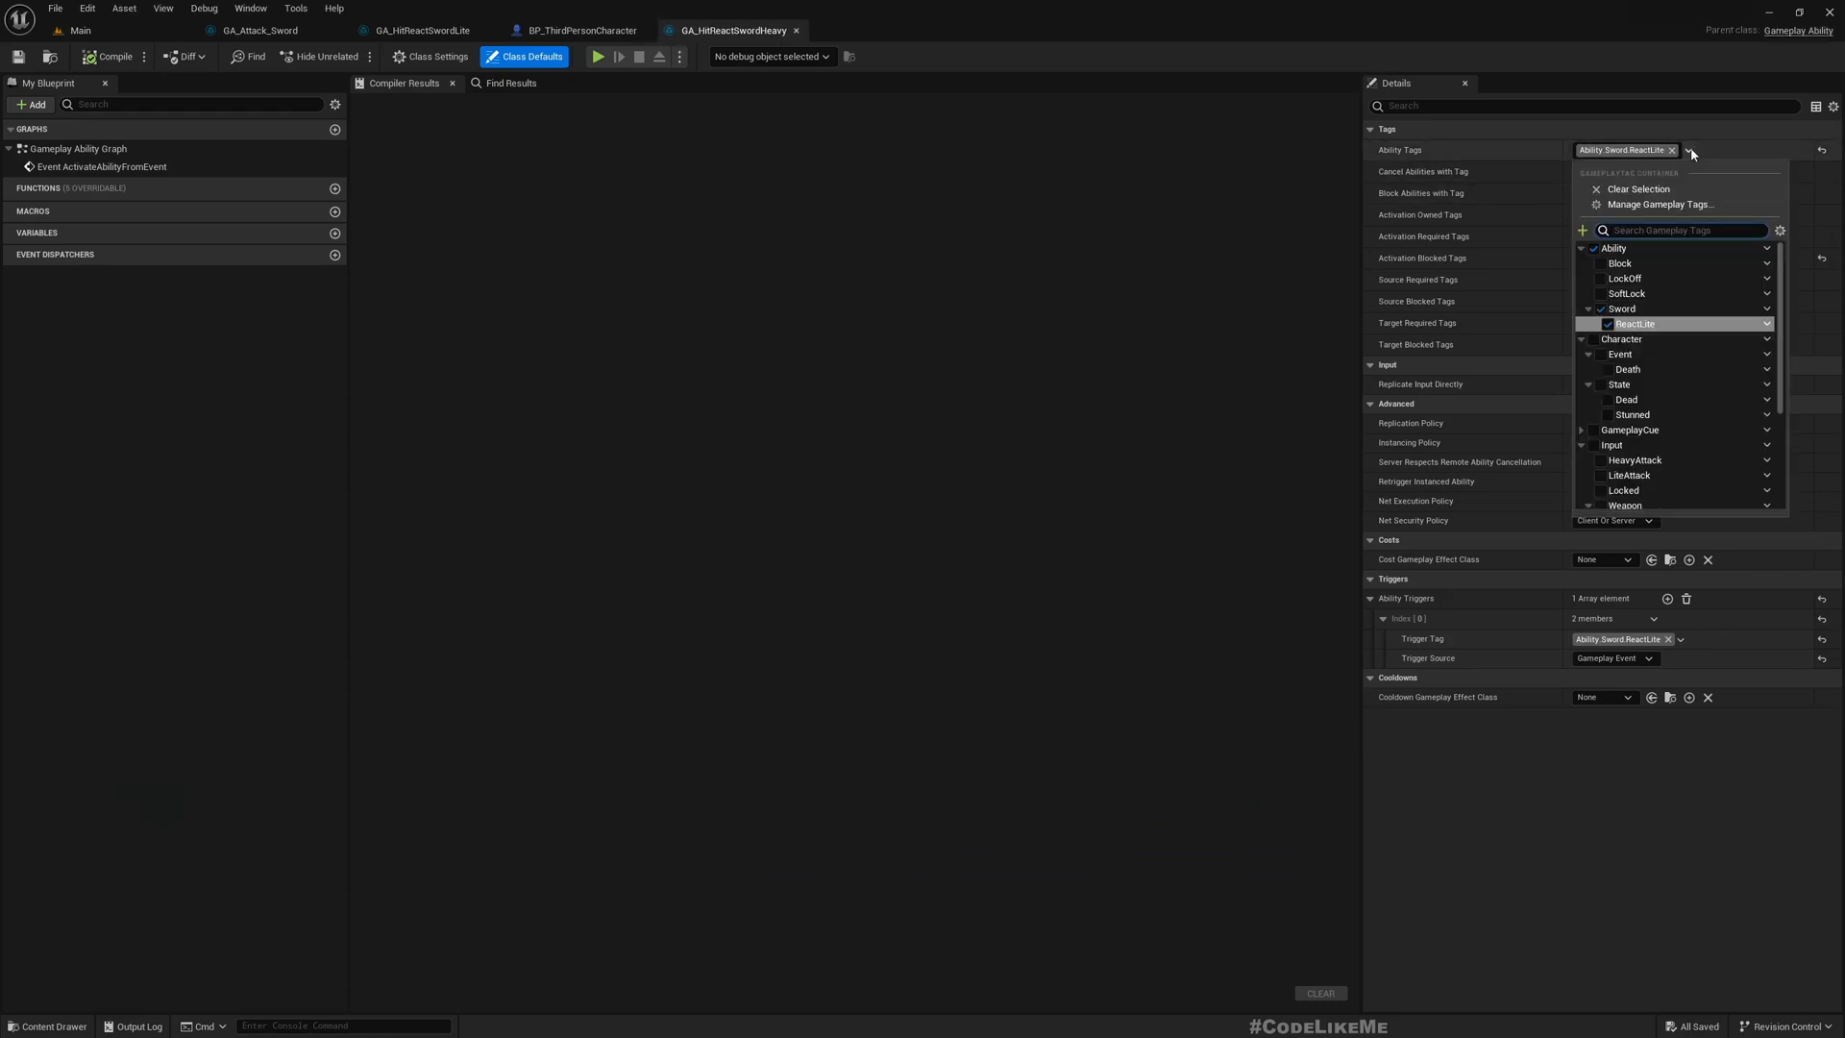
mouse_move(1582, 230)
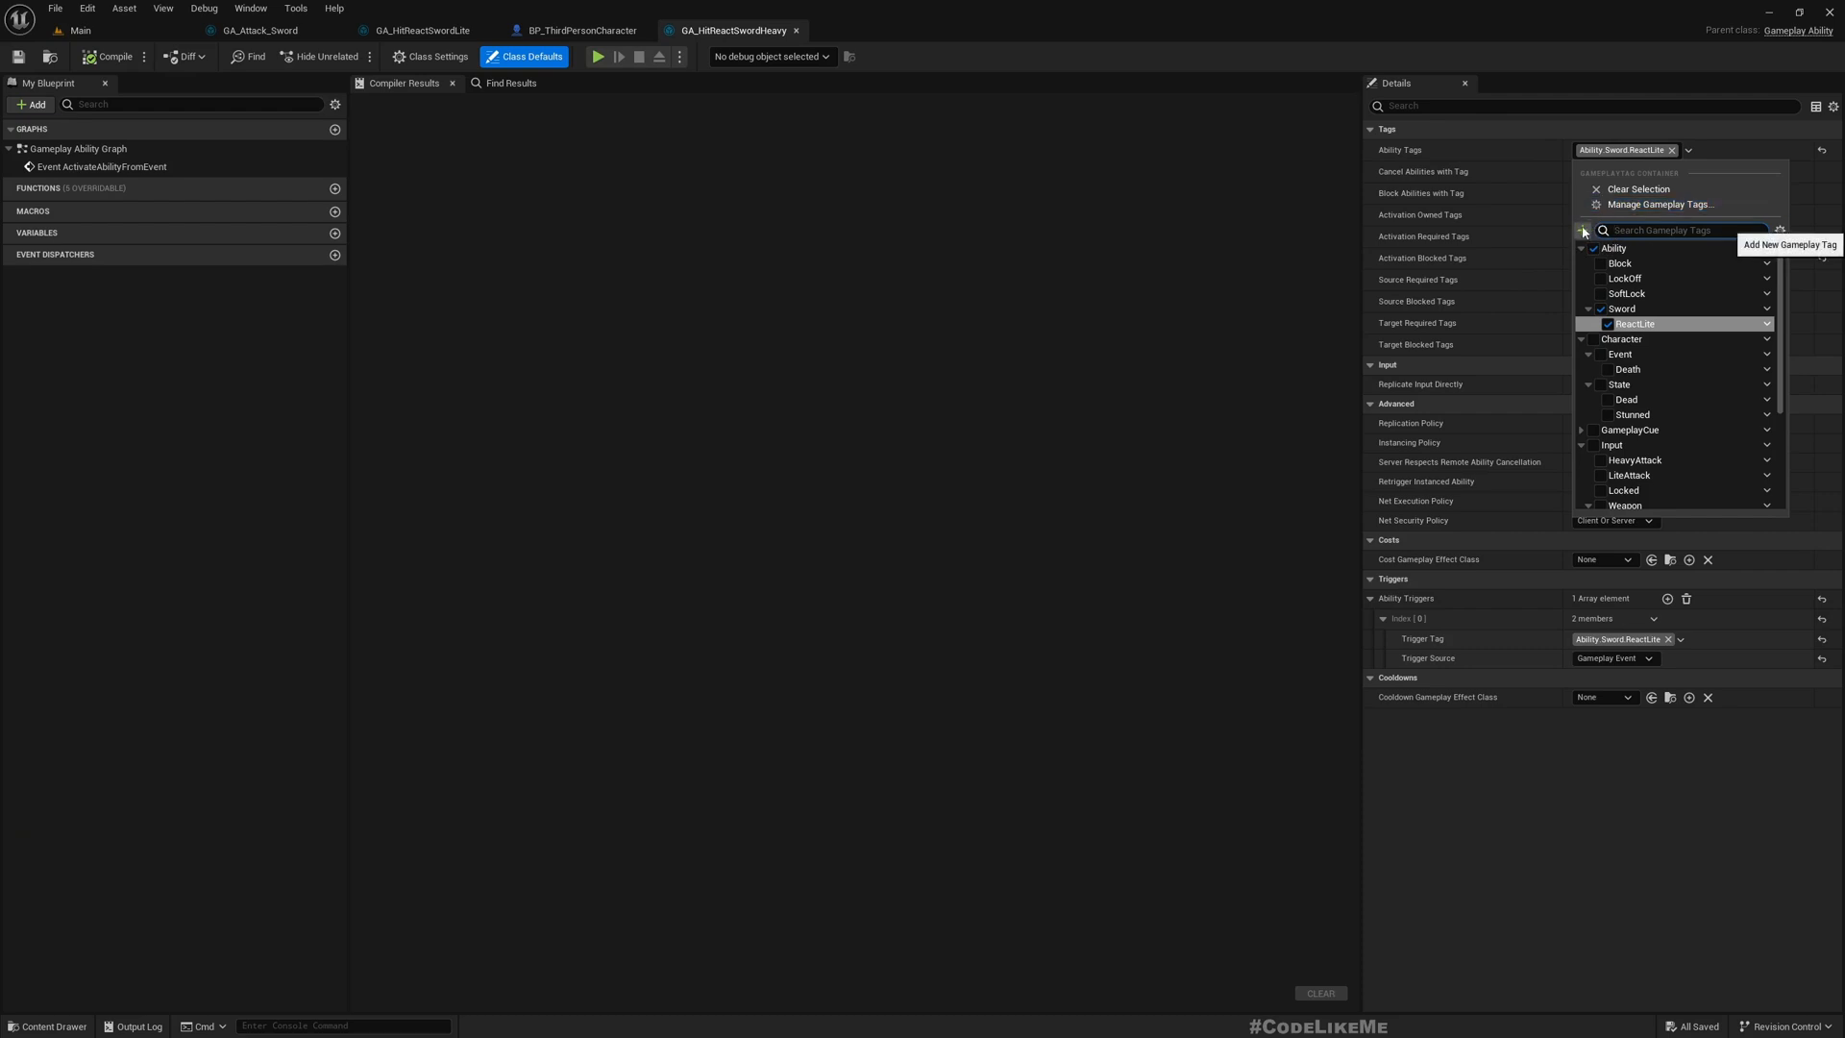
click(1583, 230)
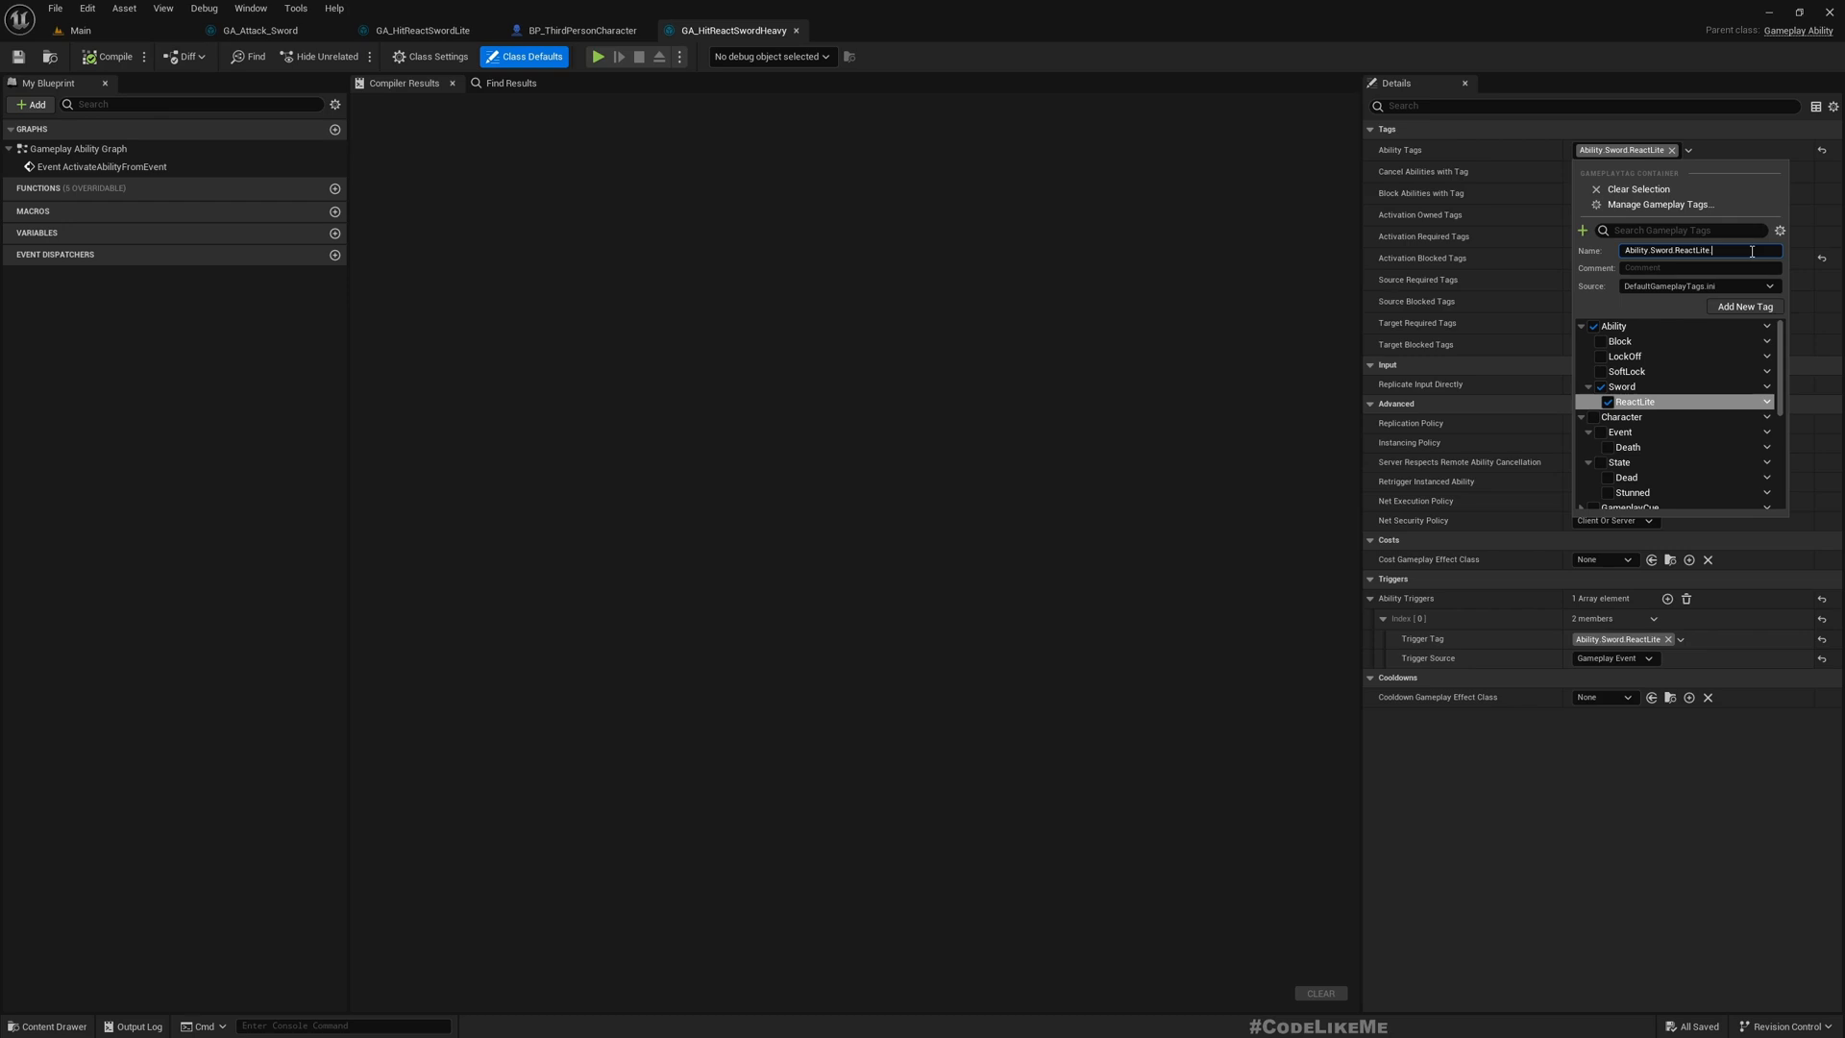
key(Backspace)
text(Heavy)
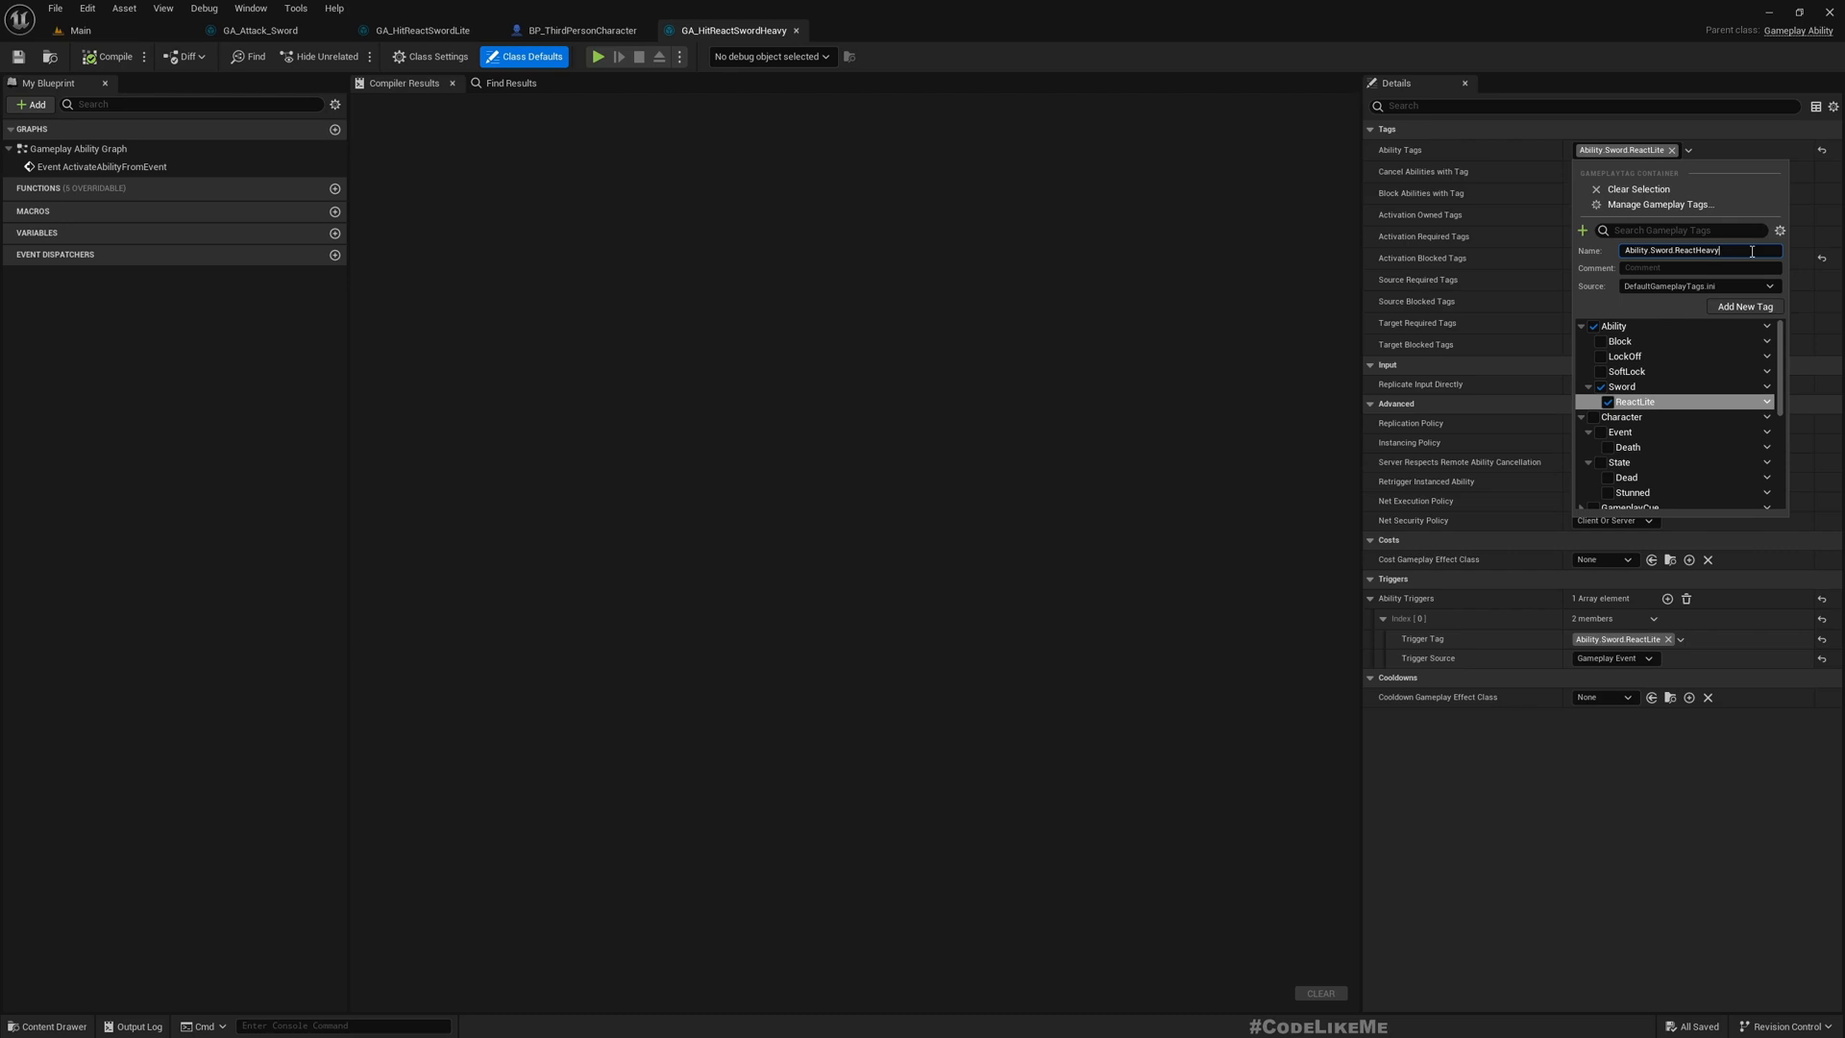
click(1745, 305)
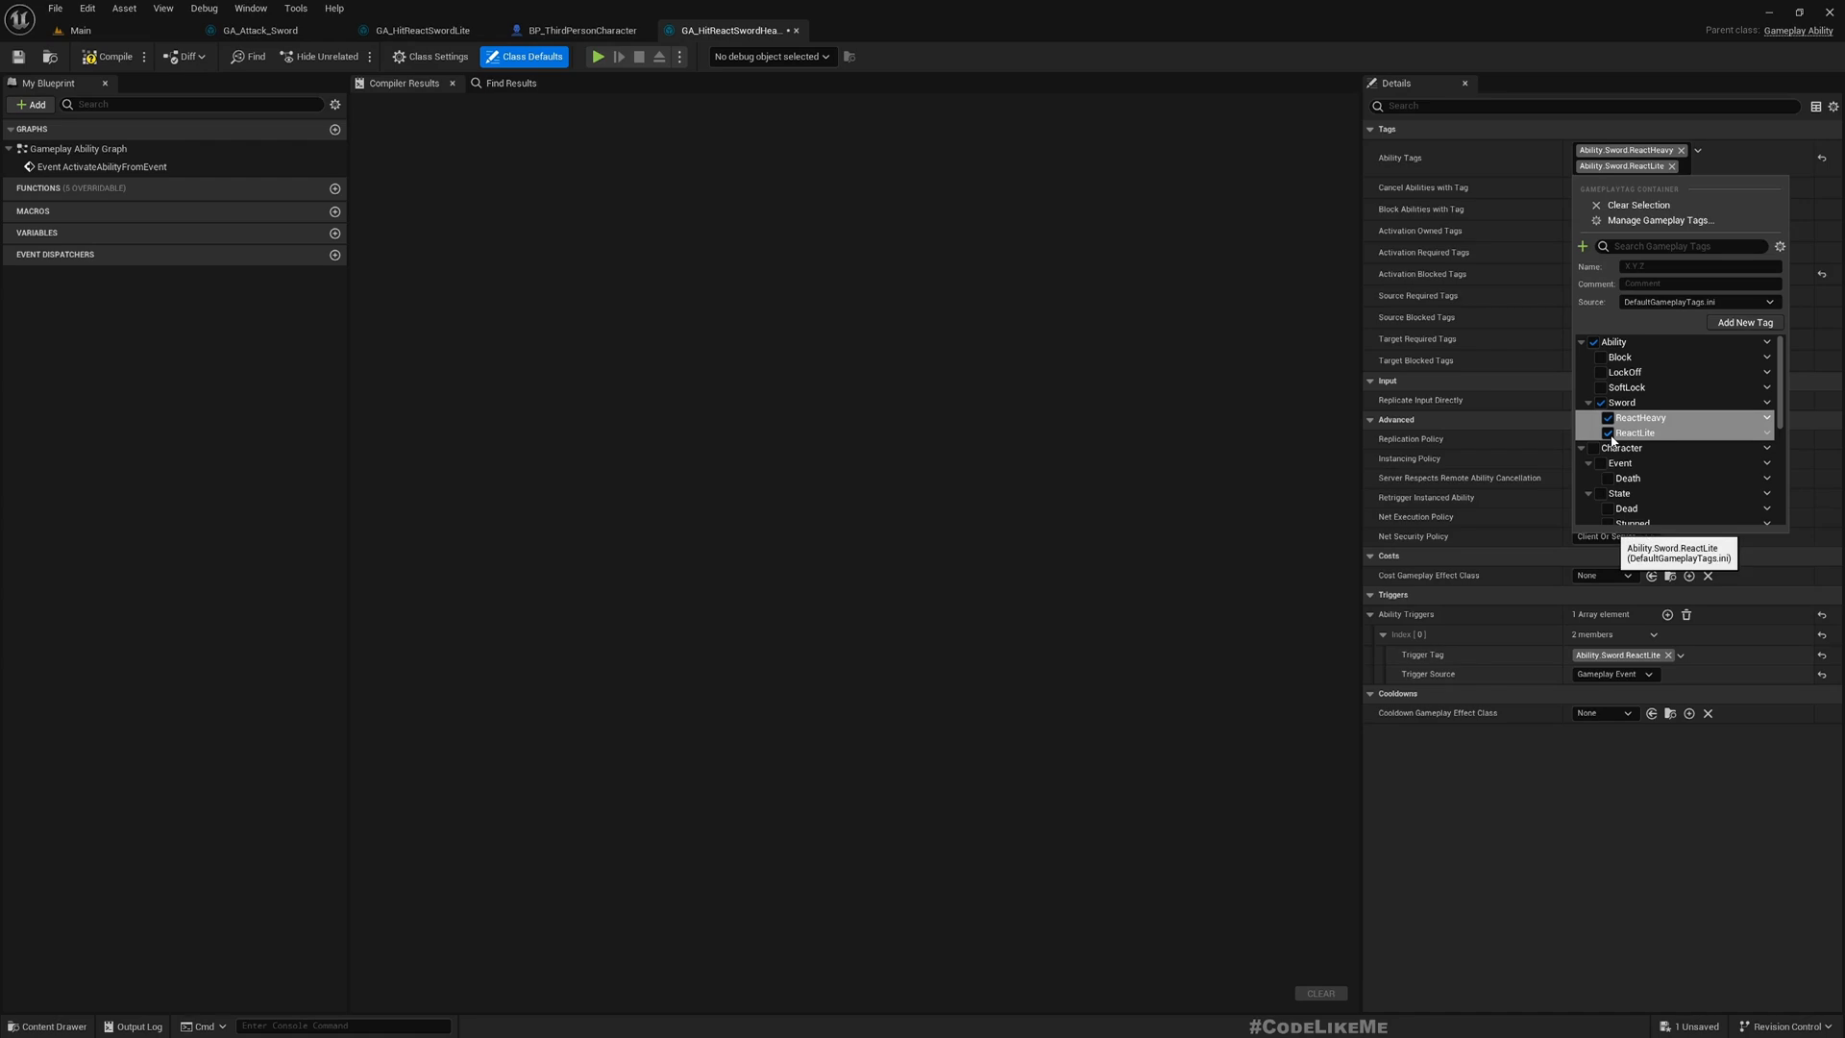
click(1606, 432)
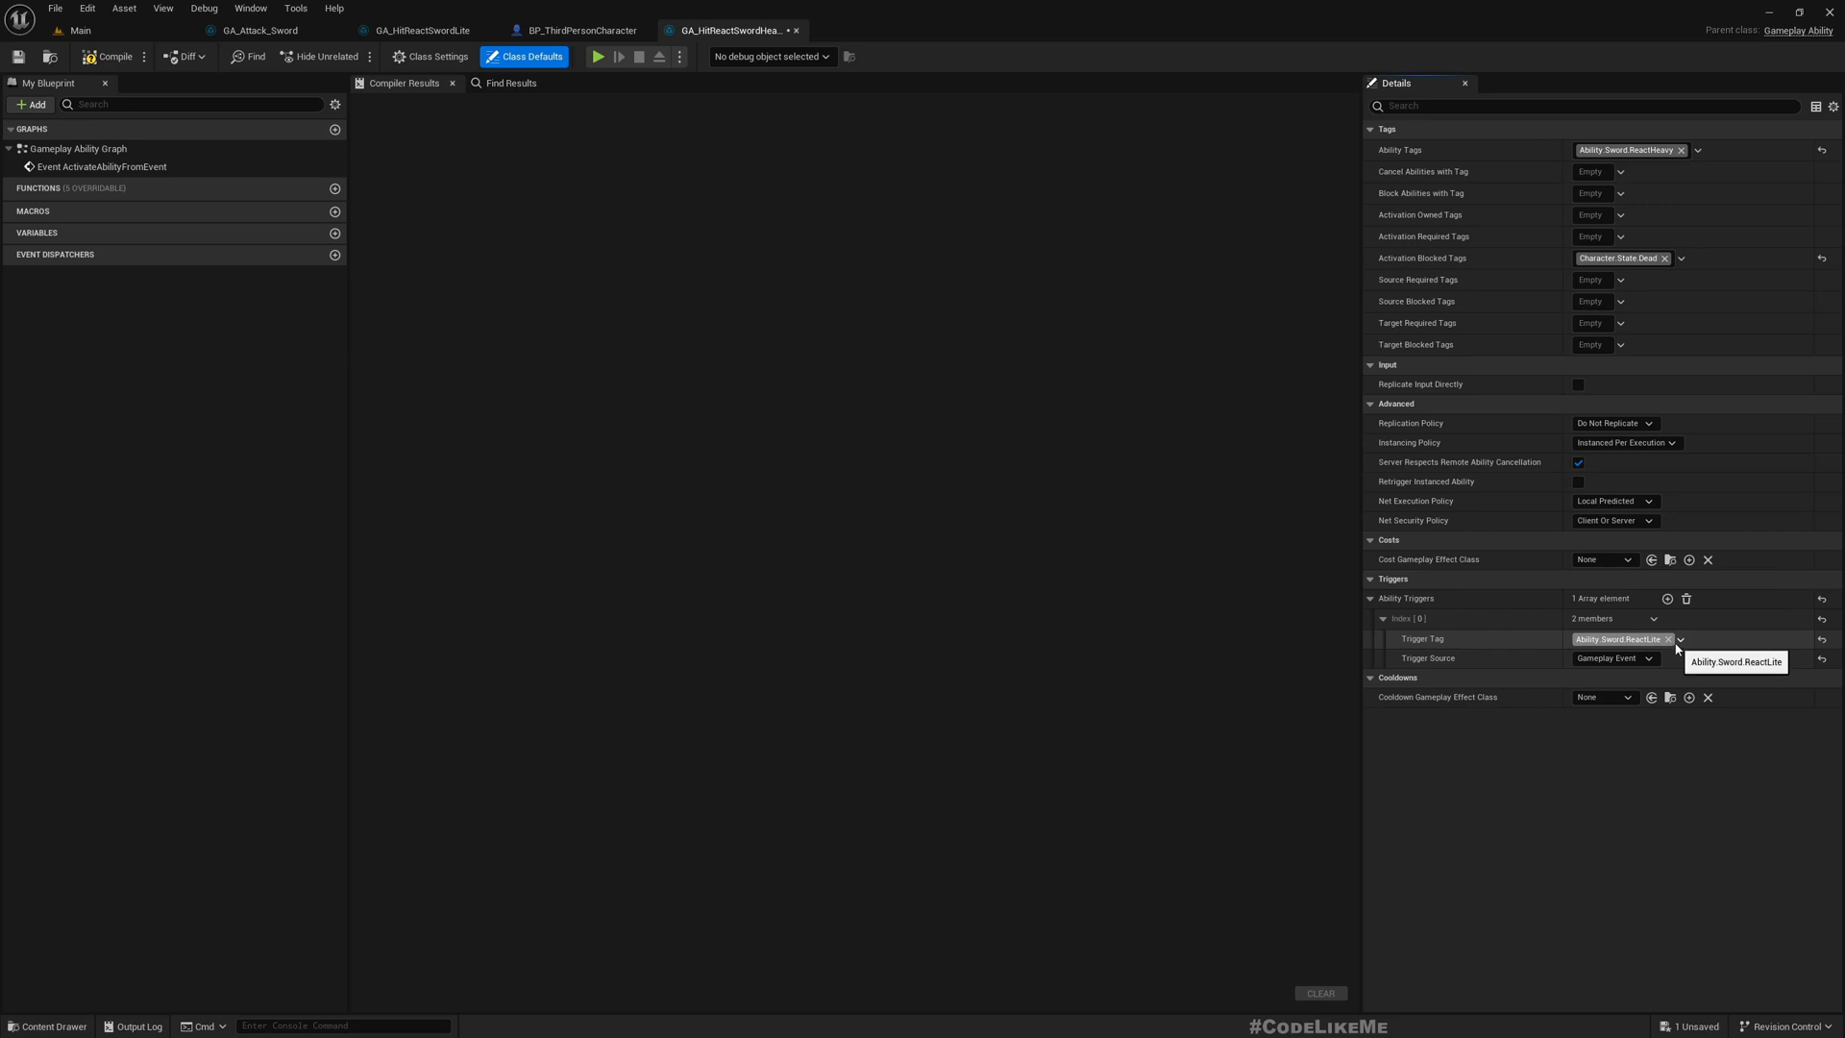
- Set the trigger tag to Ability.Sword.ReactHeavy and compile the blueprint
click(1608, 813)
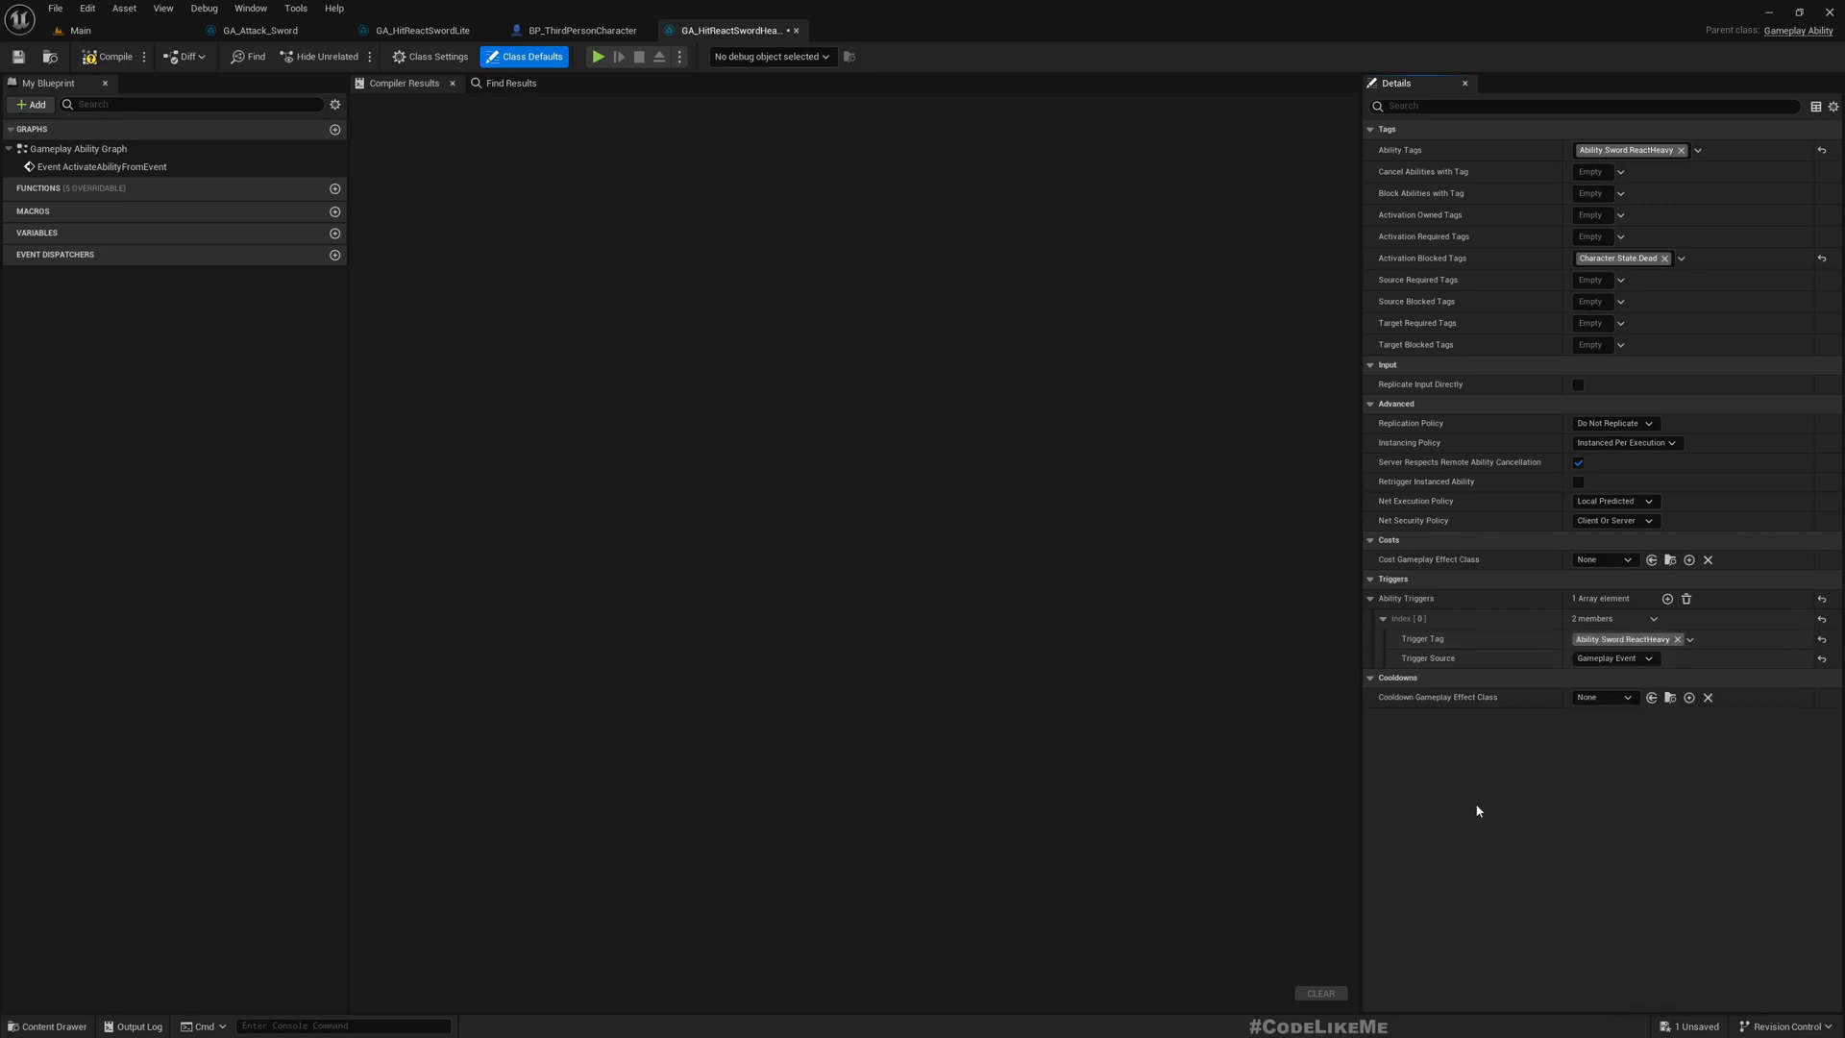
click(105, 56)
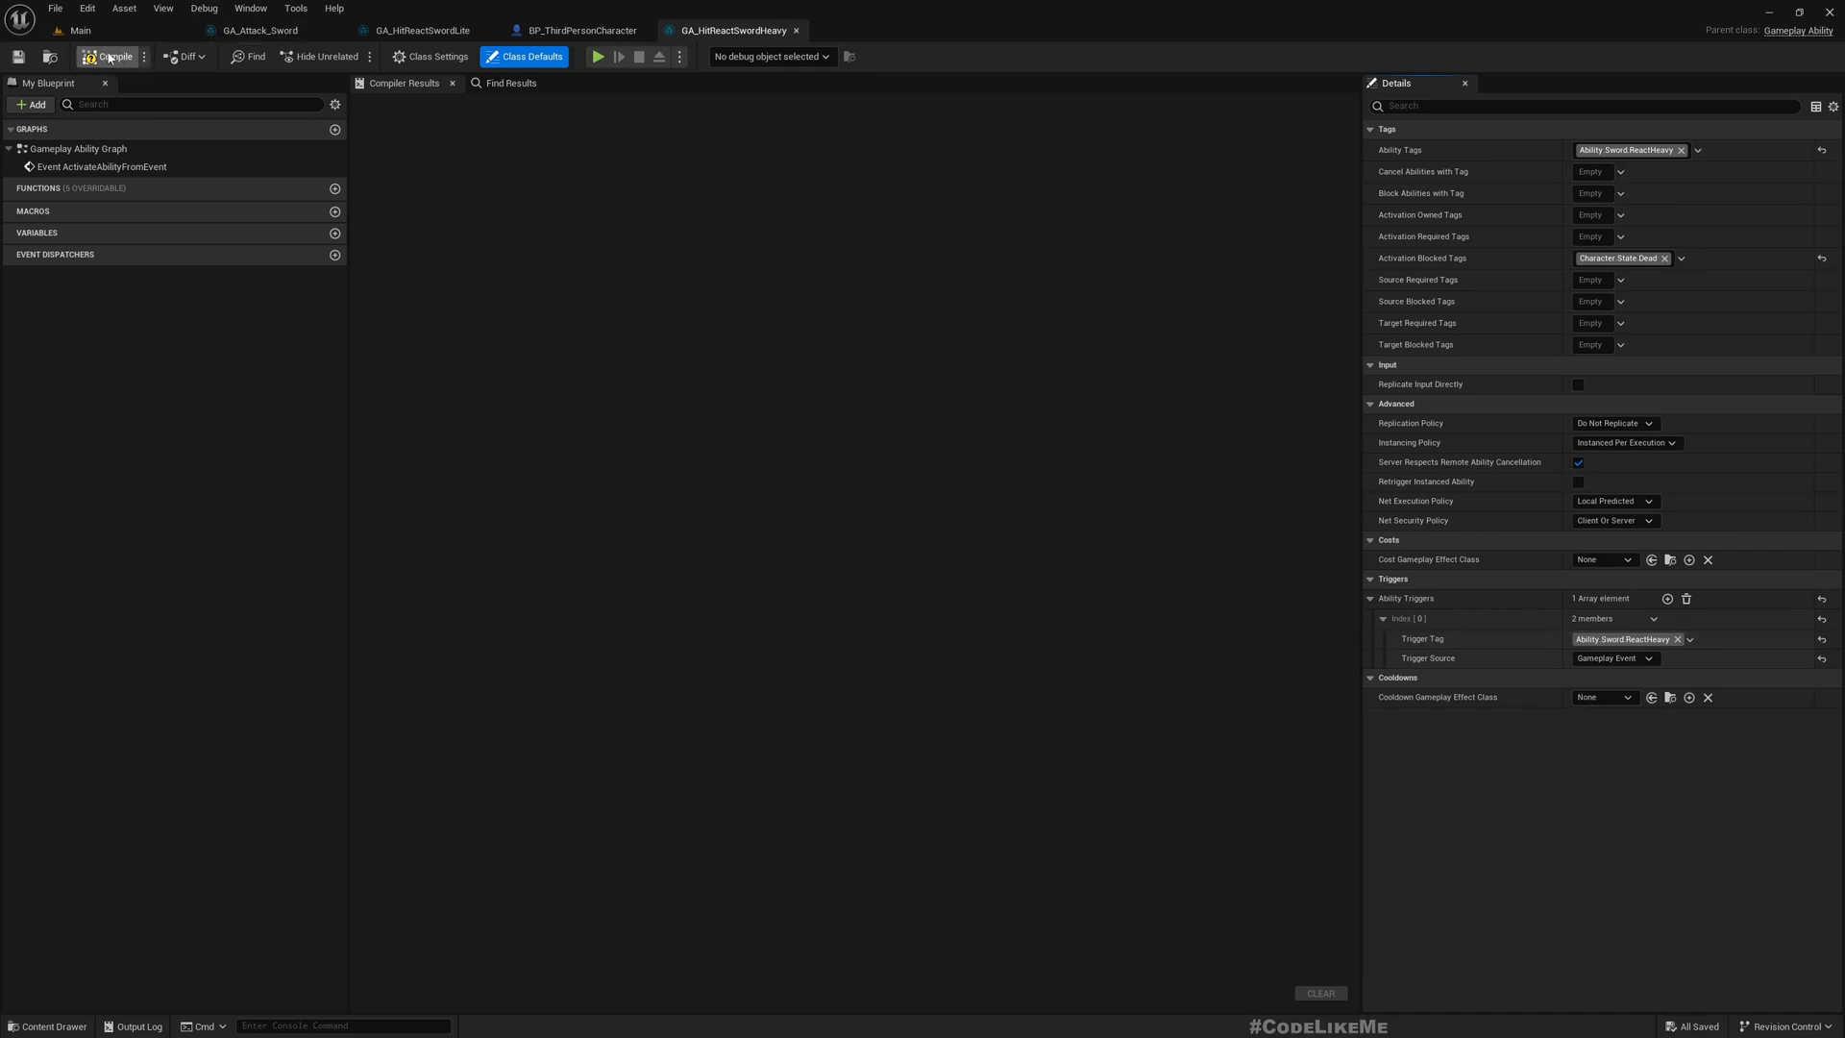
click(108, 56)
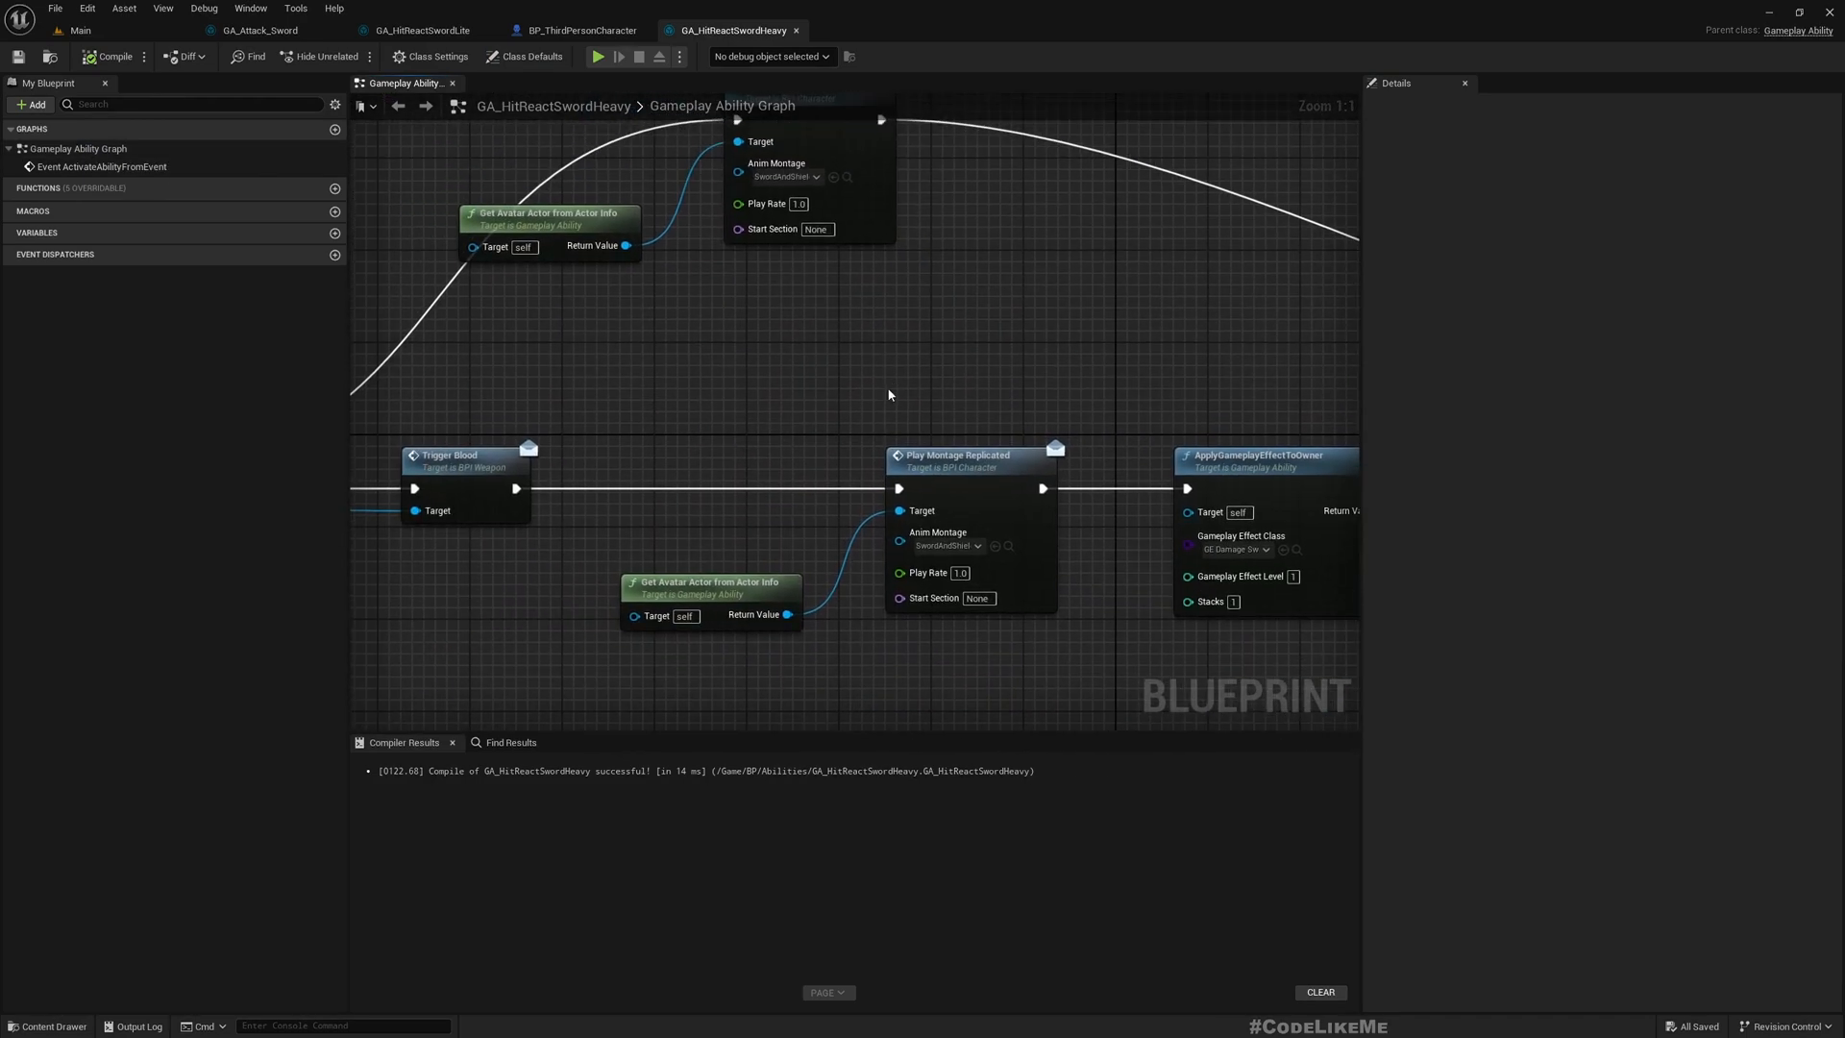
- Create SwordAndShield_Stagger_Back02_Montage from the Stagger_Back02 animation and open it
click(73, 30)
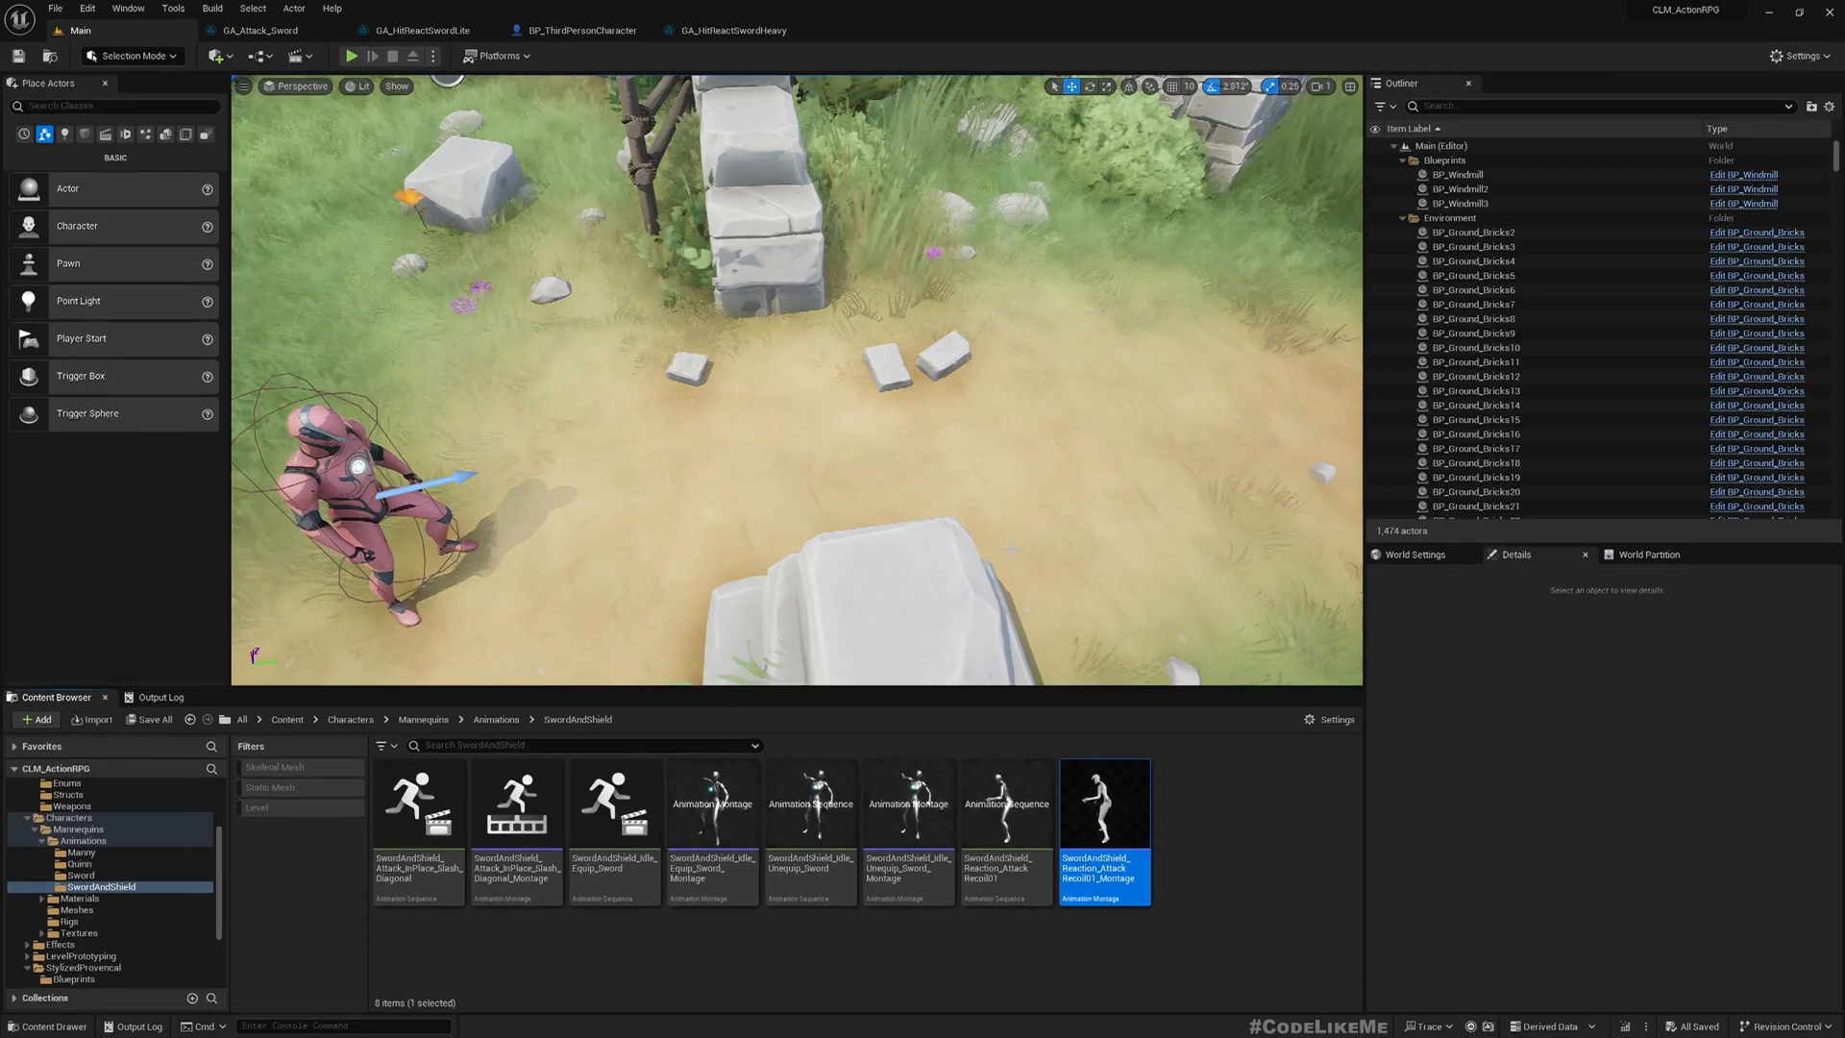
double_click(1102, 803)
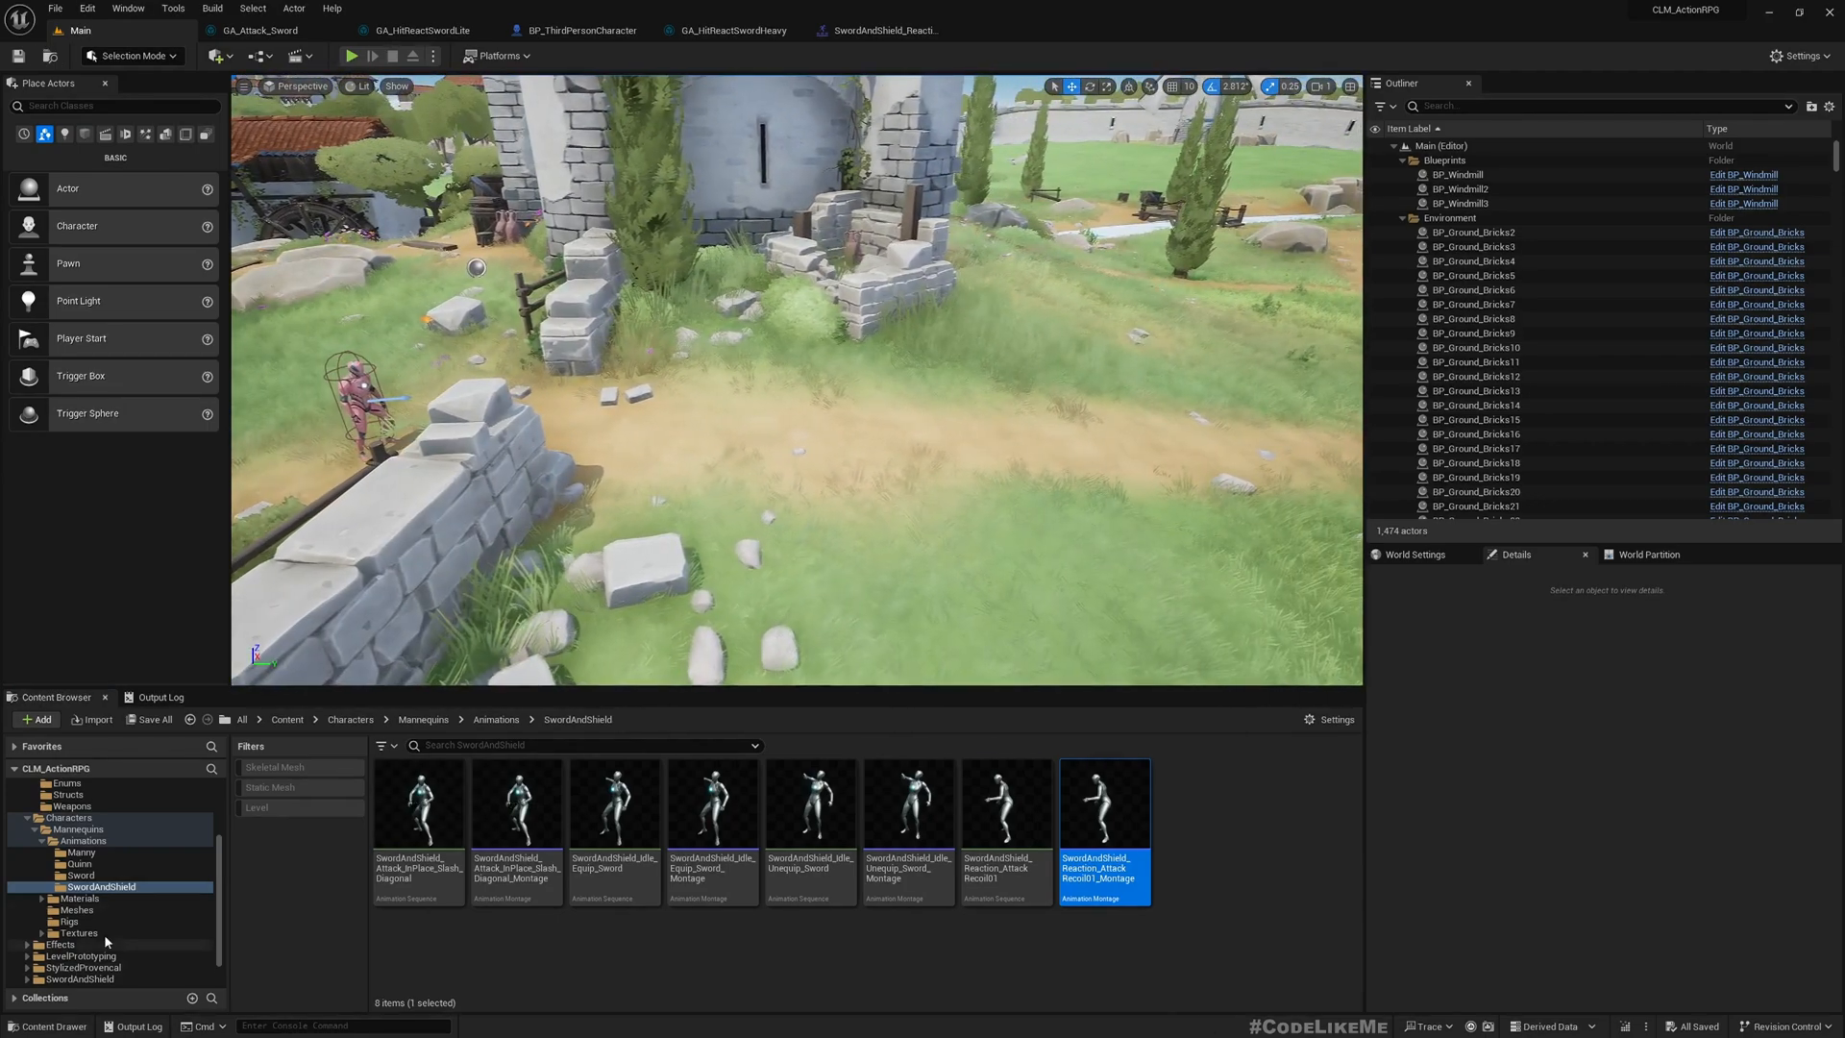
mouse_move(79, 874)
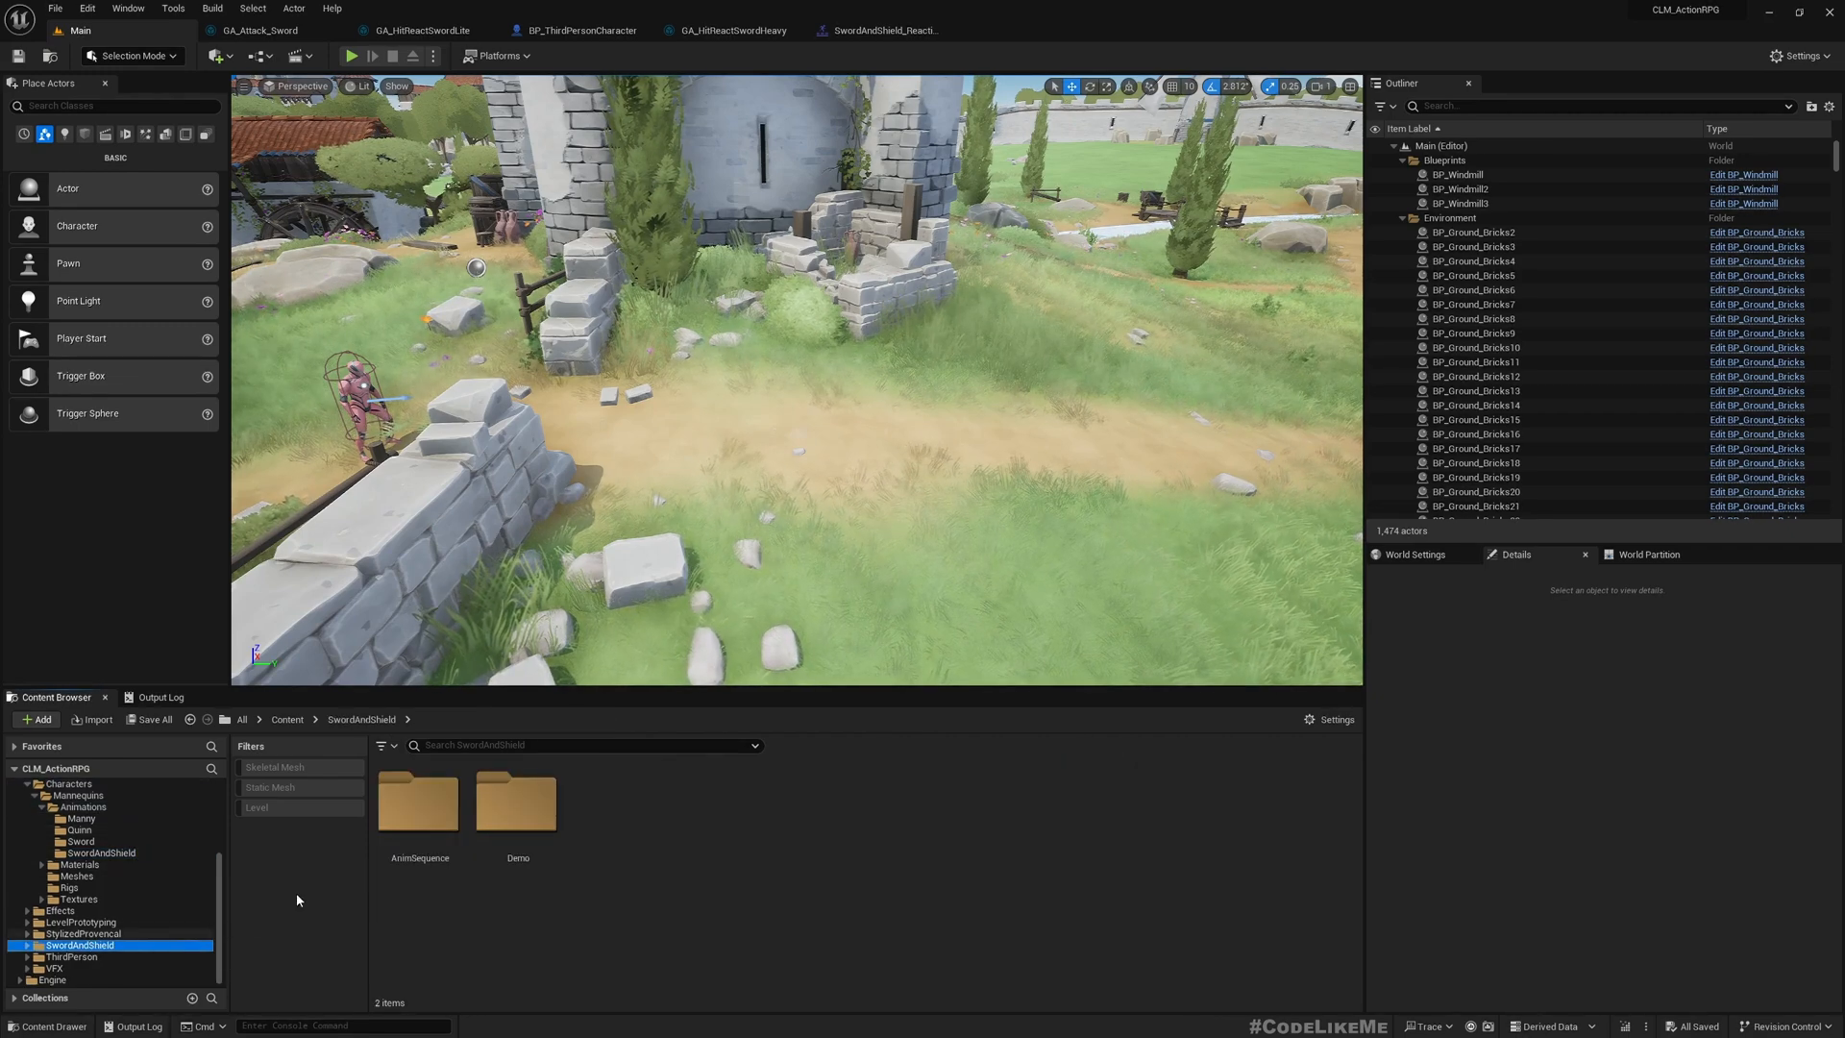
text(stag)
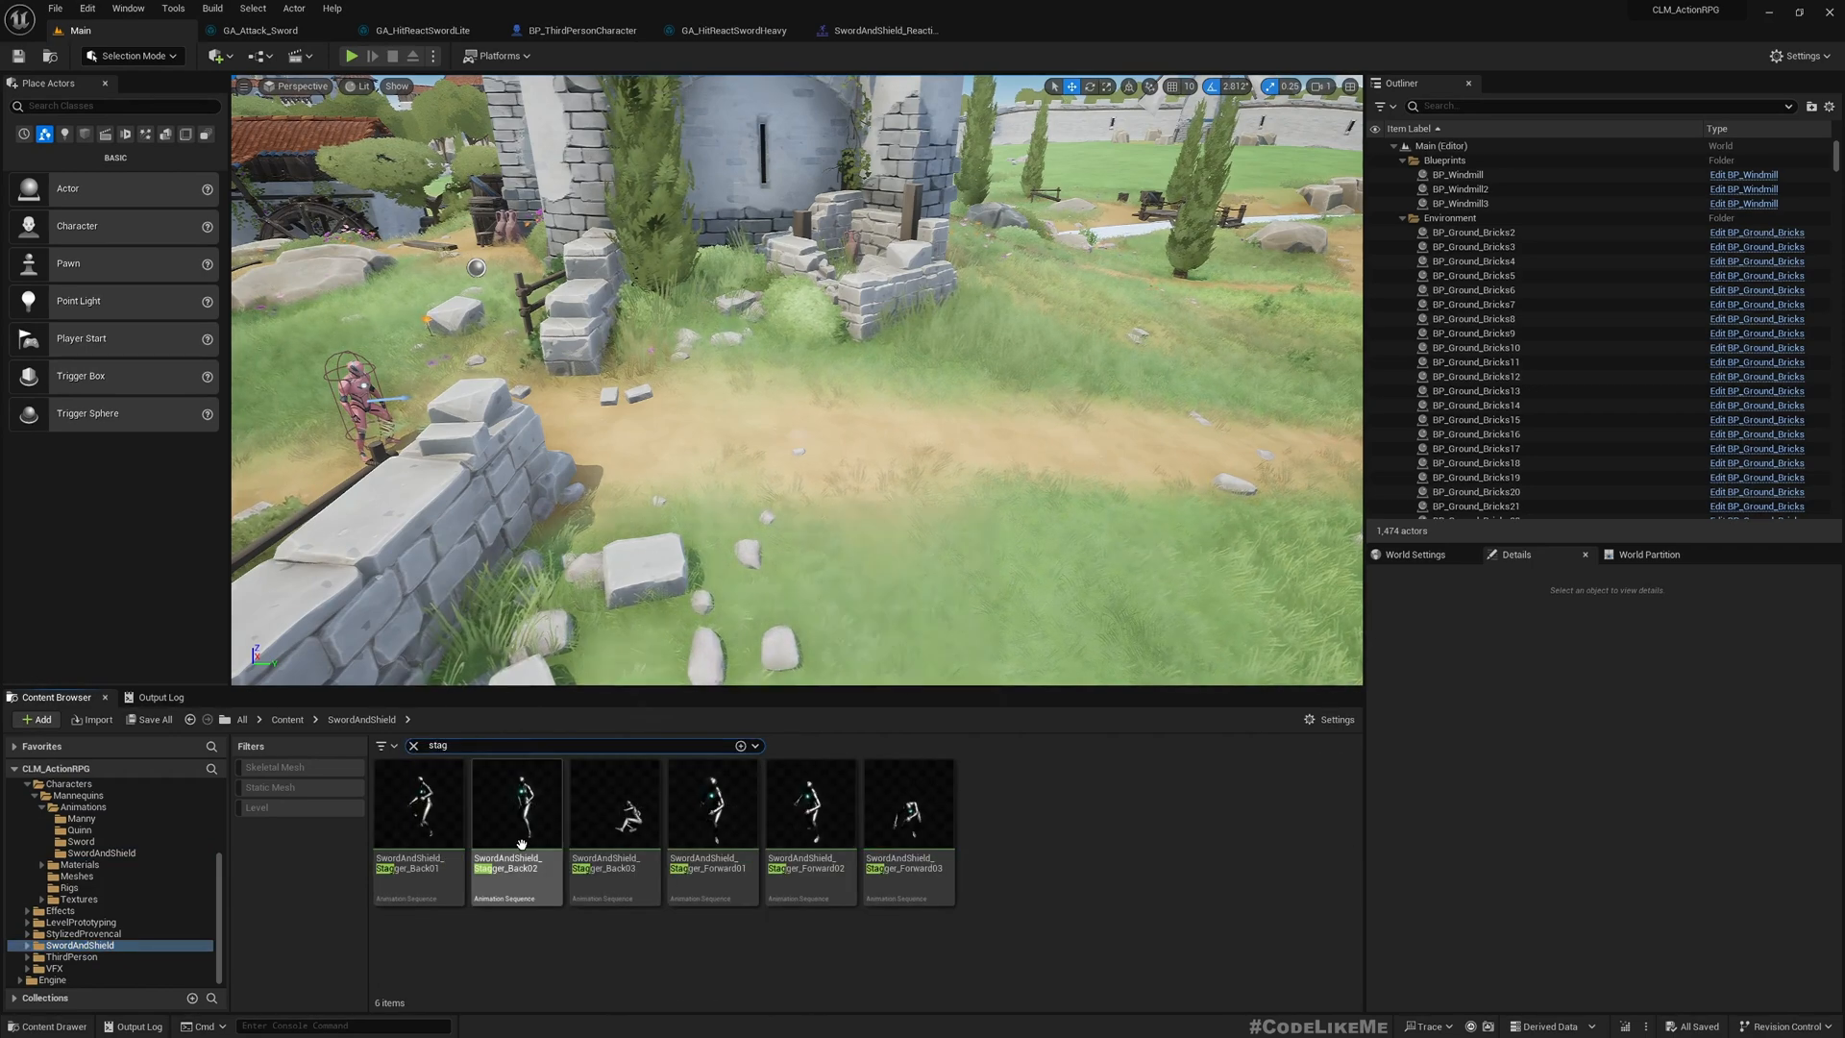
double_click(515, 803)
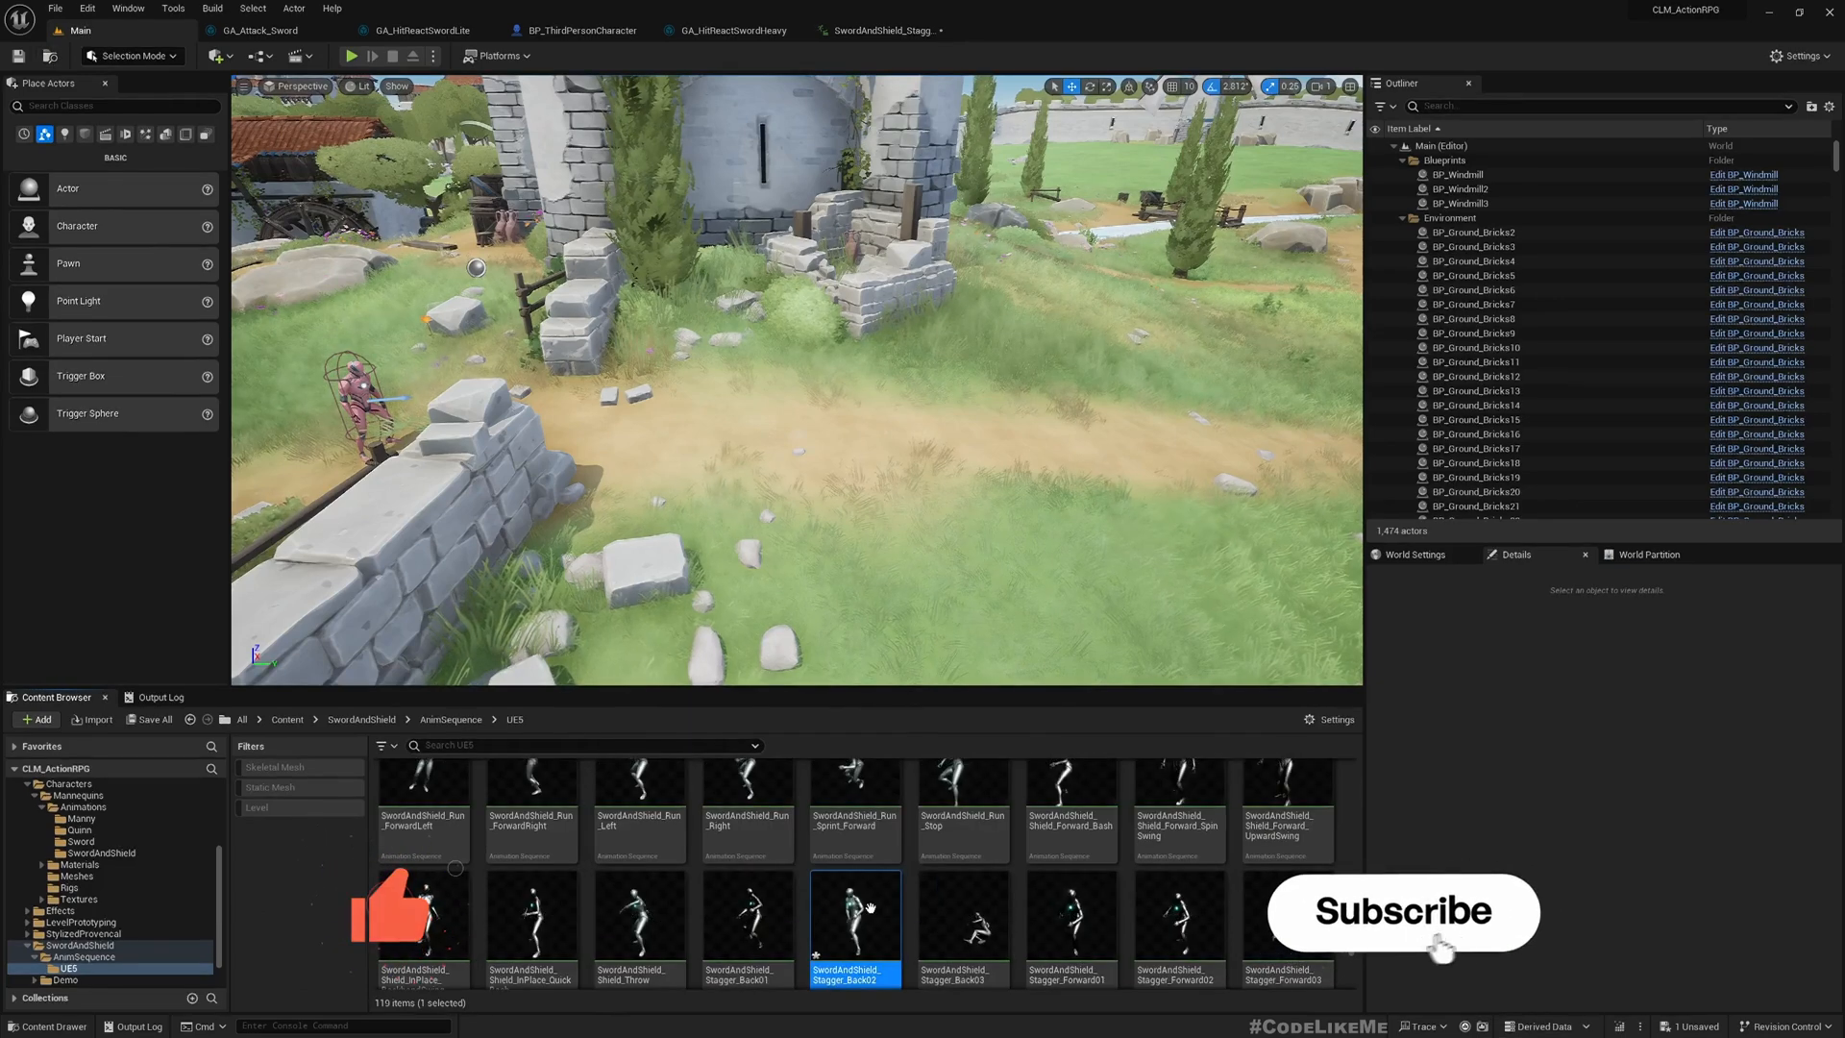
right_click(854, 928)
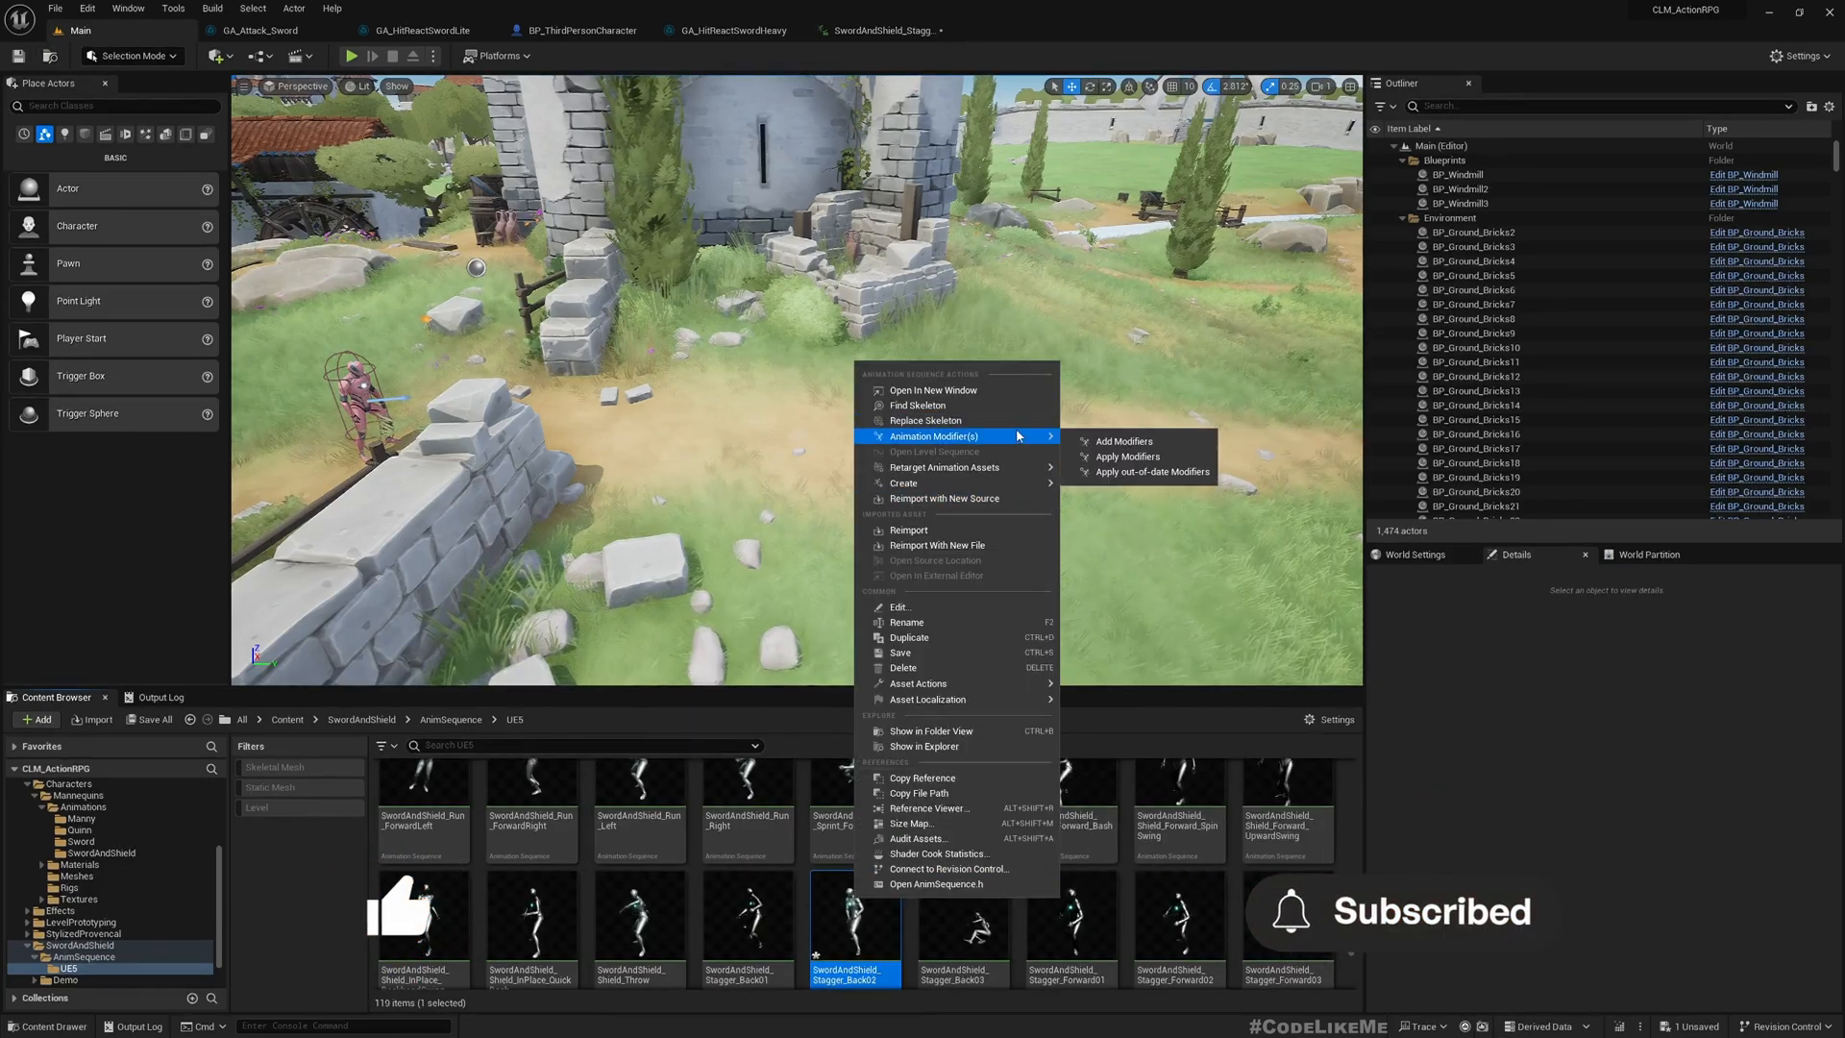
mouse_move(902, 482)
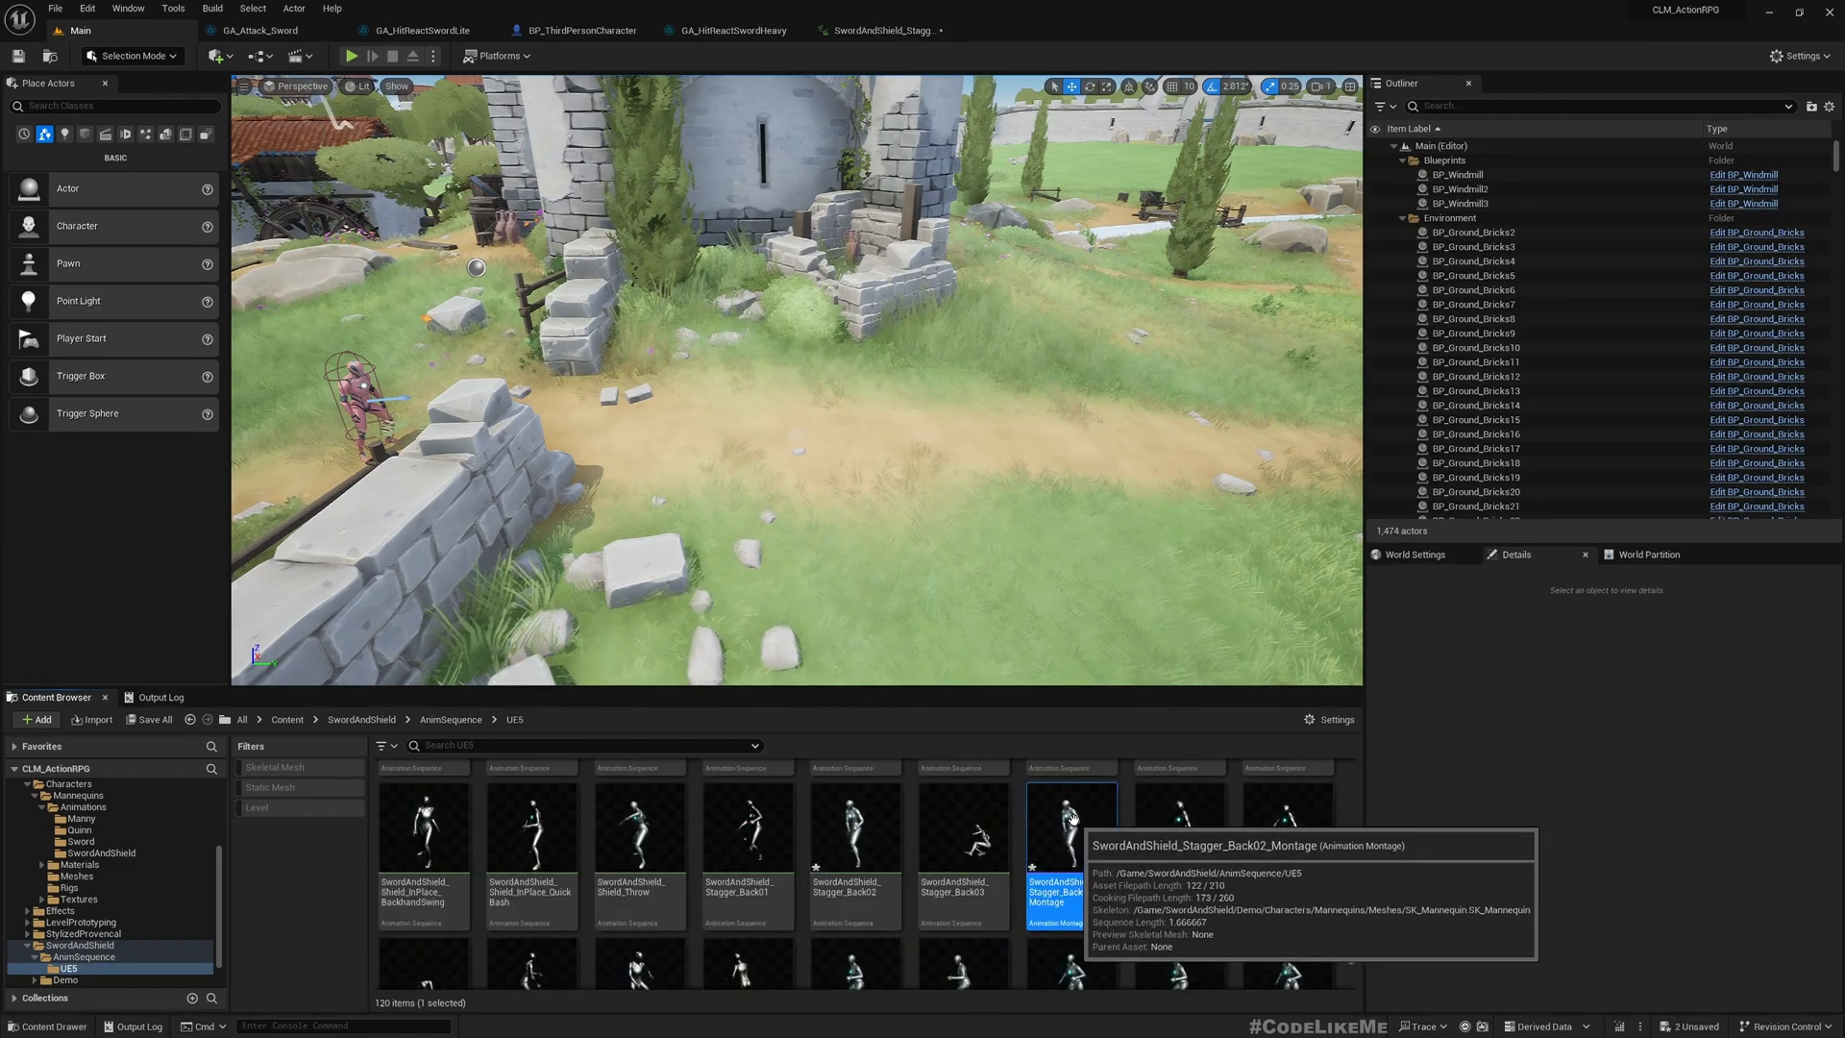
double_click(1069, 824)
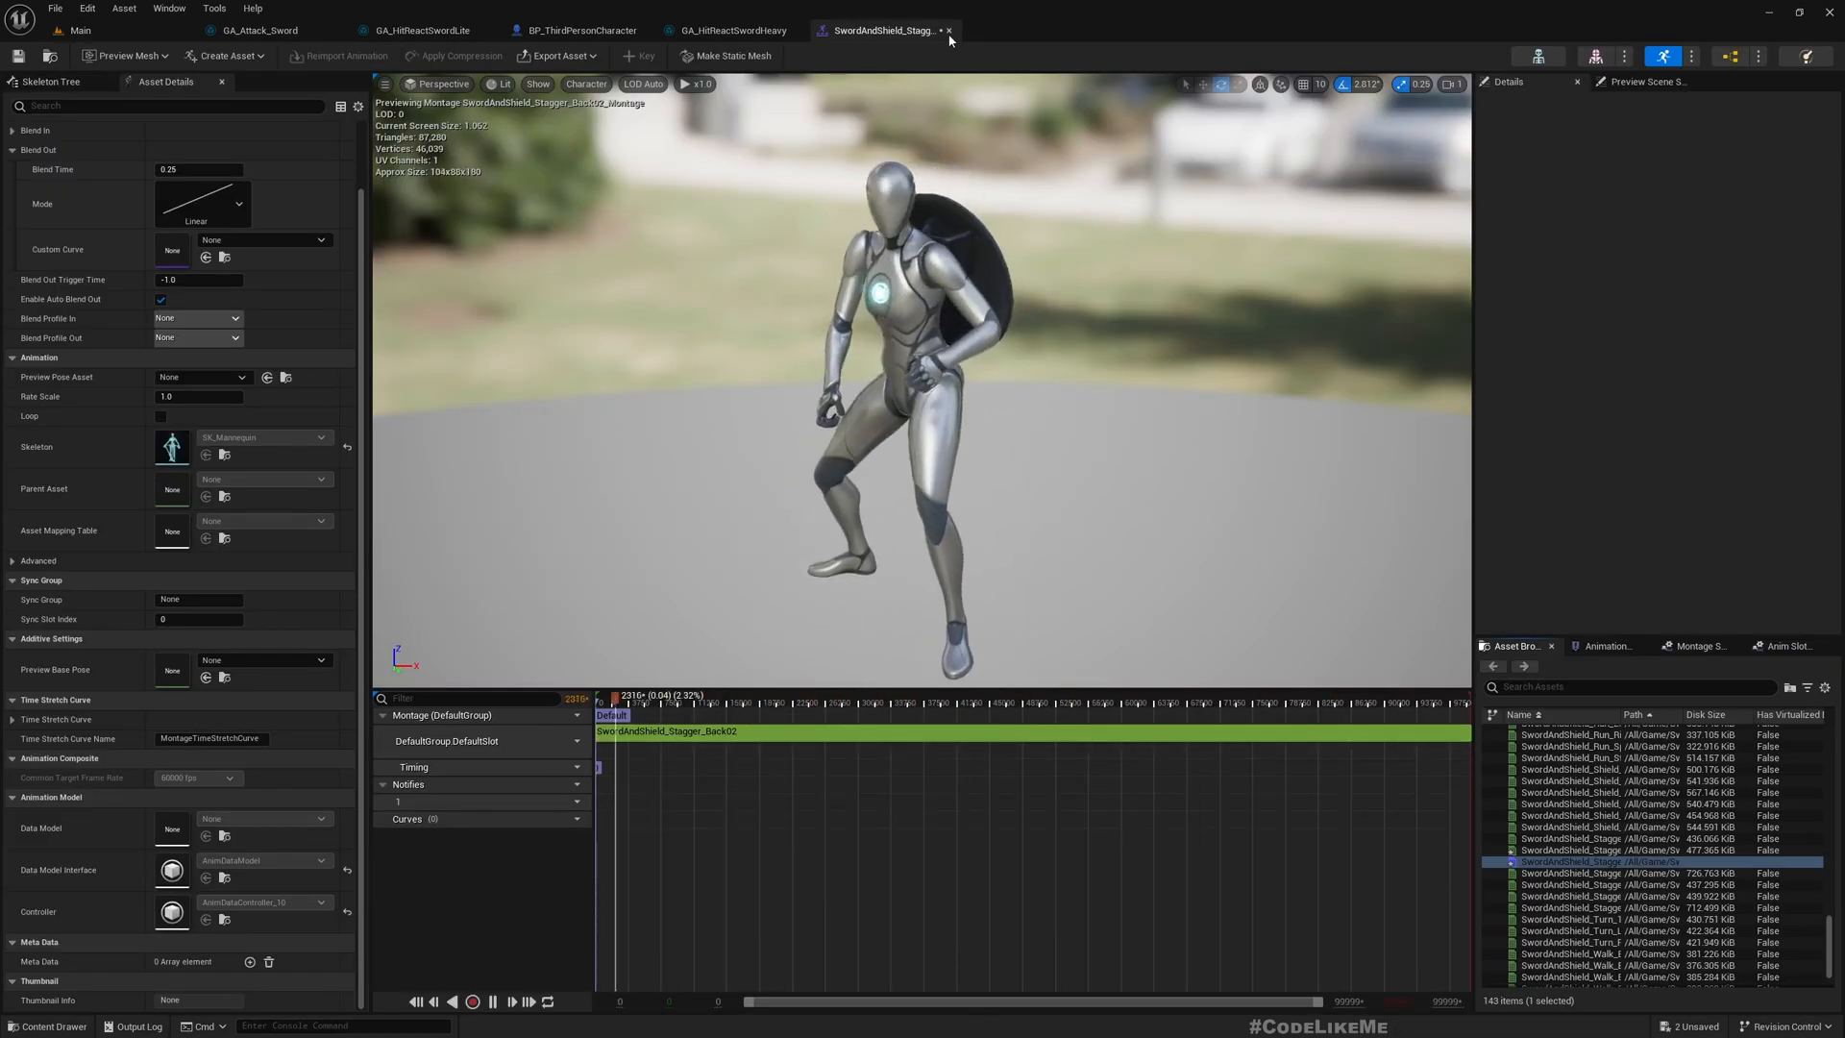
- Give GA_HitReactSwordHeavy's Play Montage node a sword-and-shield stagger montage and compile
click(726, 29)
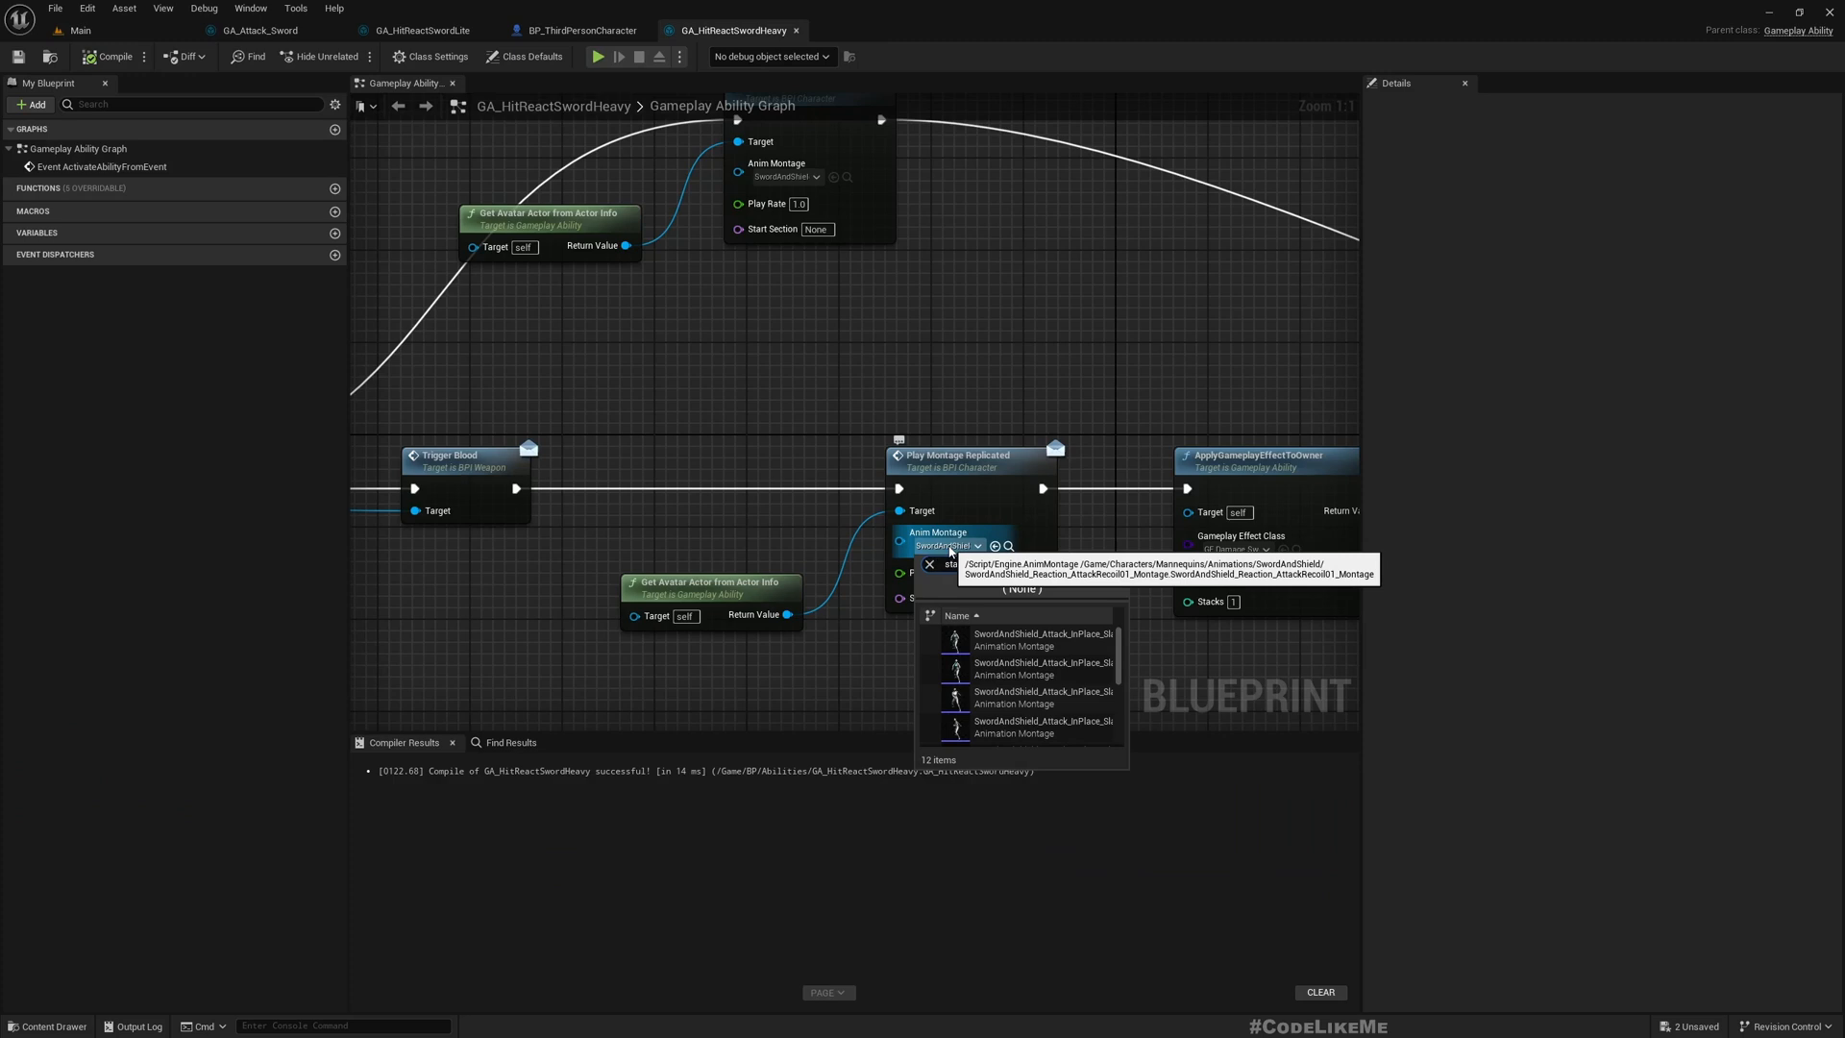
text(stagg)
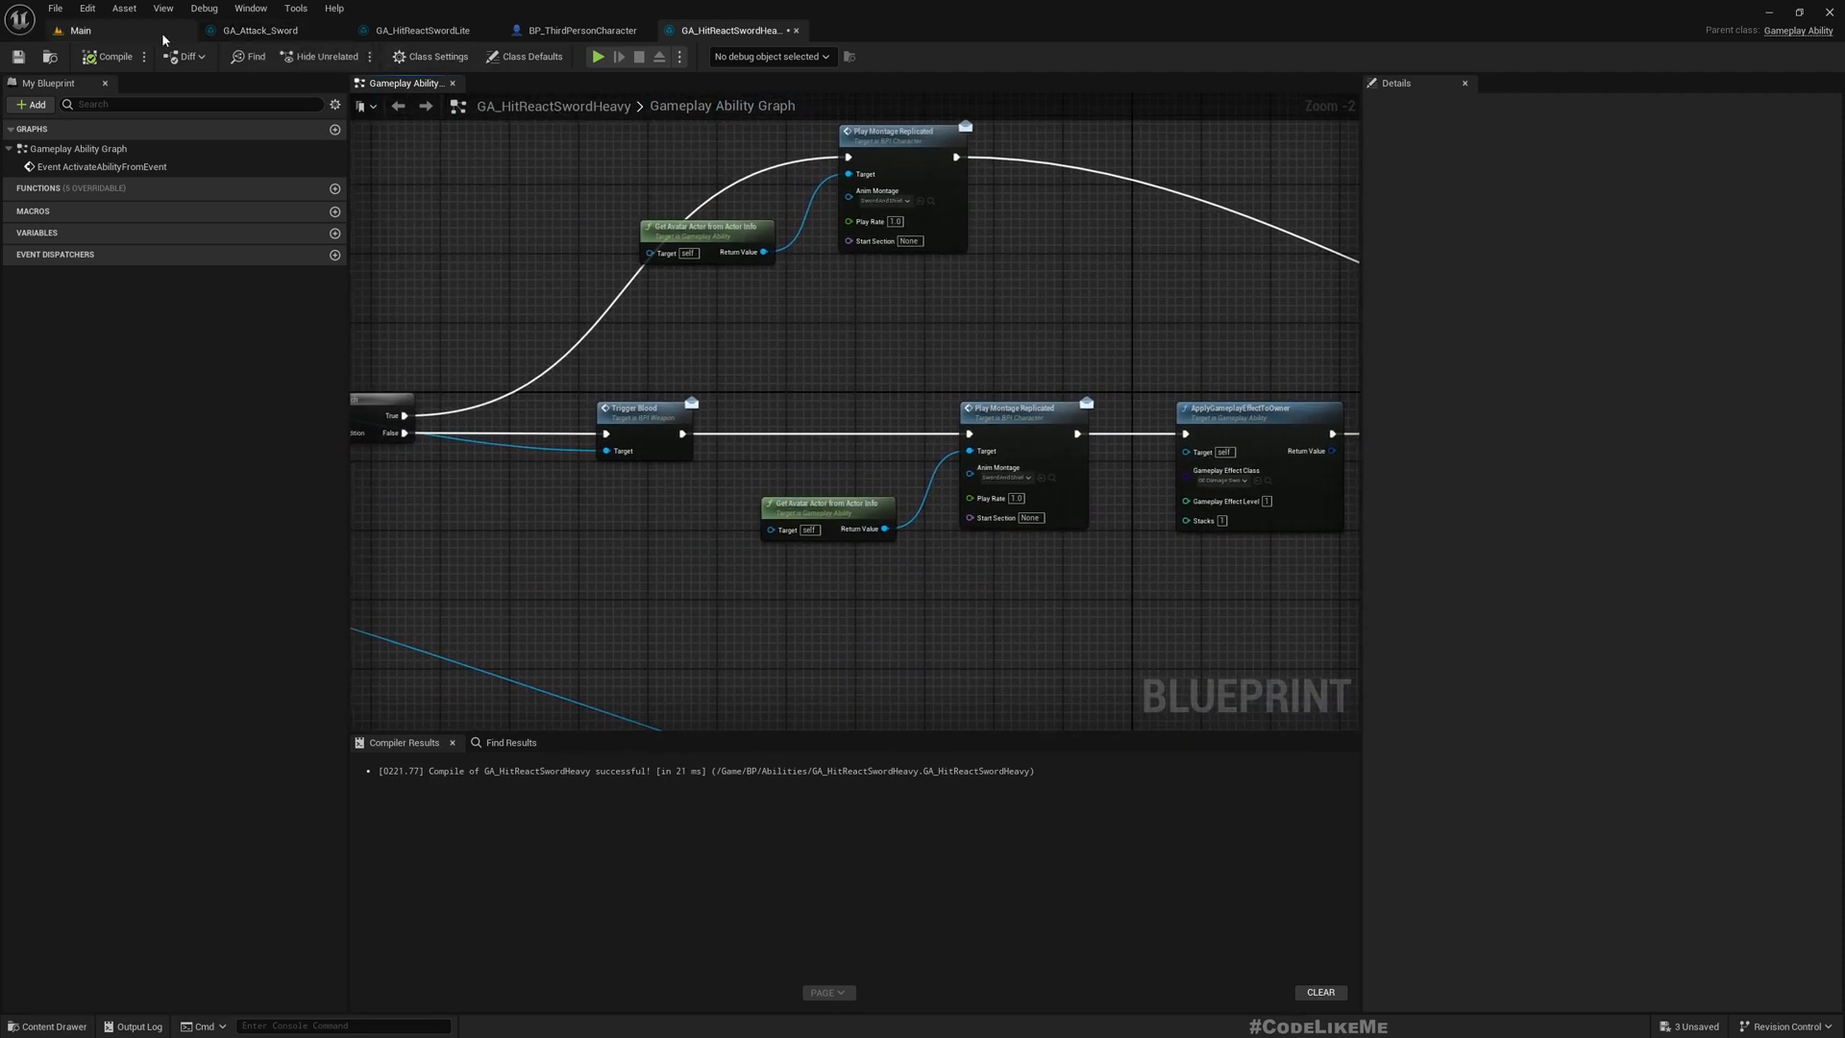
mouse_move(80, 30)
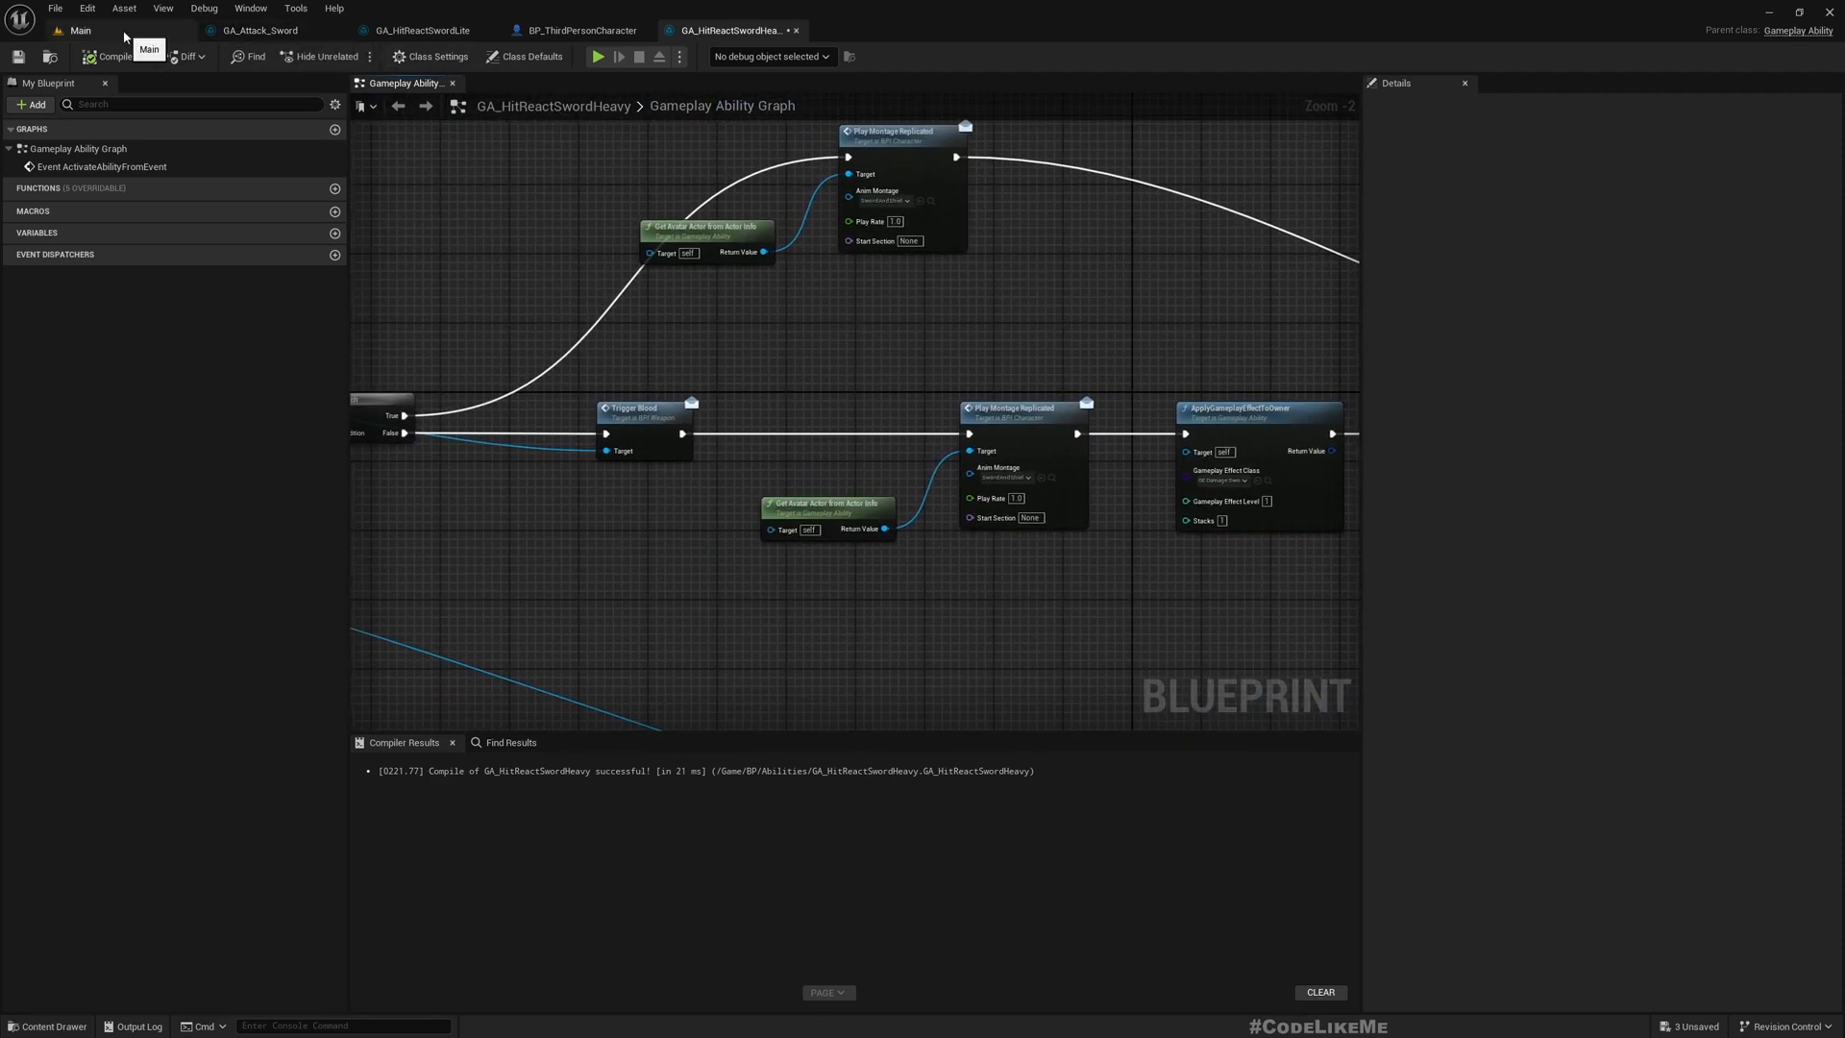
mouse_move(260, 30)
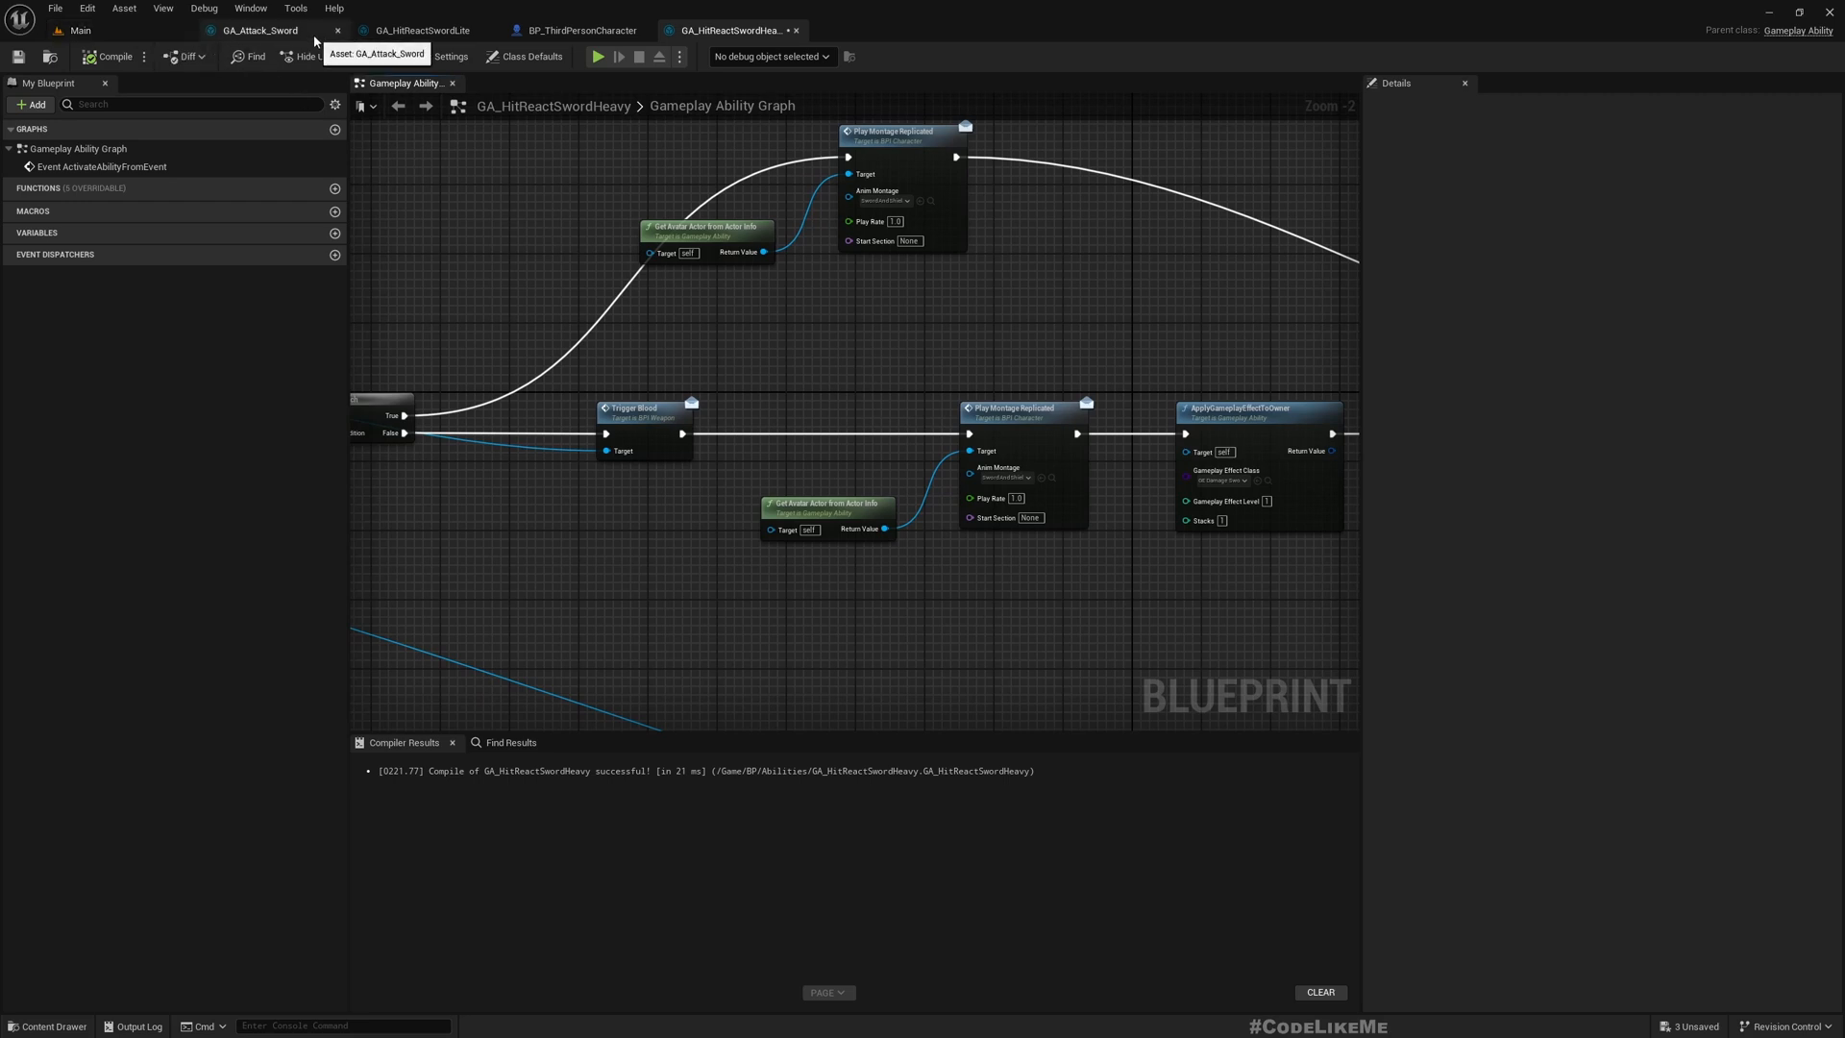
click(261, 30)
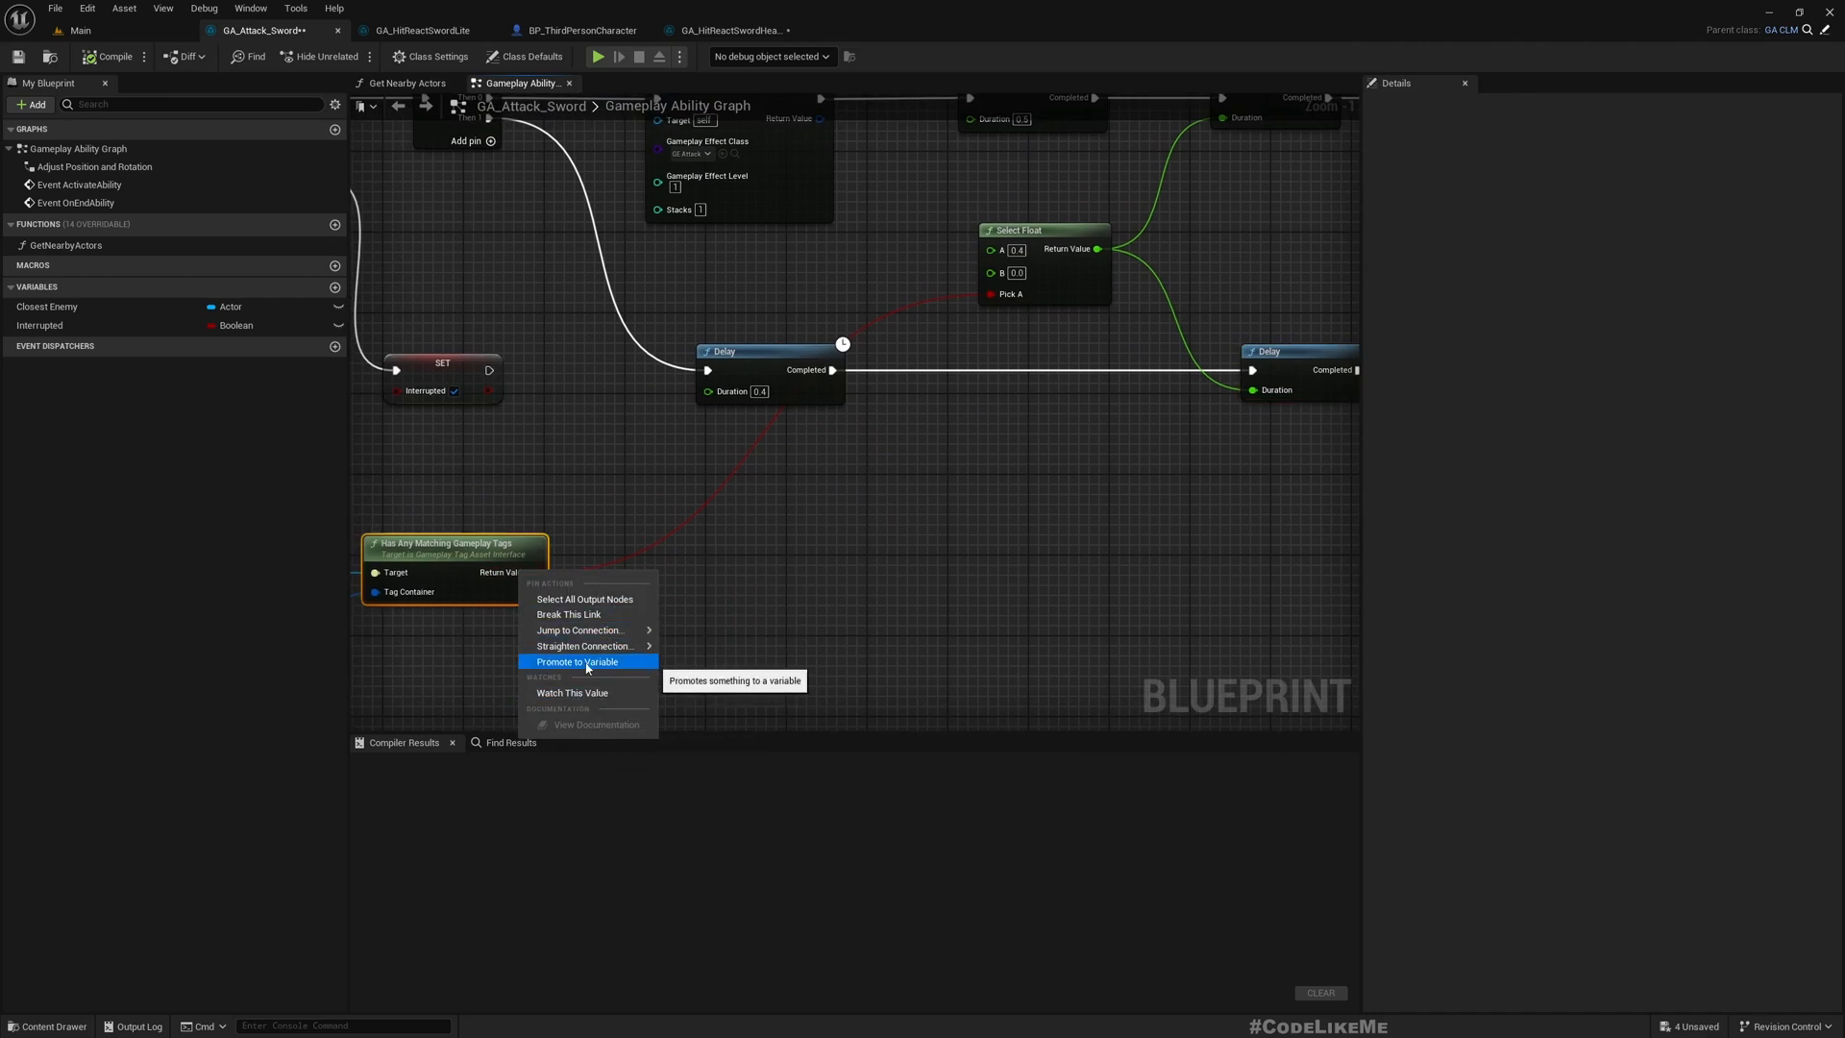
- Promote the Has Any Matching Gameplay Tags result to a new boolean named IsHeavyAttack
click(577, 661)
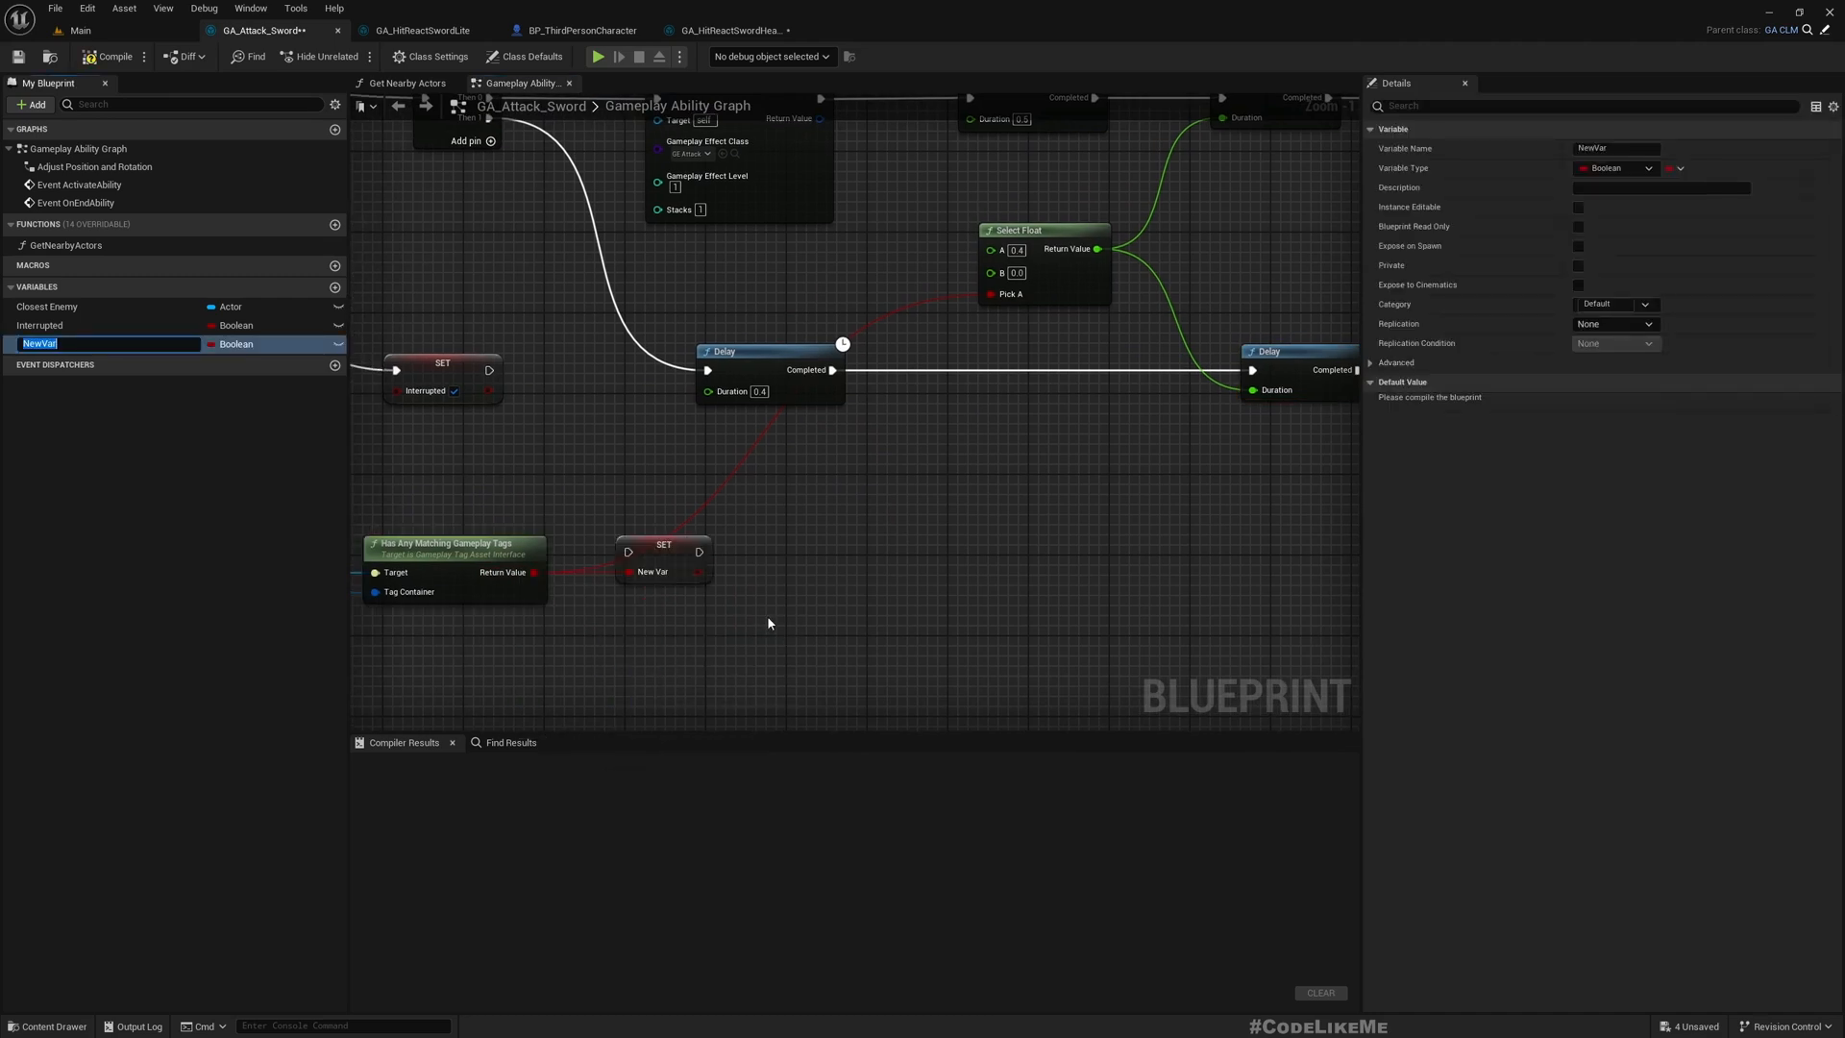
text(Heavy)
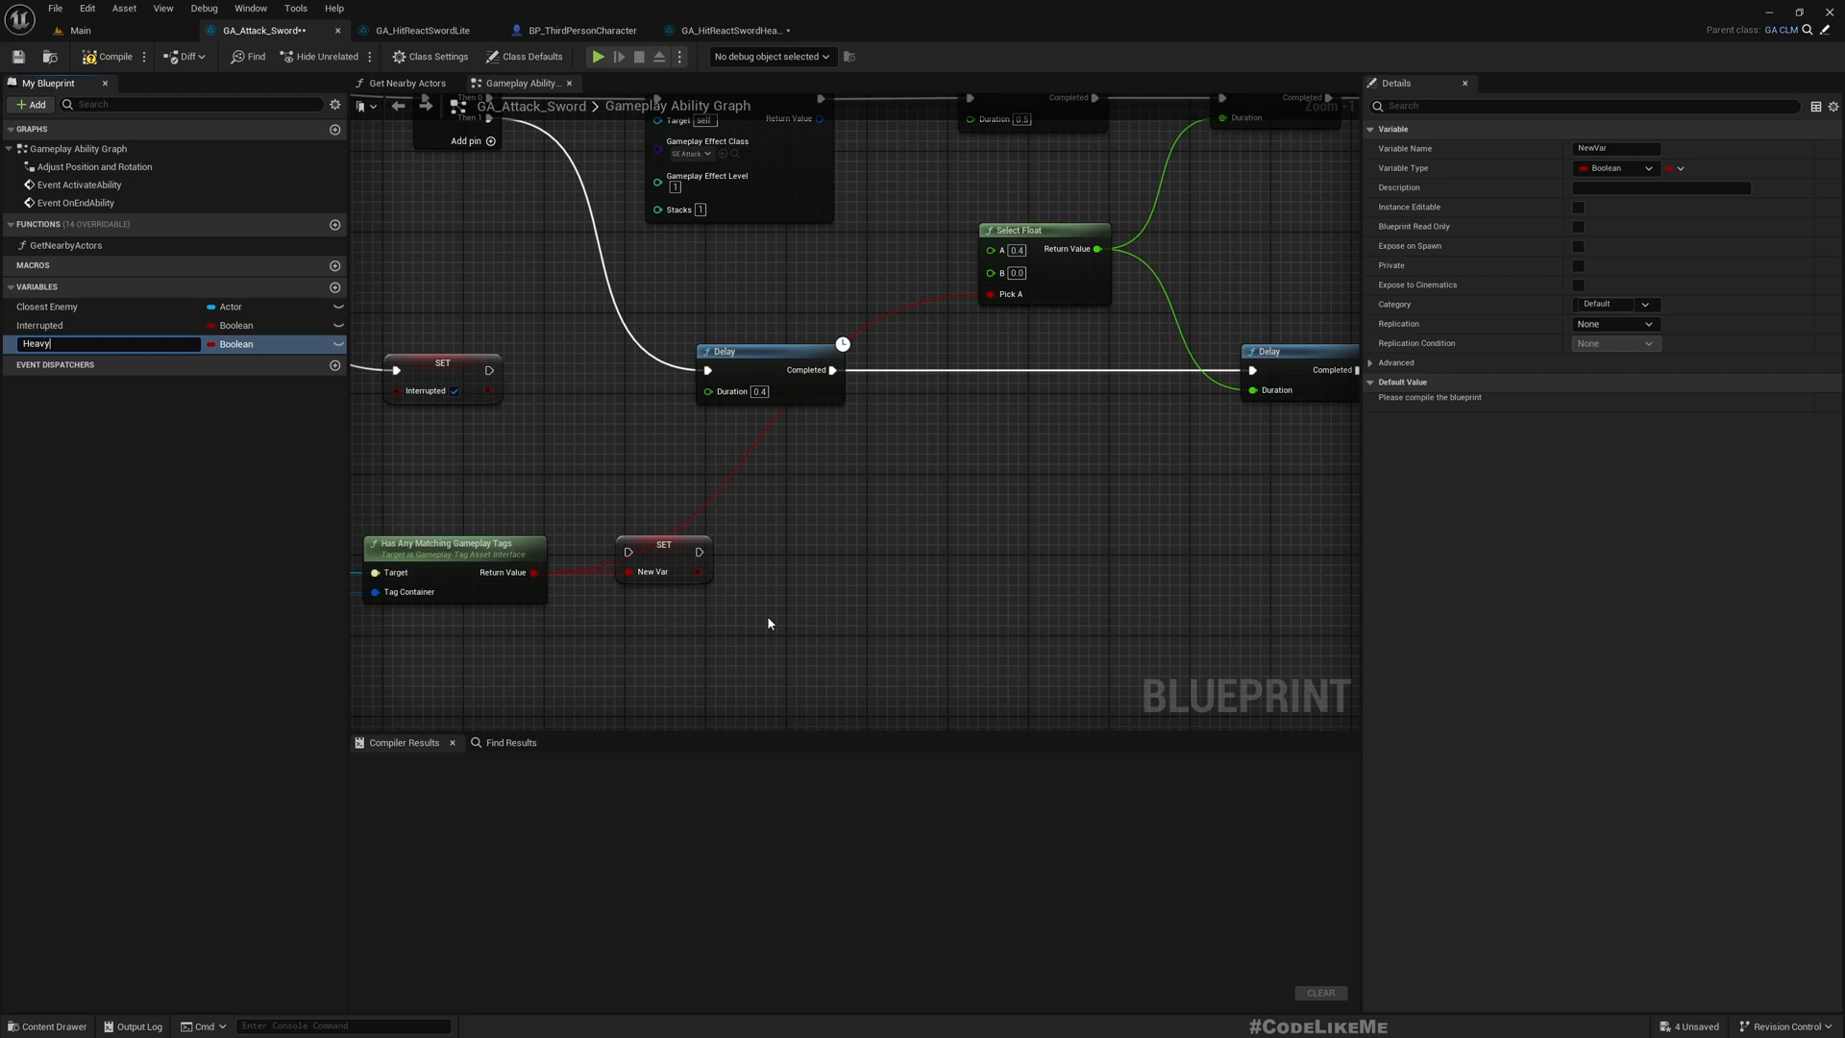
key(ctrl+a)
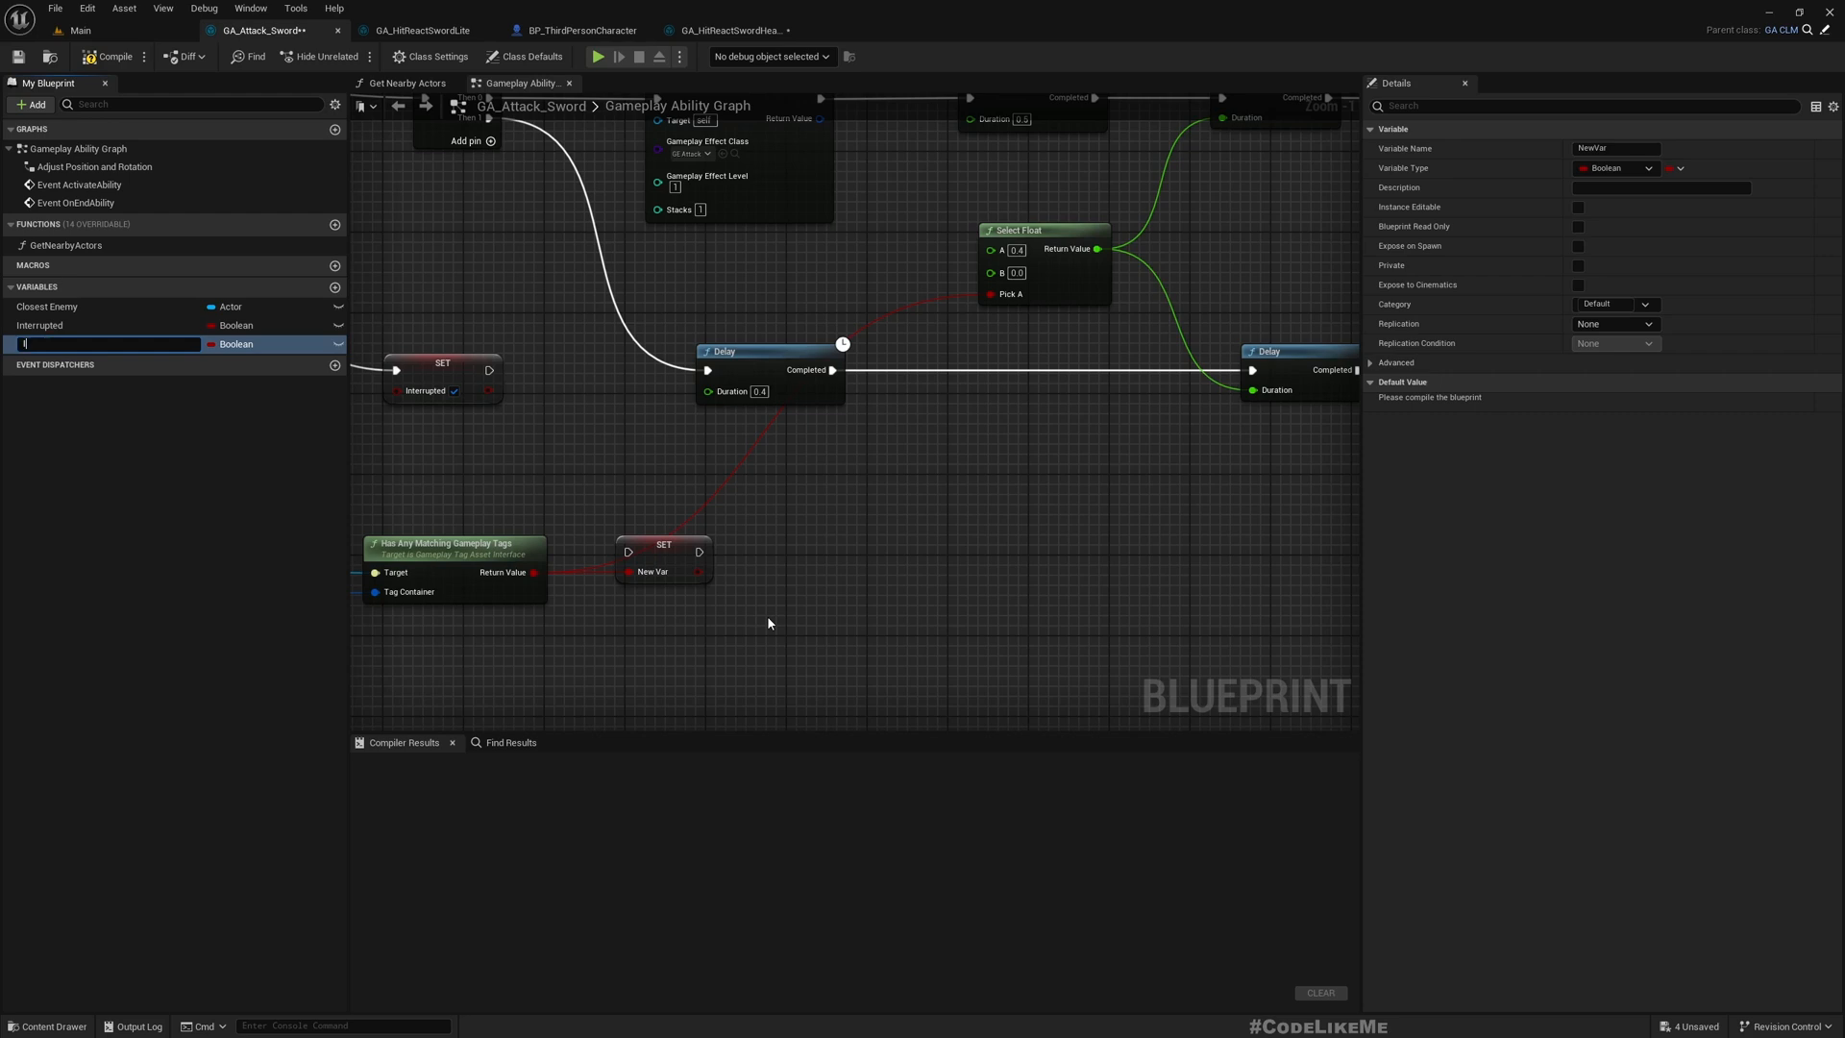
text(IsHeavyAttack)
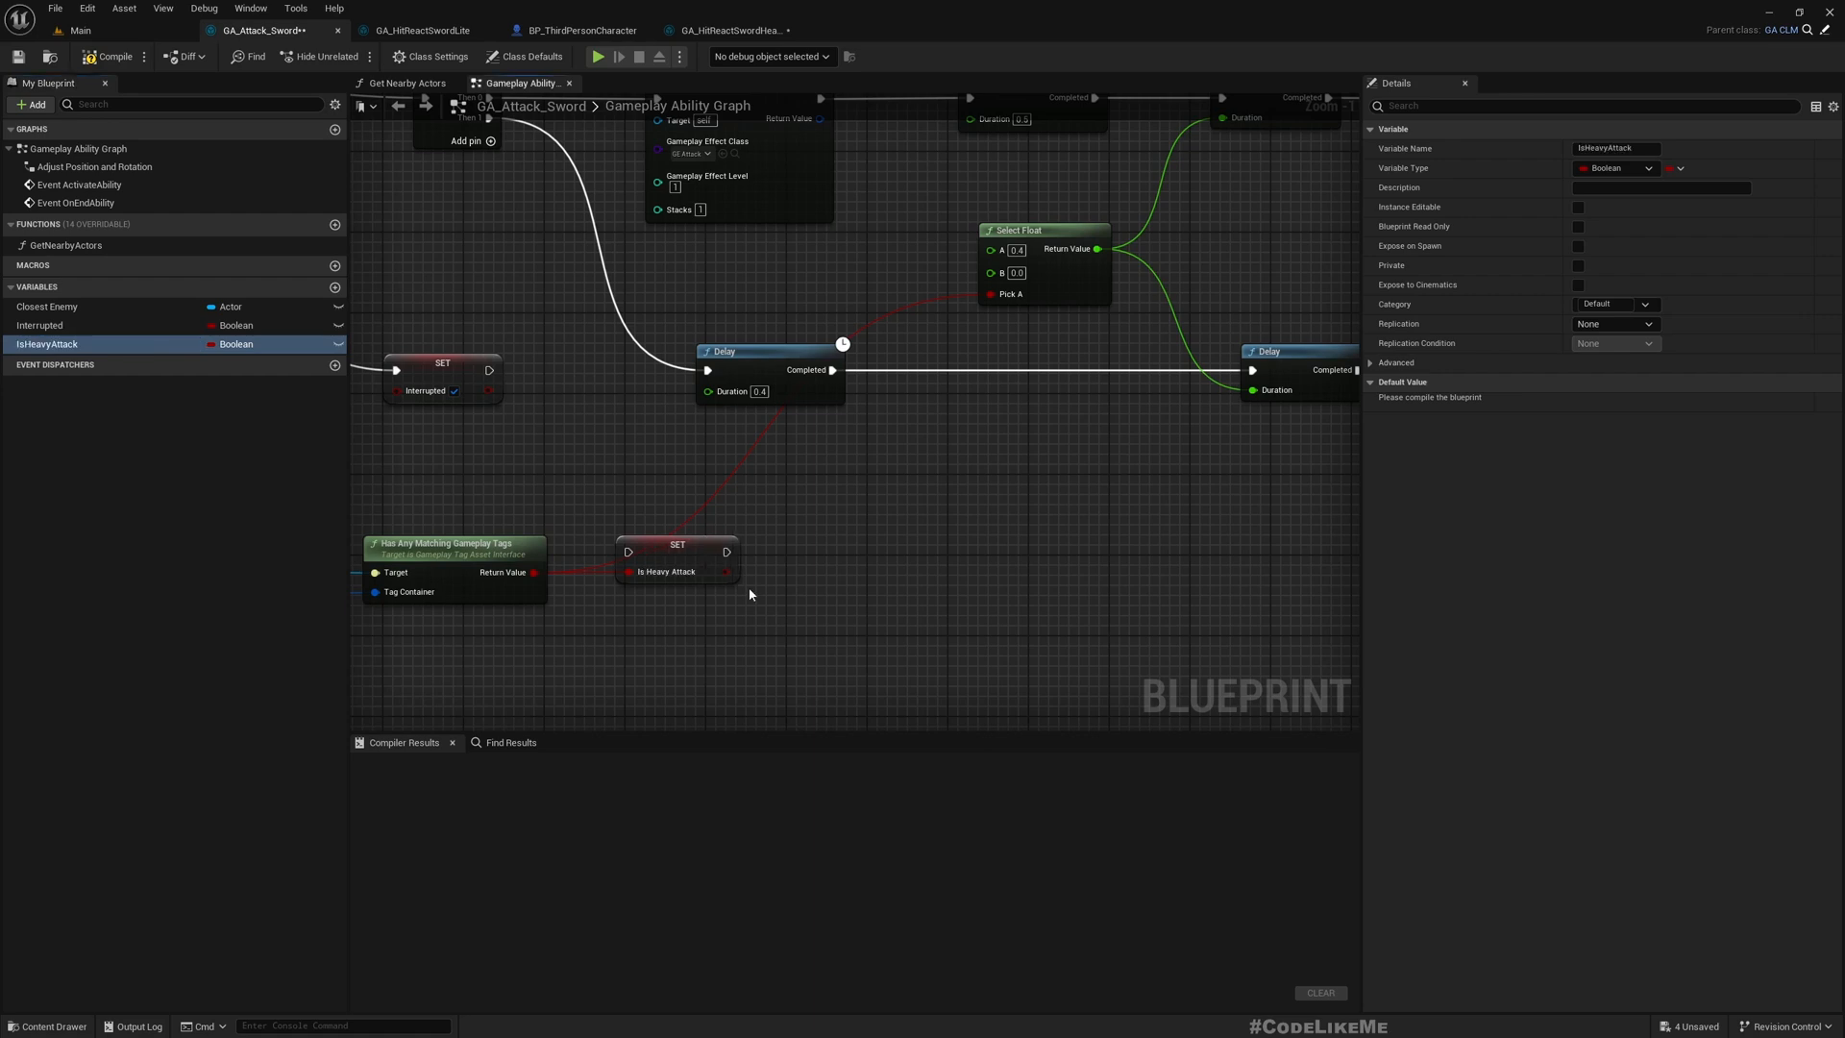
- Wire the IsHeavyAttack SET node right after the first Delay and tidy the graph
drag(676, 554, 938, 374)
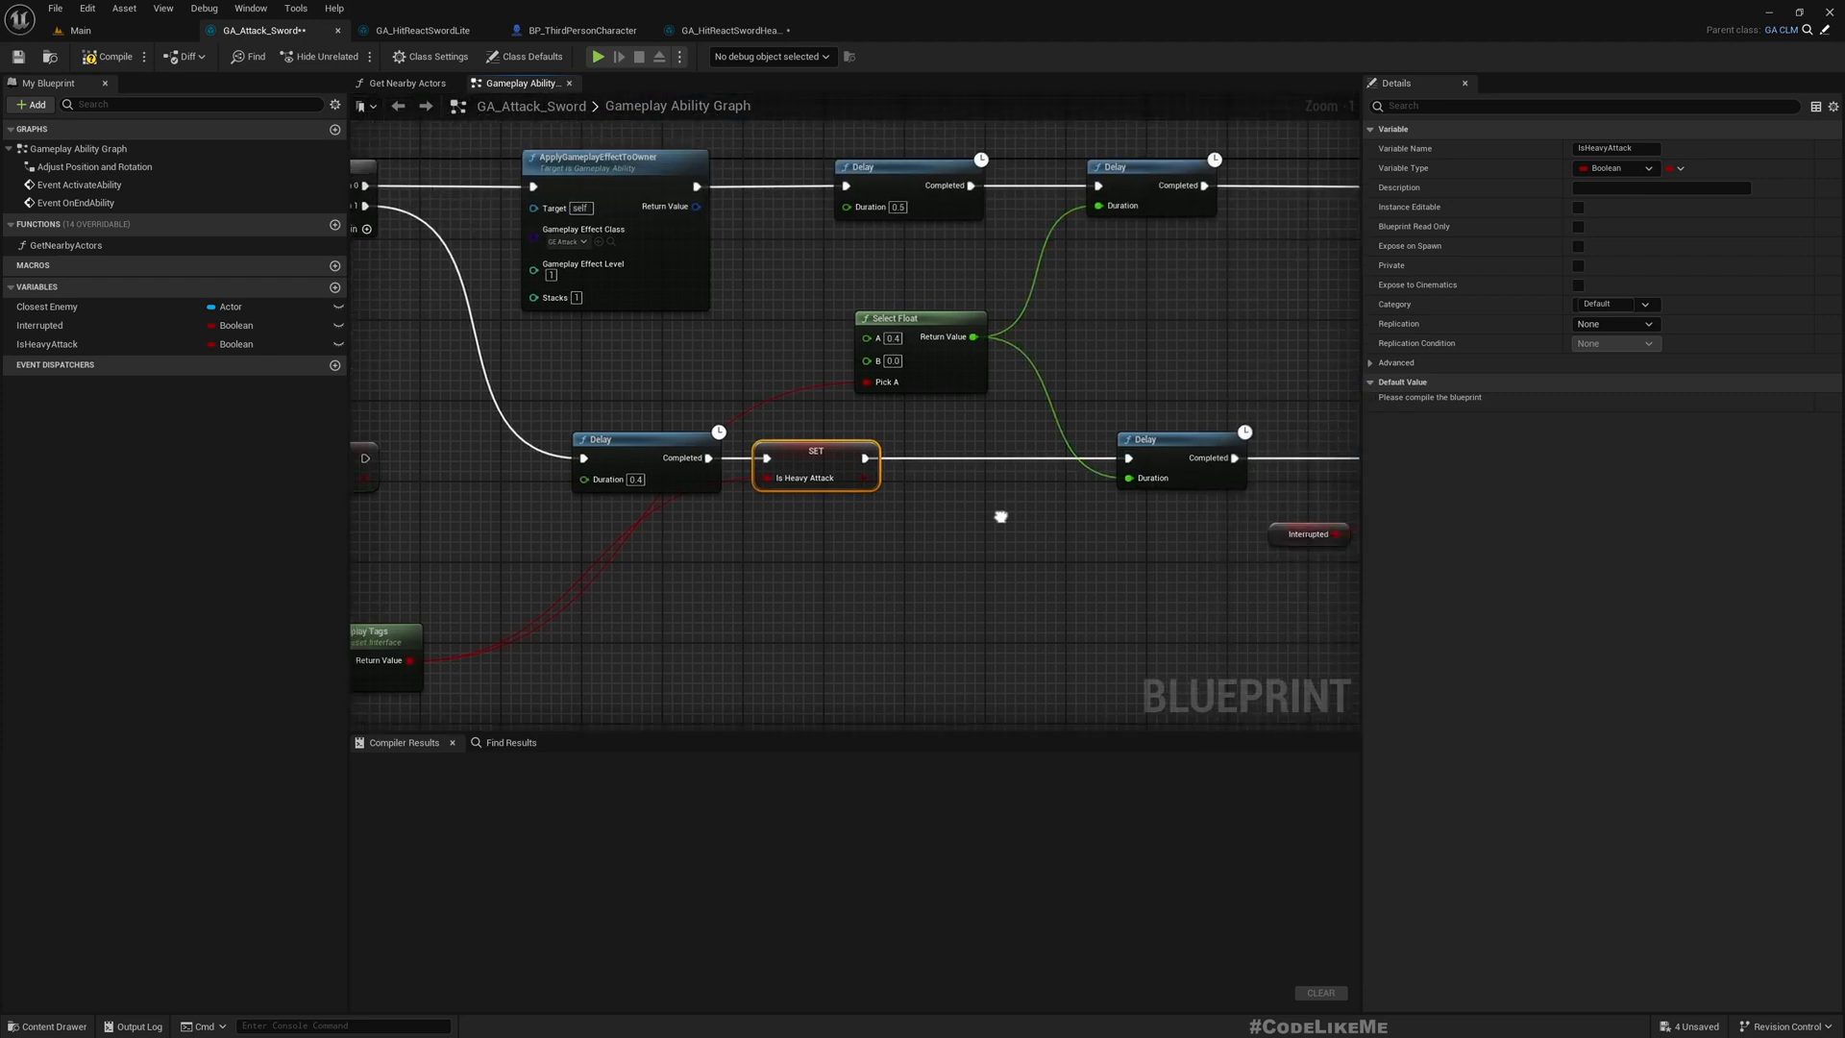
drag(1000, 515, 890, 420)
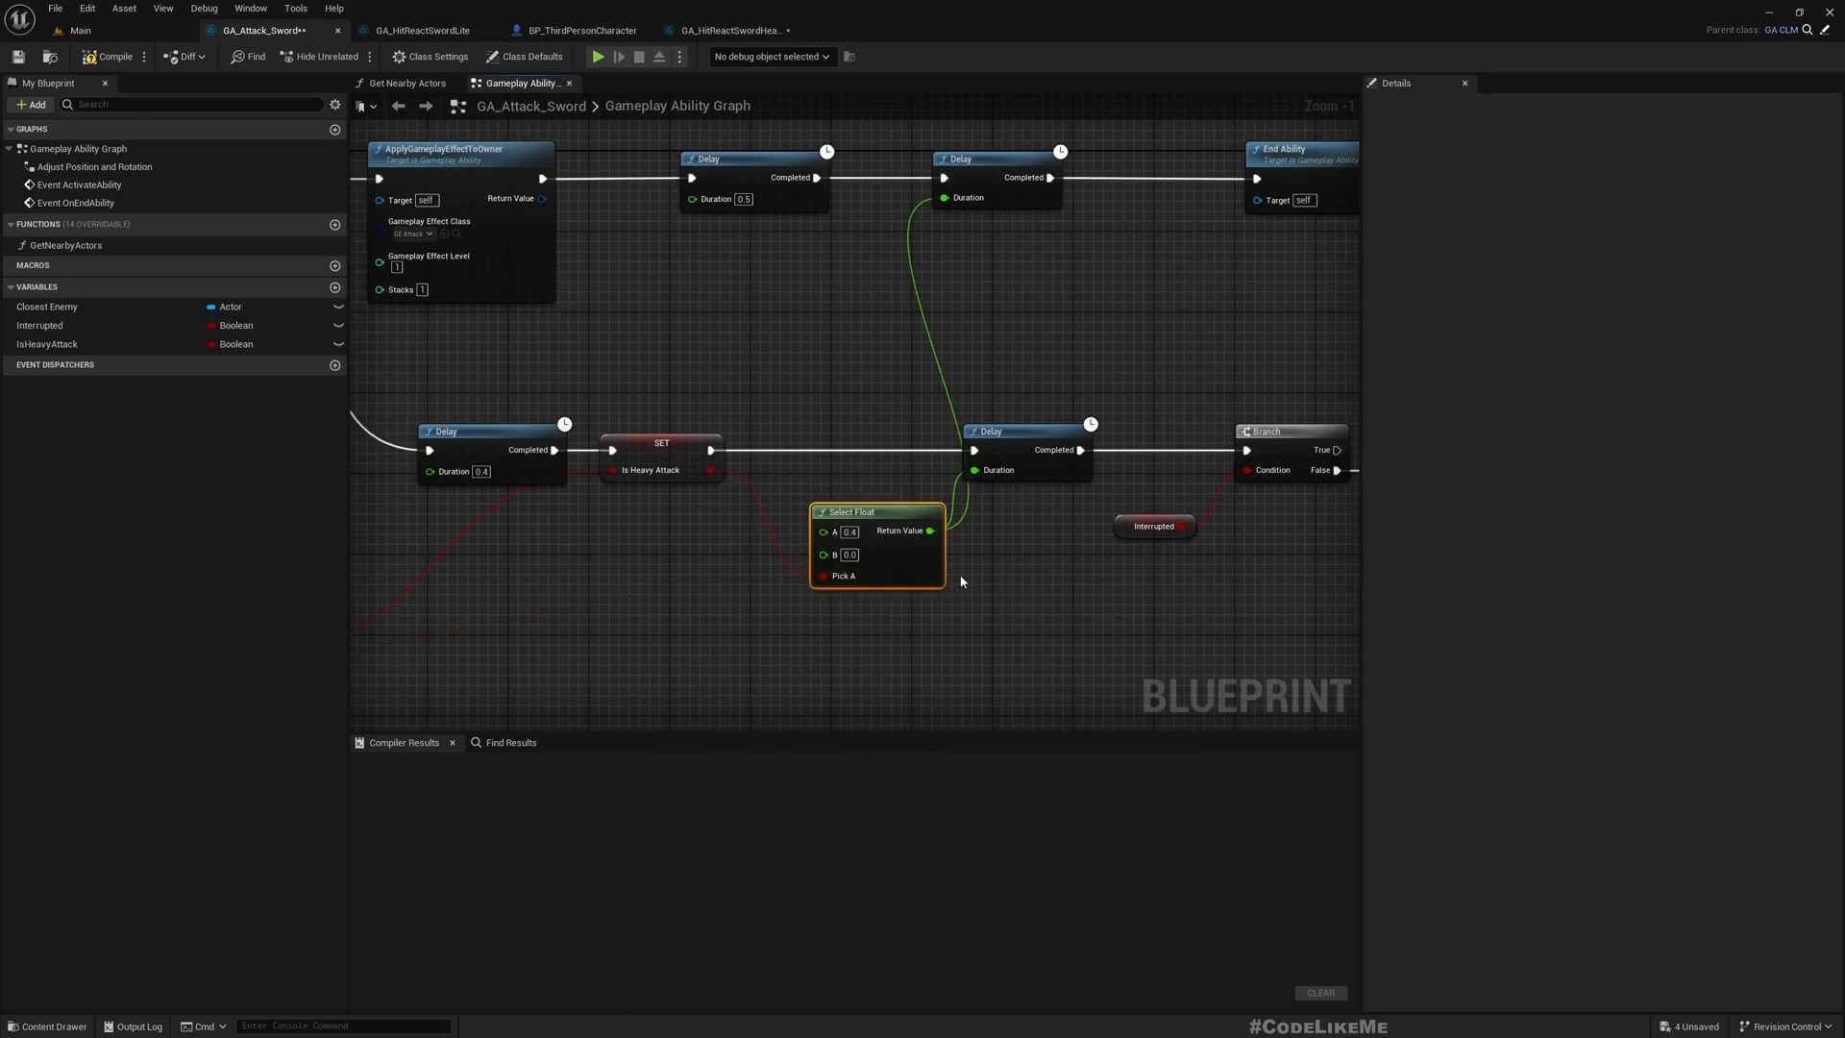
drag(877, 510, 795, 502)
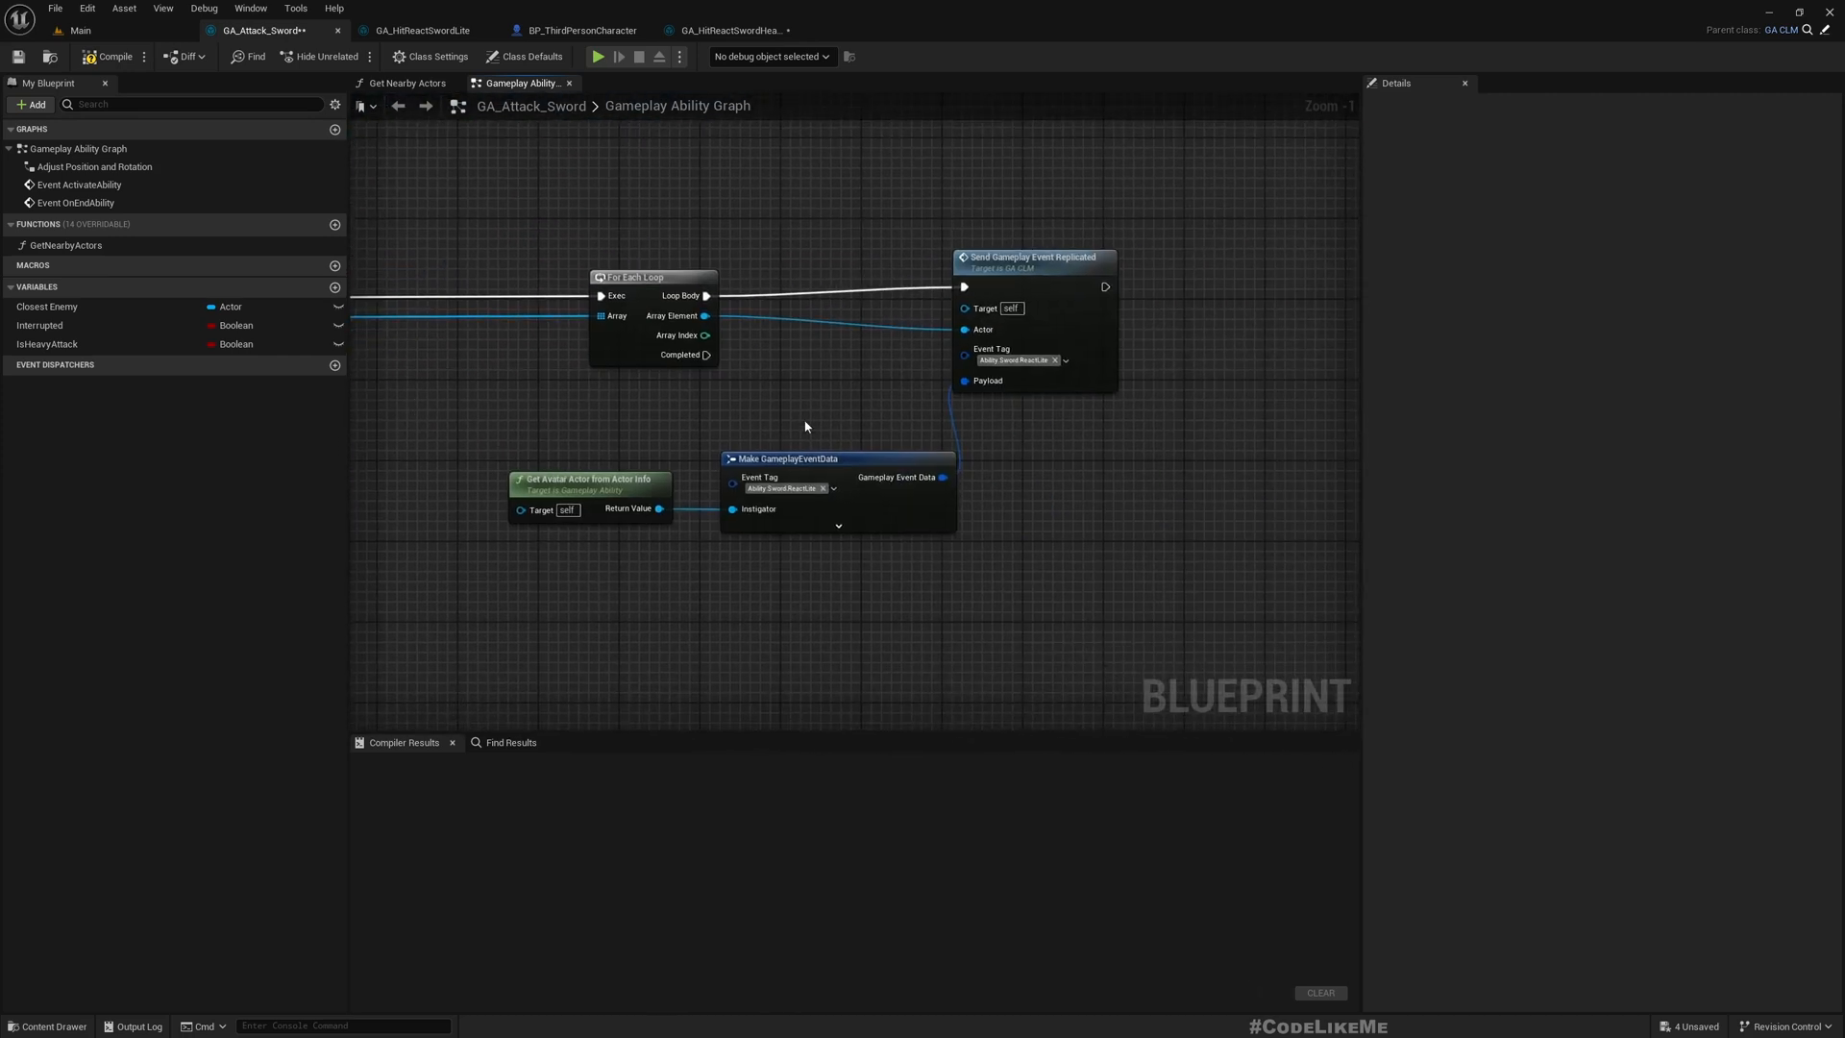
- Select the event tag by IsHeavyAttack (False ReactLite, True ReactHeavy) and compile GA_Attack_Sword
click(788, 457)
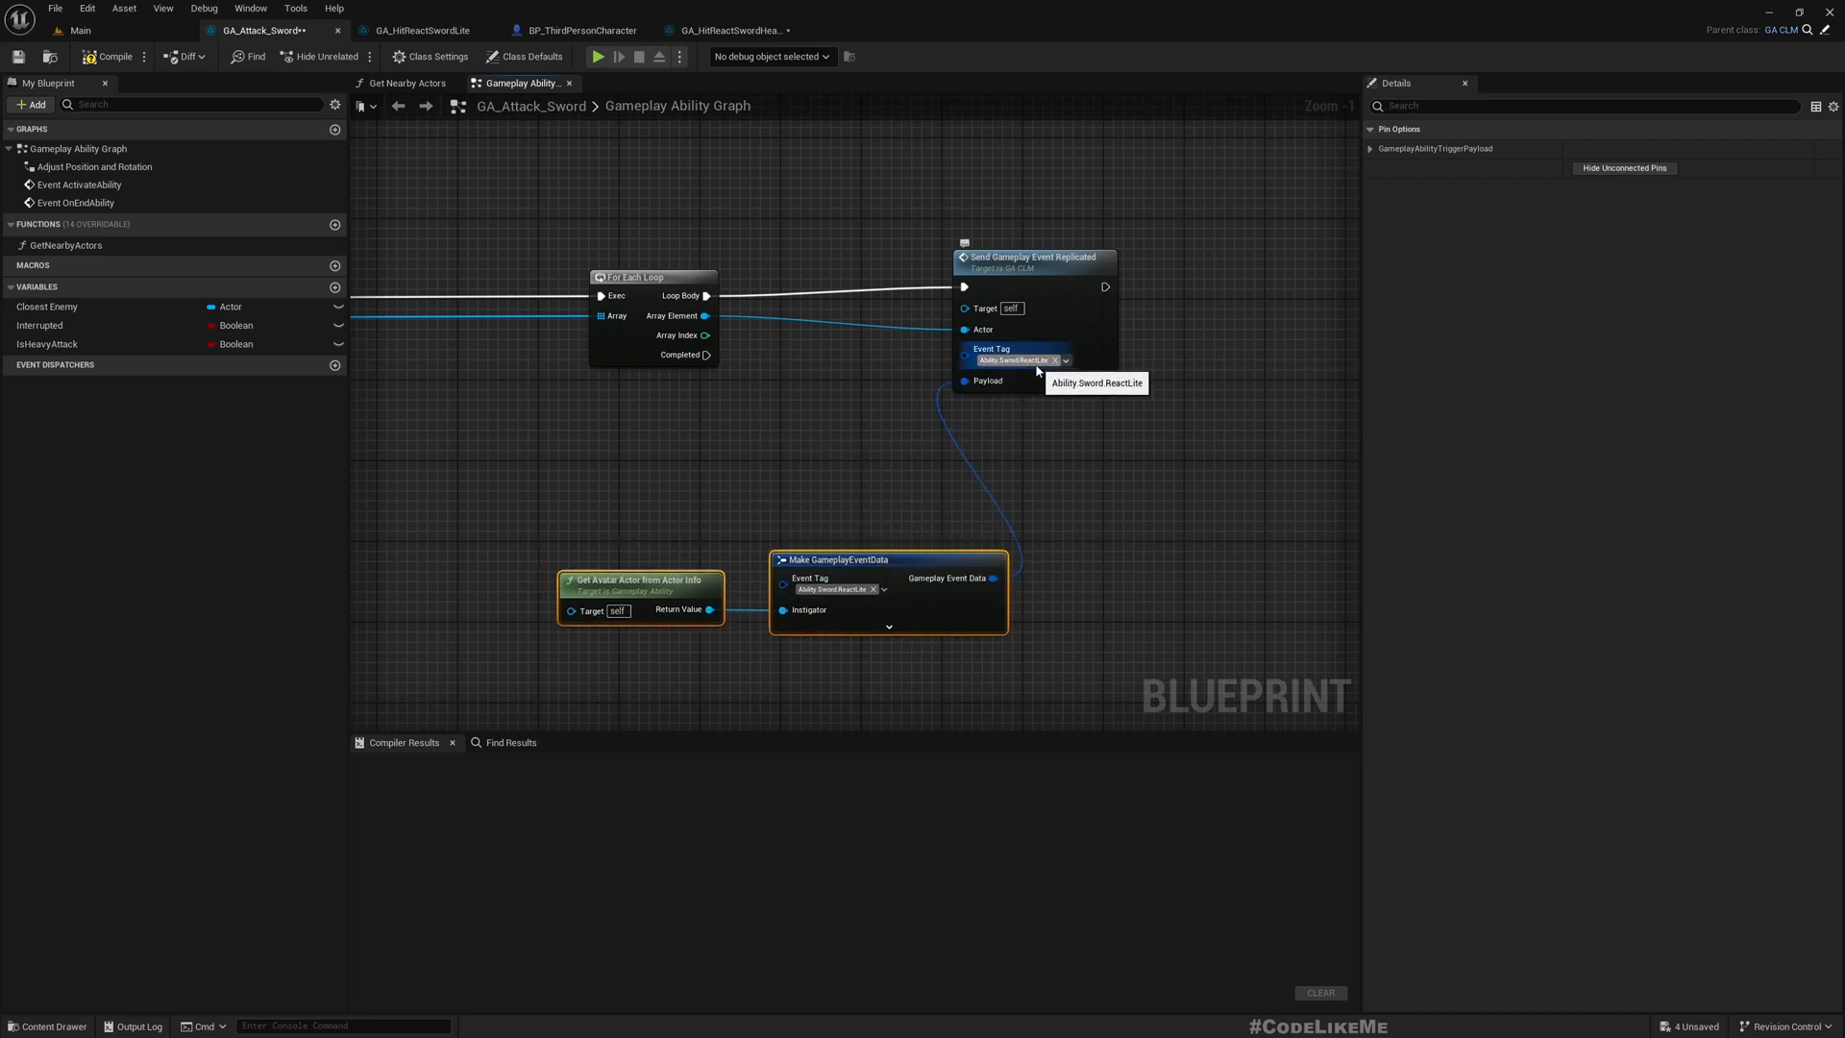
mouse_move(980, 359)
text(sele)
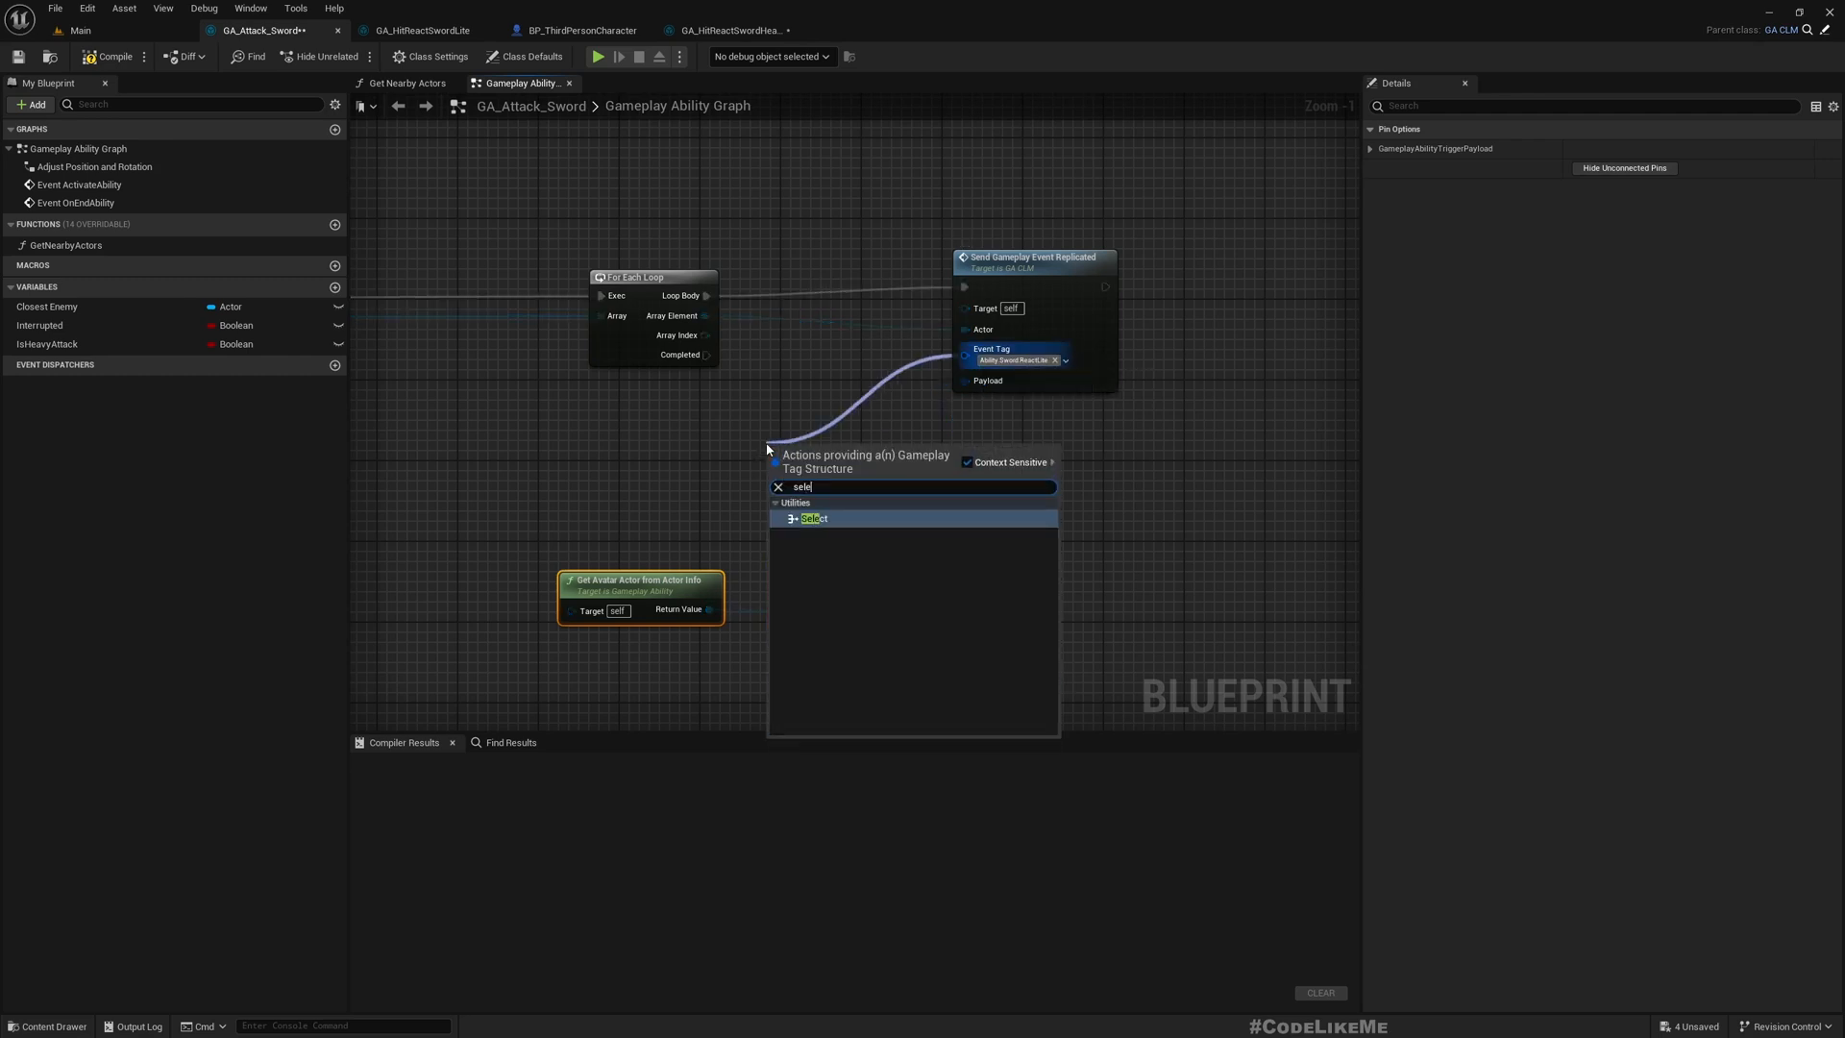
click(813, 518)
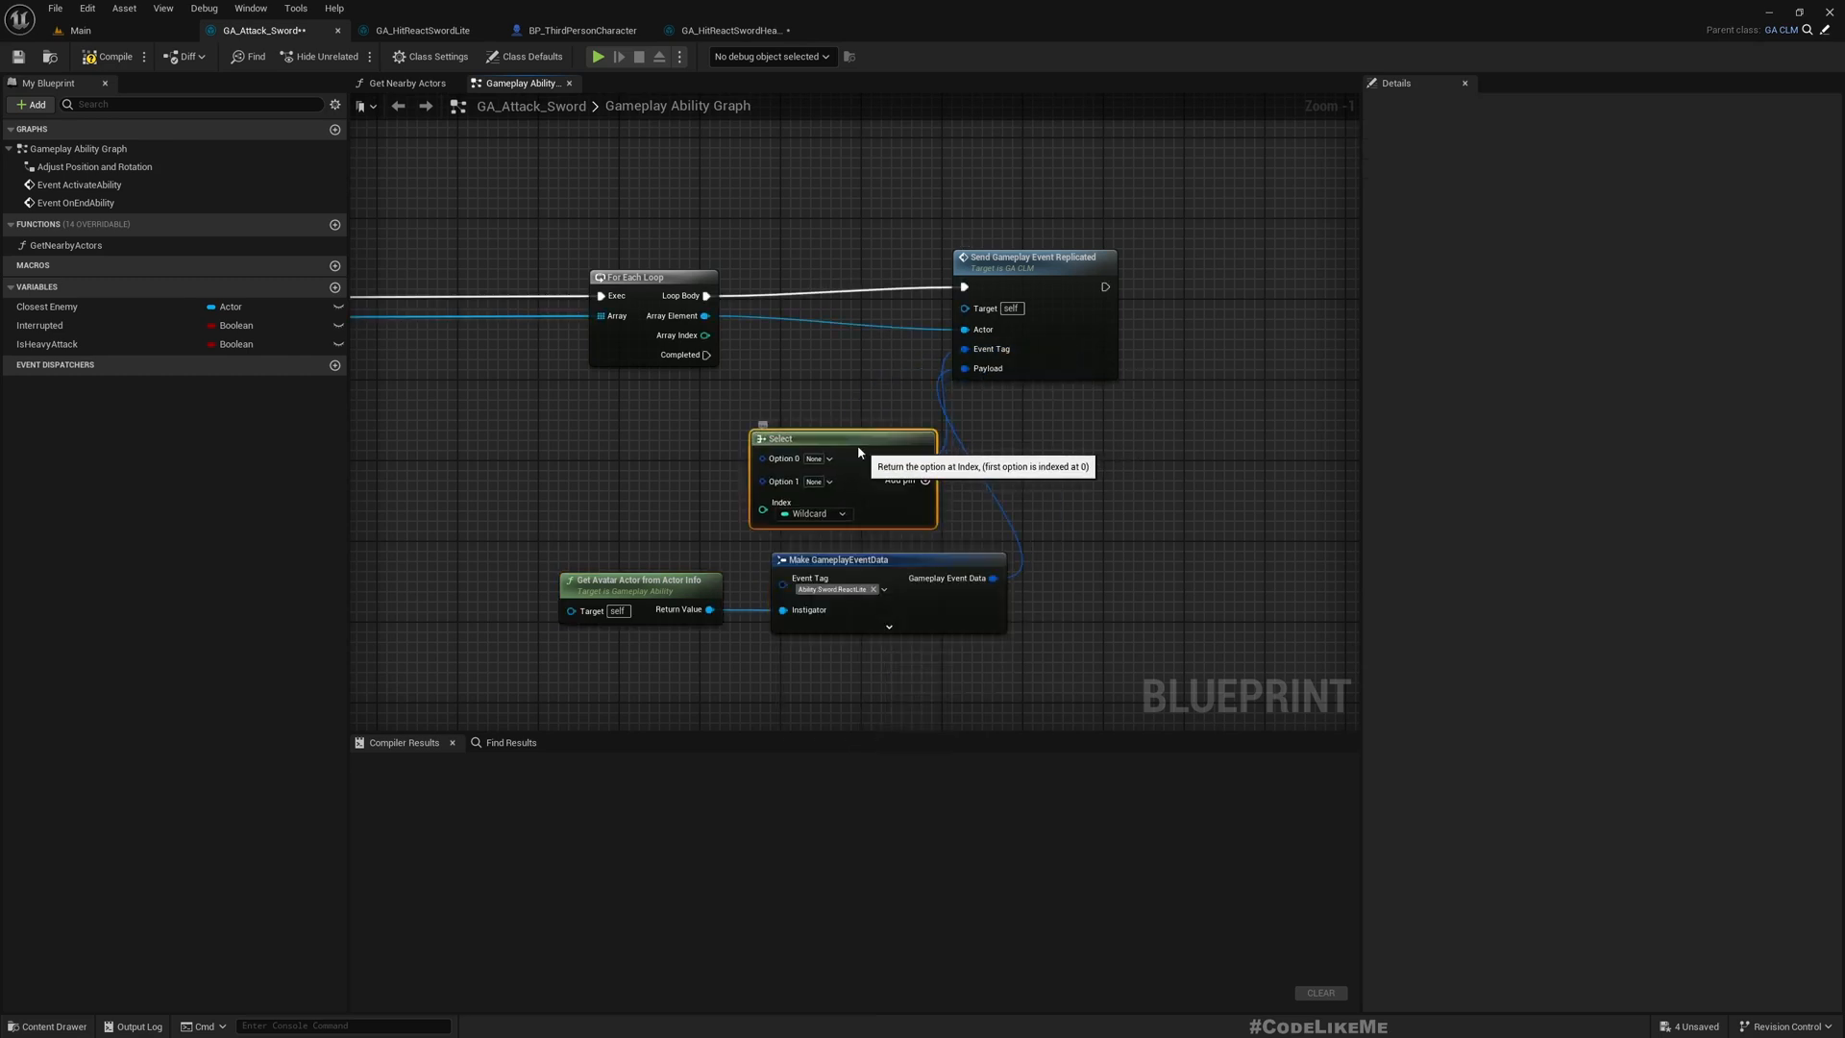
click(47, 344)
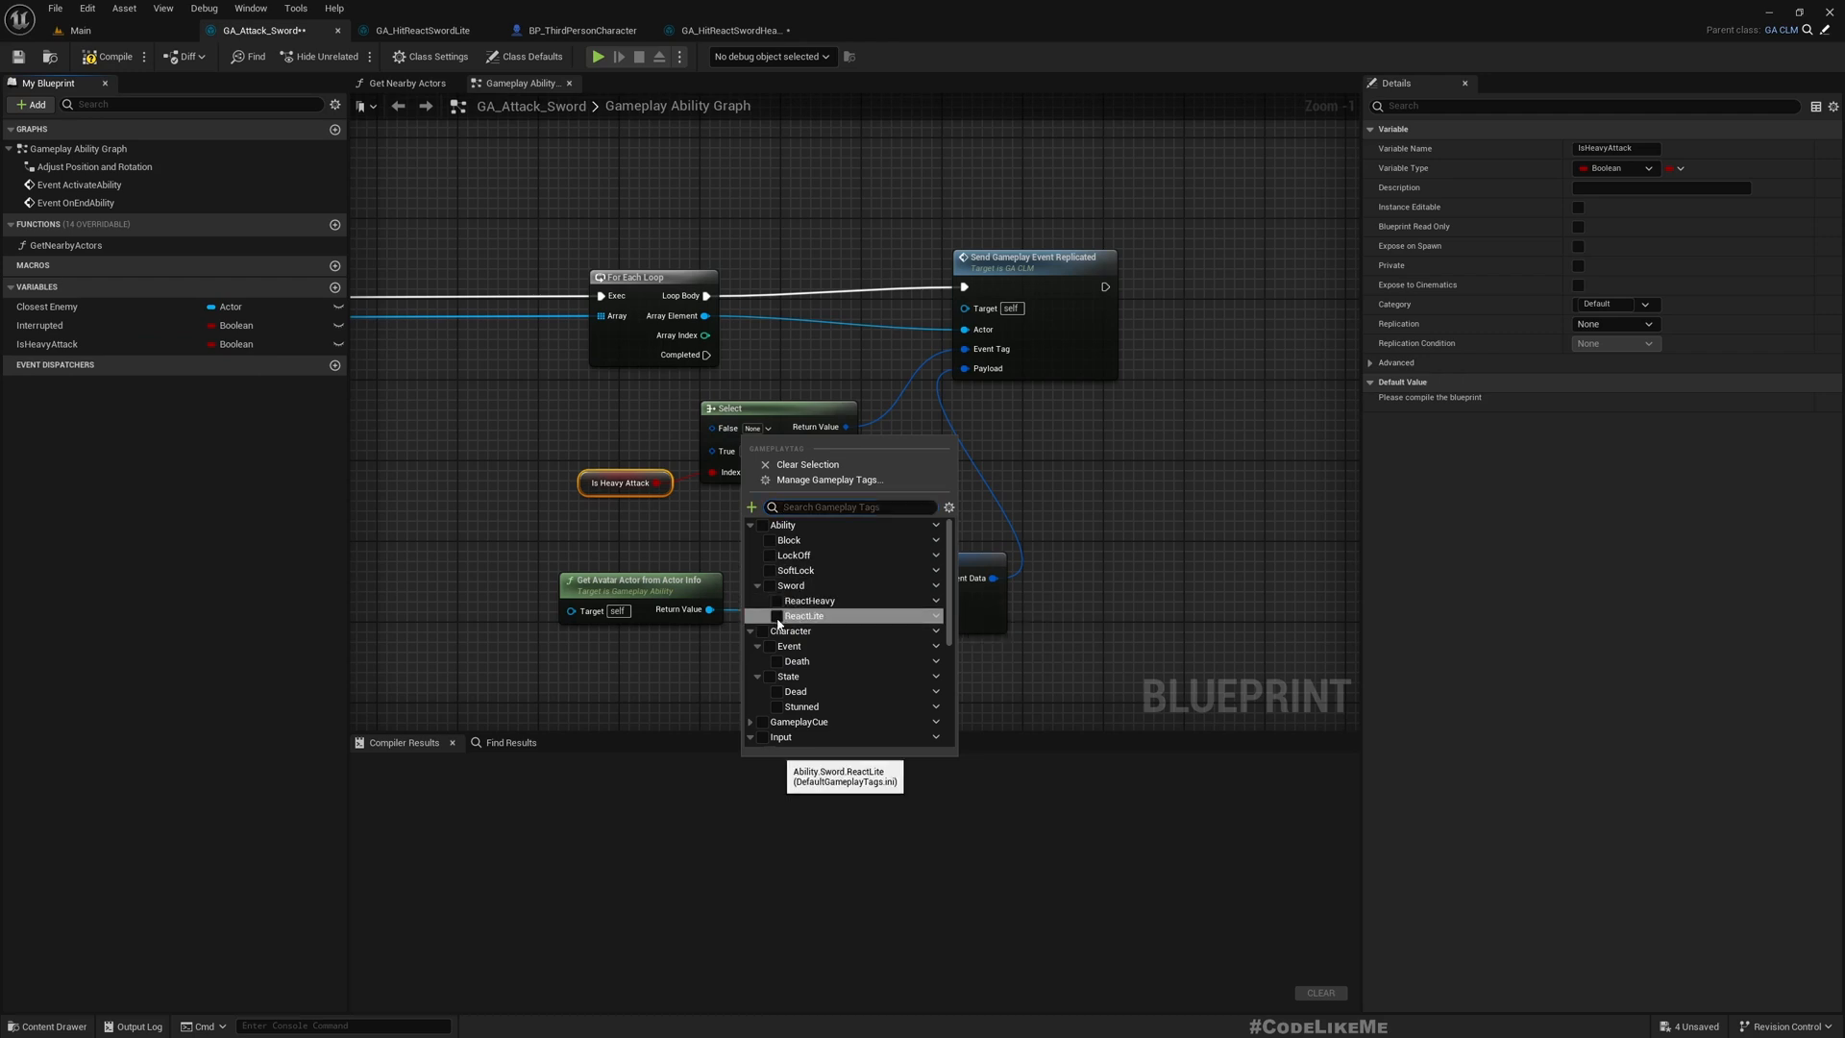
click(802, 615)
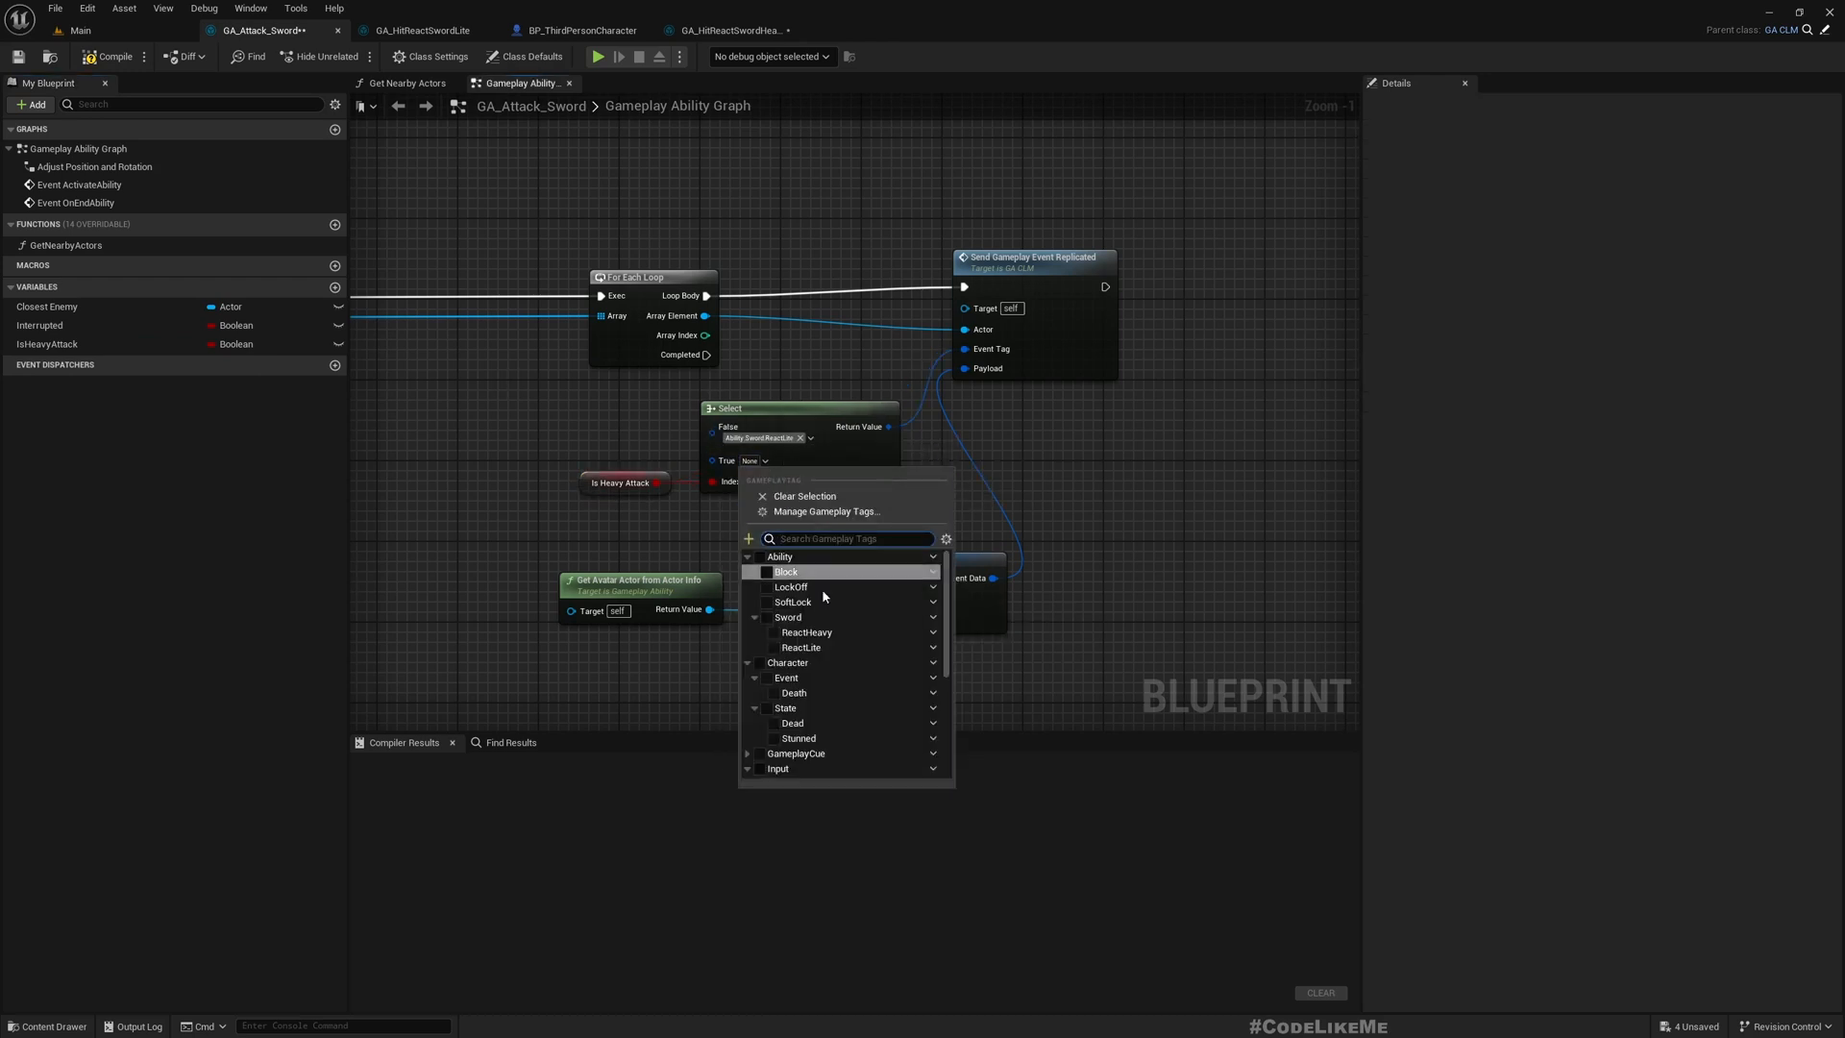
click(777, 632)
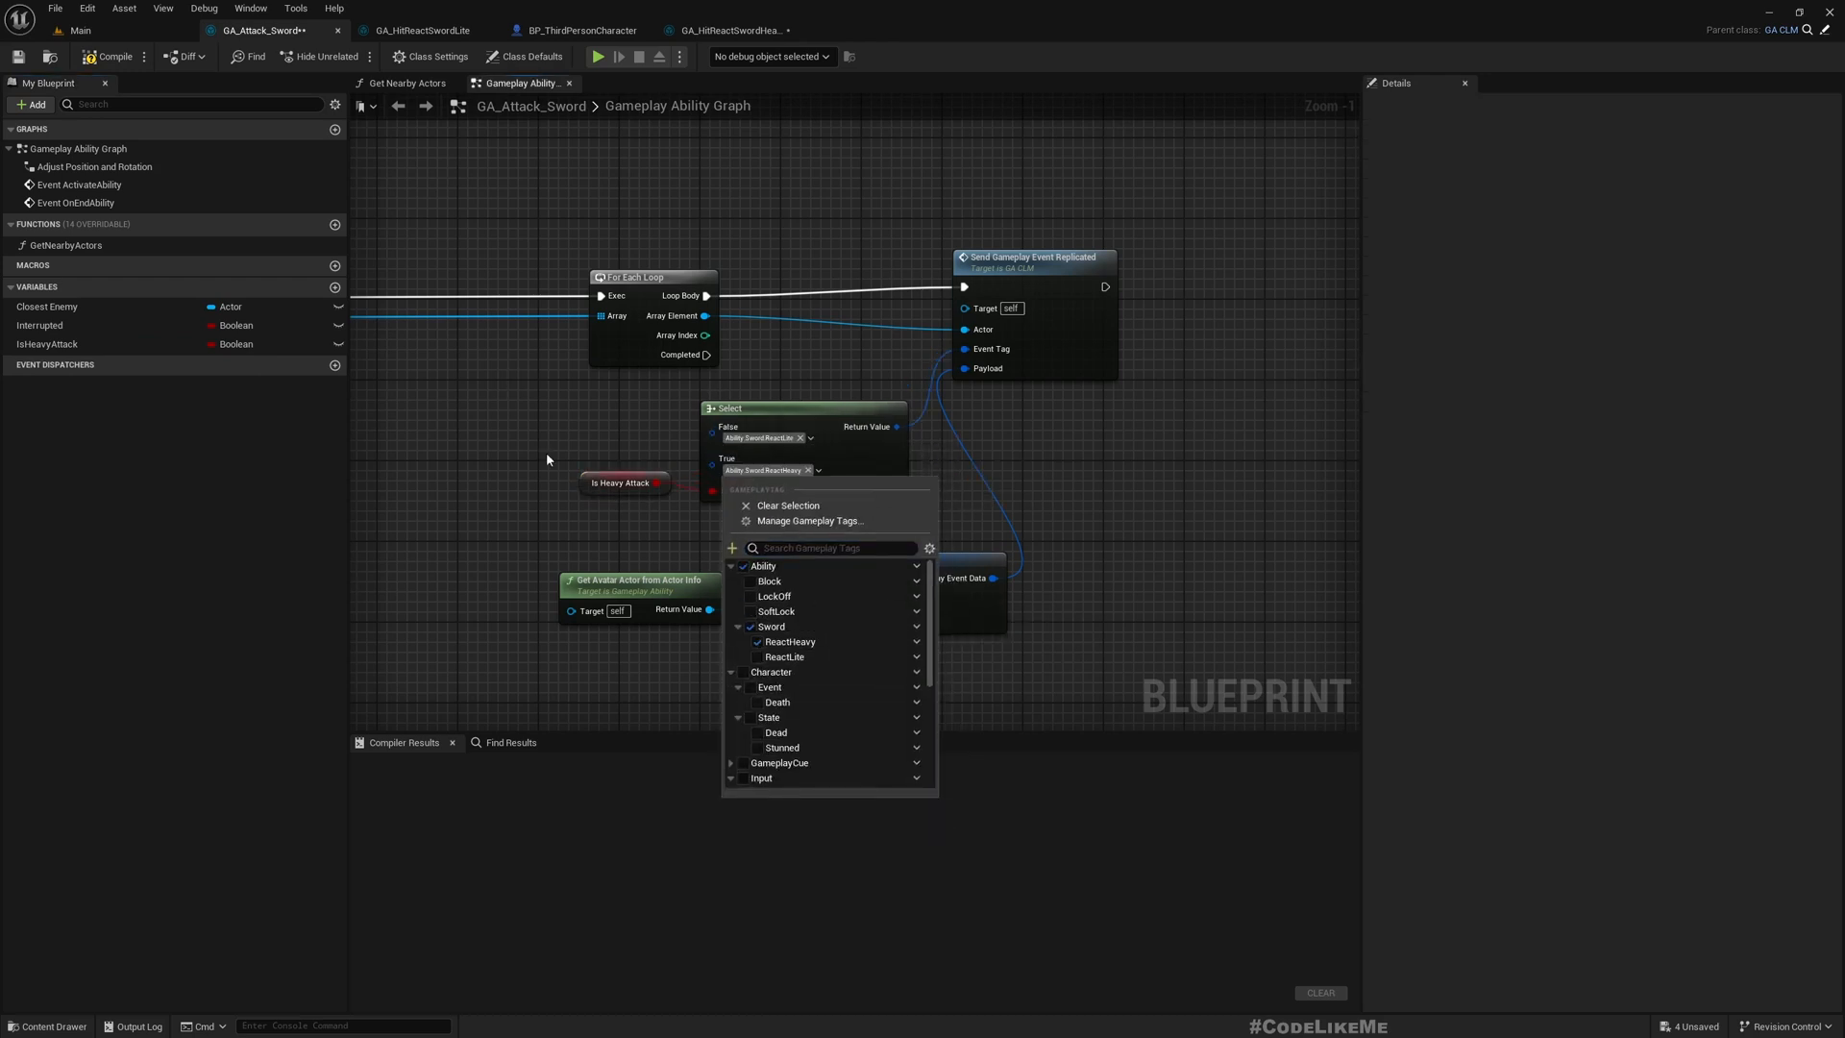
click(620, 482)
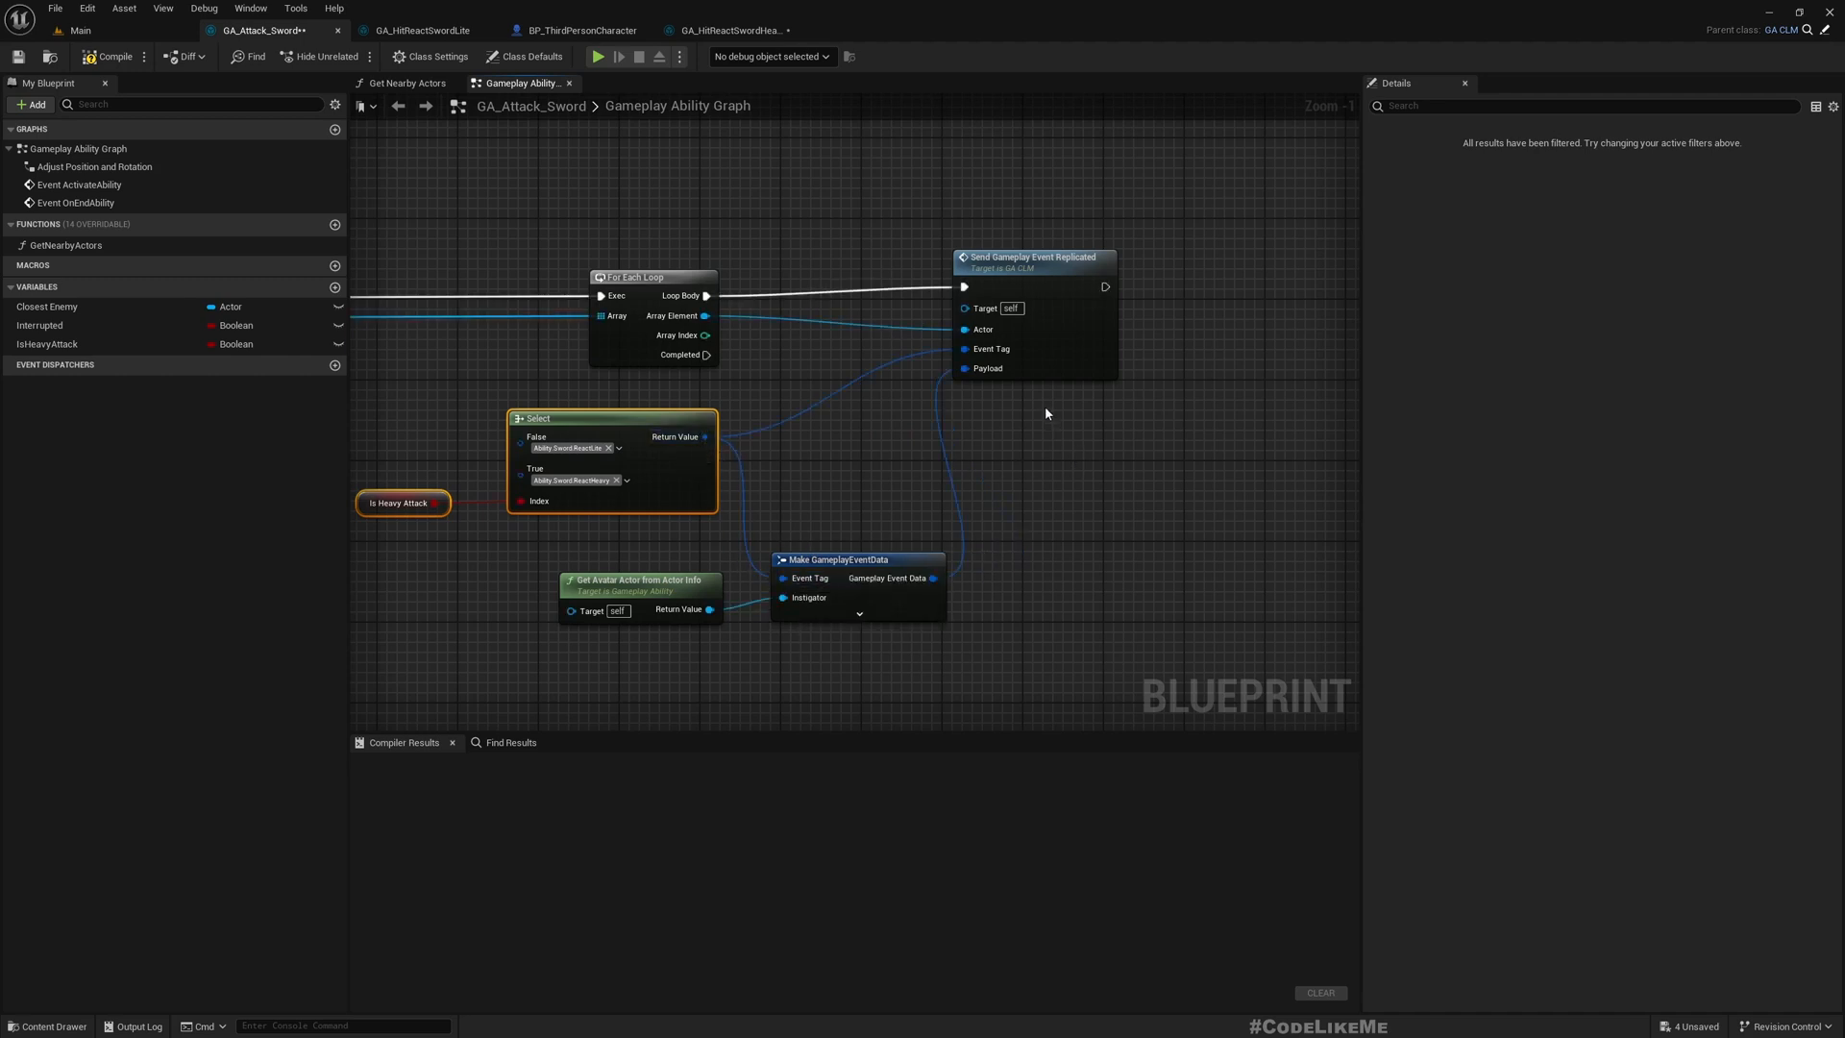
click(110, 56)
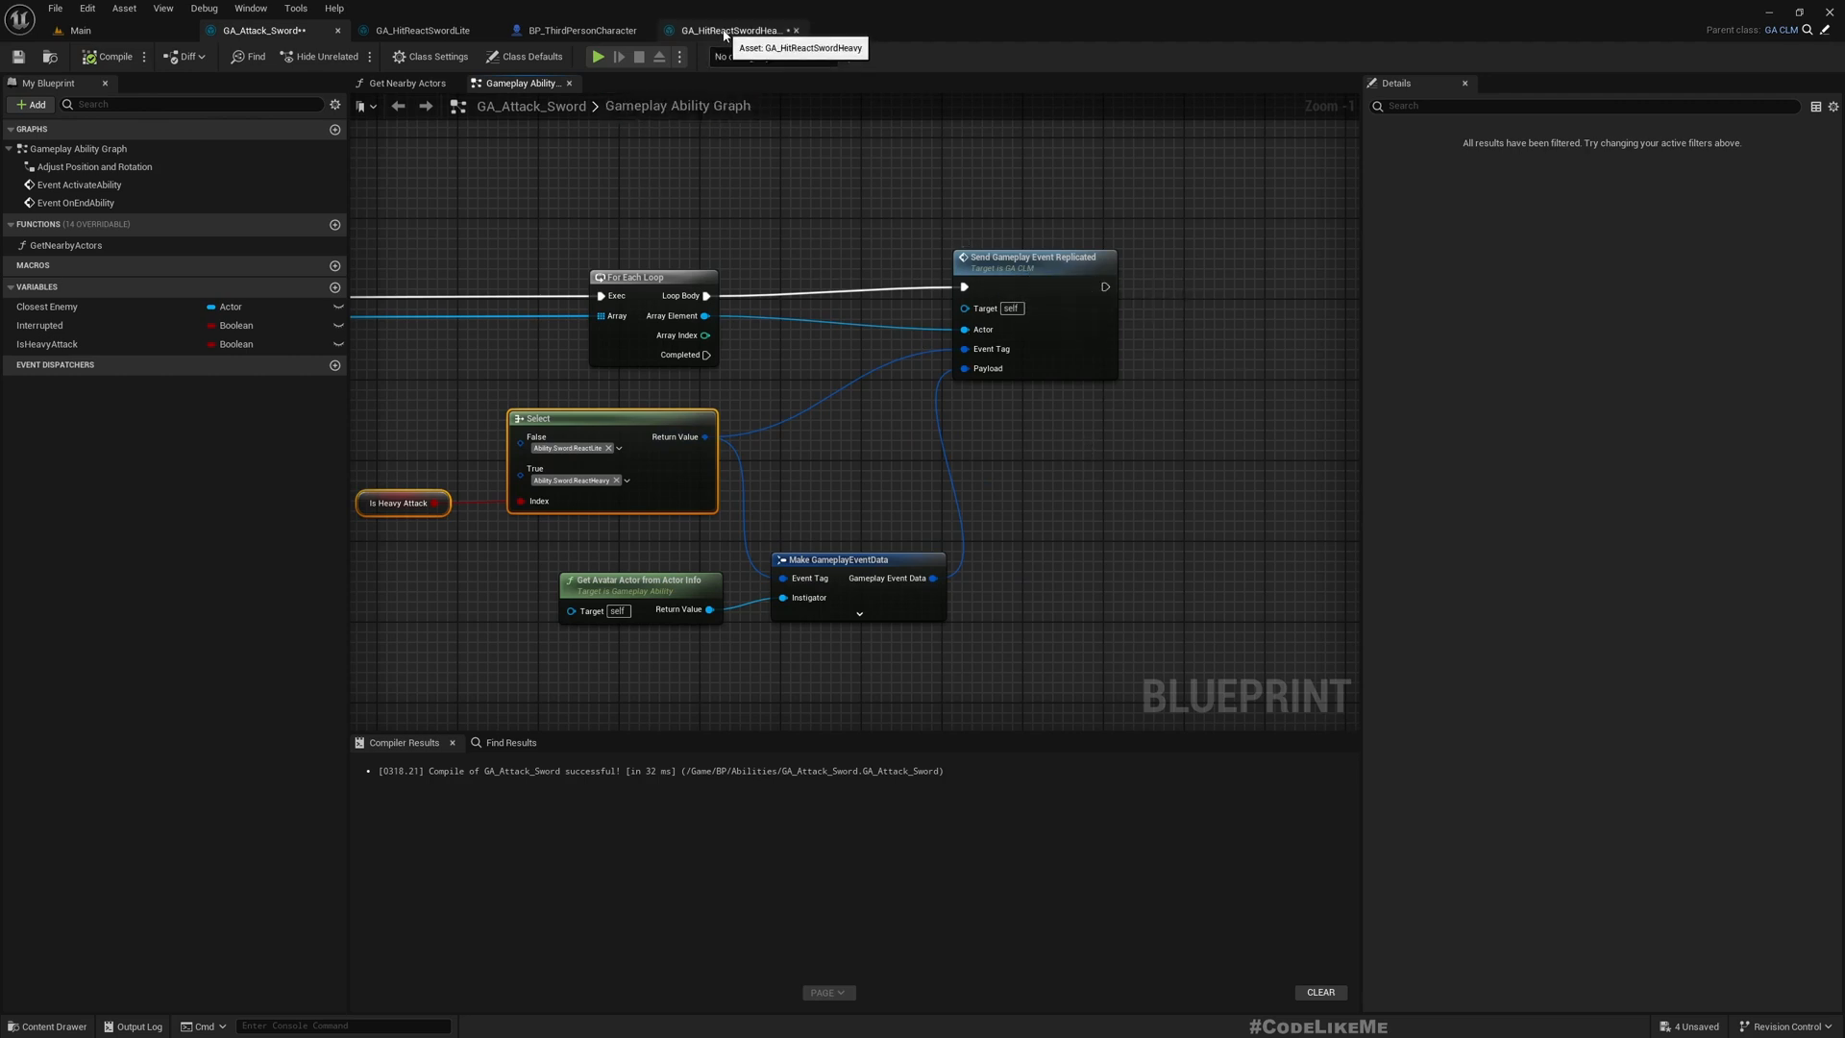
- Add GA_HitReactSwordHeavy as Index 2 of BP_ThirdPersonCharacter's DefaultAbilities and compile
click(577, 30)
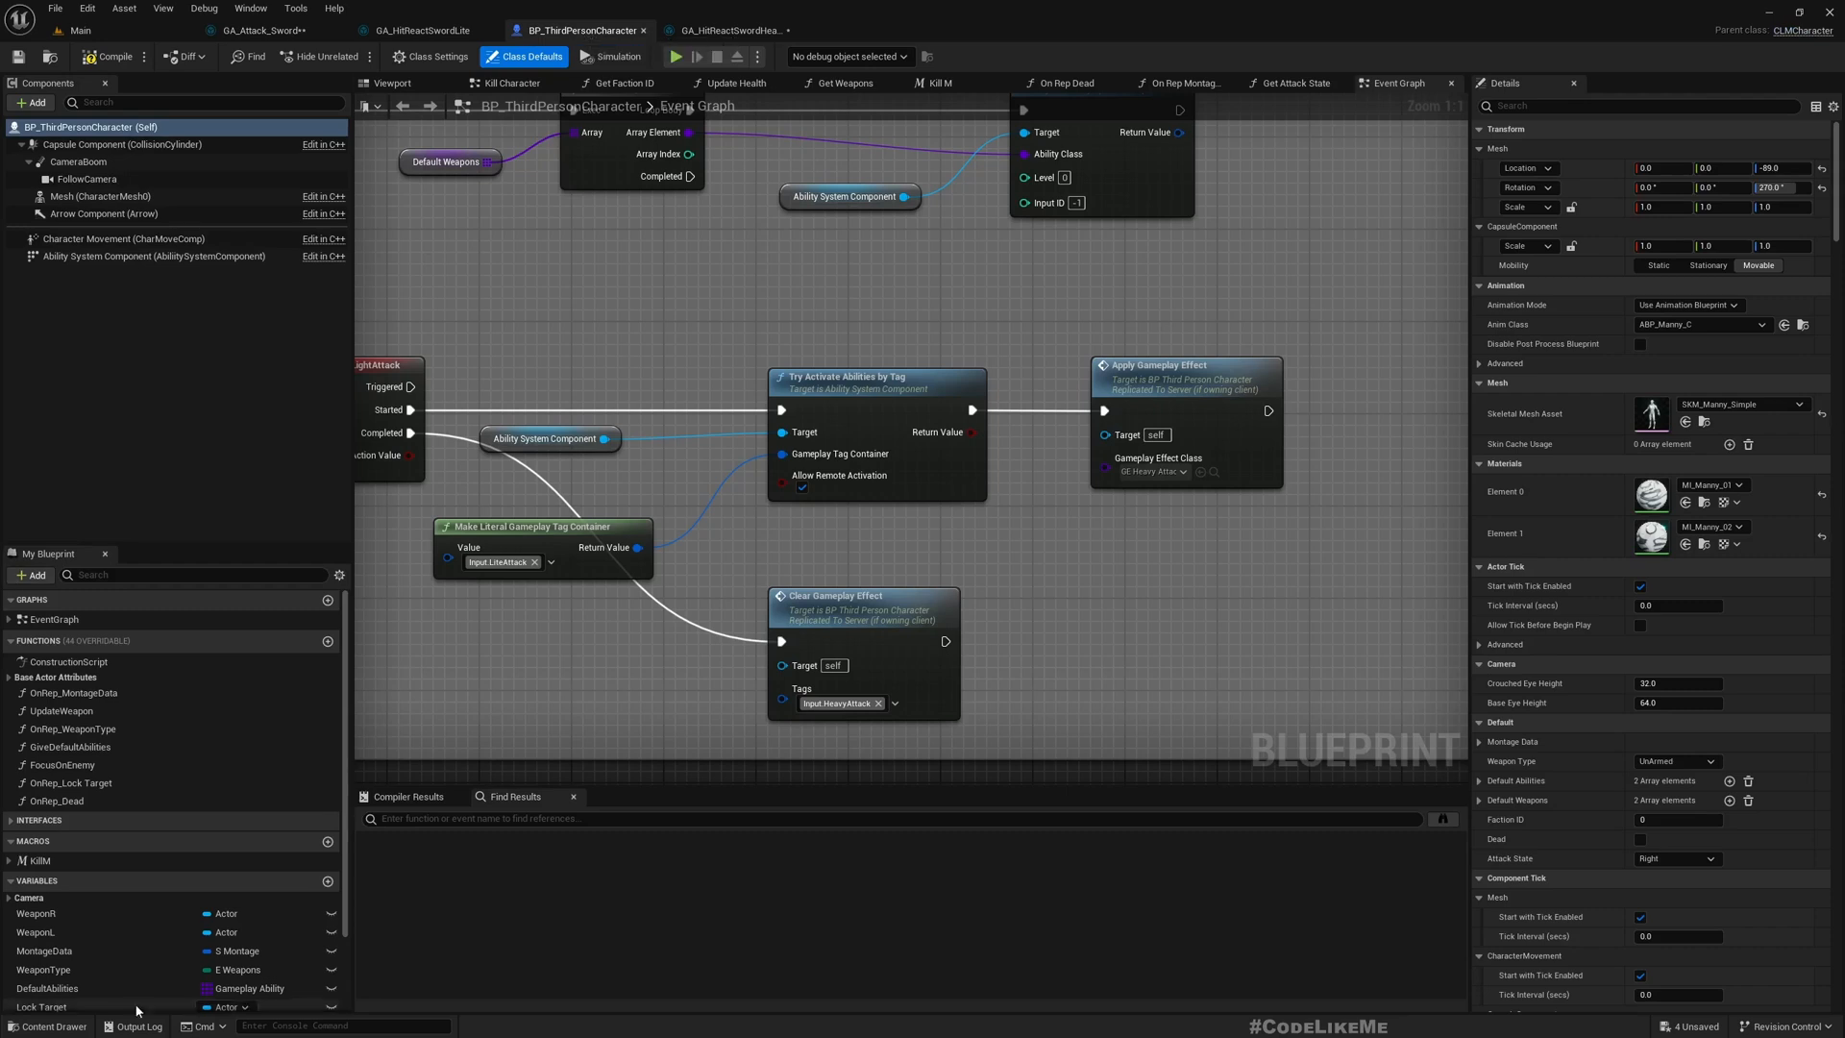
click(48, 989)
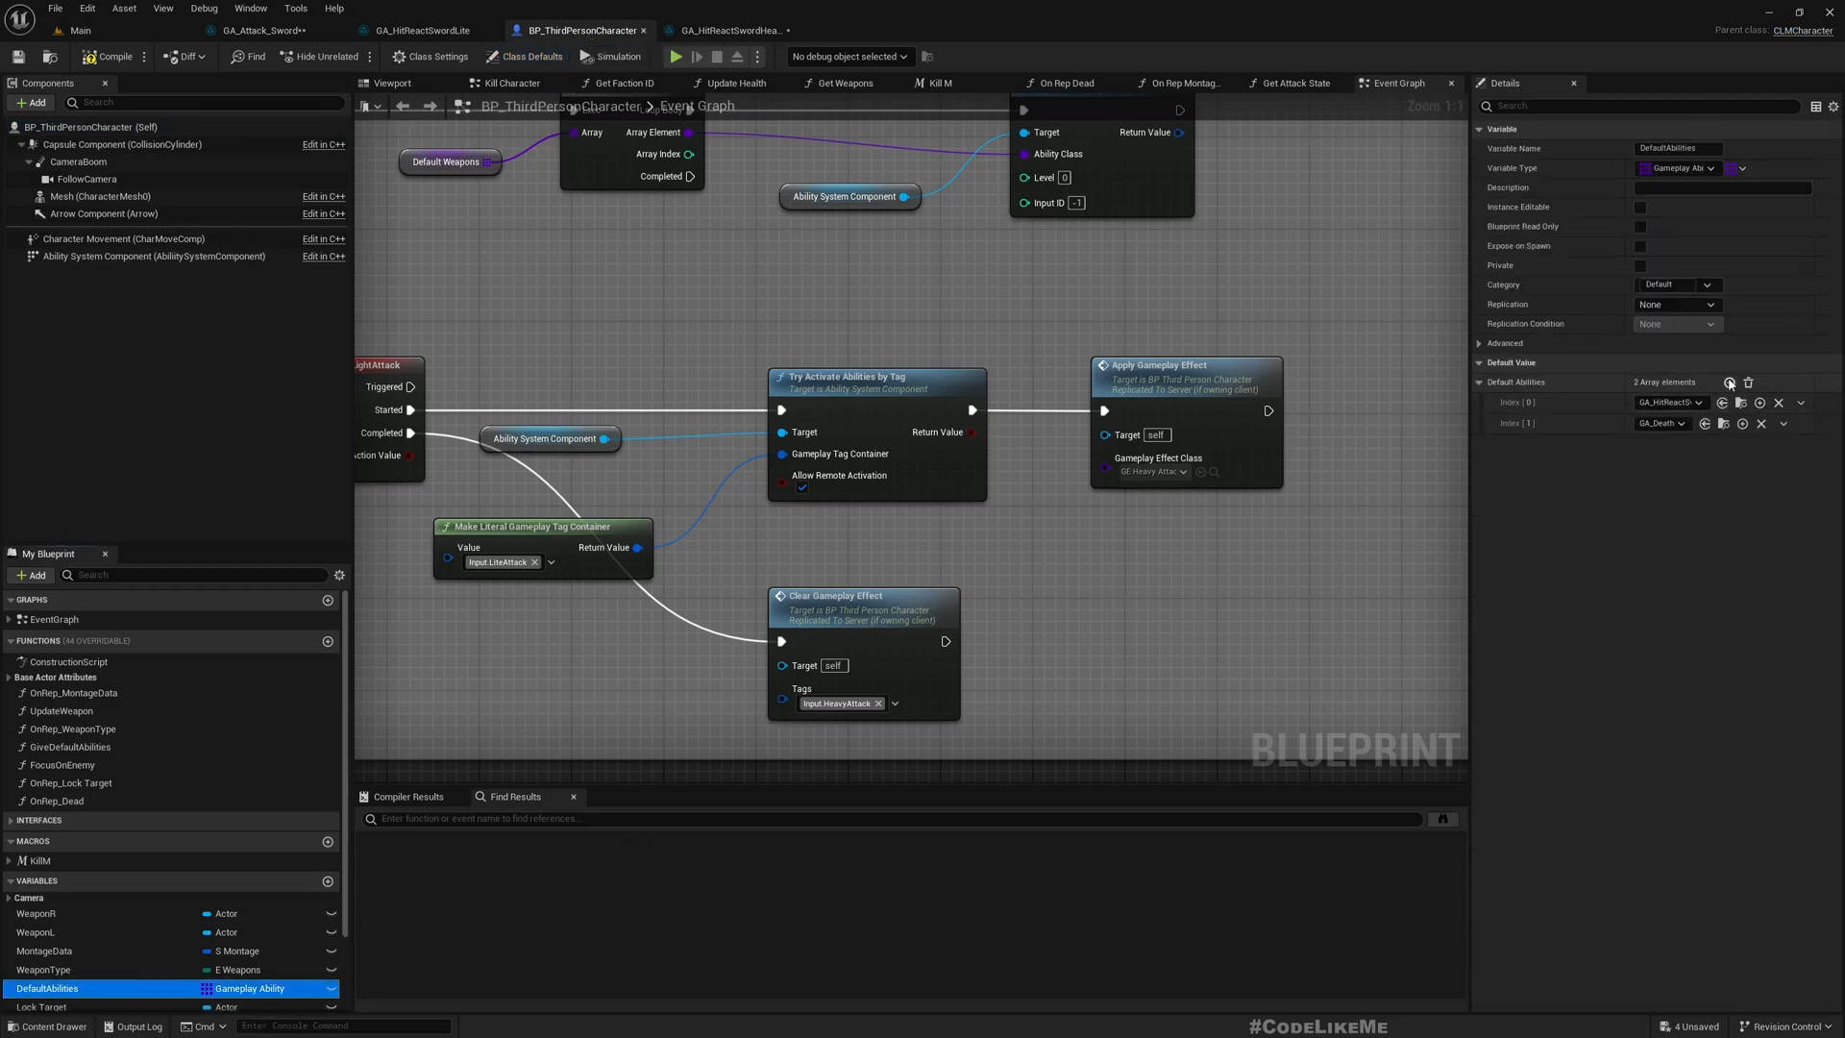
click(1729, 382)
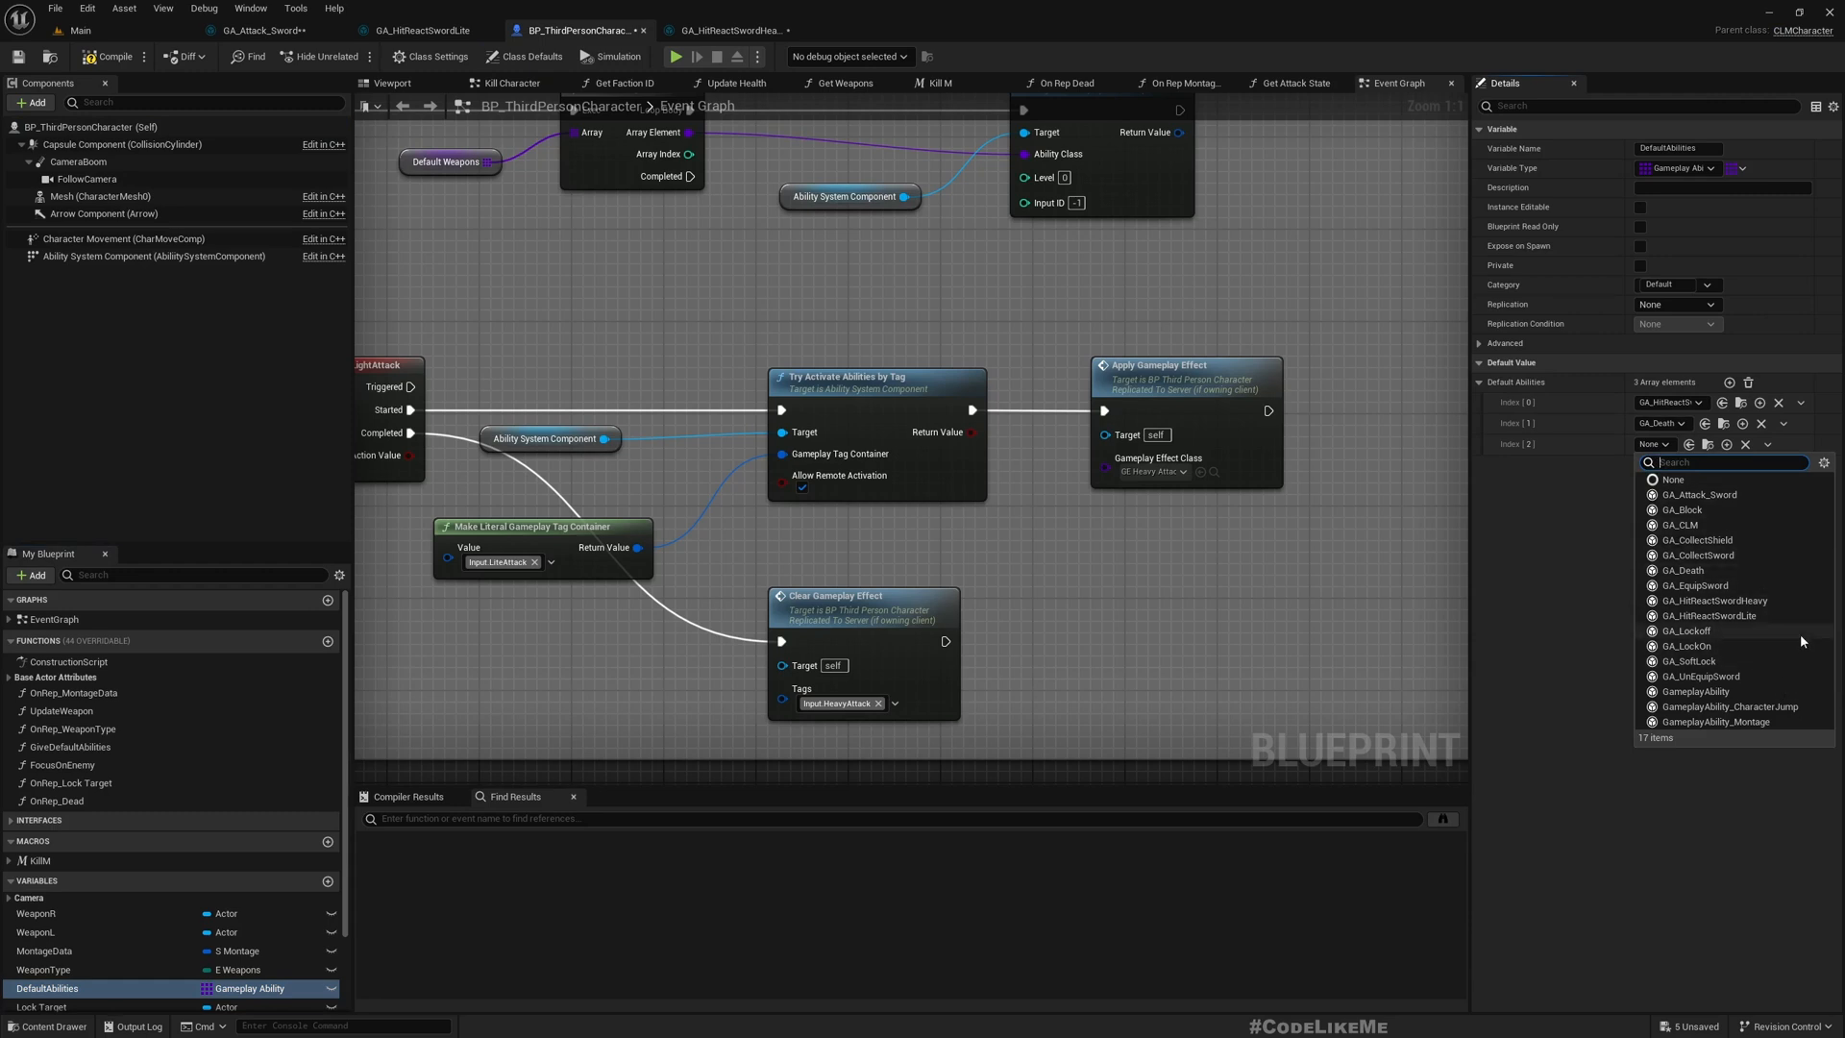
mouse_move(1713, 615)
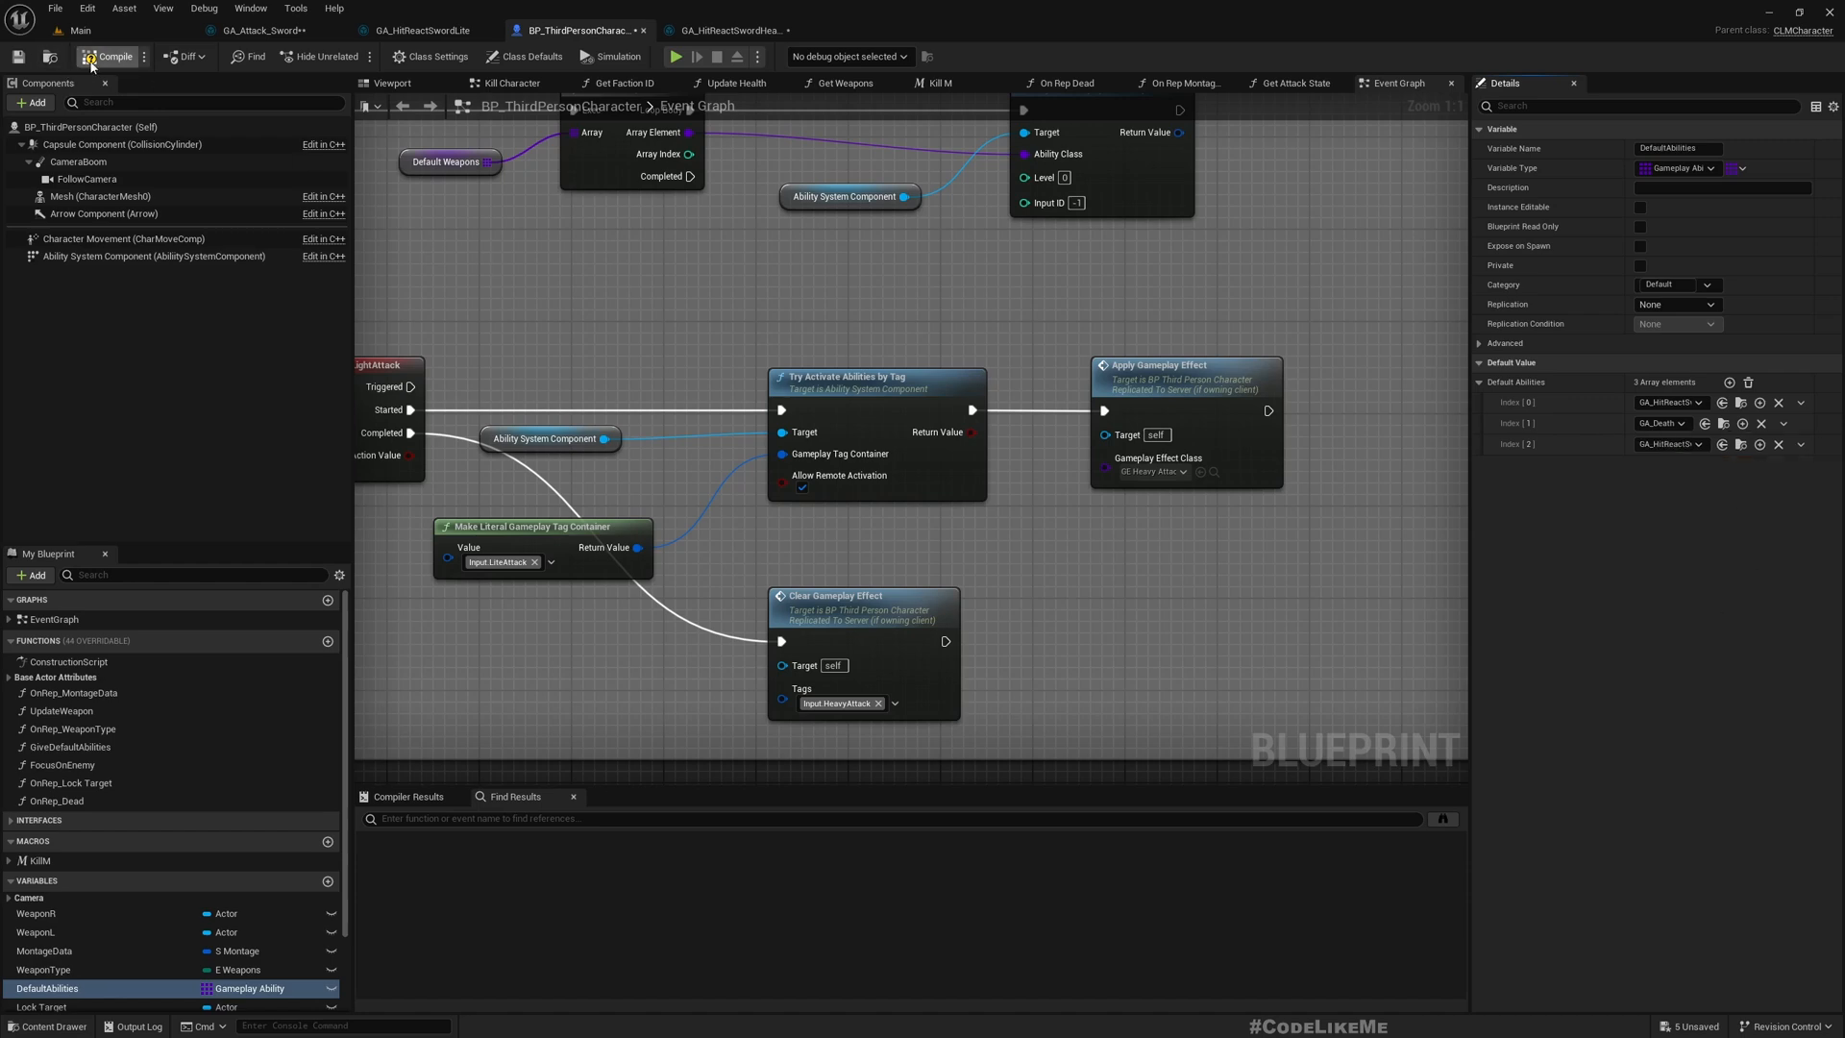
click(80, 30)
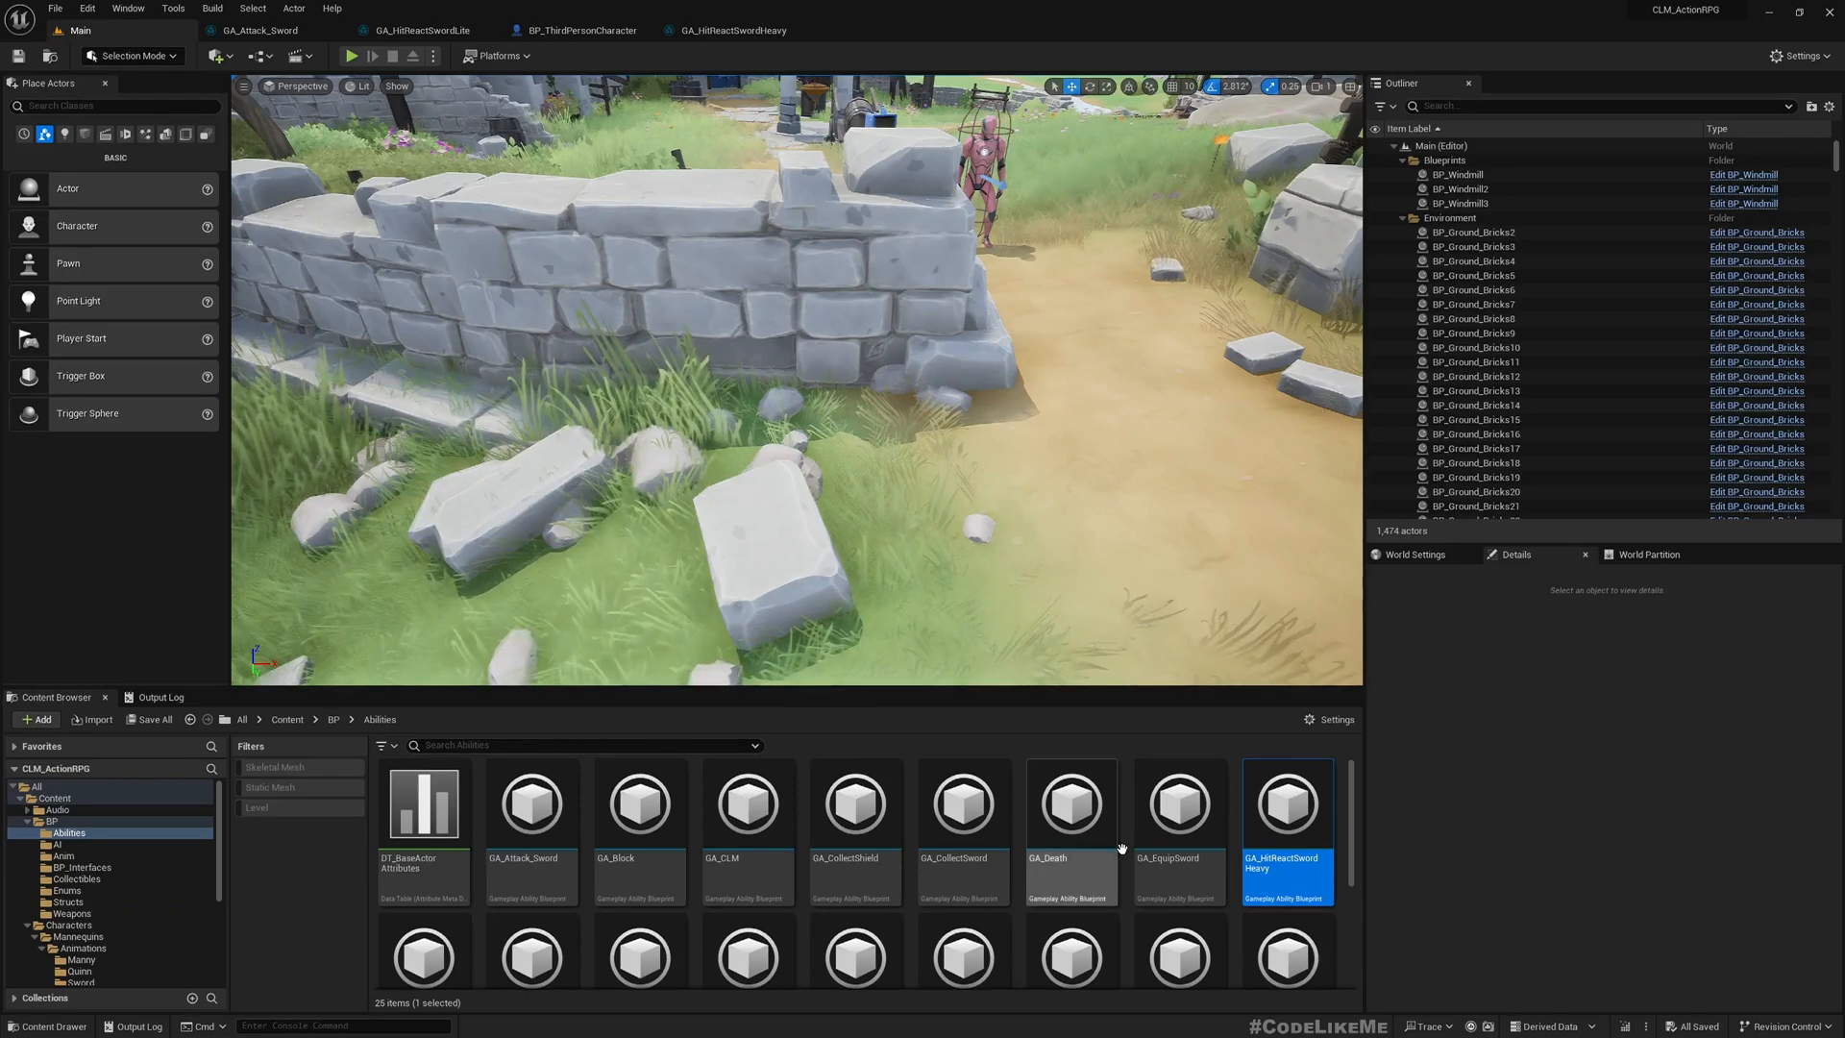
- Duplicate GE_DamageSword as GE_DamageSwordHeavy and set its Scalable Float Magnitude to -20.0
scroll(down, 3)
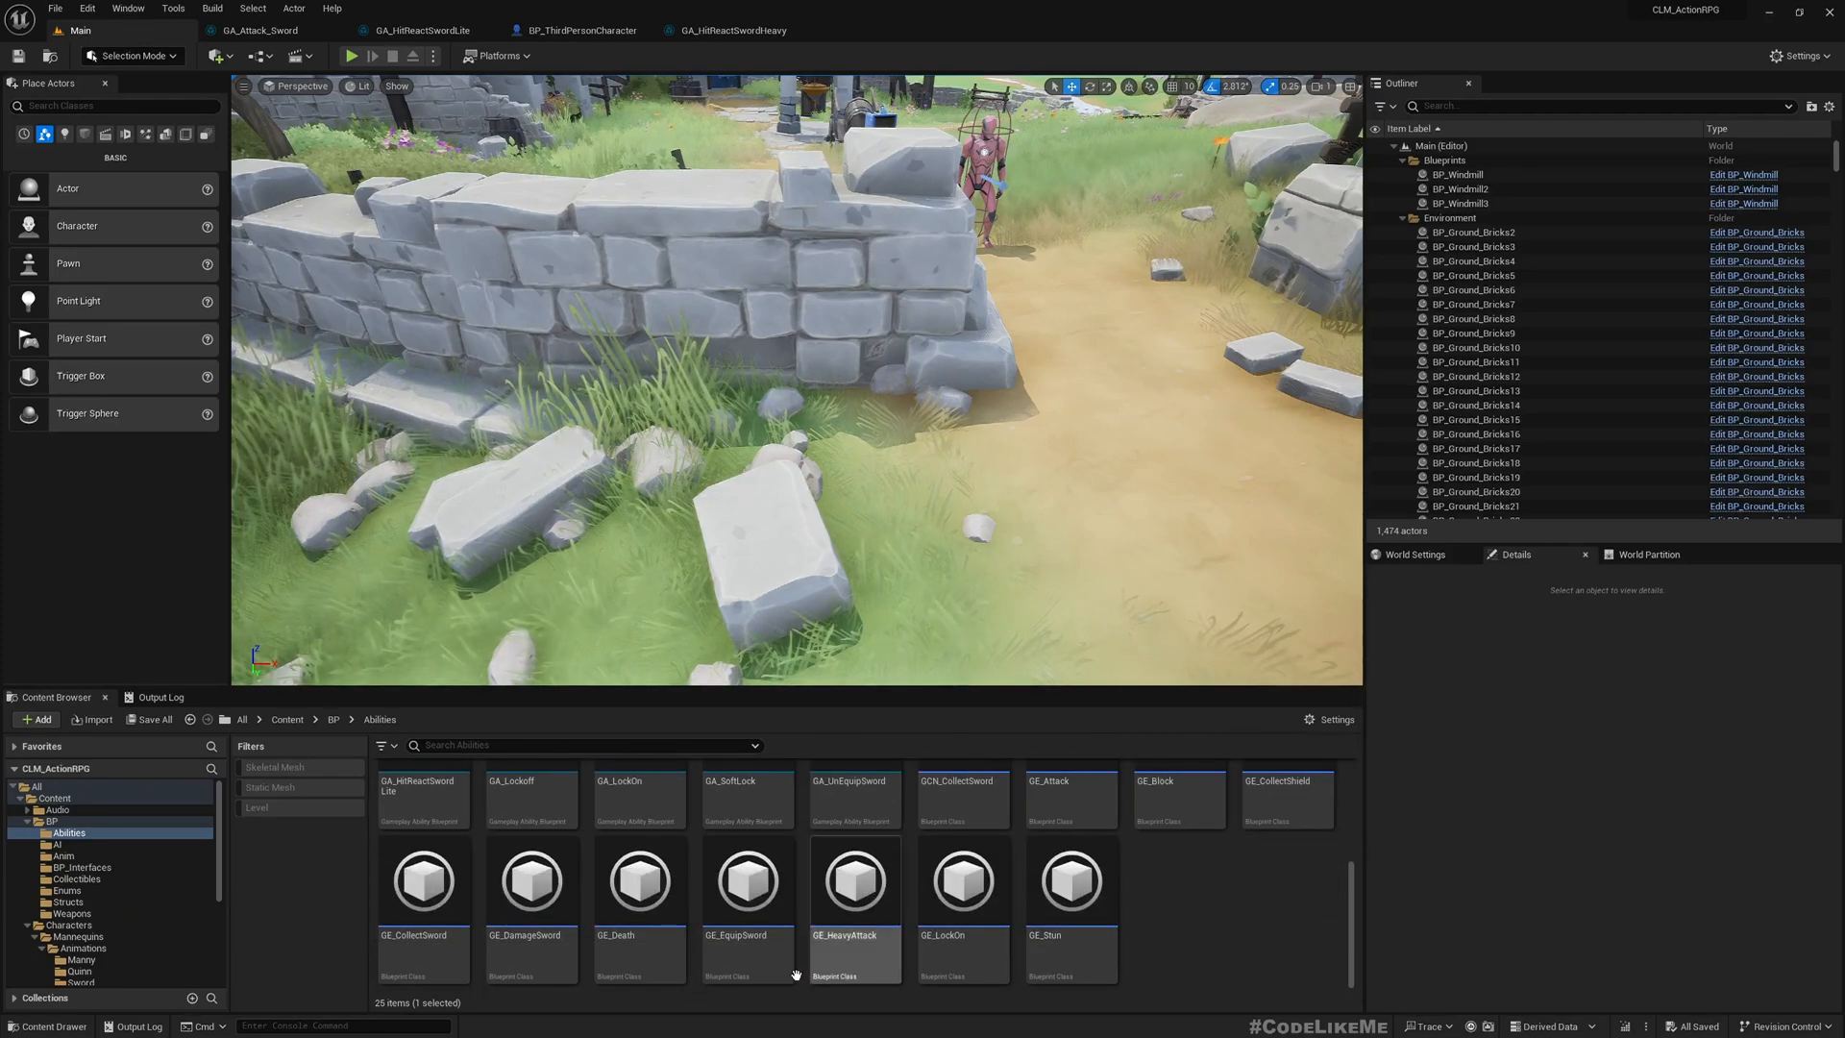
click(530, 880)
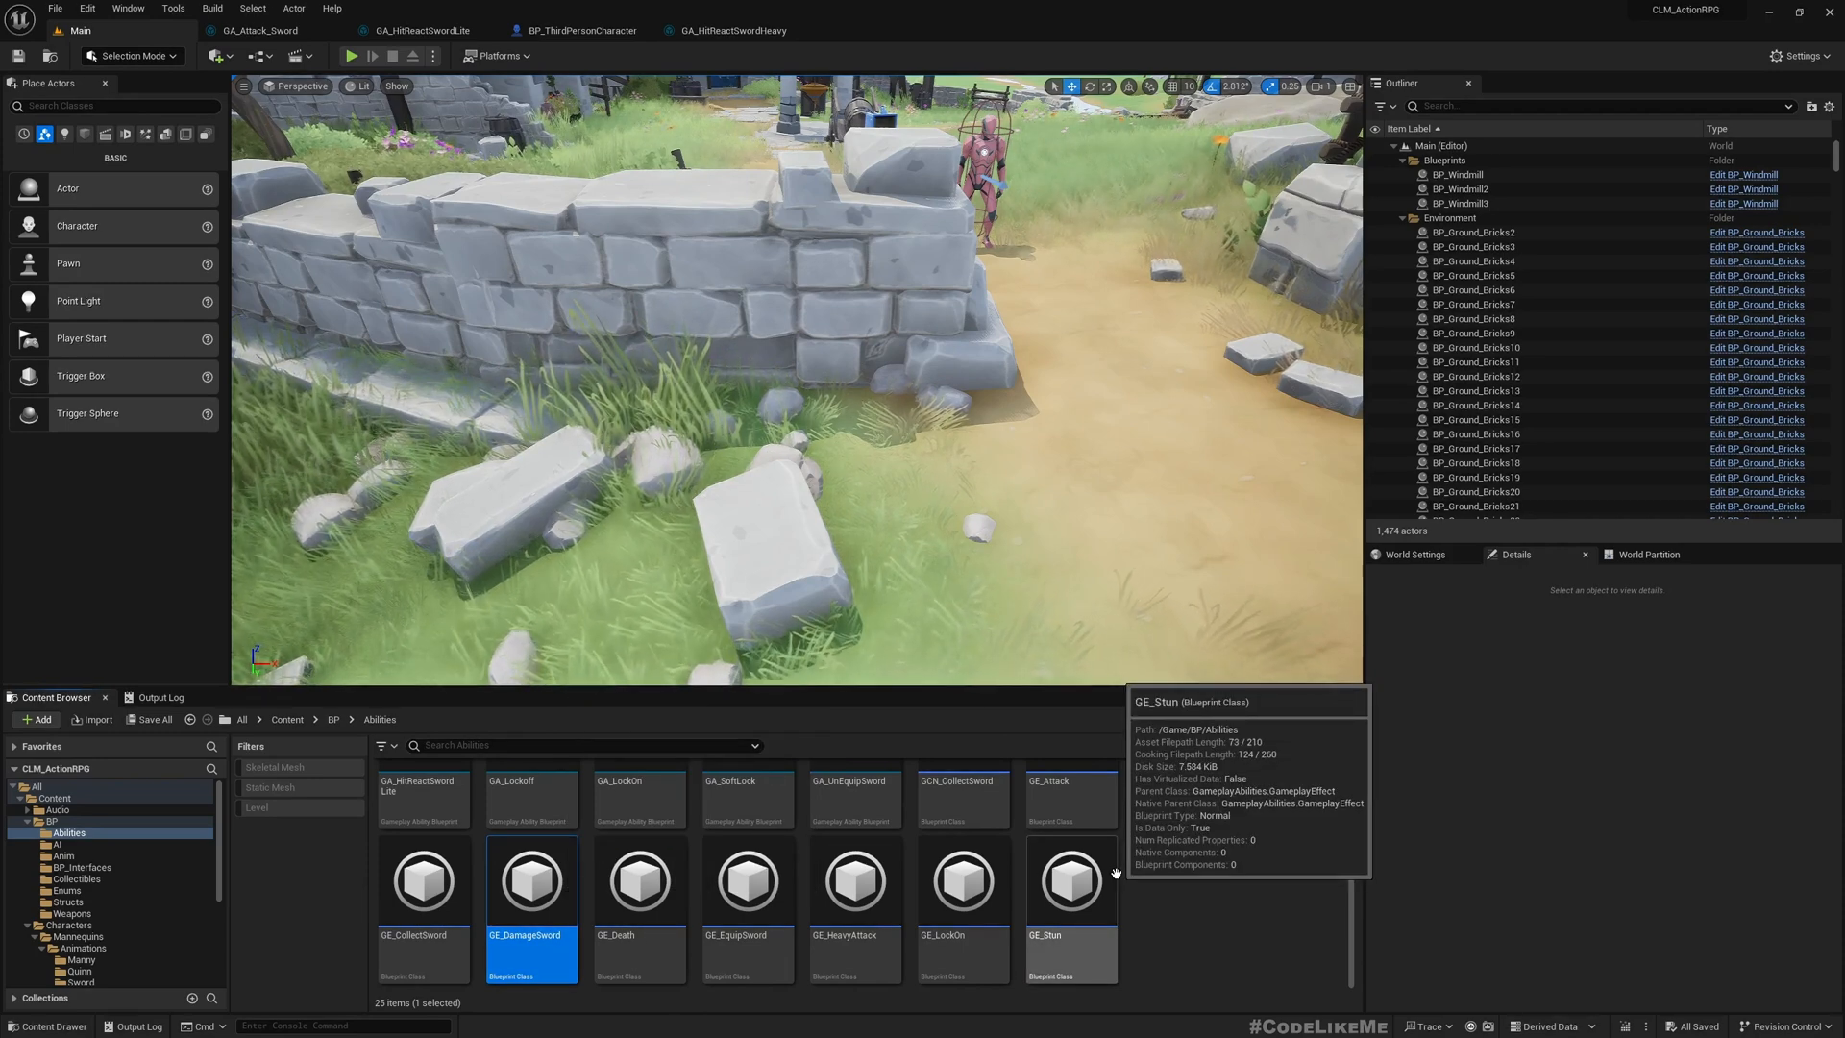
double_click(530, 880)
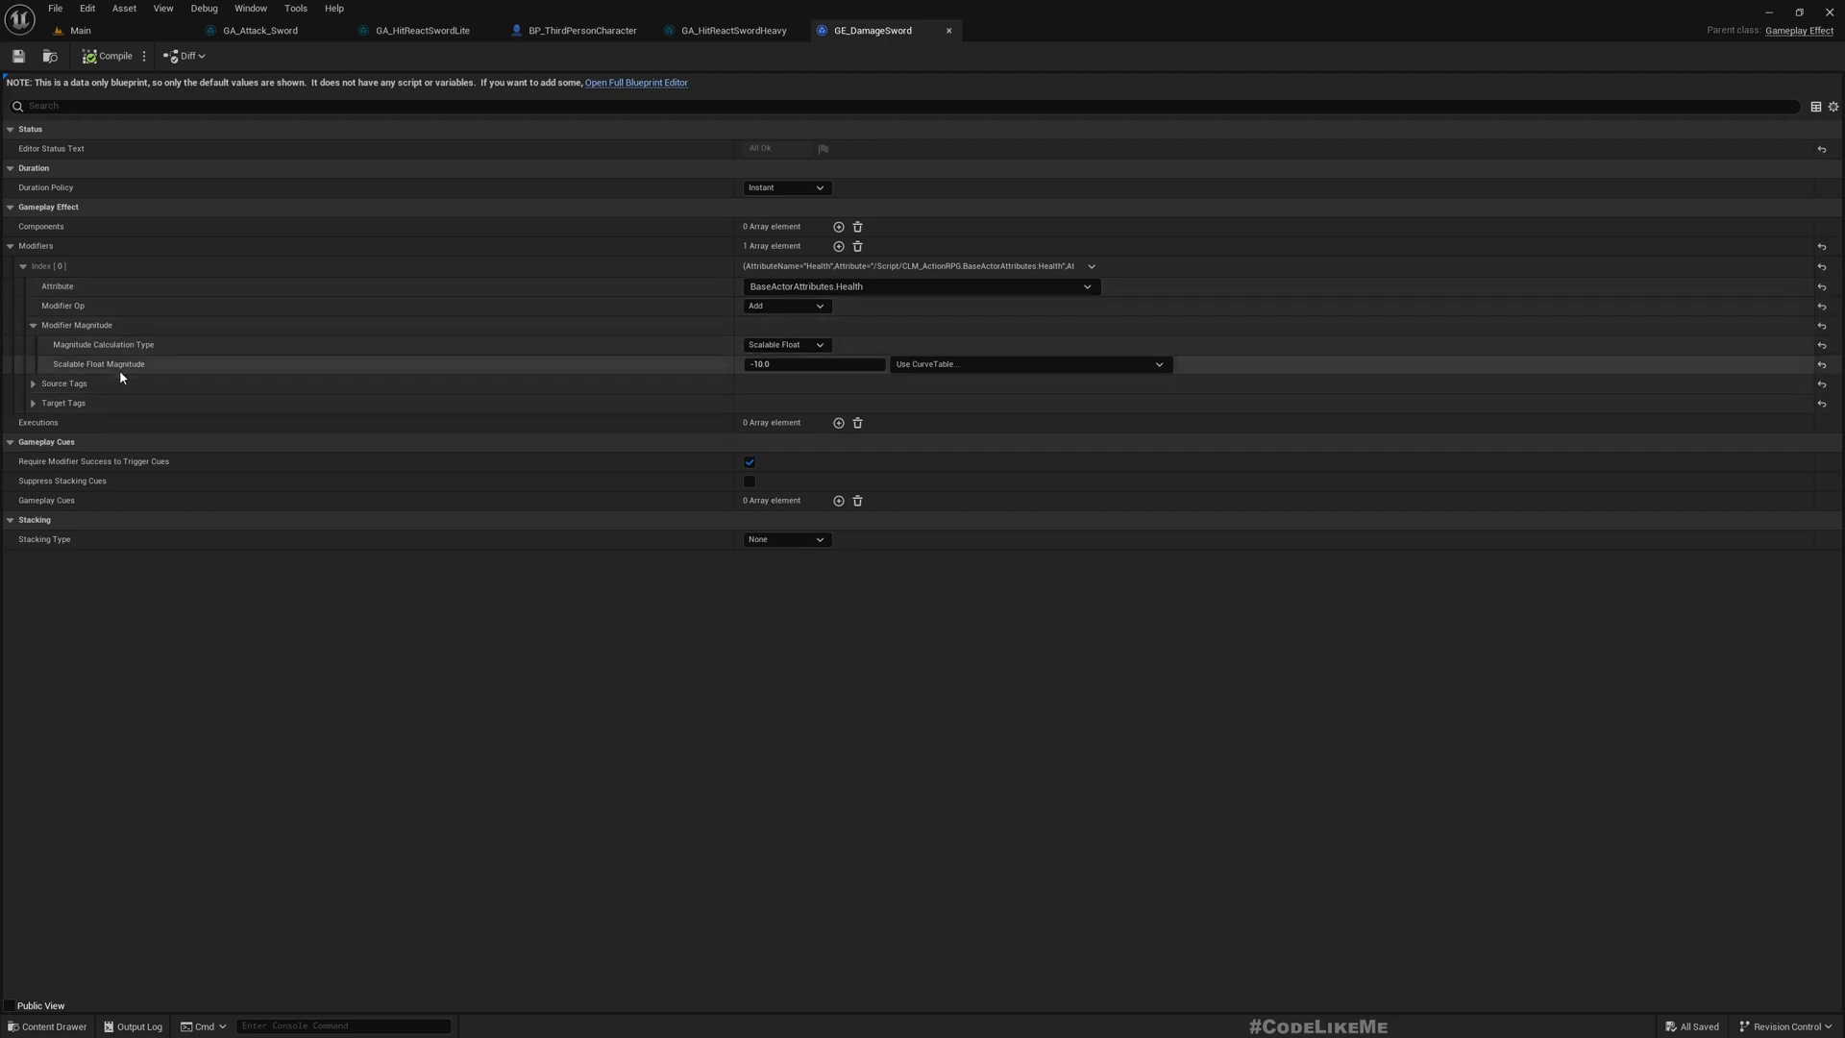
mouse_move(856, 319)
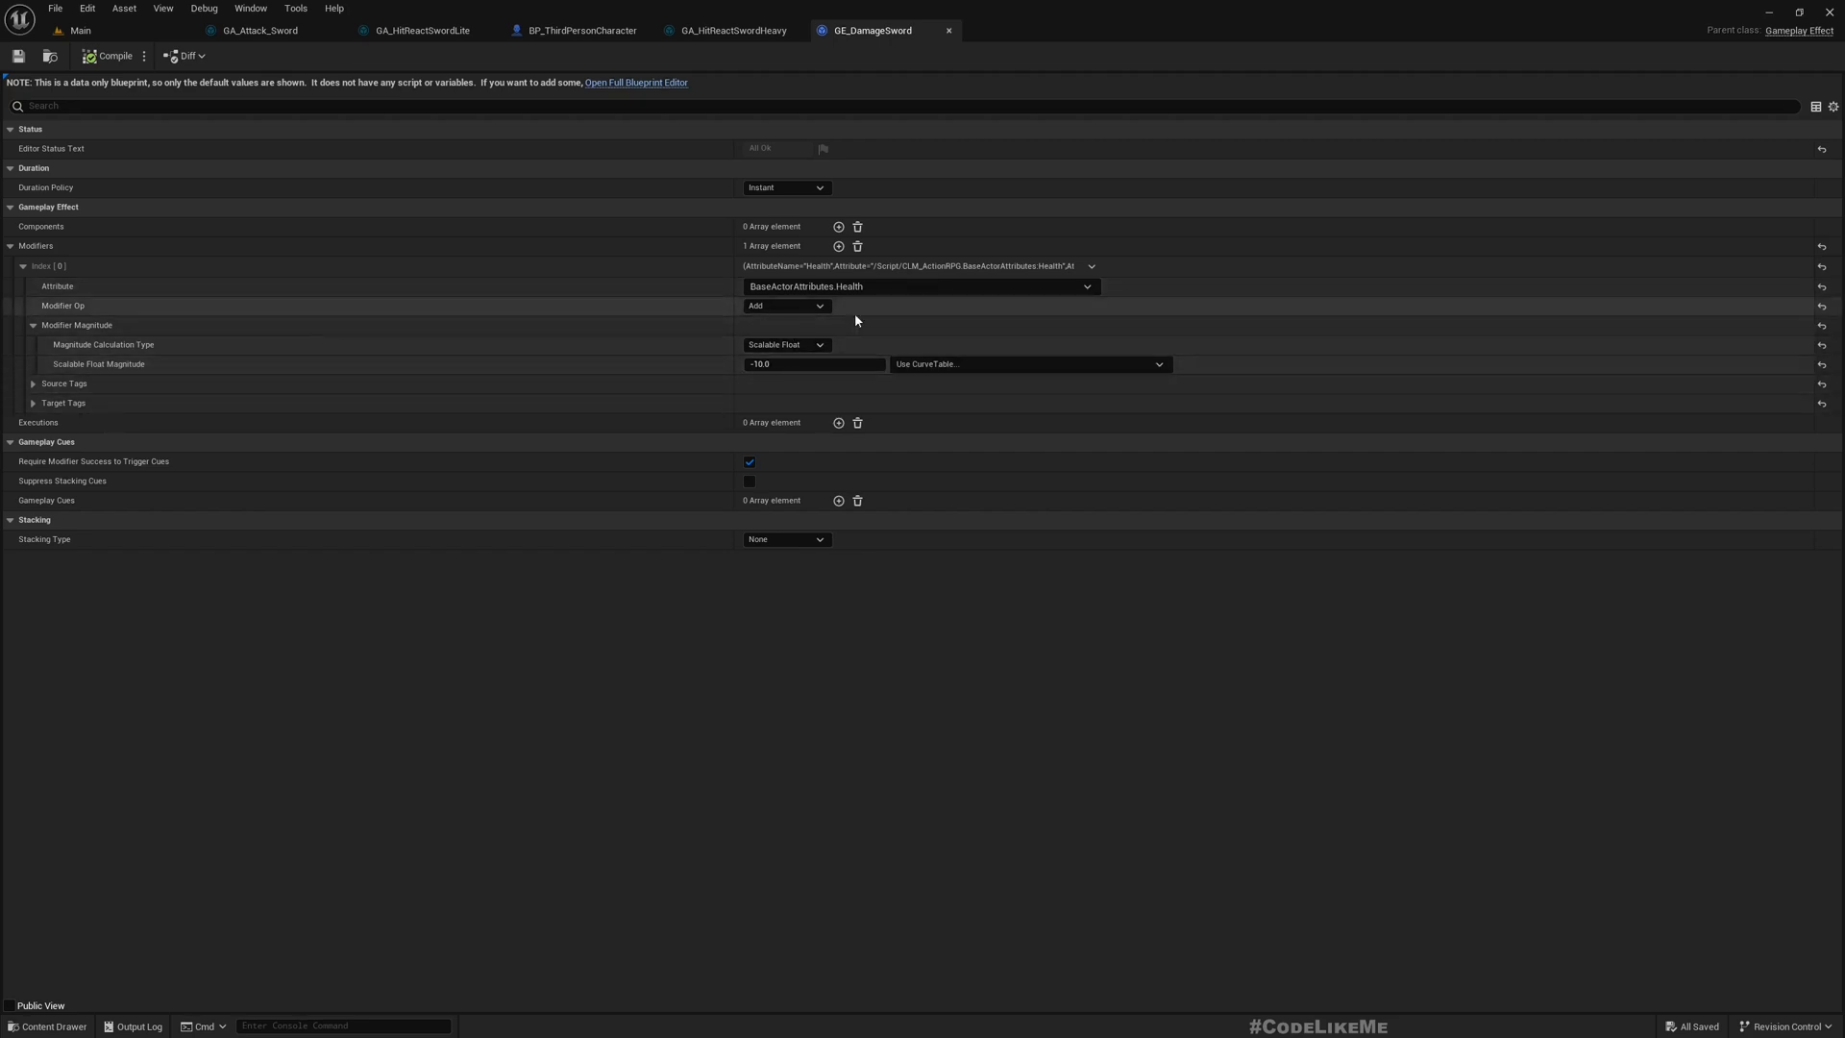
mouse_move(816, 363)
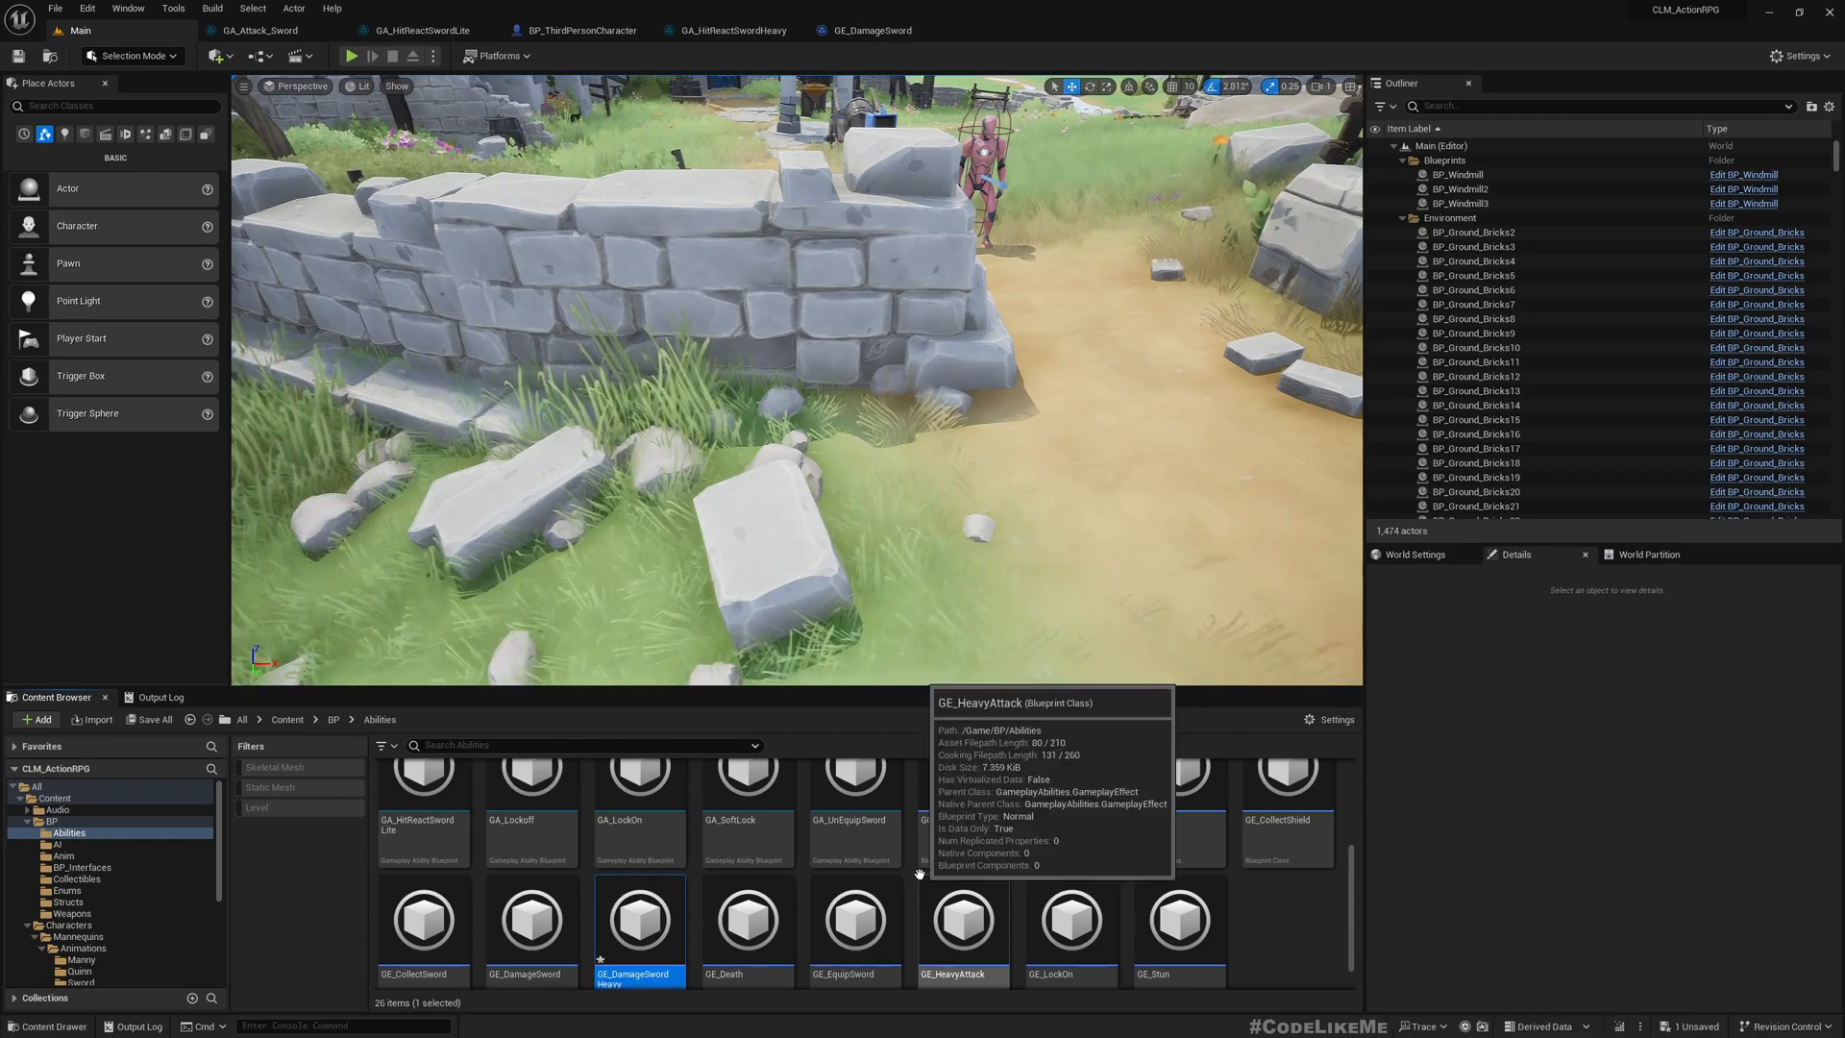
double_click(638, 921)
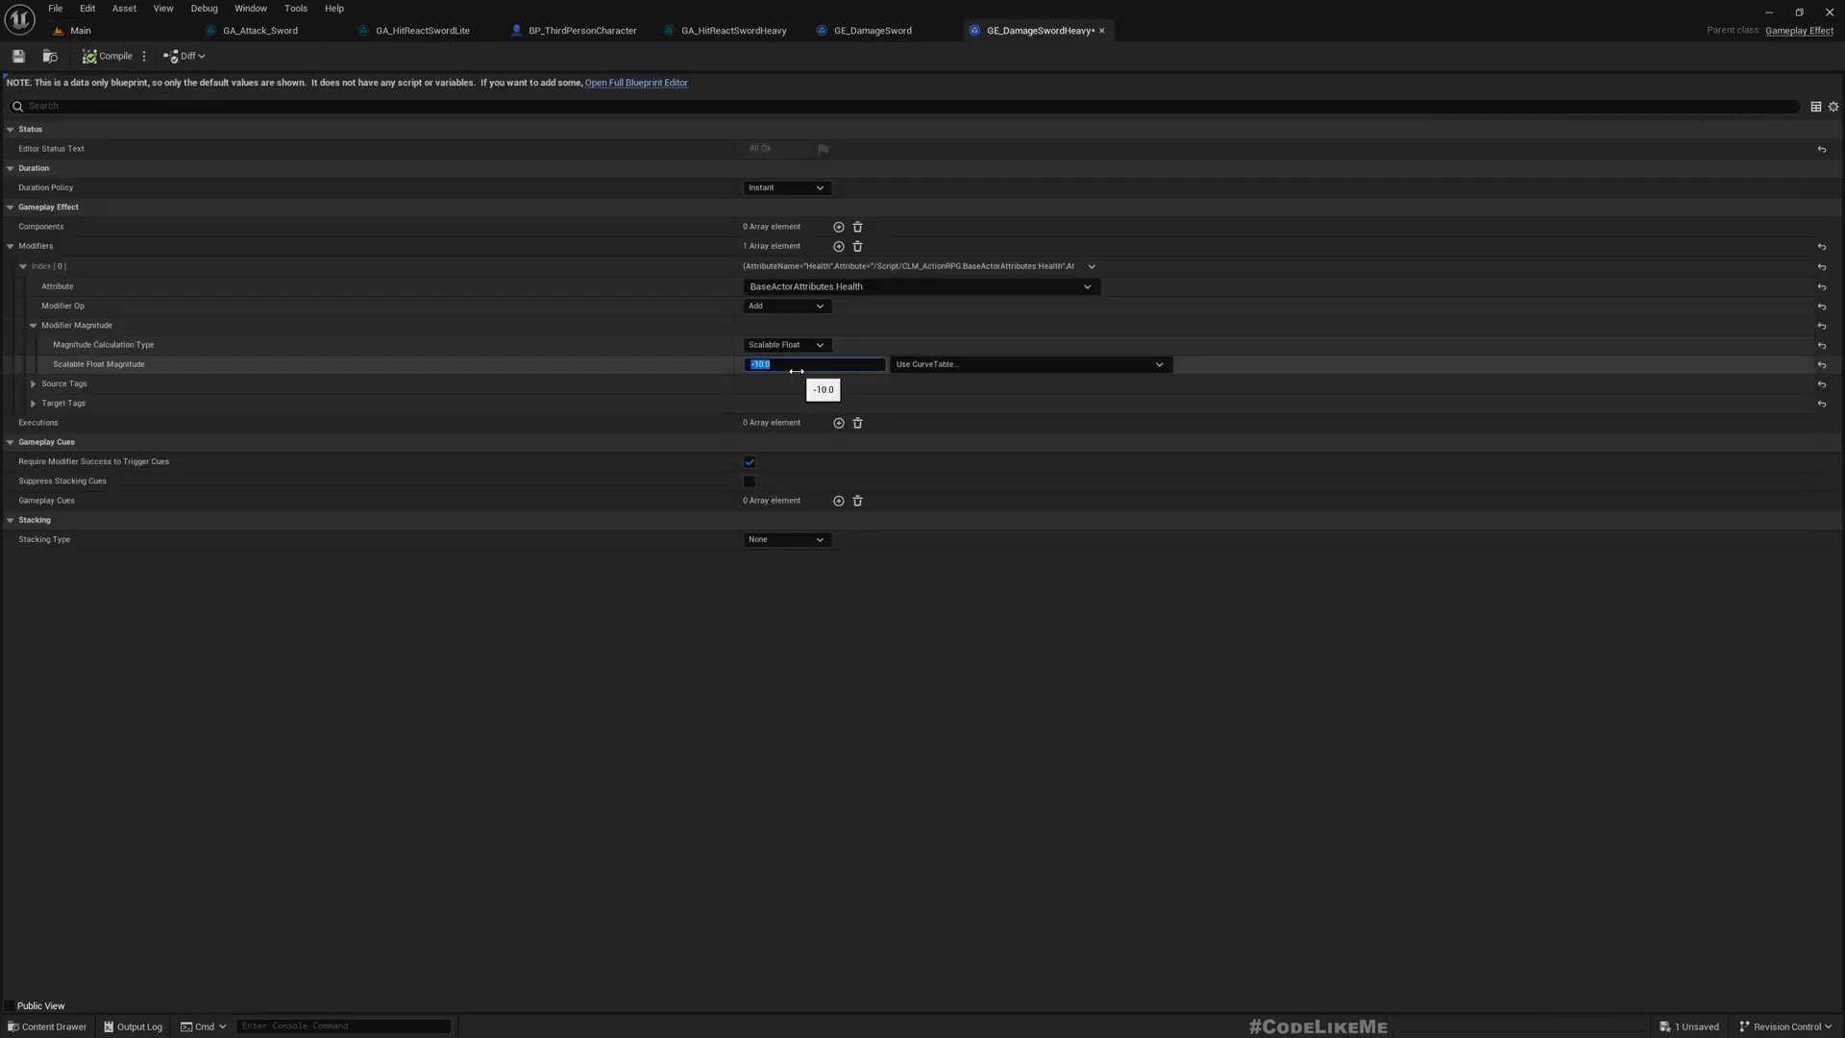
text(-20.0)
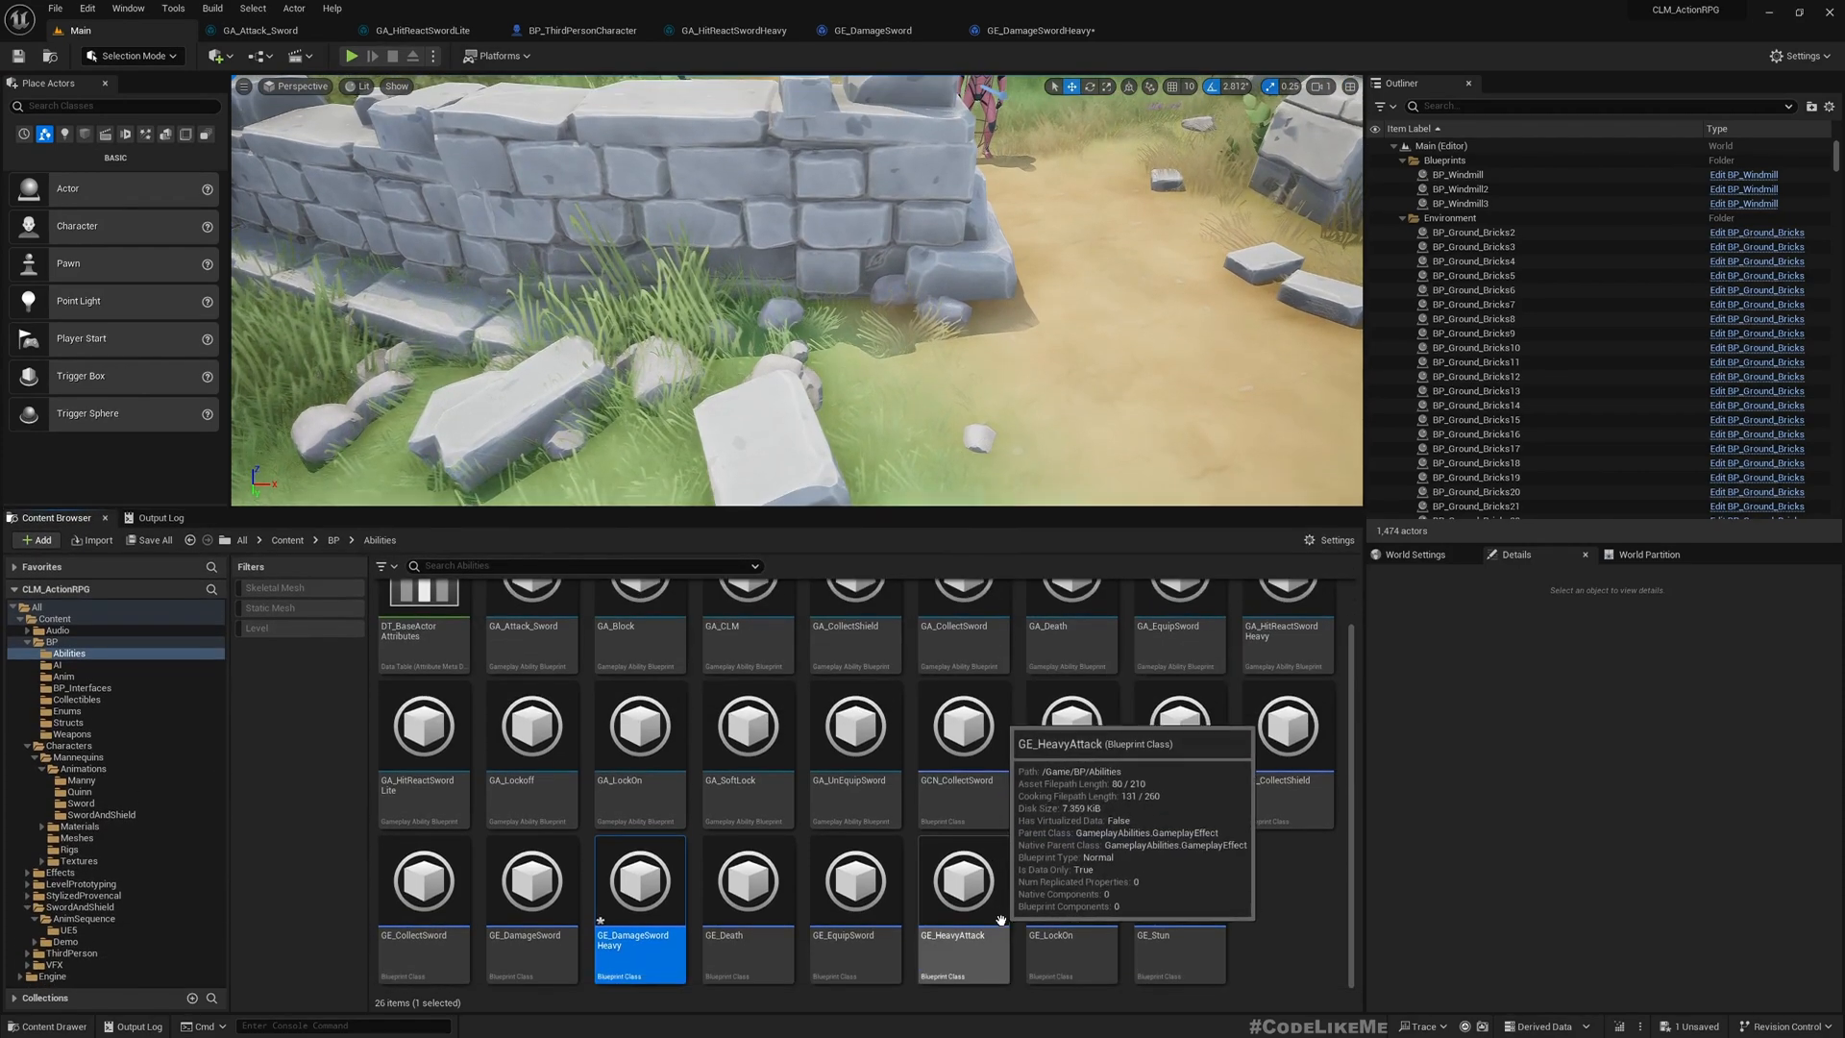
- Set GA_HitReactSwordHeavy's first ApplyGameplayEffectToOwner class to GE_DamageSwordHeavy
click(724, 30)
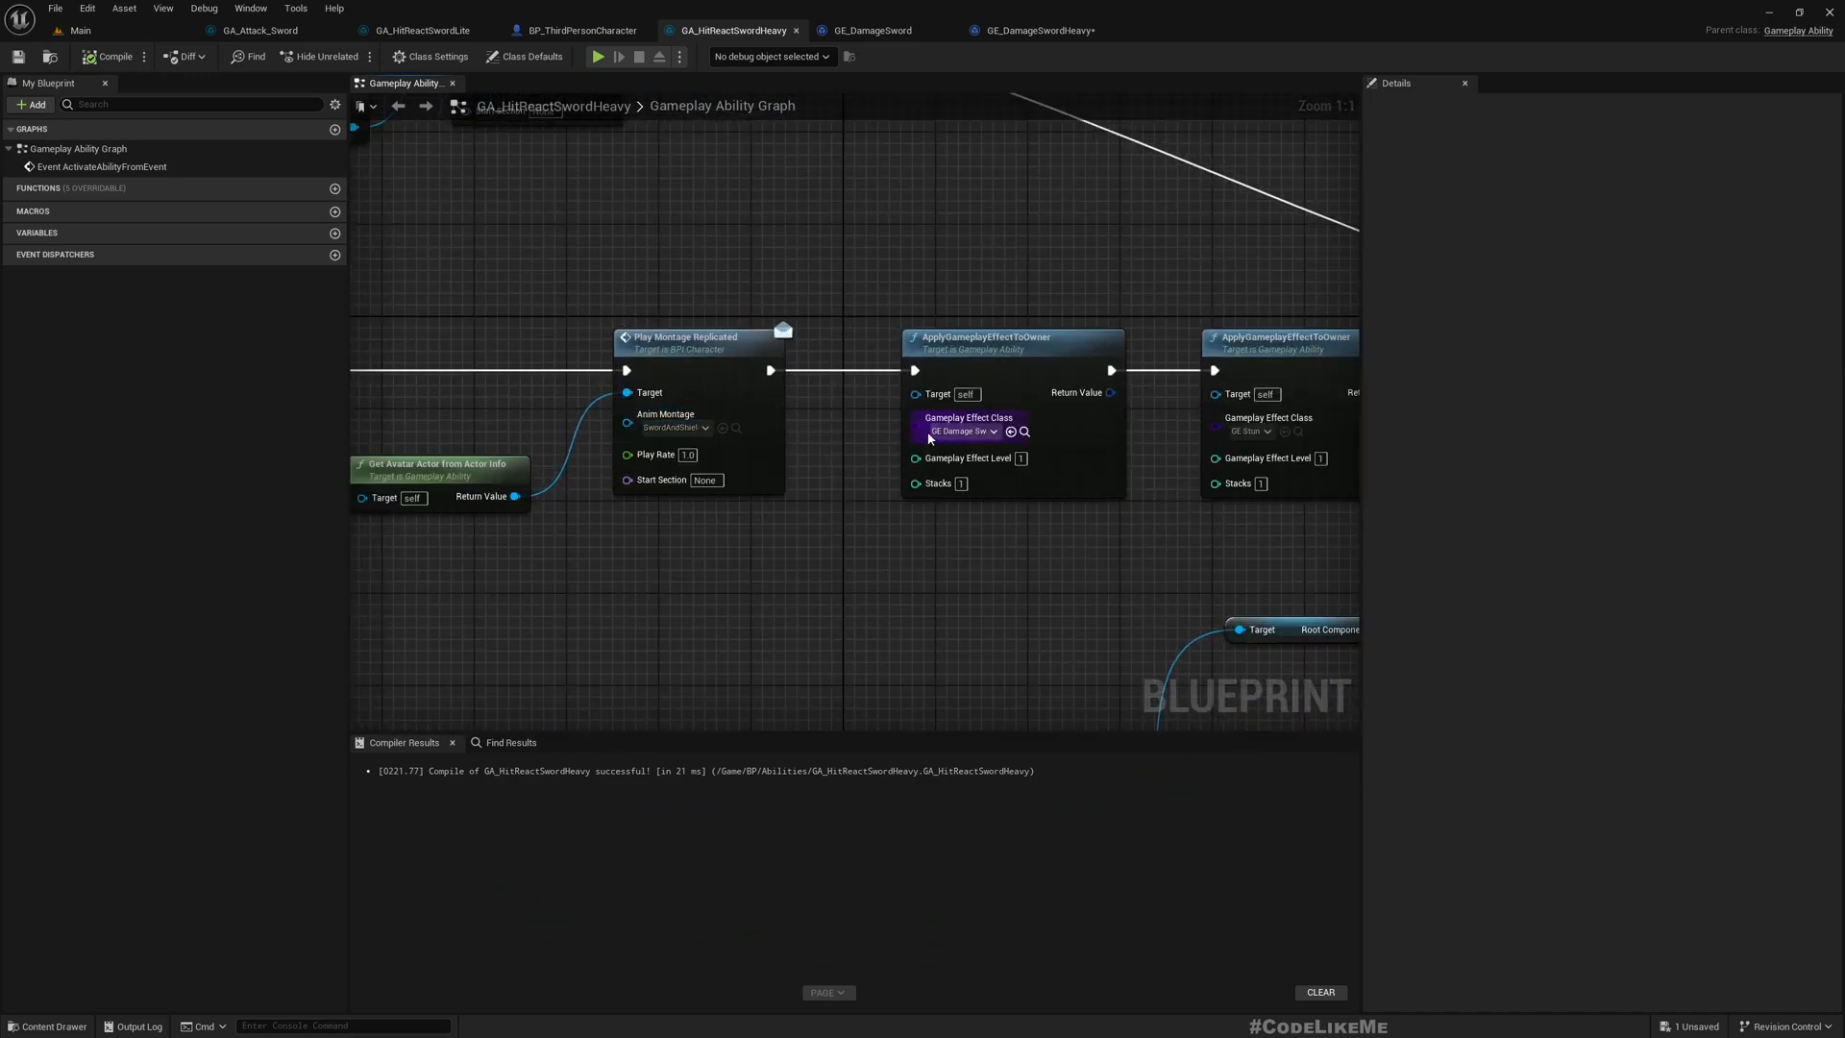
mouse_move(955, 431)
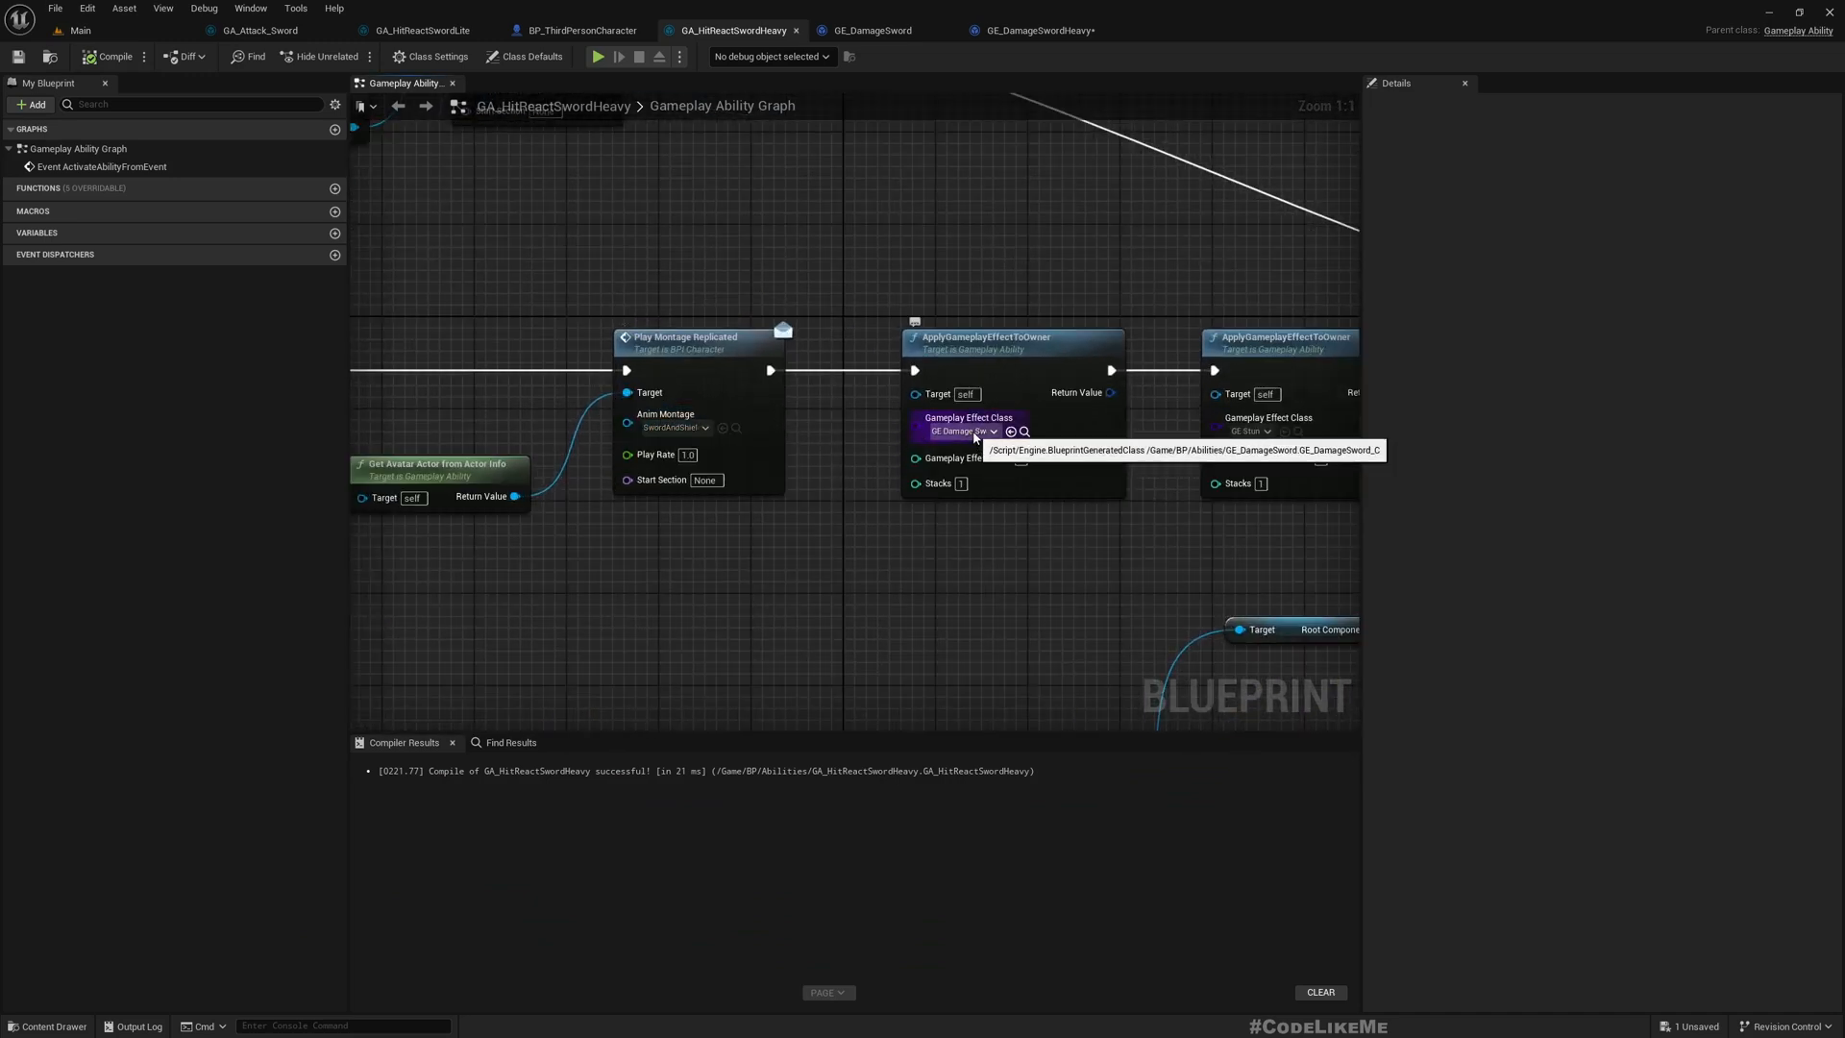
click(959, 430)
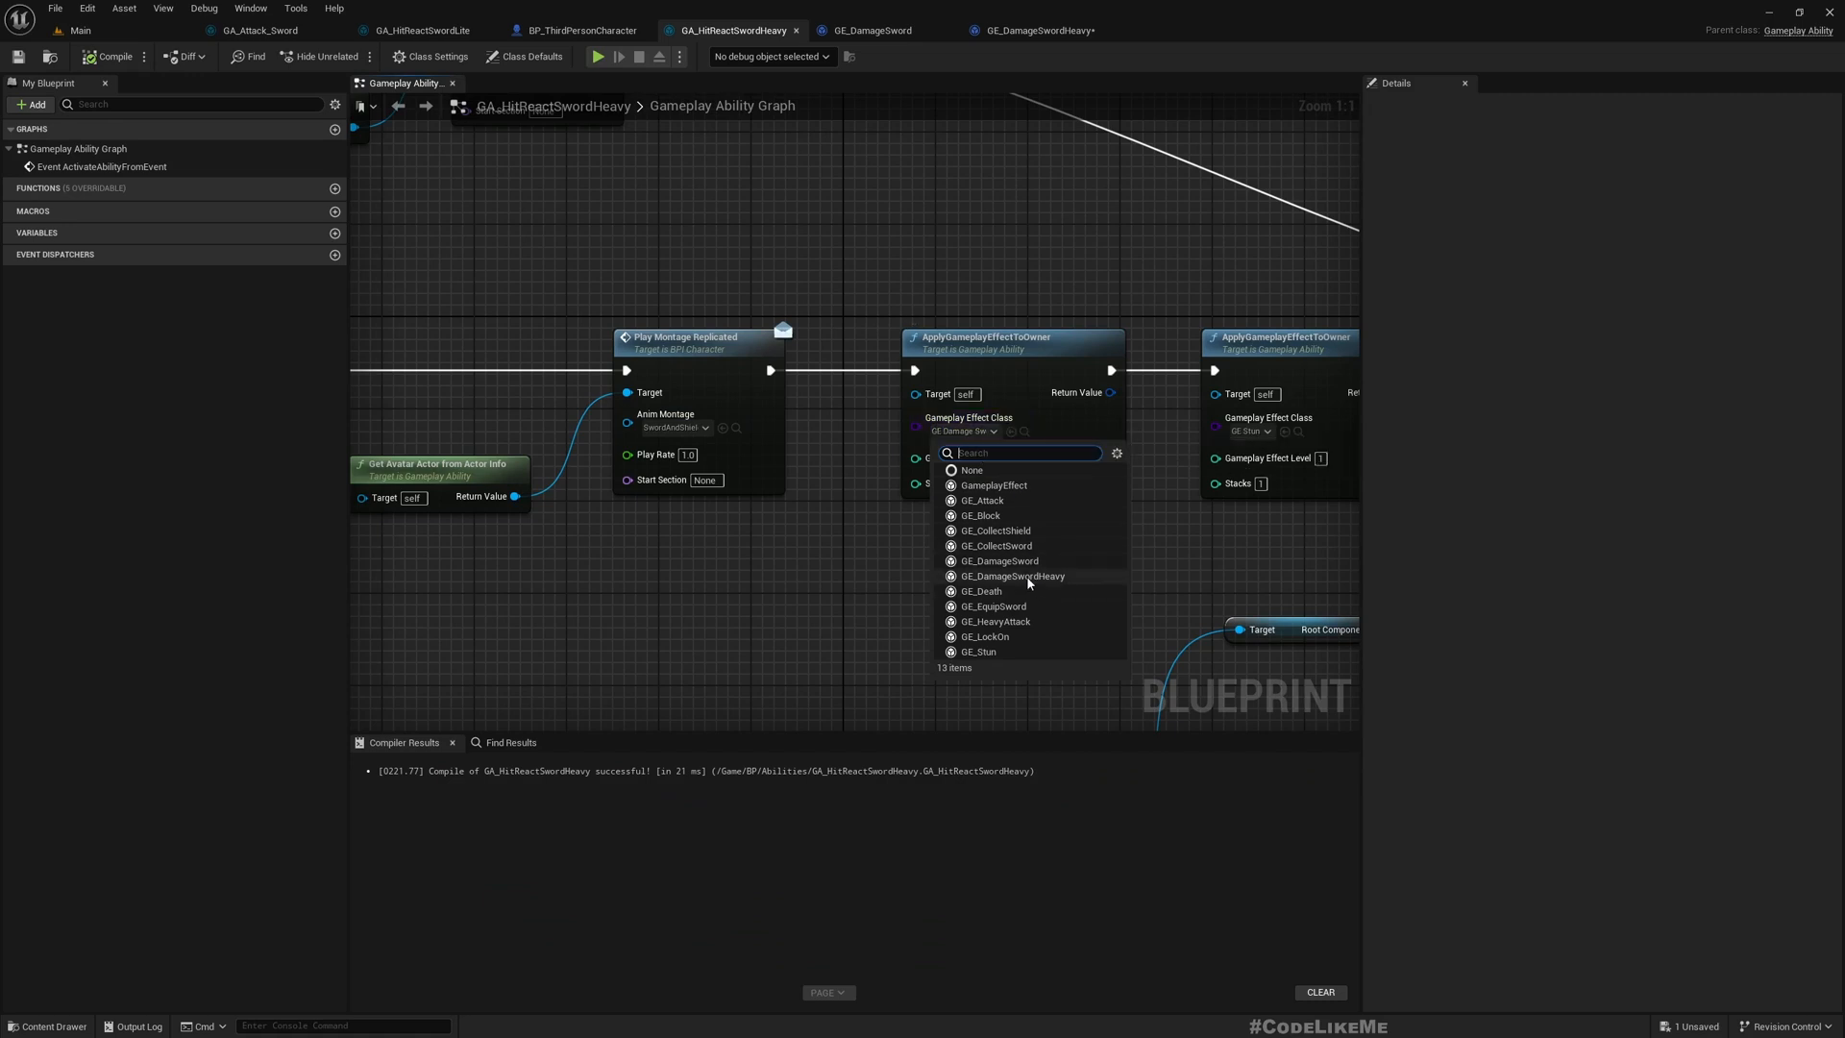
mouse_move(1012, 576)
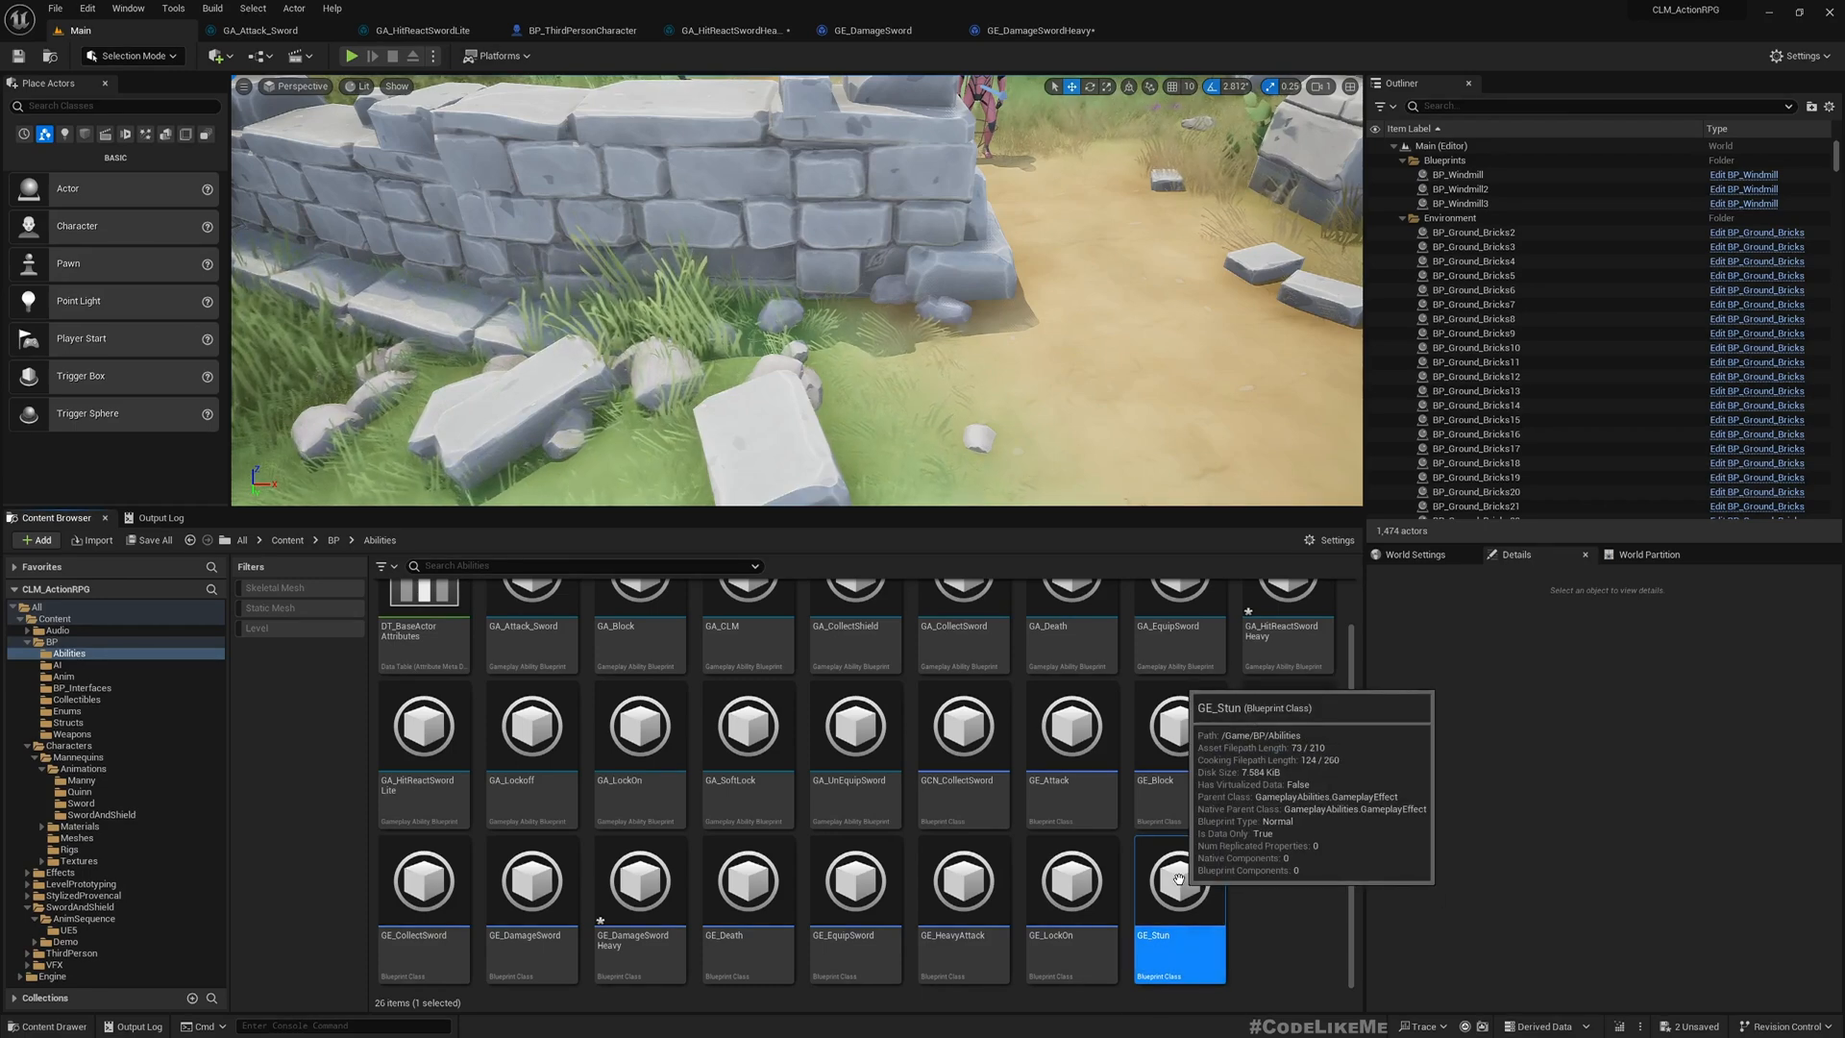
- Duplicate GE_Stun into a new GE_StunHeavy effect and open it
double_click(1178, 879)
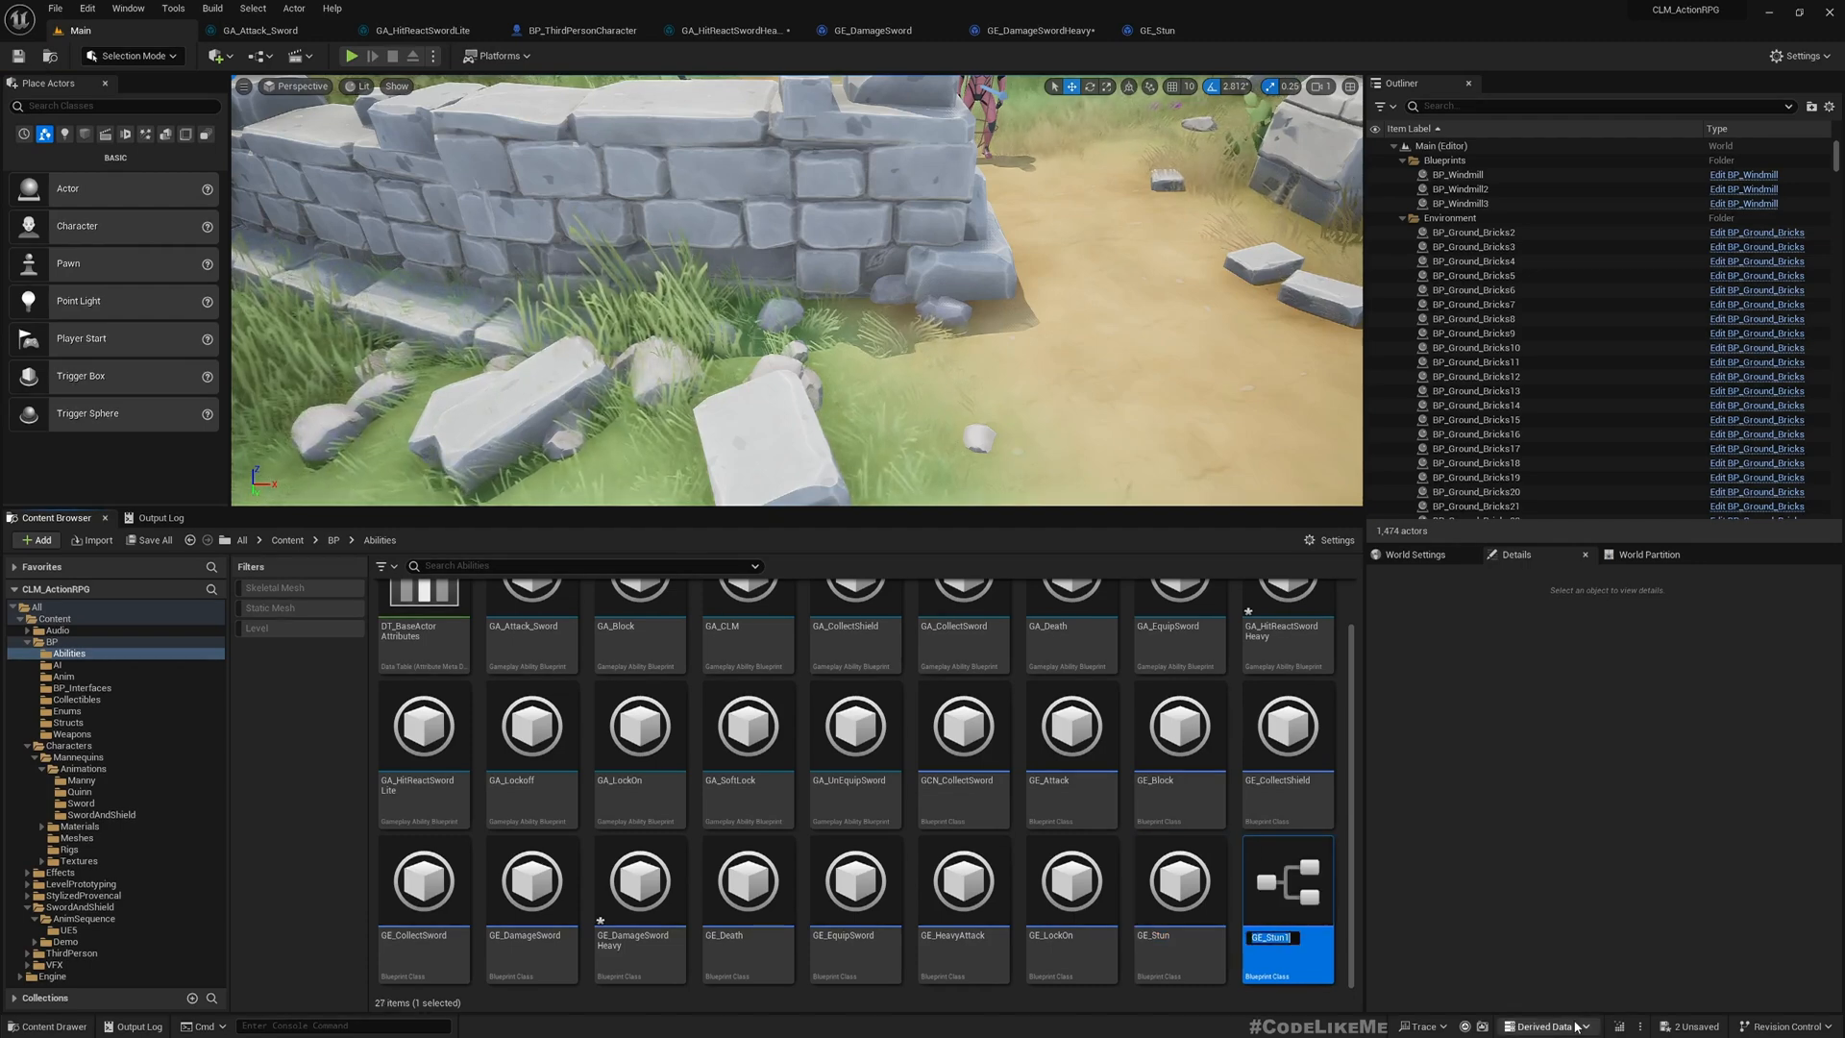
text(Heal)
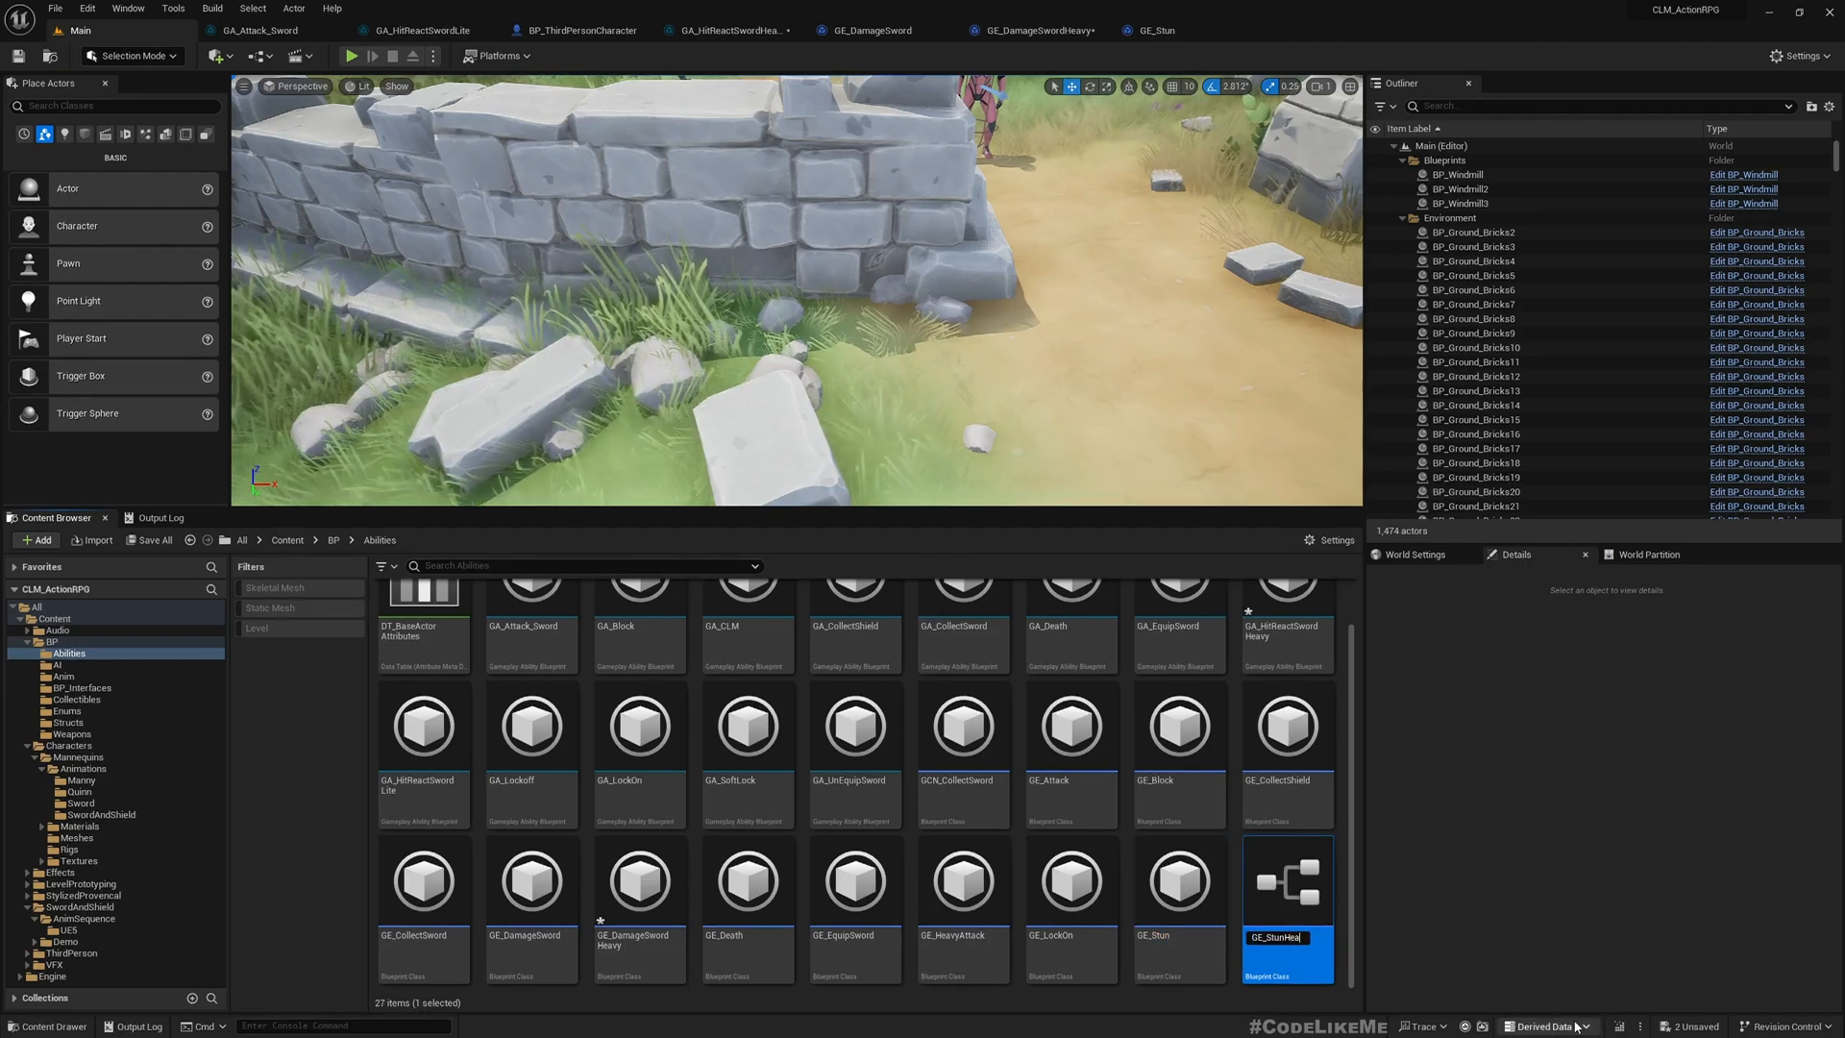
double_click(1286, 879)
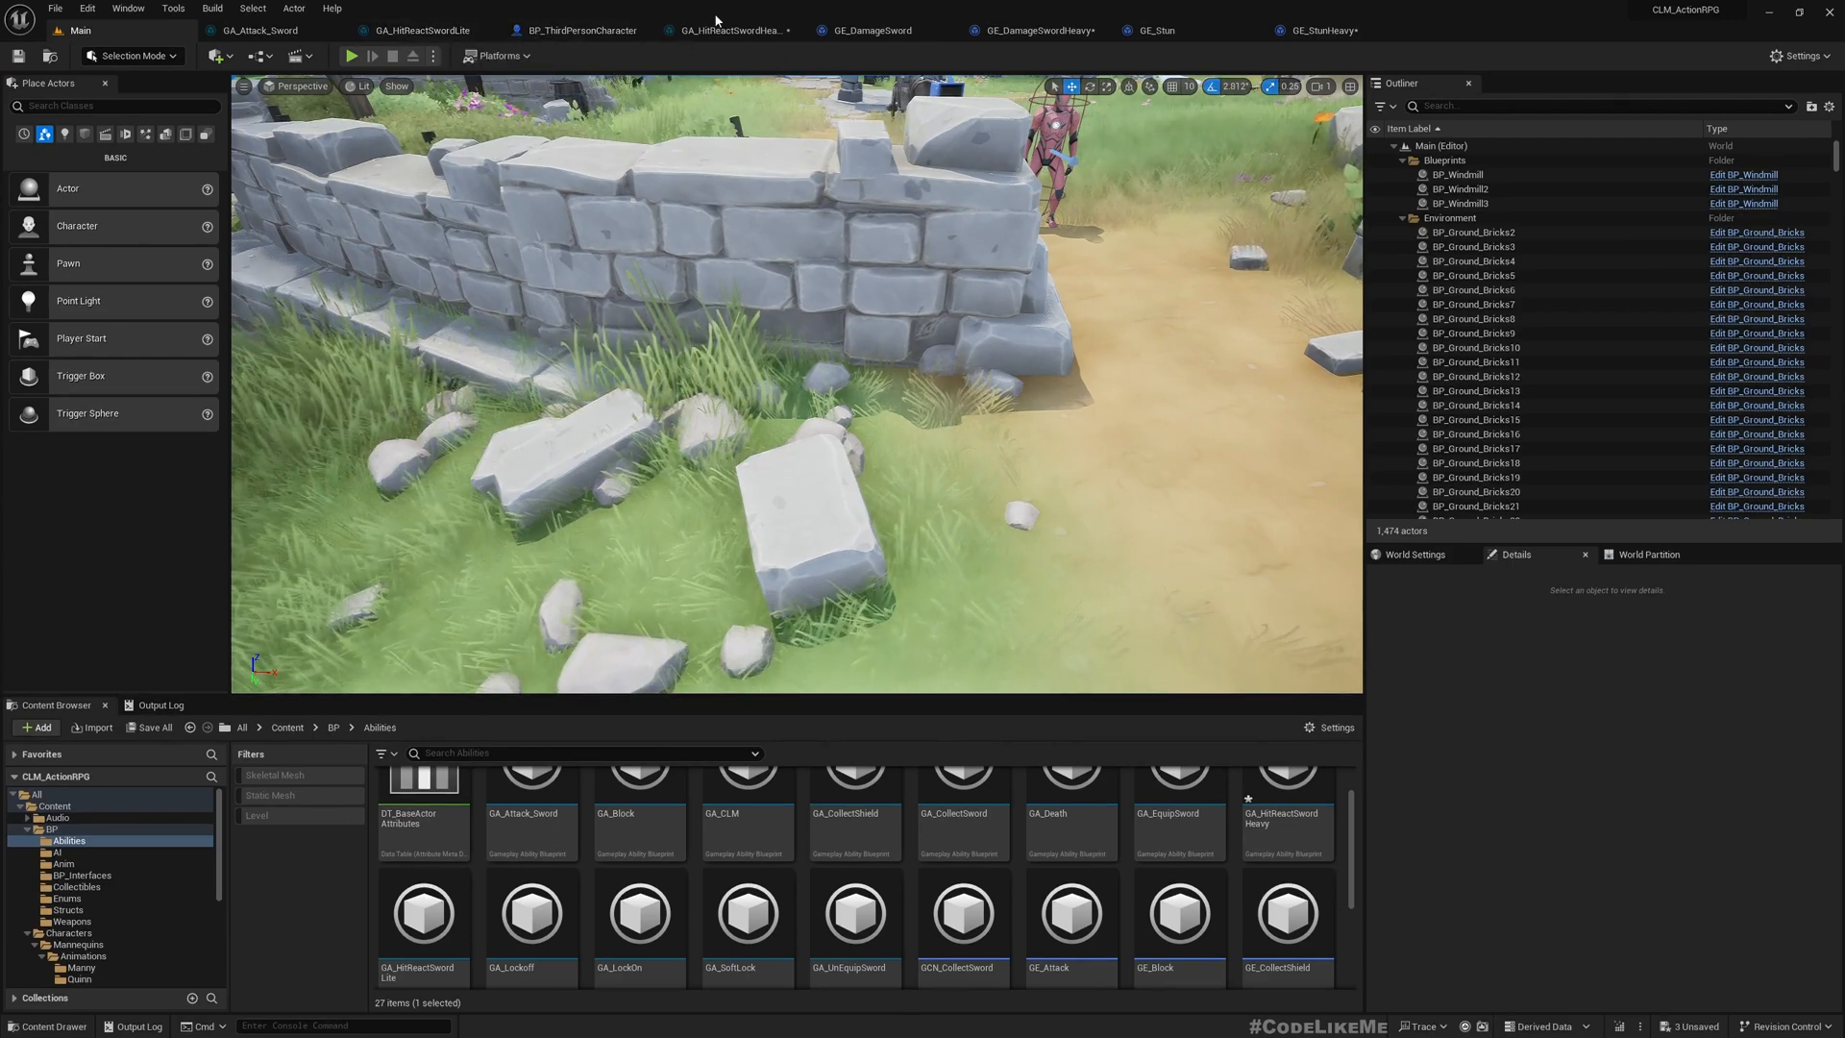
- Set GA_HitReactSwordHeavy's second ApplyGameplayEffectToOwner class to GE_StunHeavy
click(728, 30)
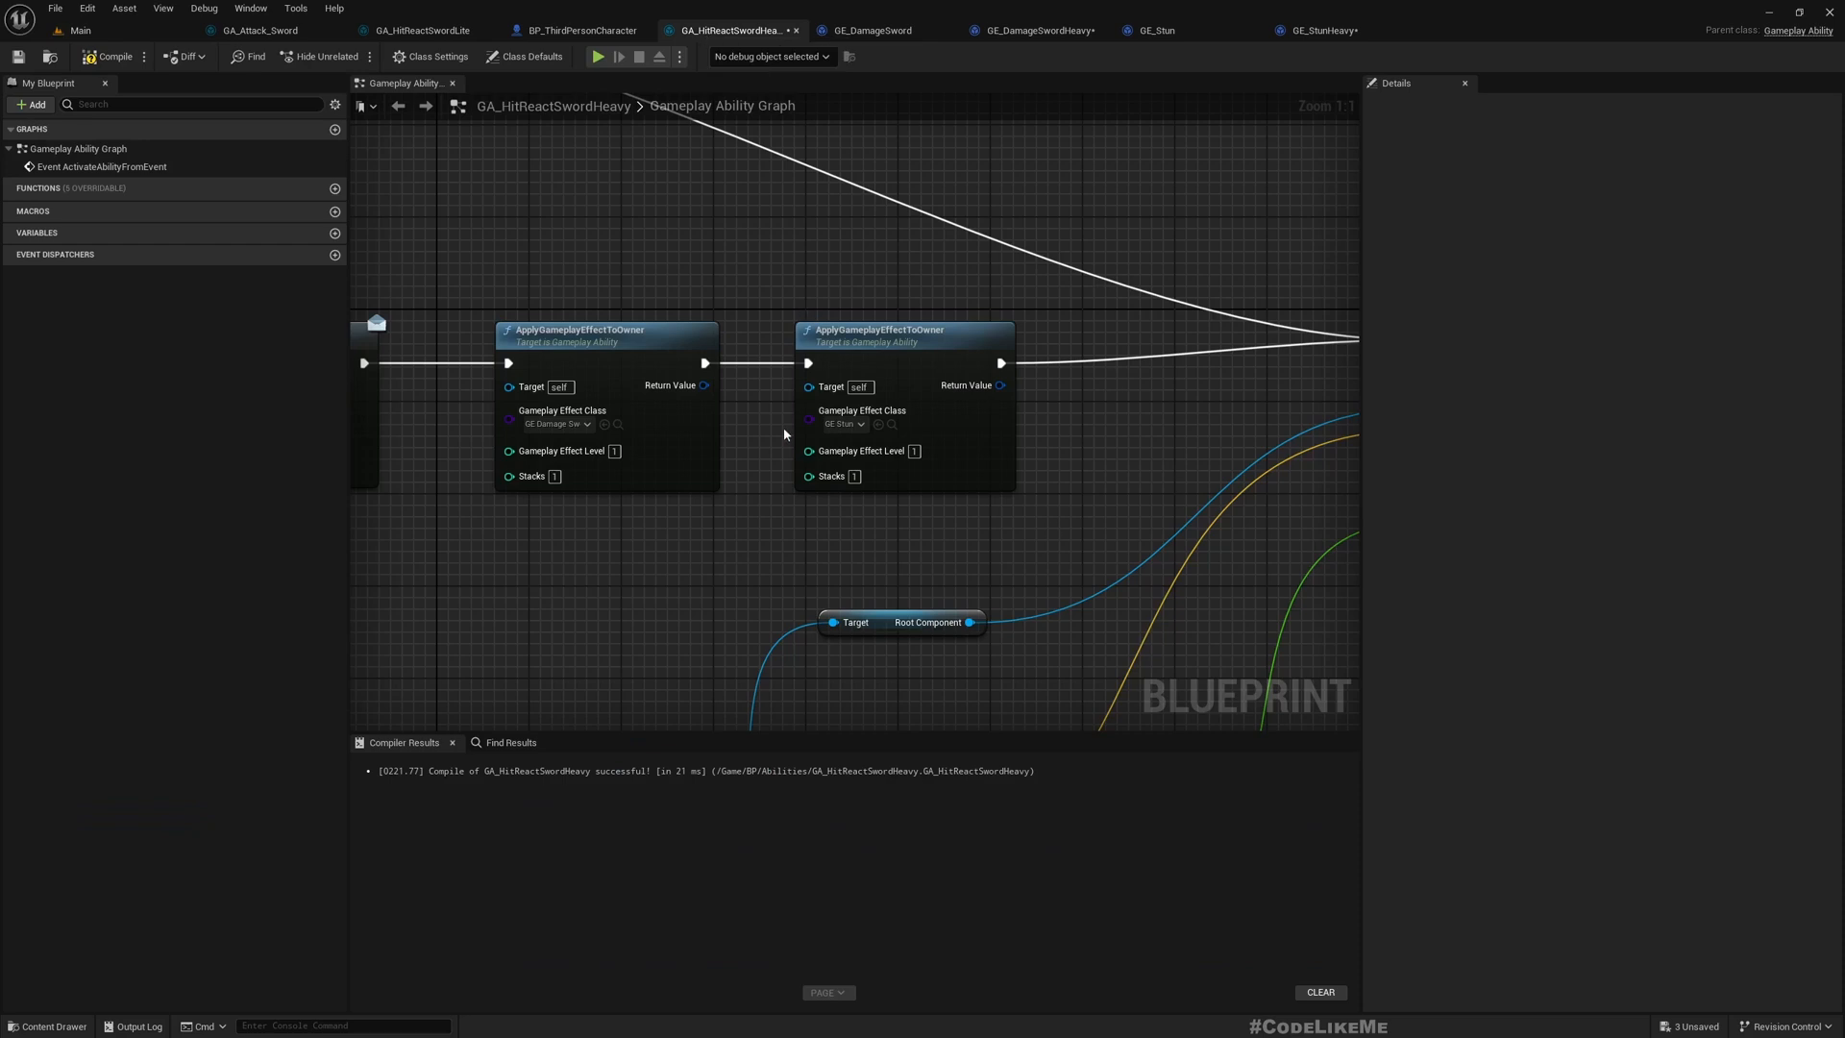
click(842, 424)
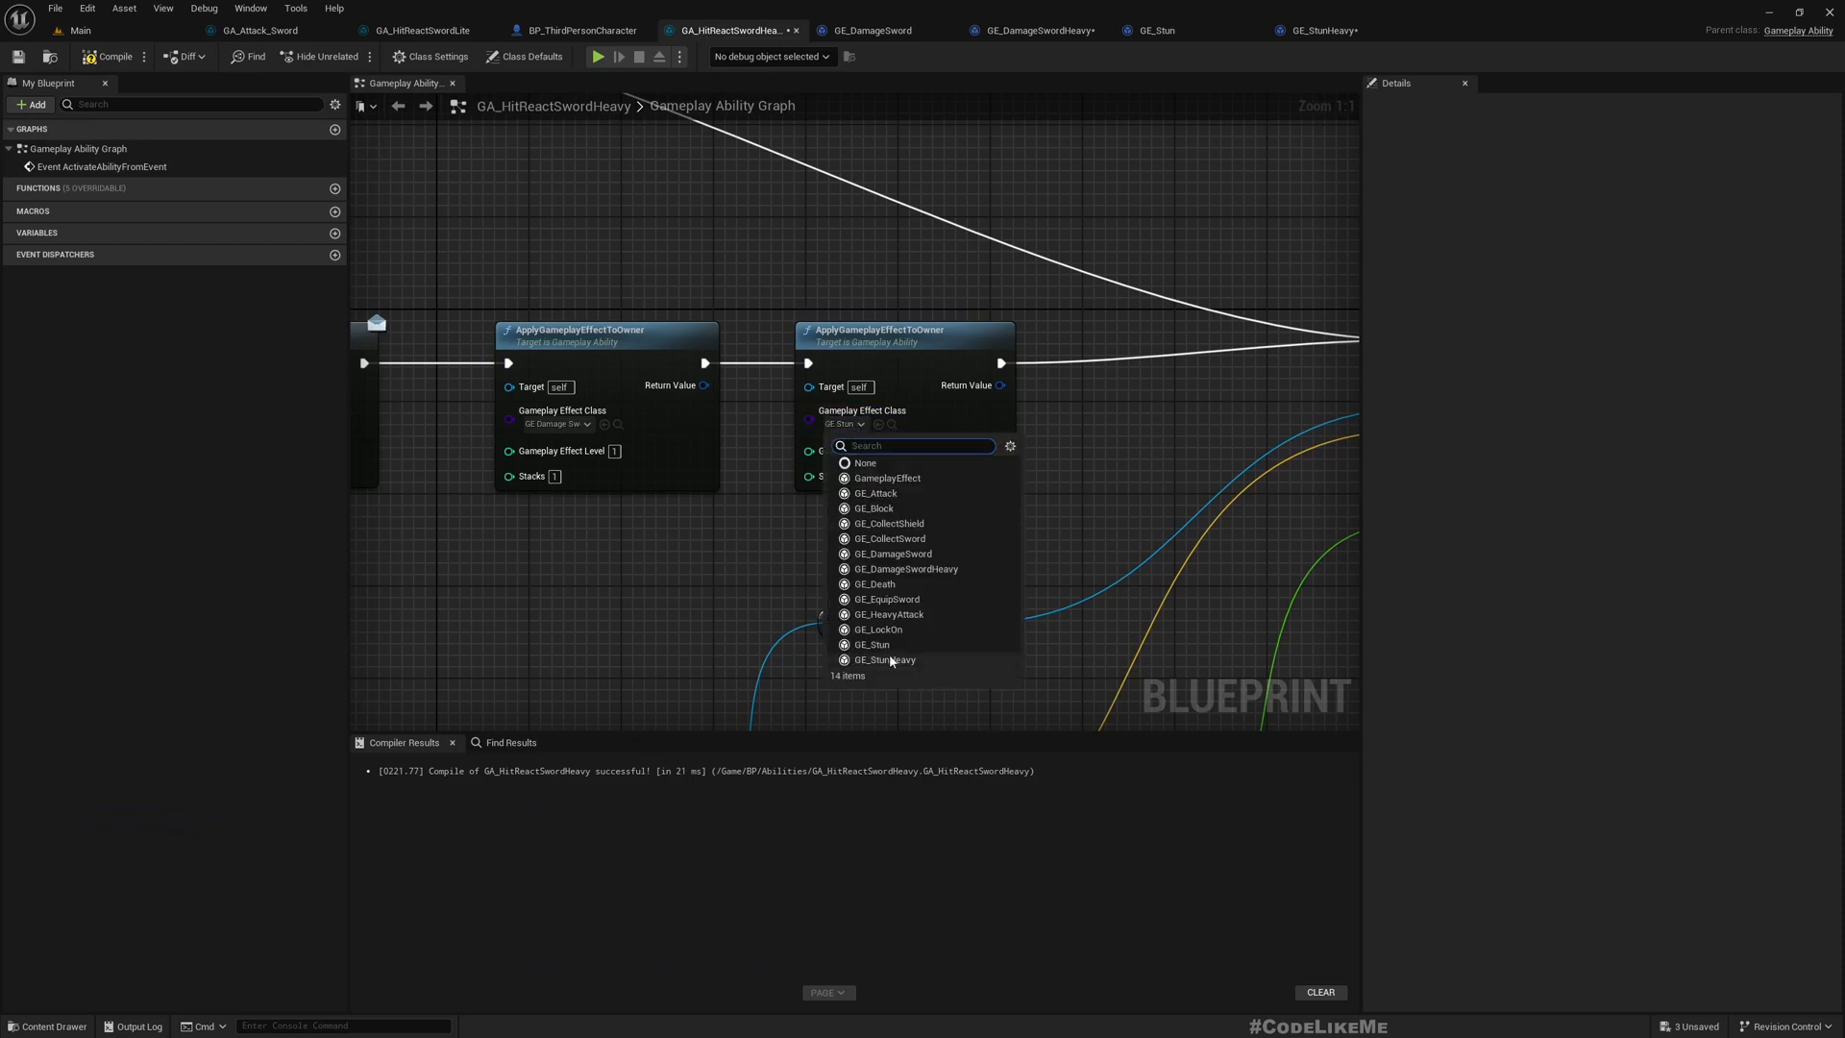
click(884, 659)
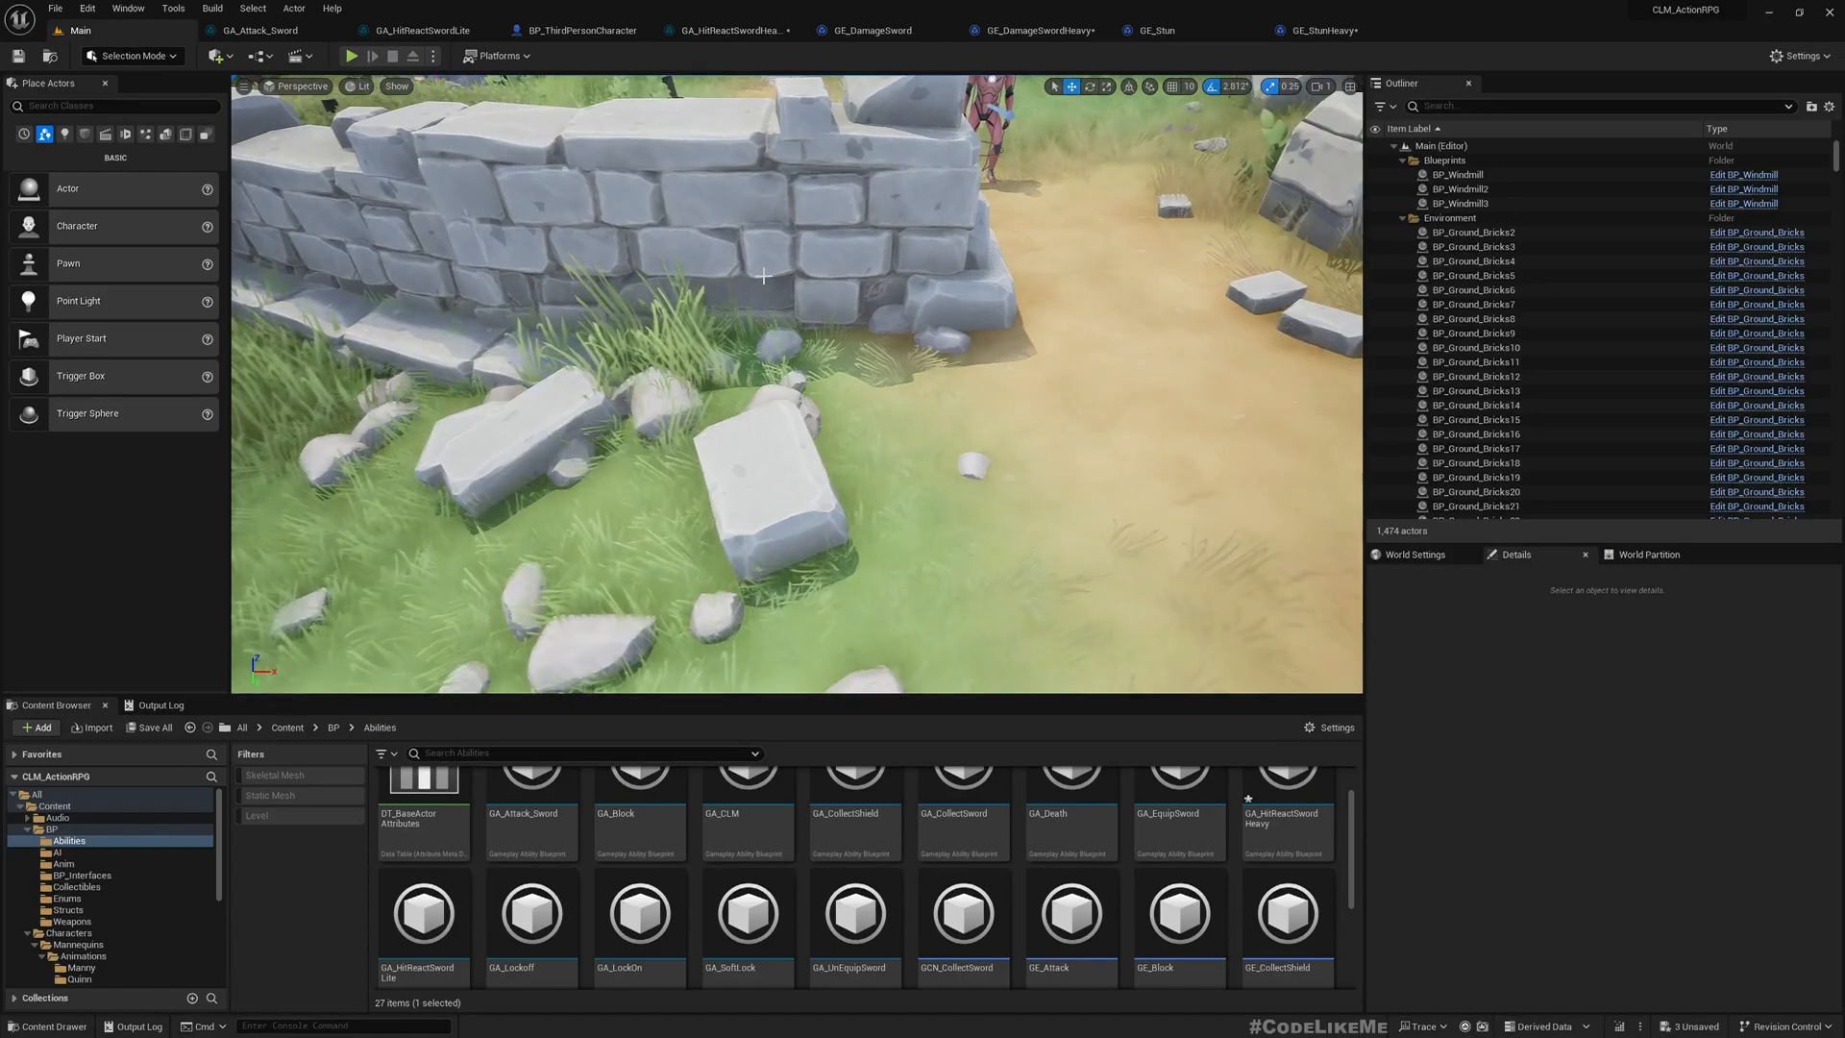
- Save all modified assets, including GA_HitReactSwordHeavy, GE_DamageSwordHeavy and GE_StunHeavy
click(350, 55)
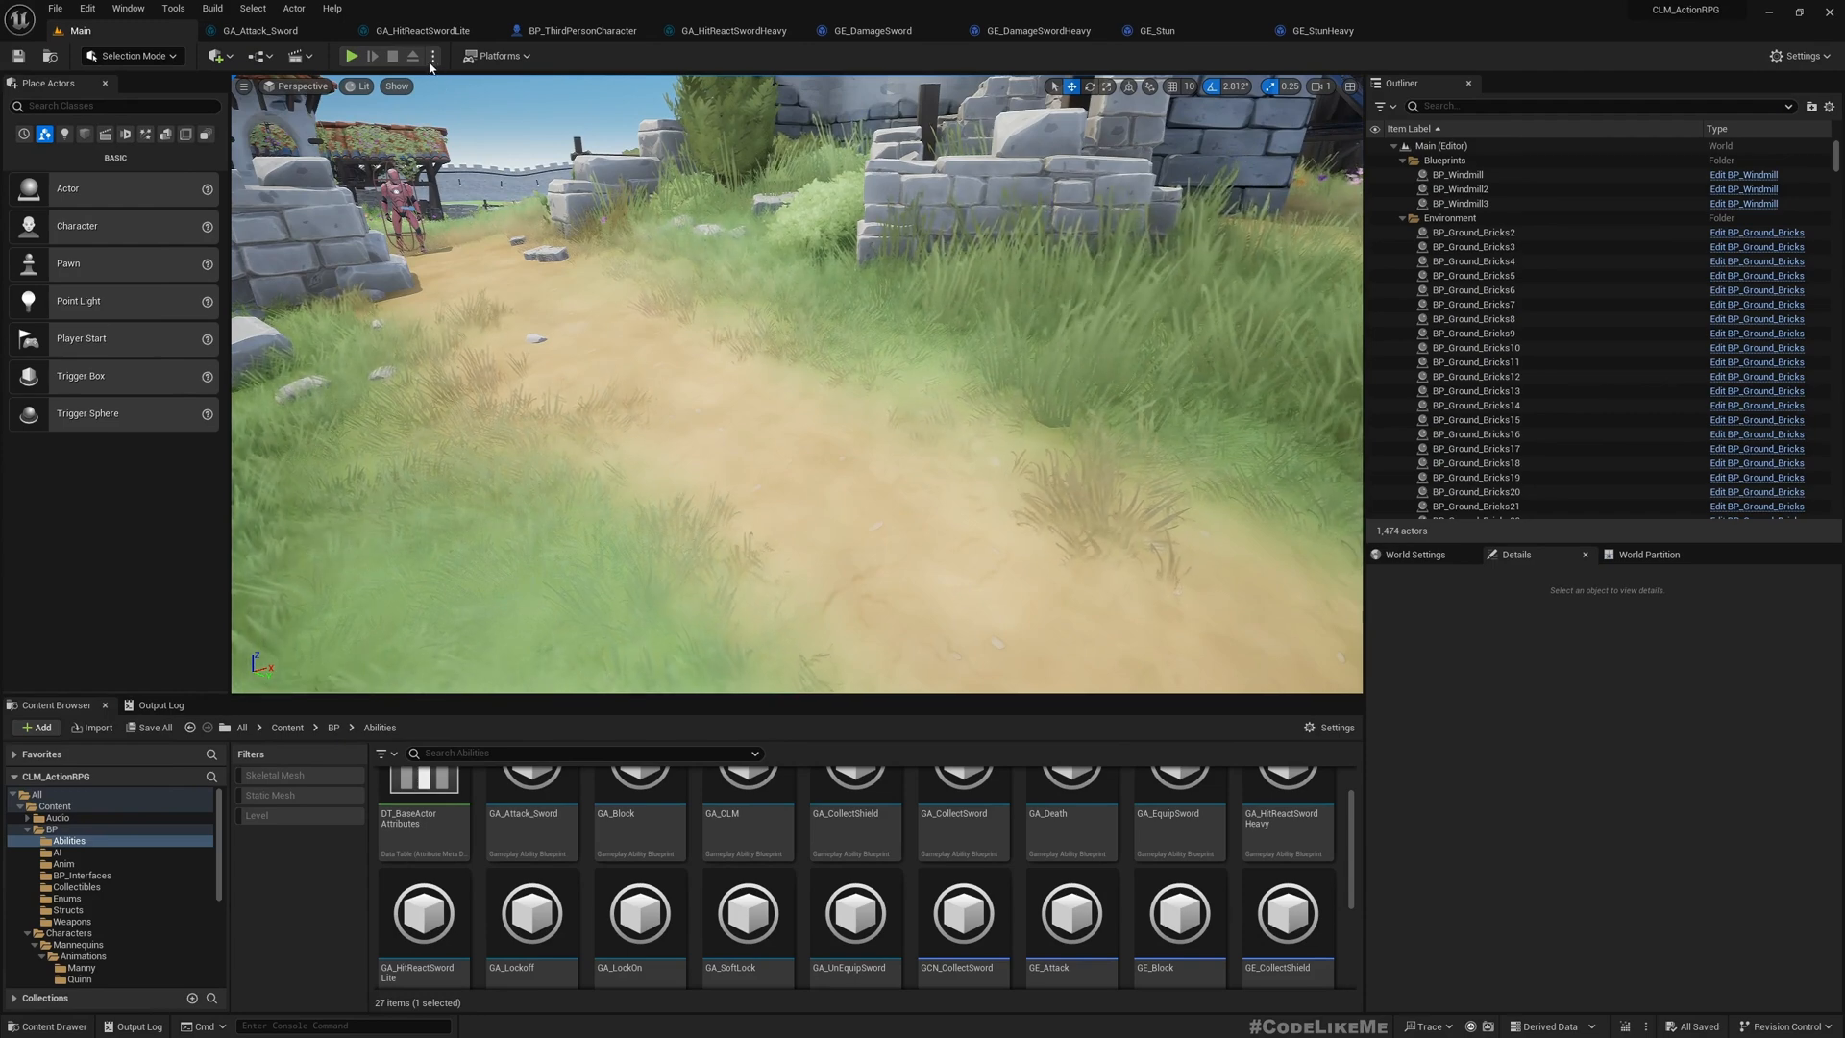
- Play the level in a New Editor Window (PIE) to test heavy hit reactions
click(432, 55)
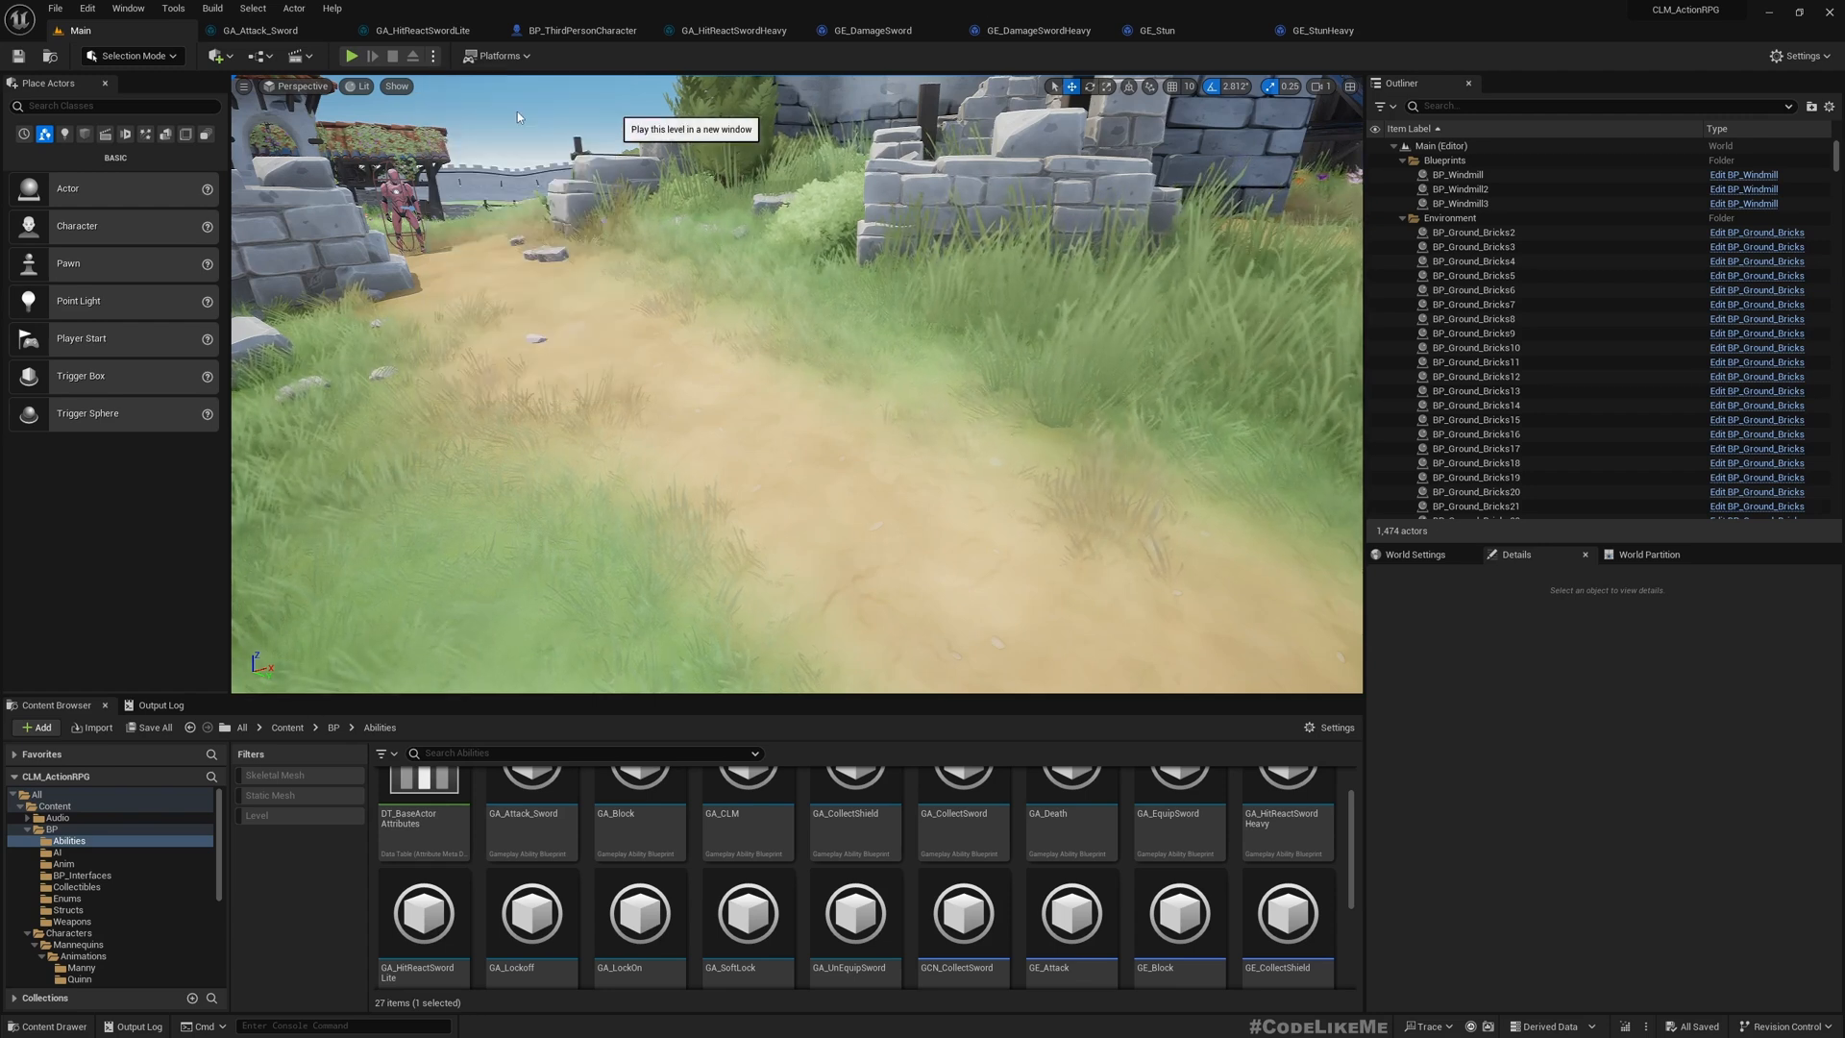
click(349, 56)
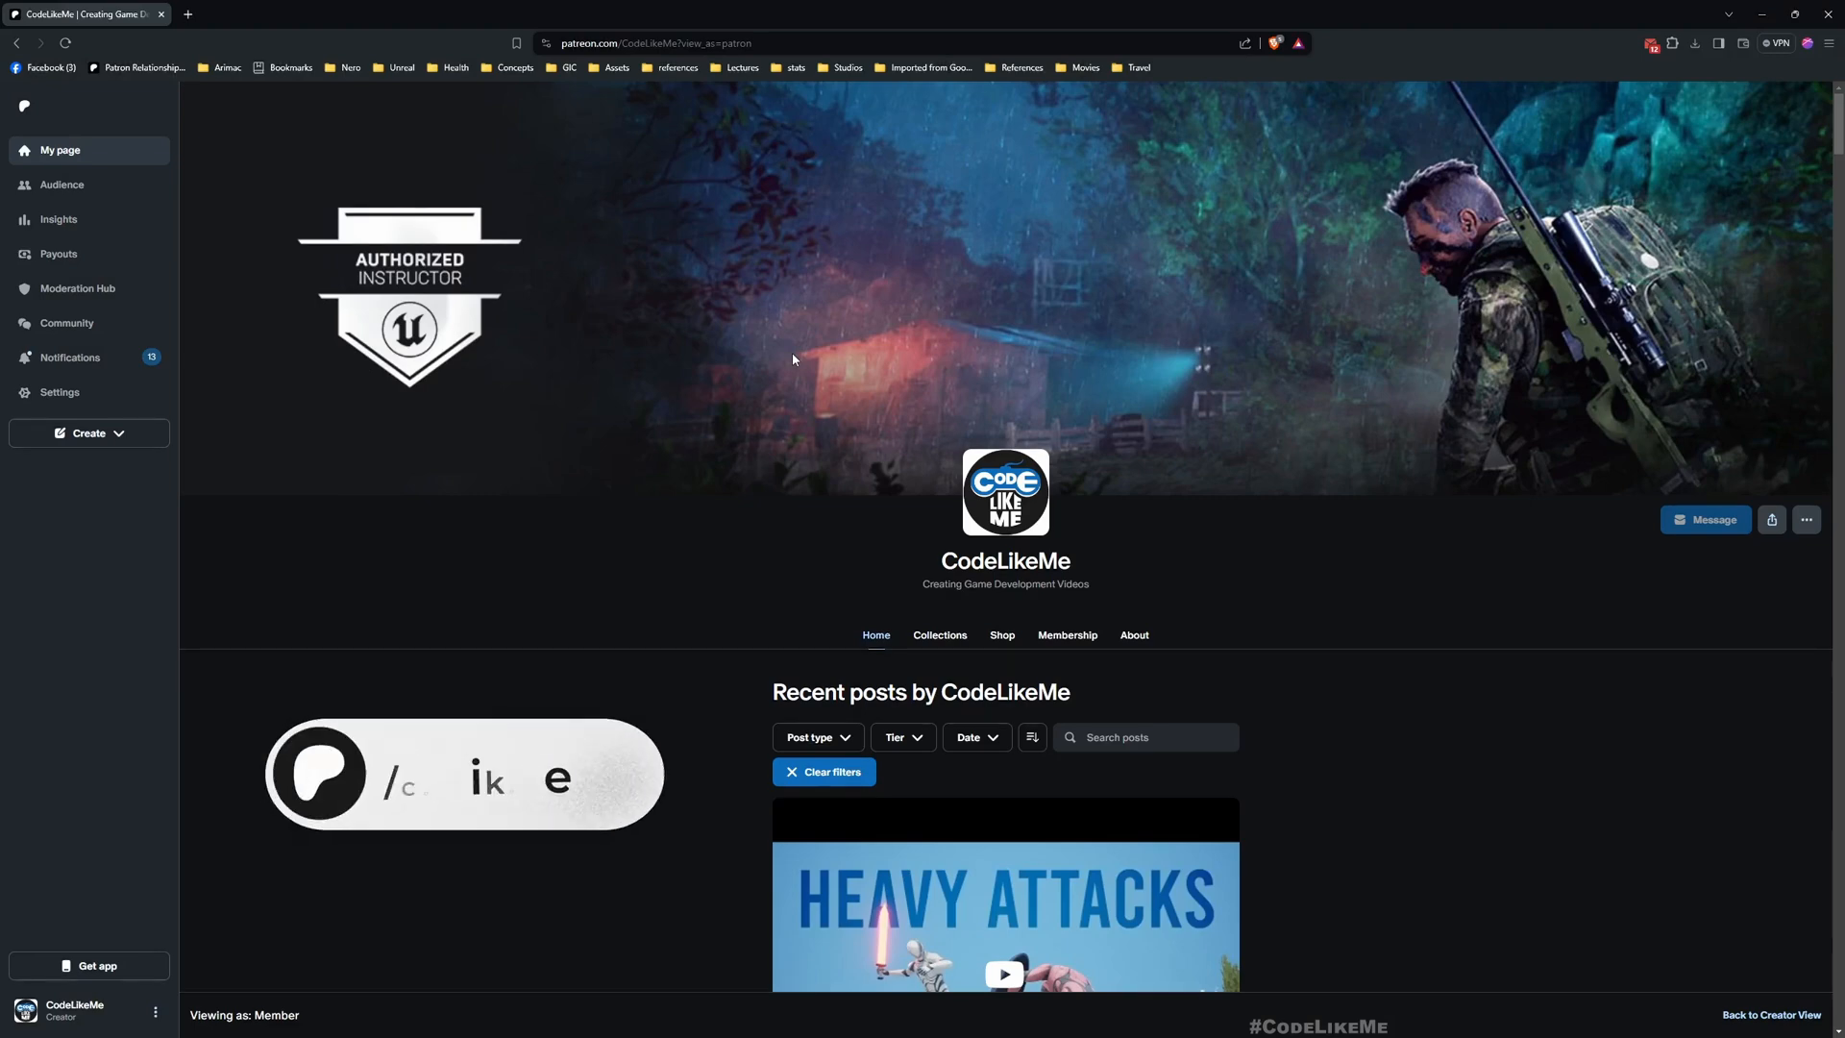
scroll(down, 3)
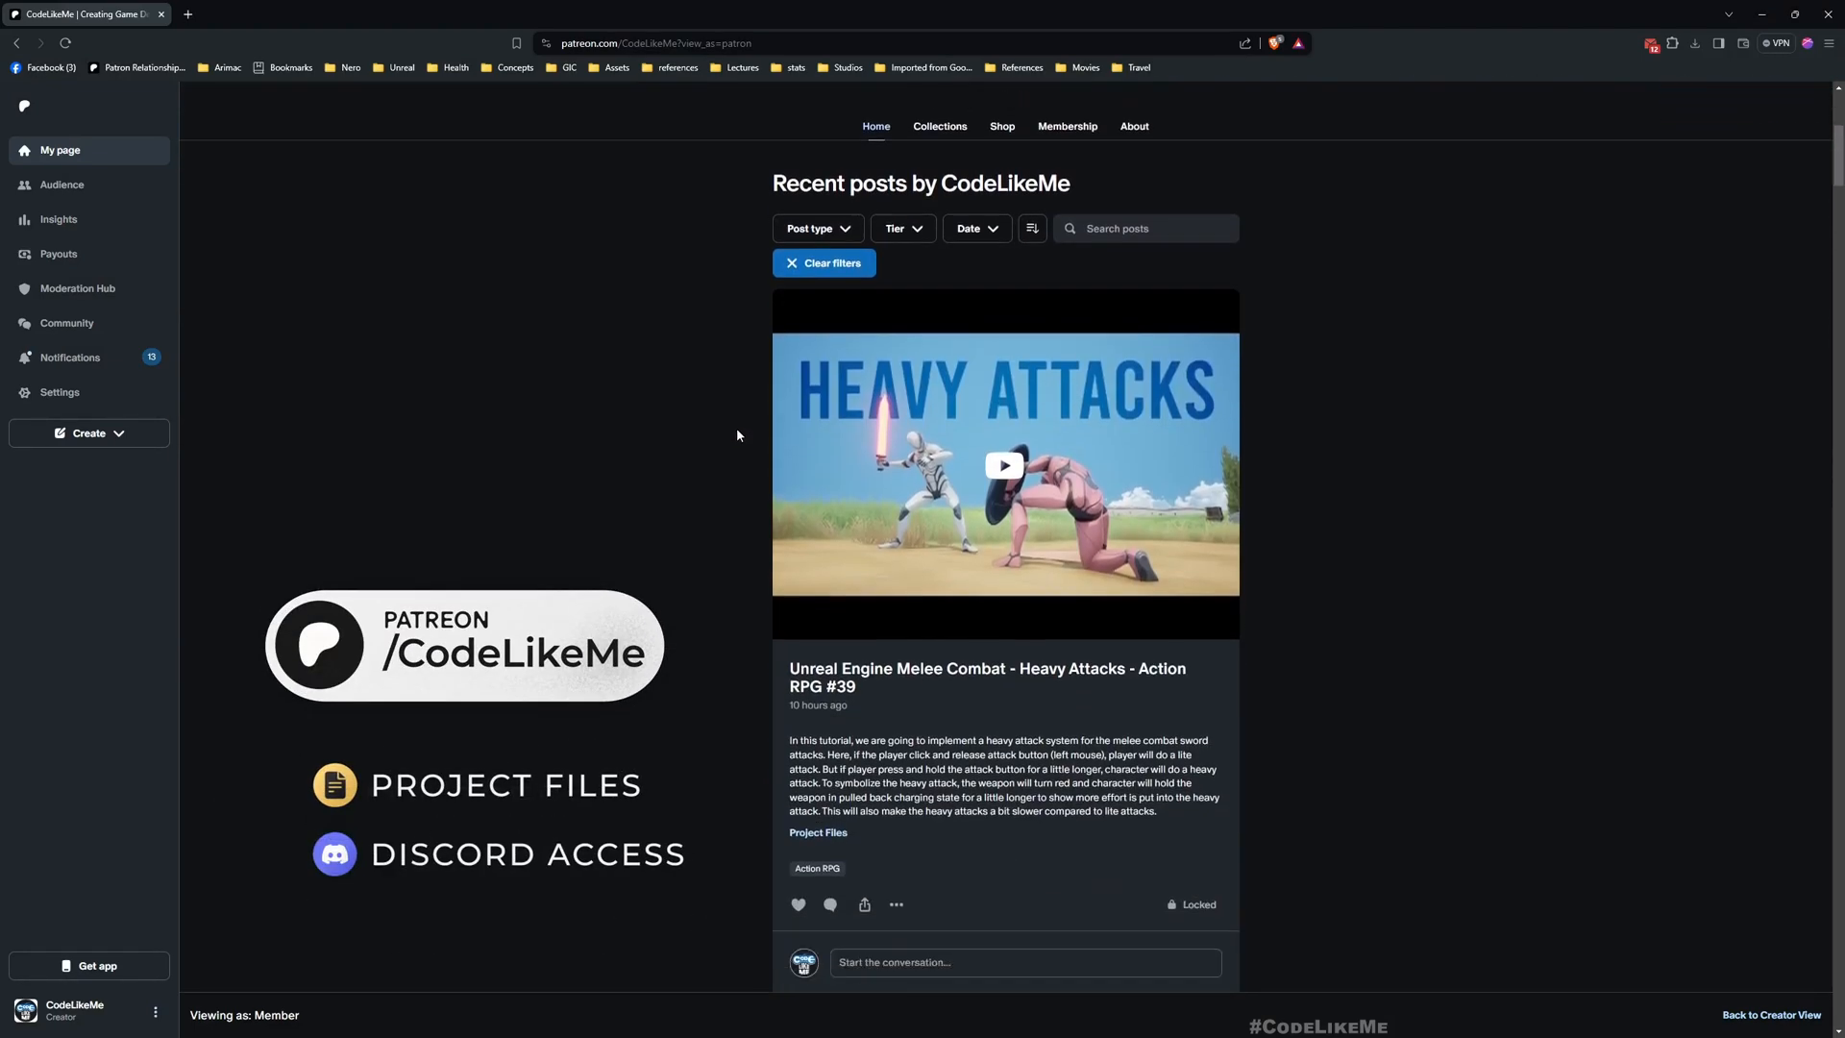
scroll(down, 3)
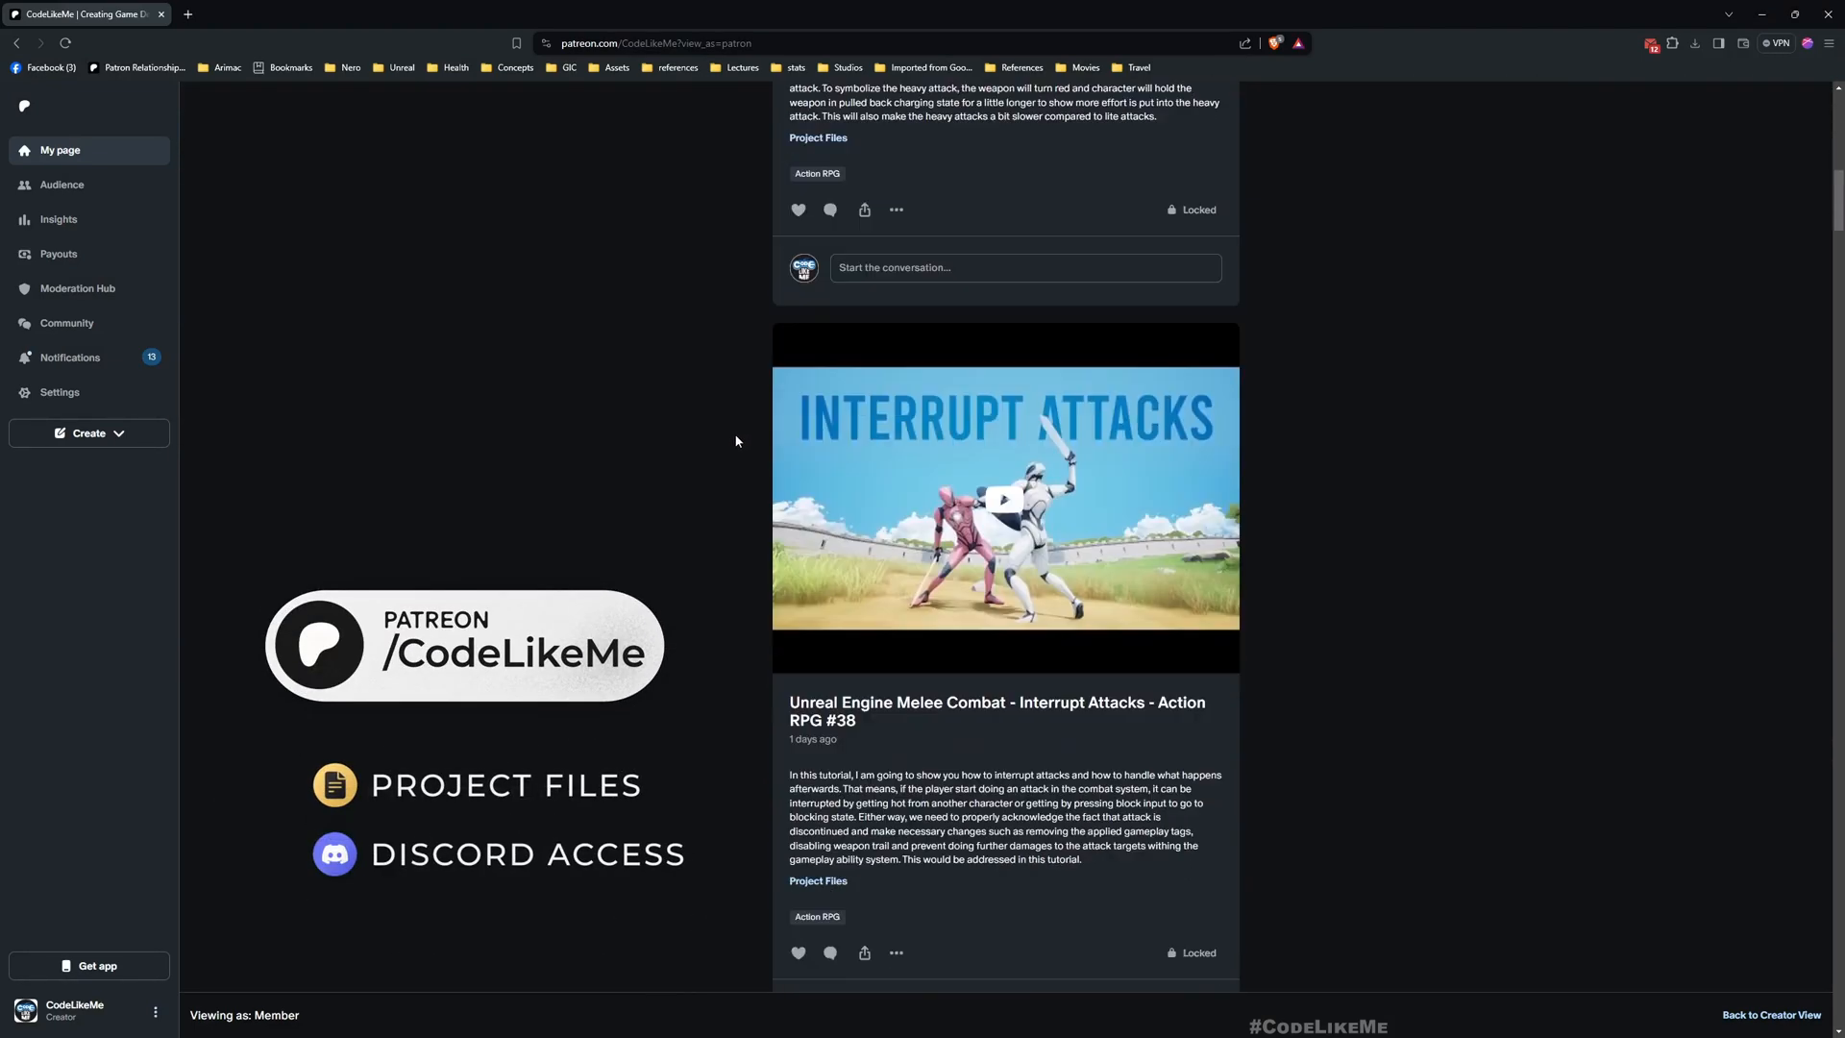
scroll(down, 3)
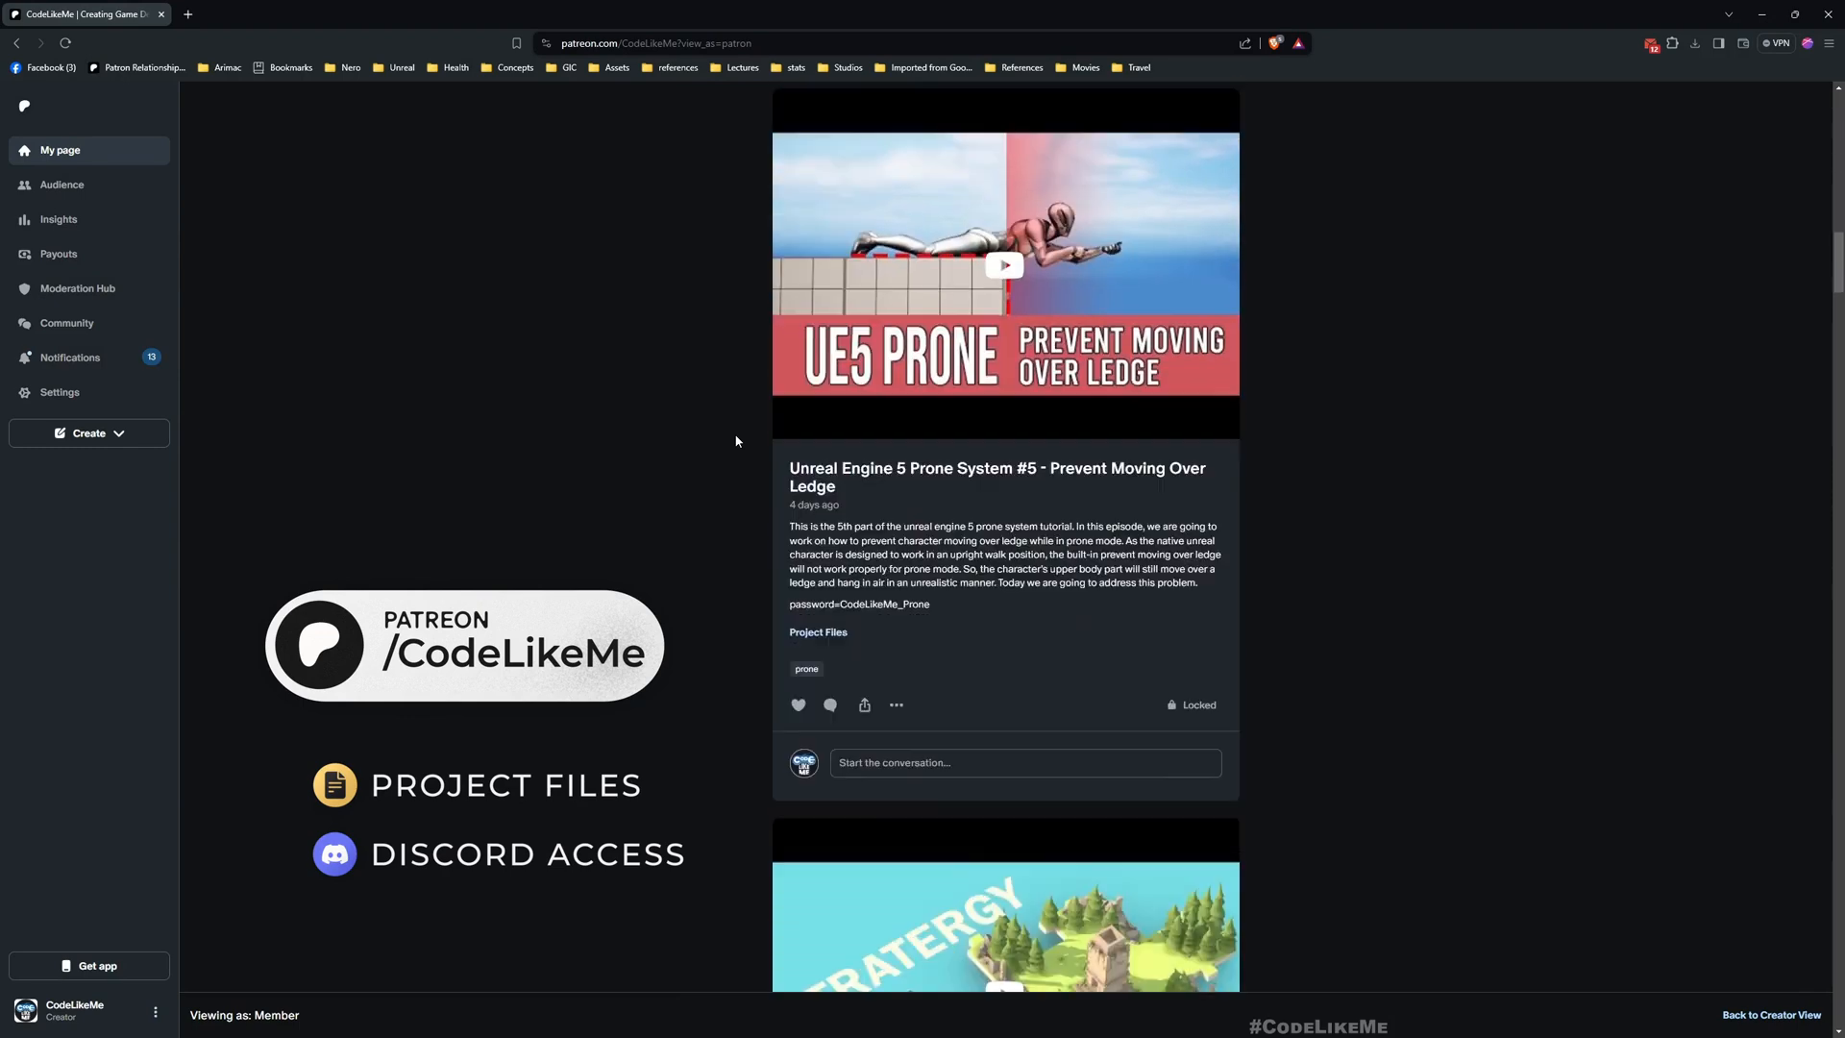
scroll(down, 3)
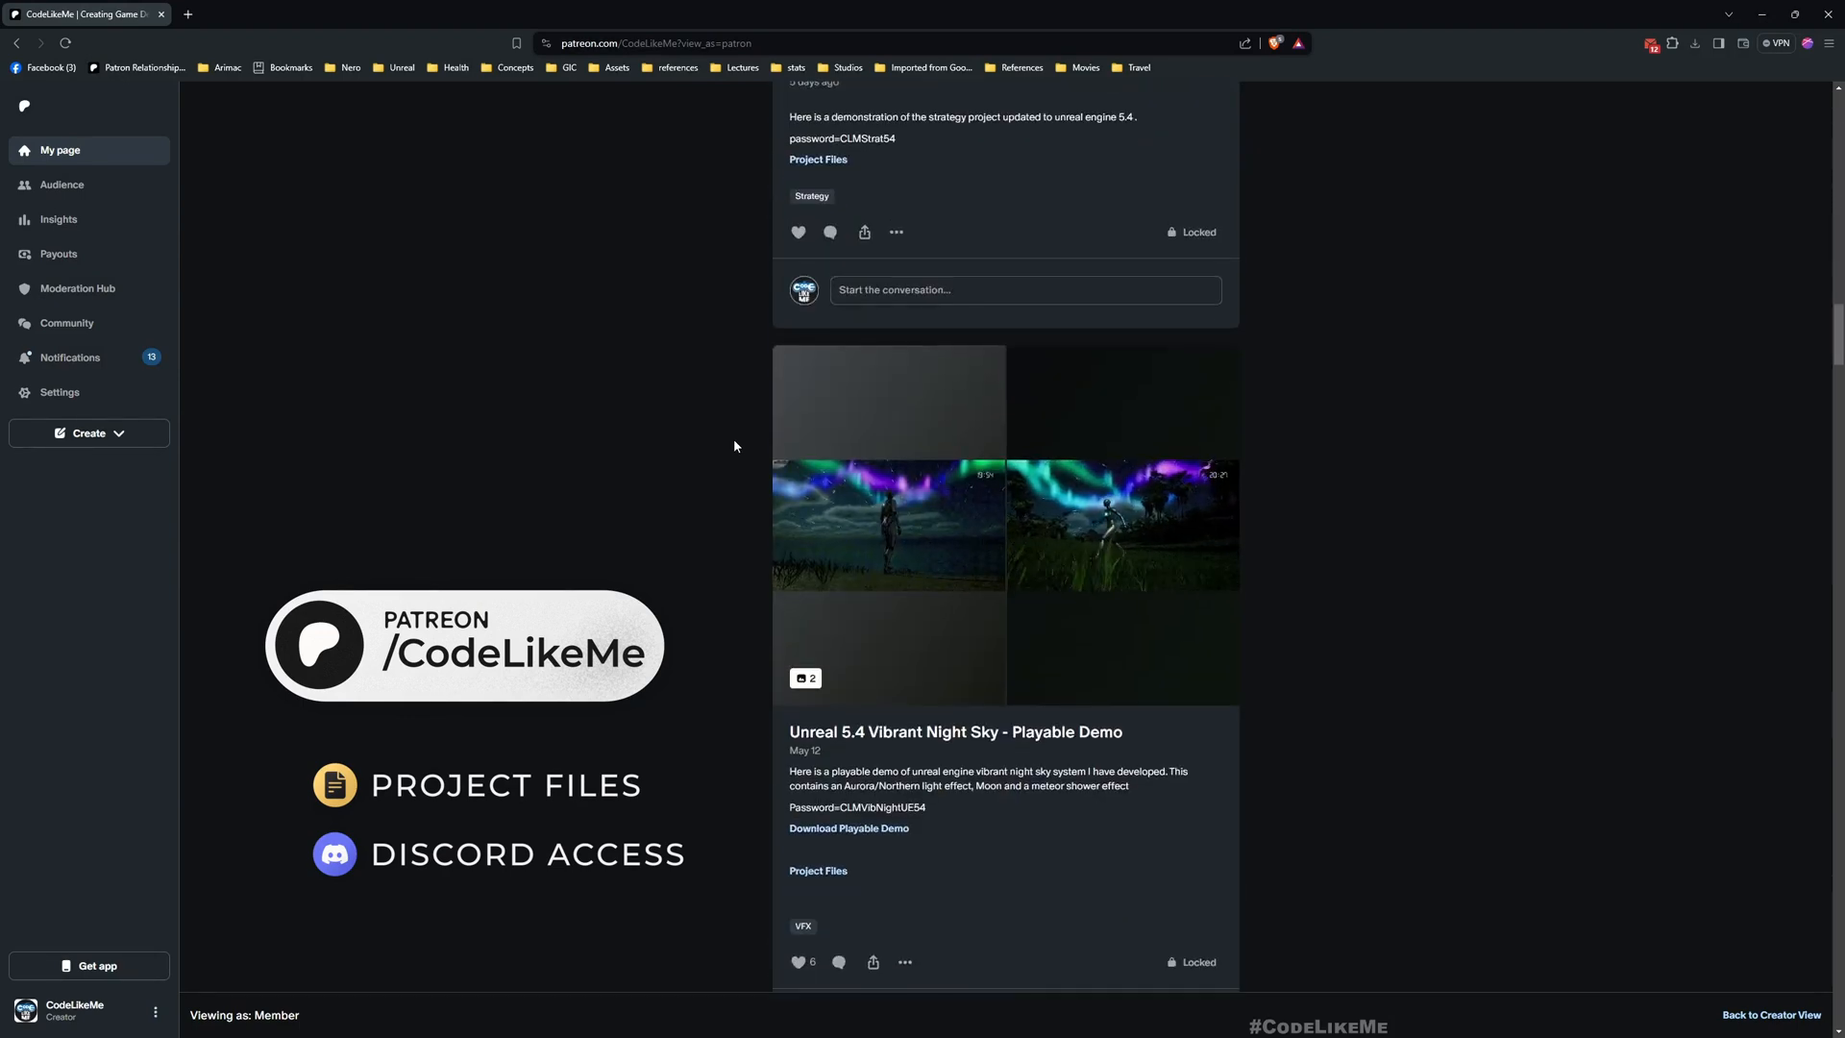
scroll(down, 3)
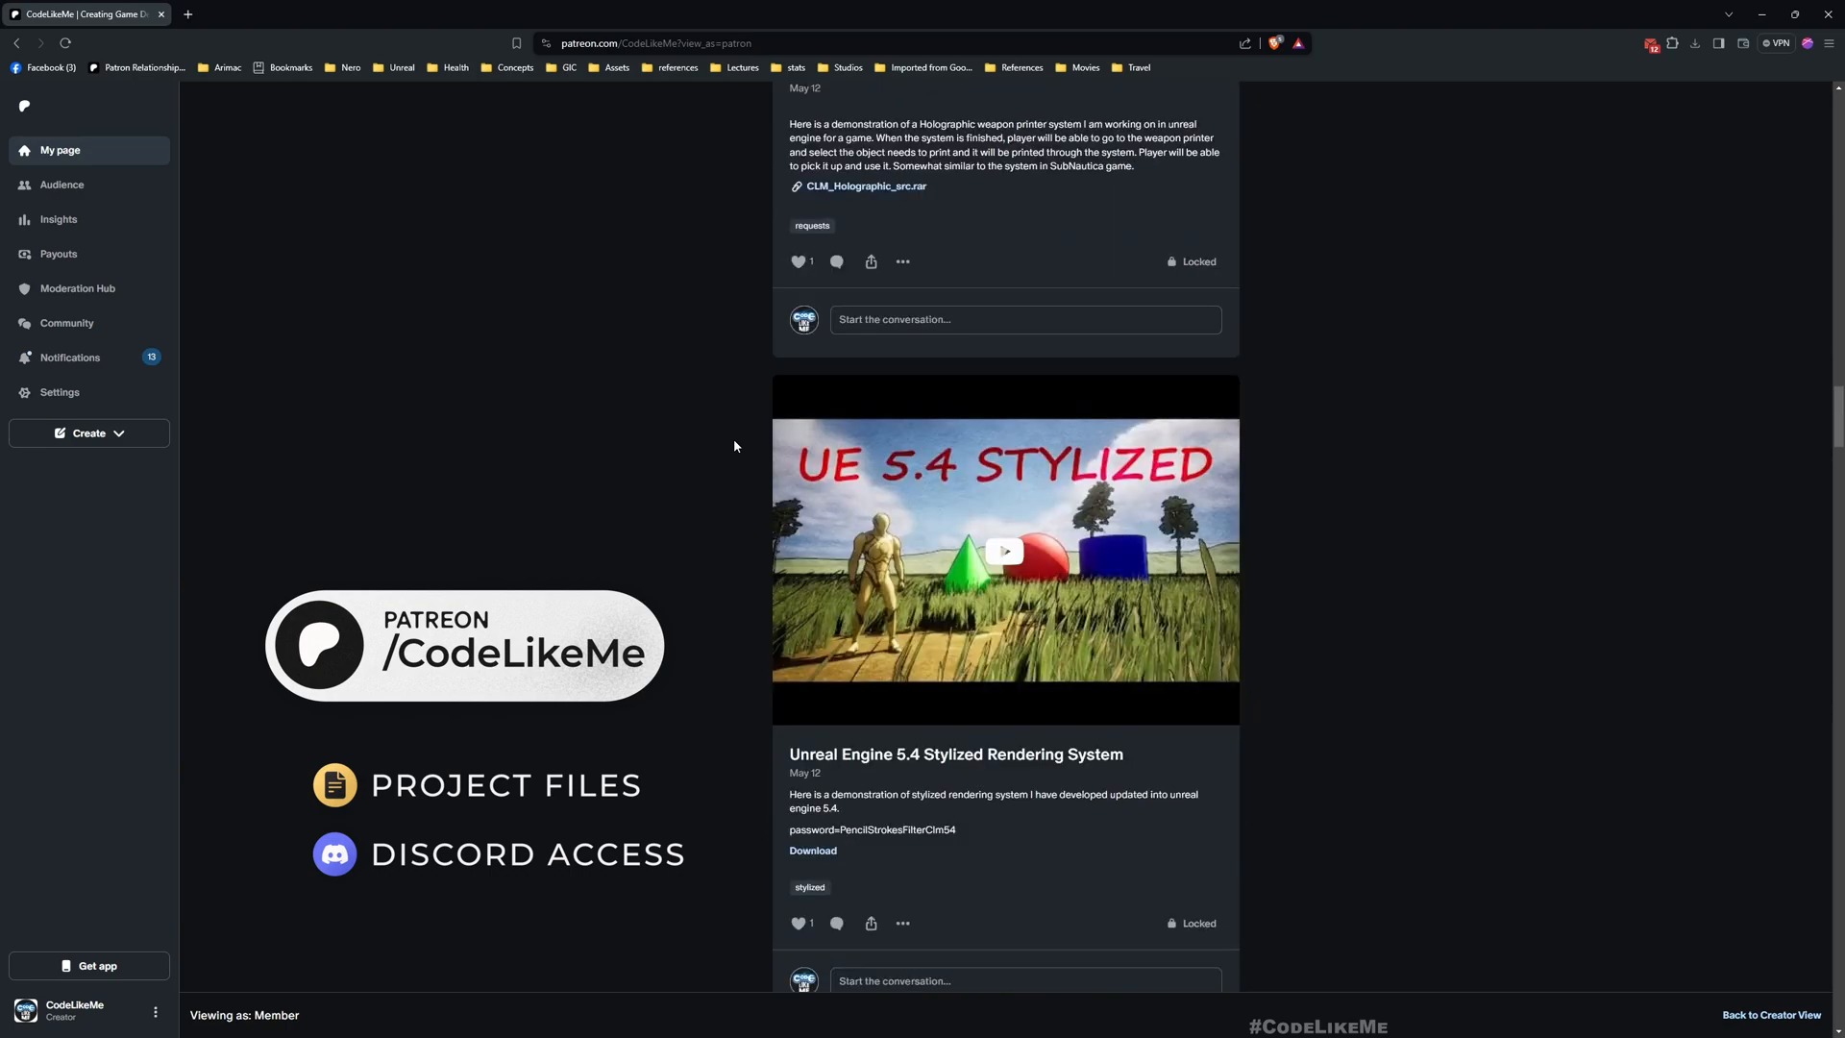
scroll(down, 3)
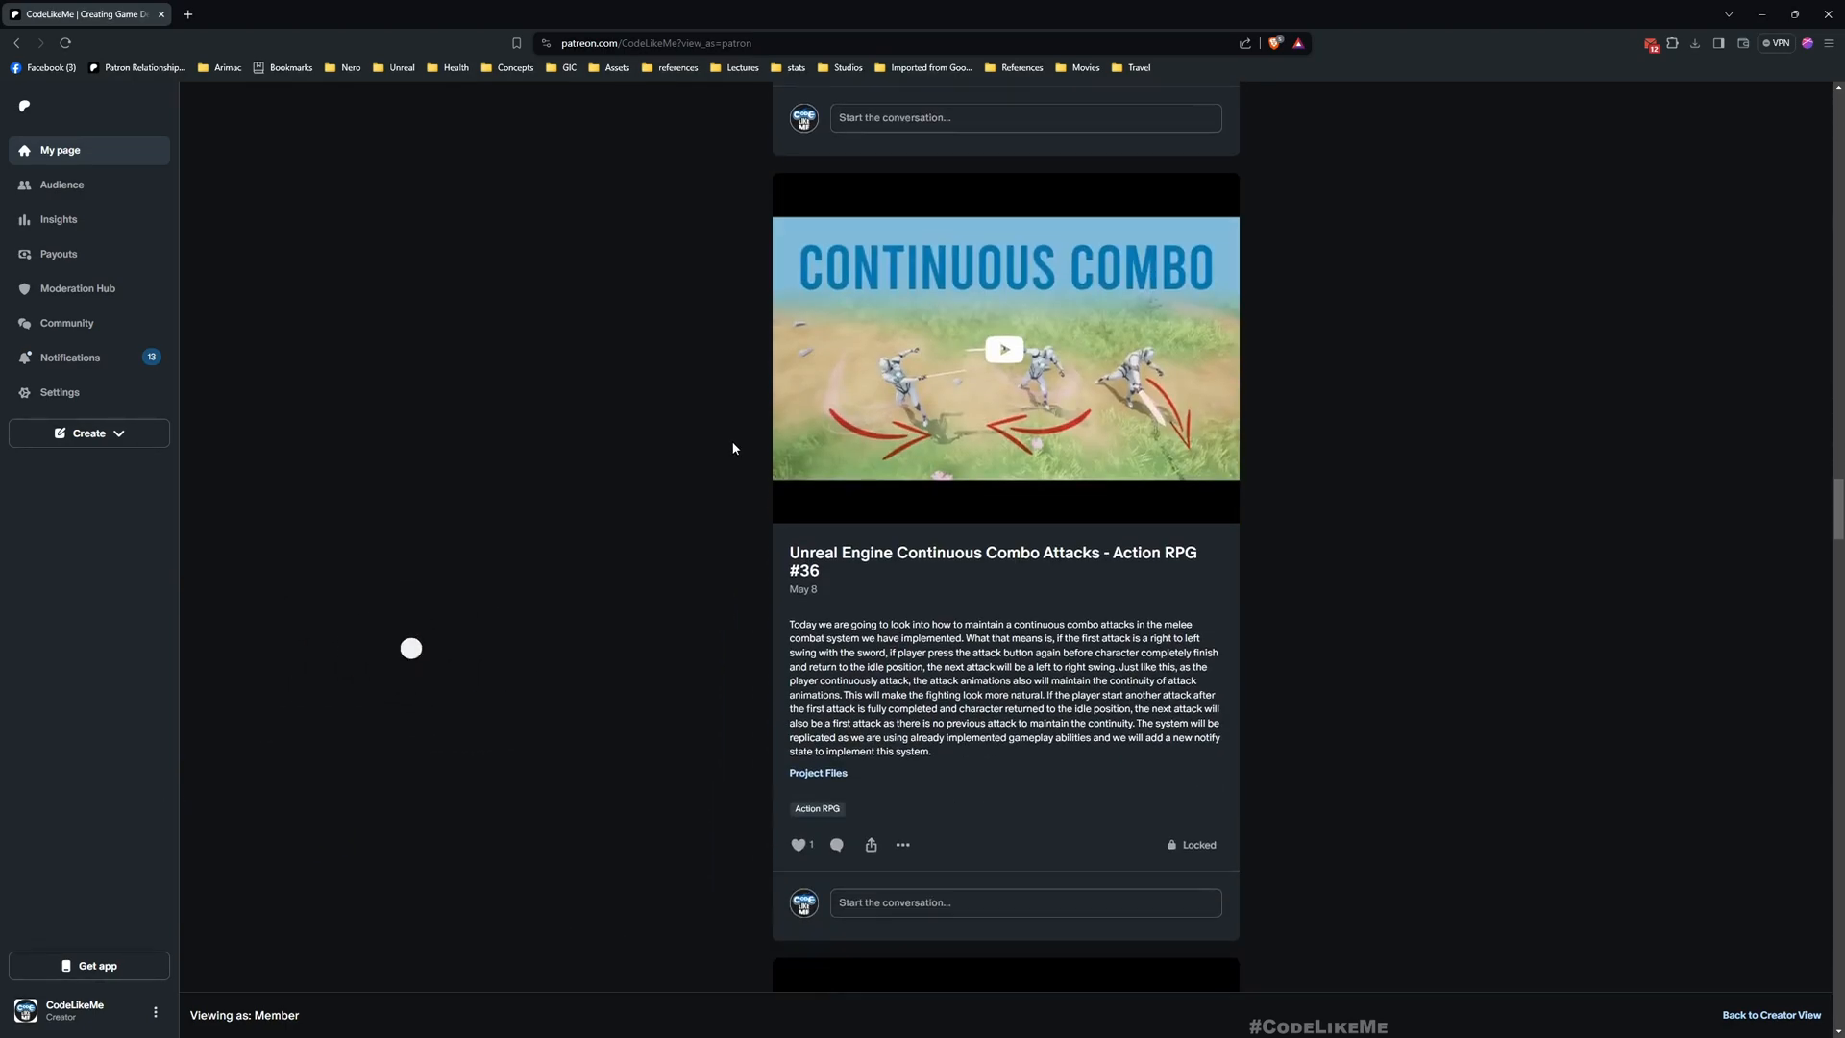